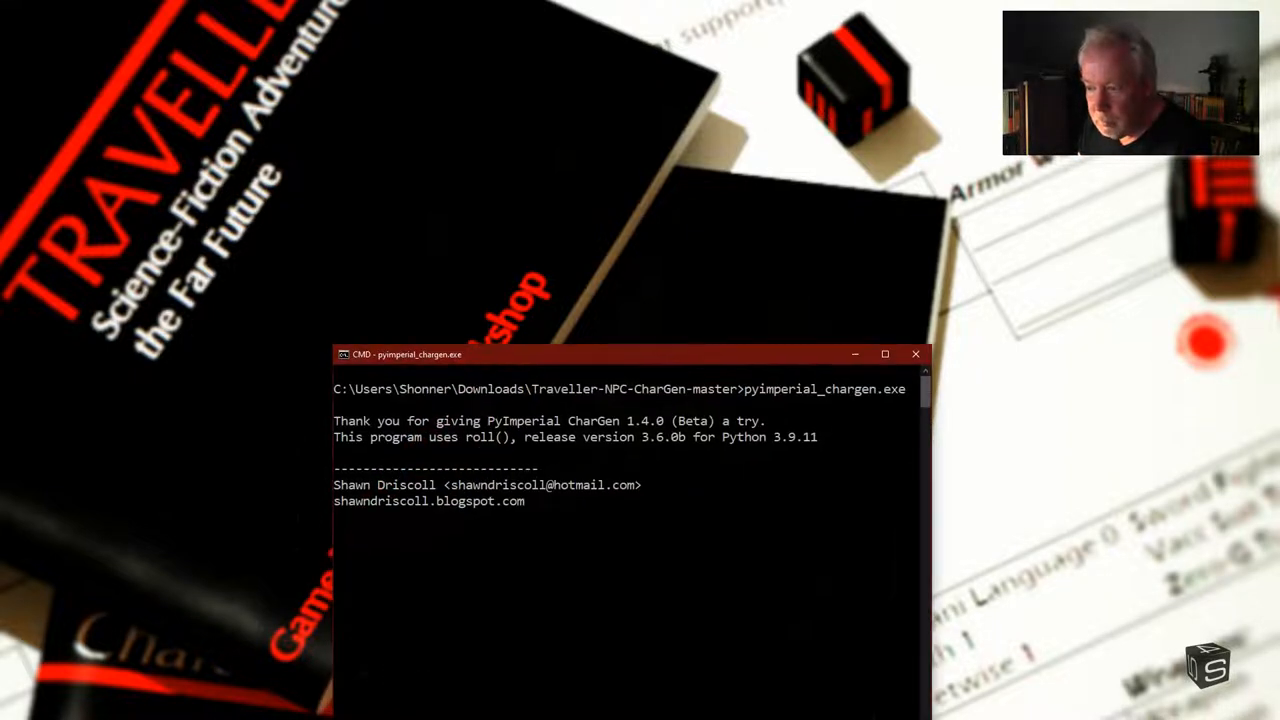
Step: Launch pyimperial_chargen.exe from Command Prompt so the blank CharGen form opens
drag(630, 353, 640, 233)
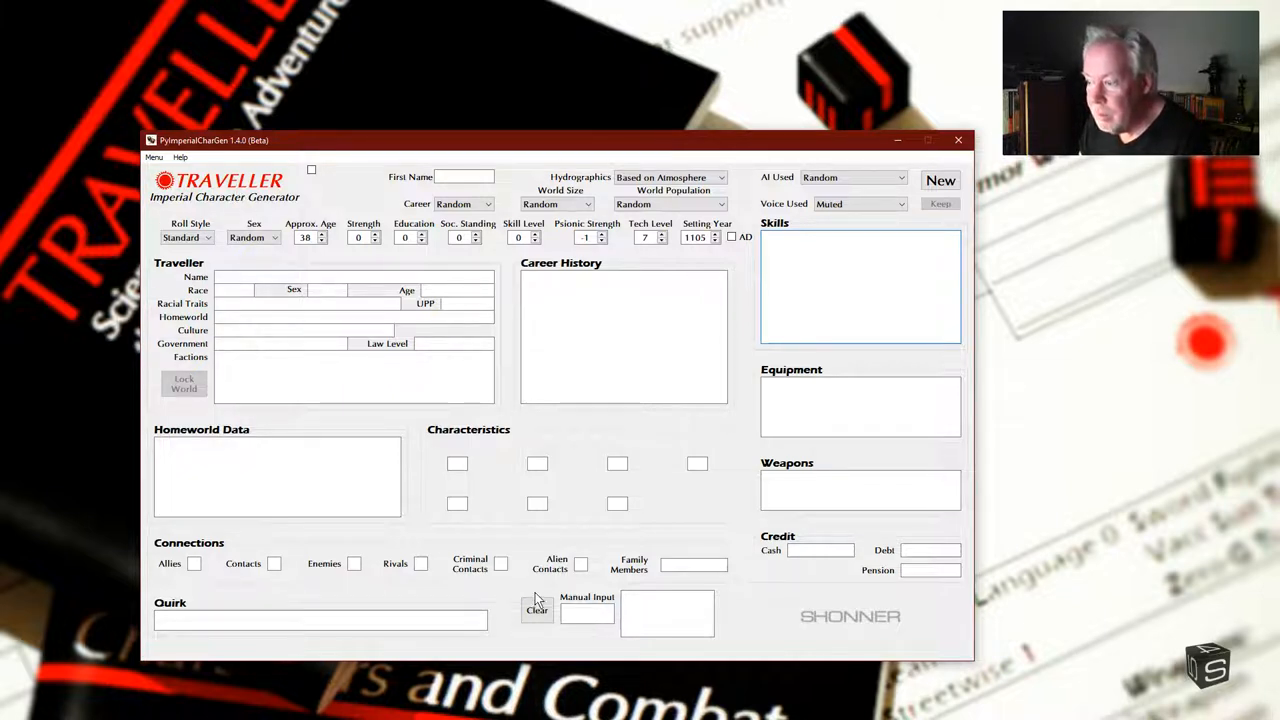
mouse_move(519, 596)
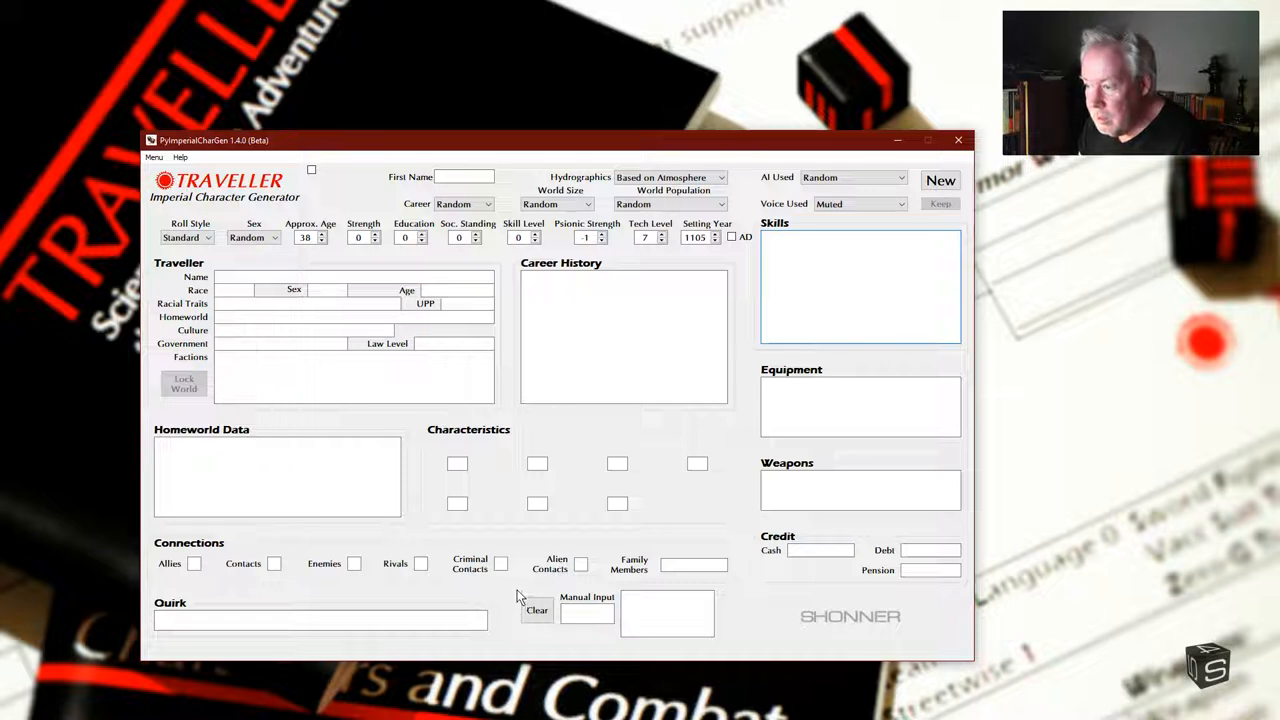
mouse_move(717, 651)
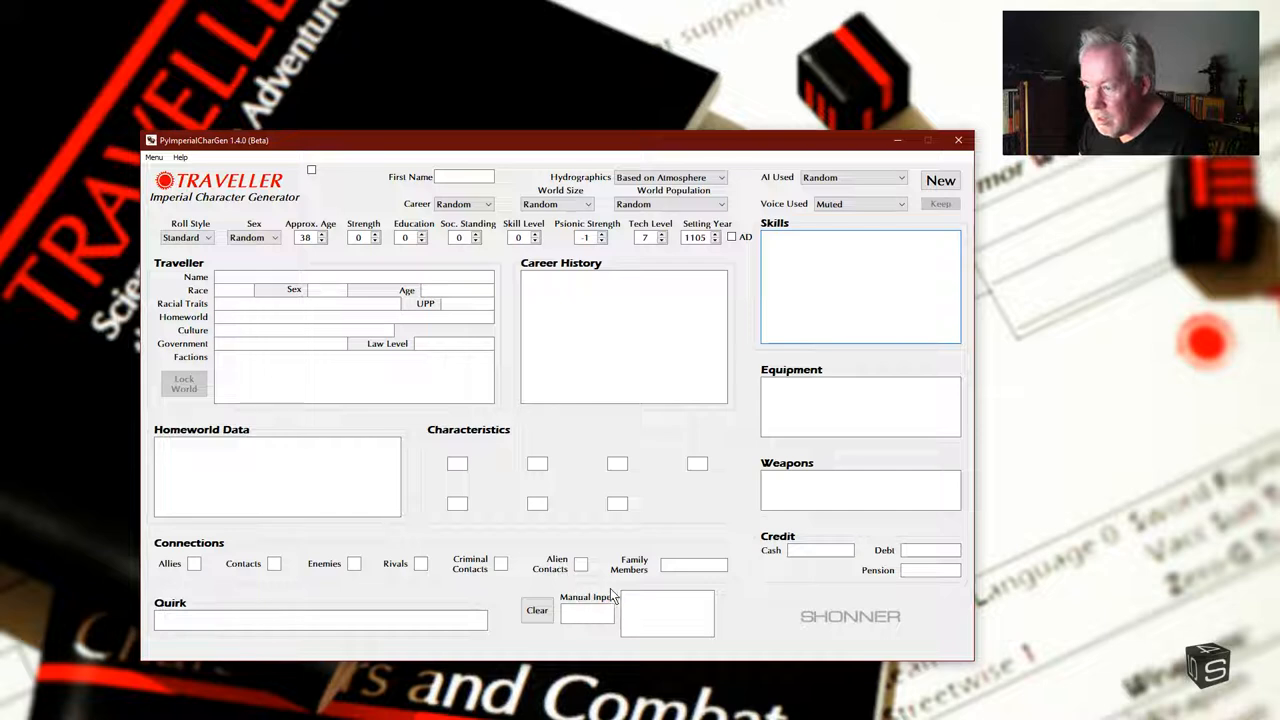
mouse_move(717, 645)
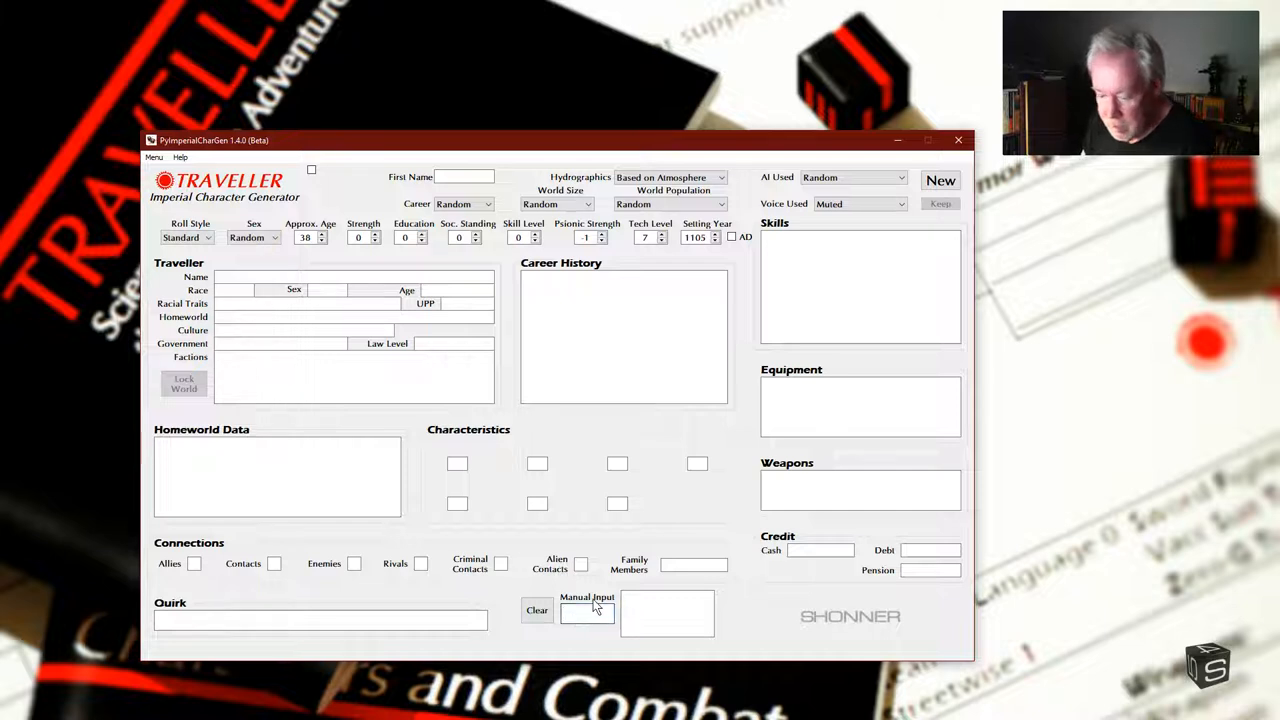
text(2d6)
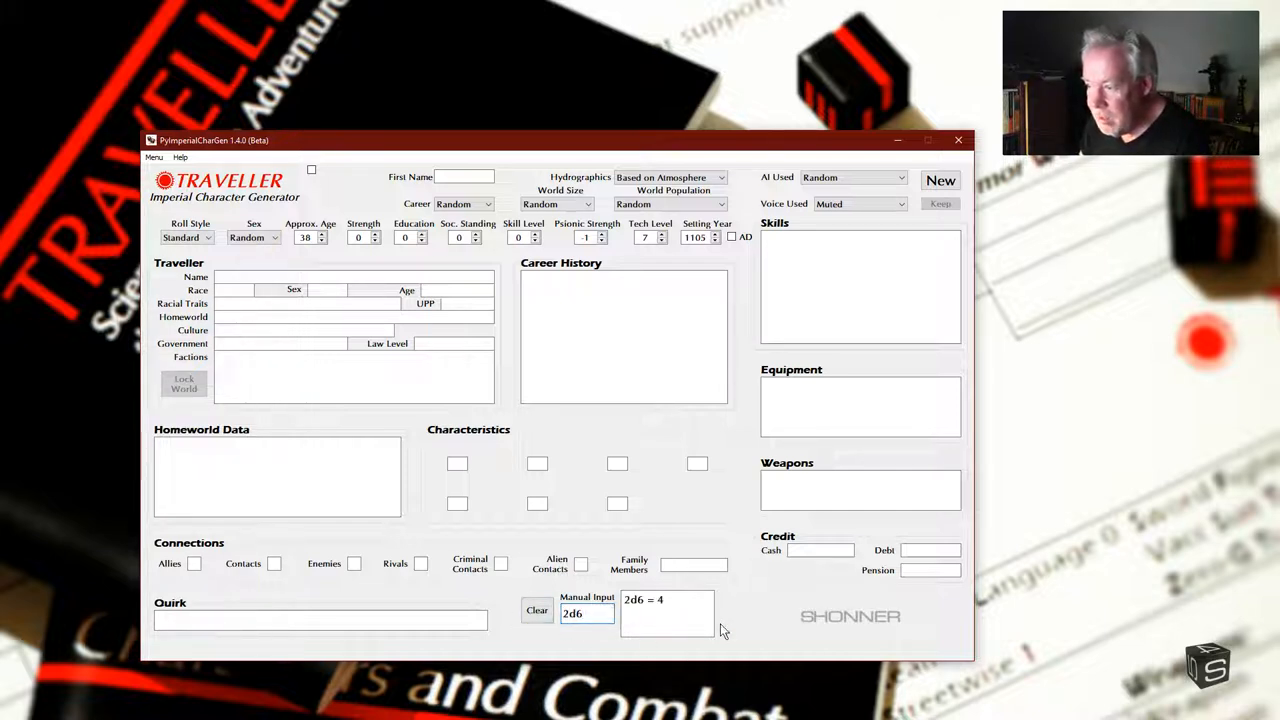
mouse_move(650, 620)
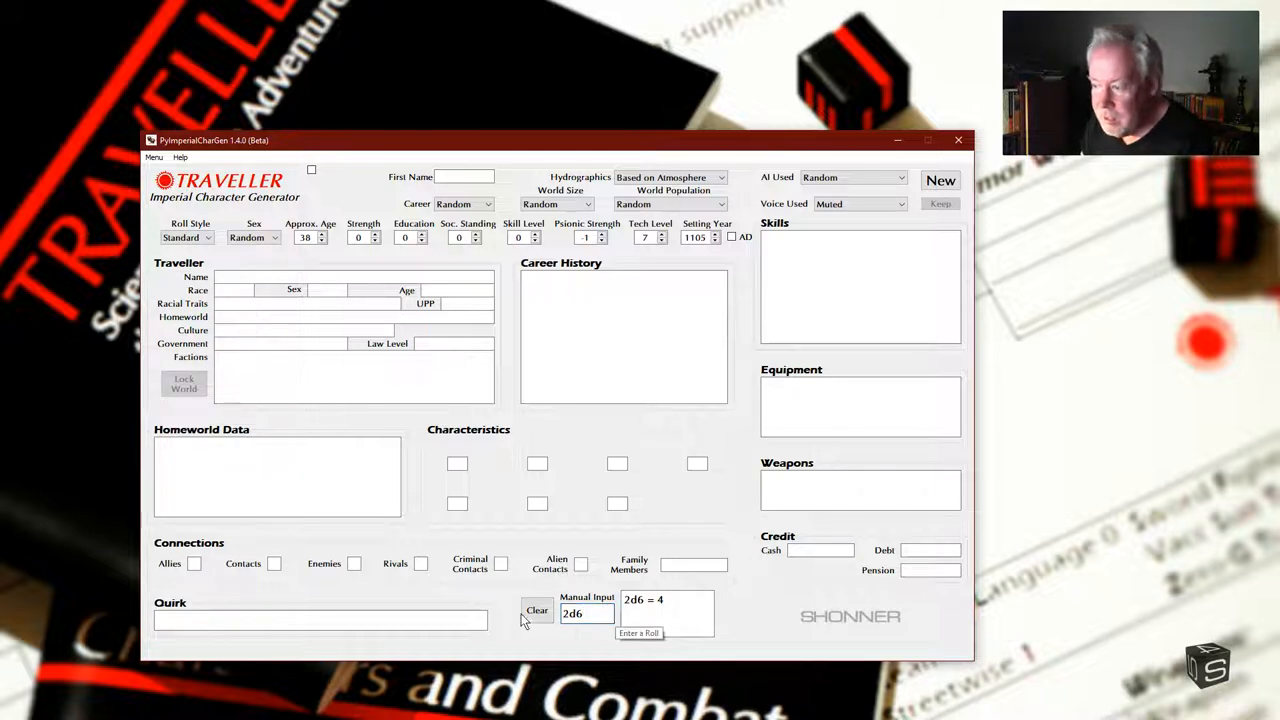
click(536, 610)
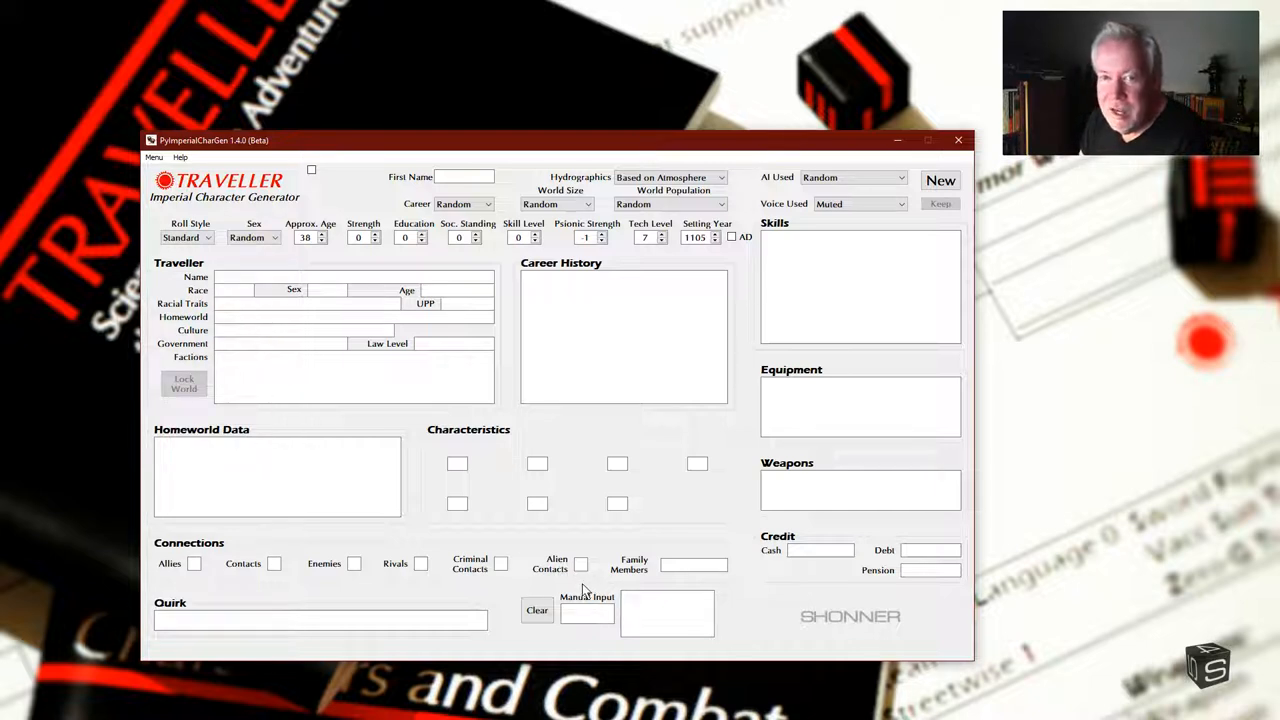
click(587, 613)
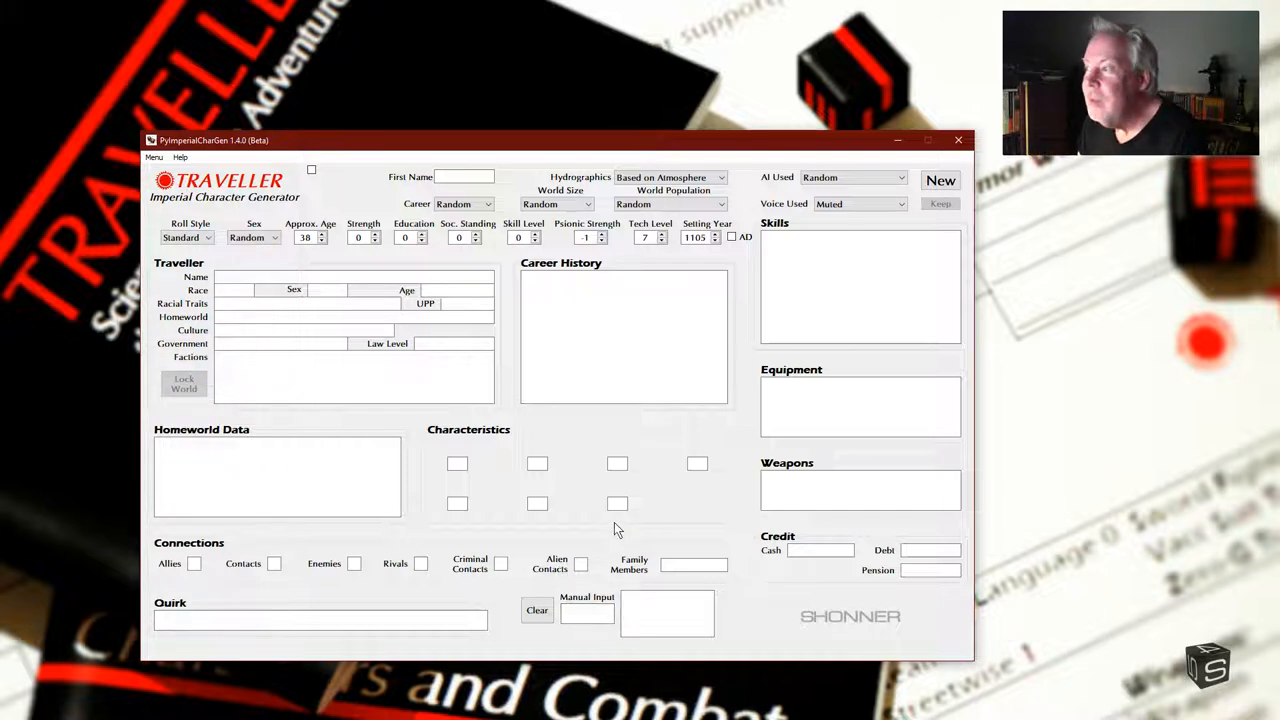
mouse_move(505, 448)
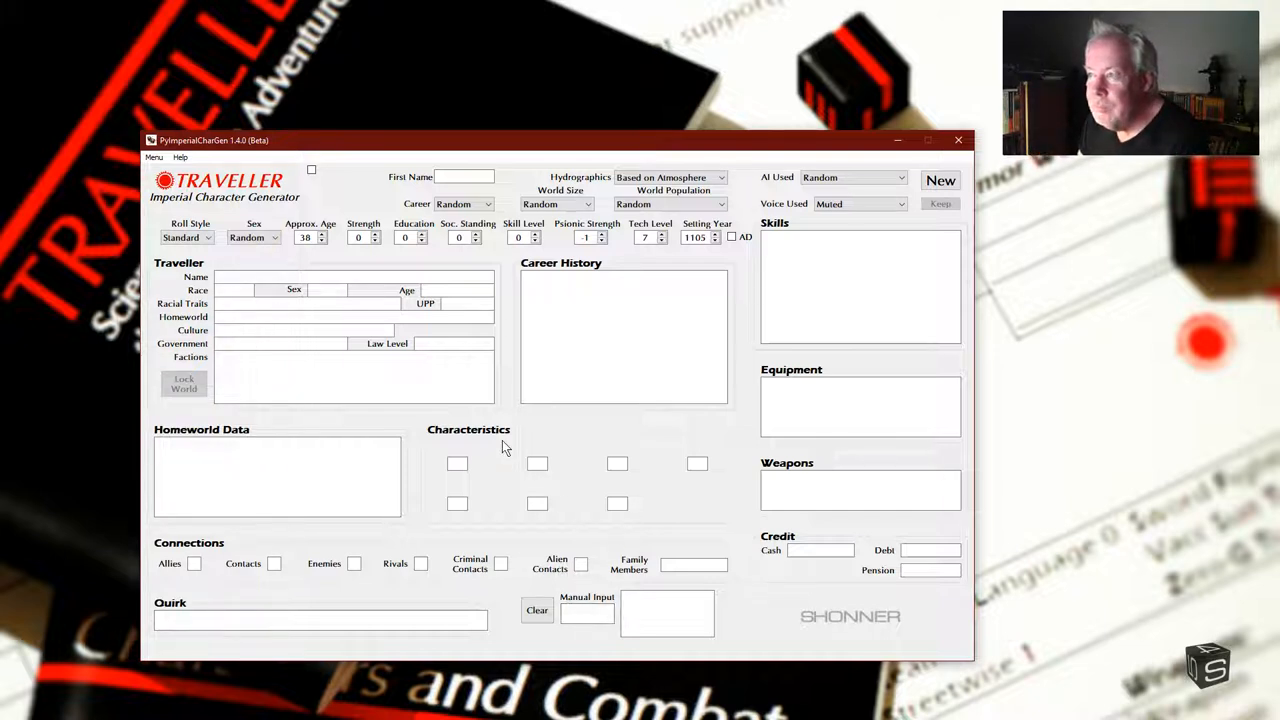
mouse_move(585, 488)
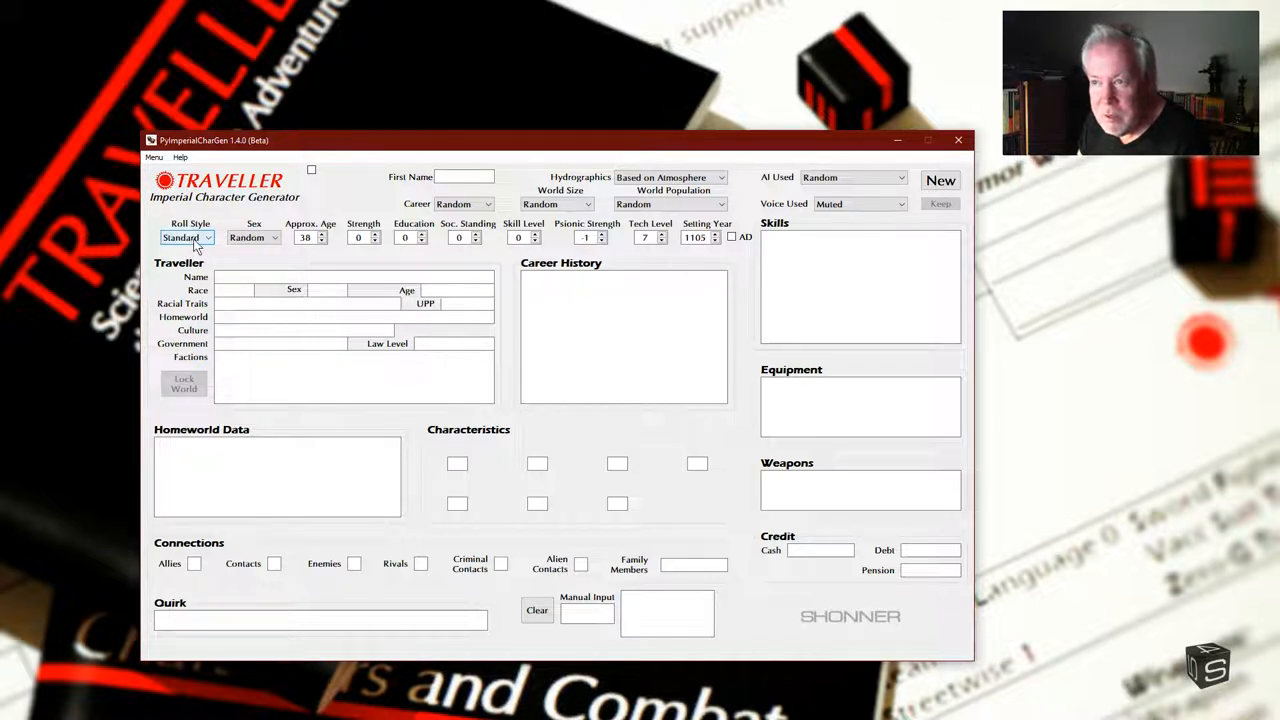
click(207, 238)
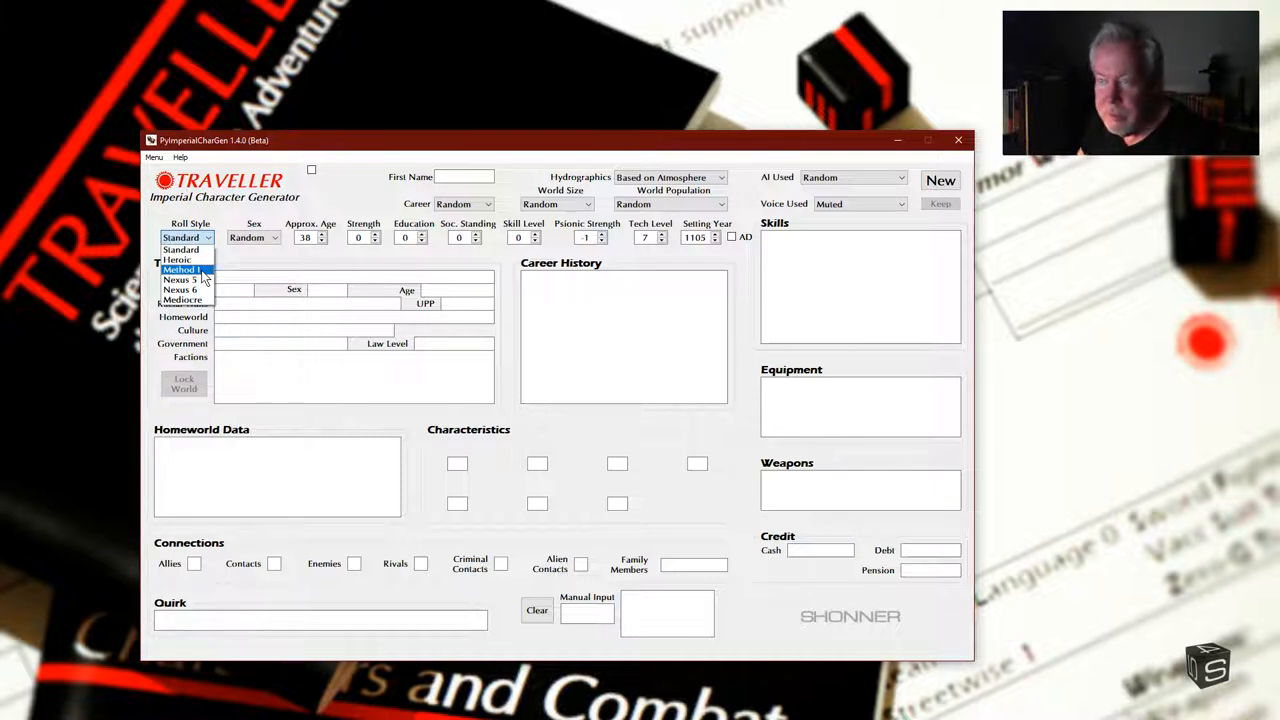
mouse_move(185, 280)
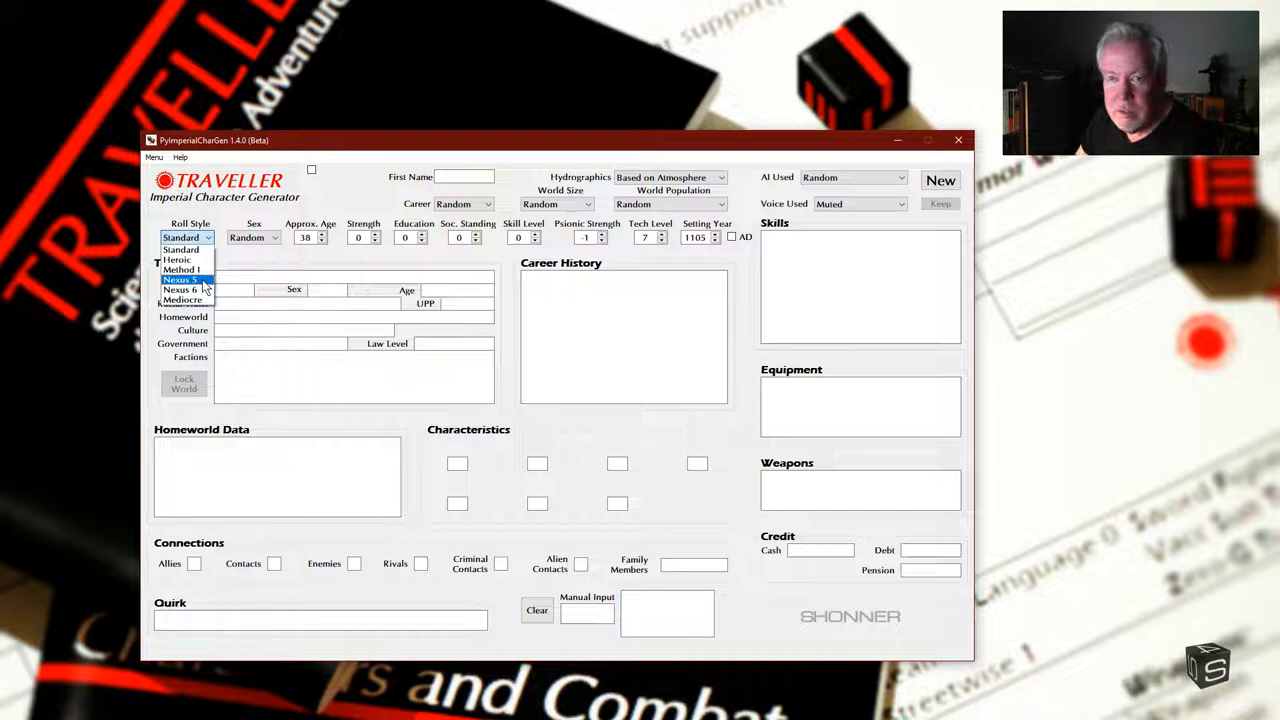
mouse_move(180, 290)
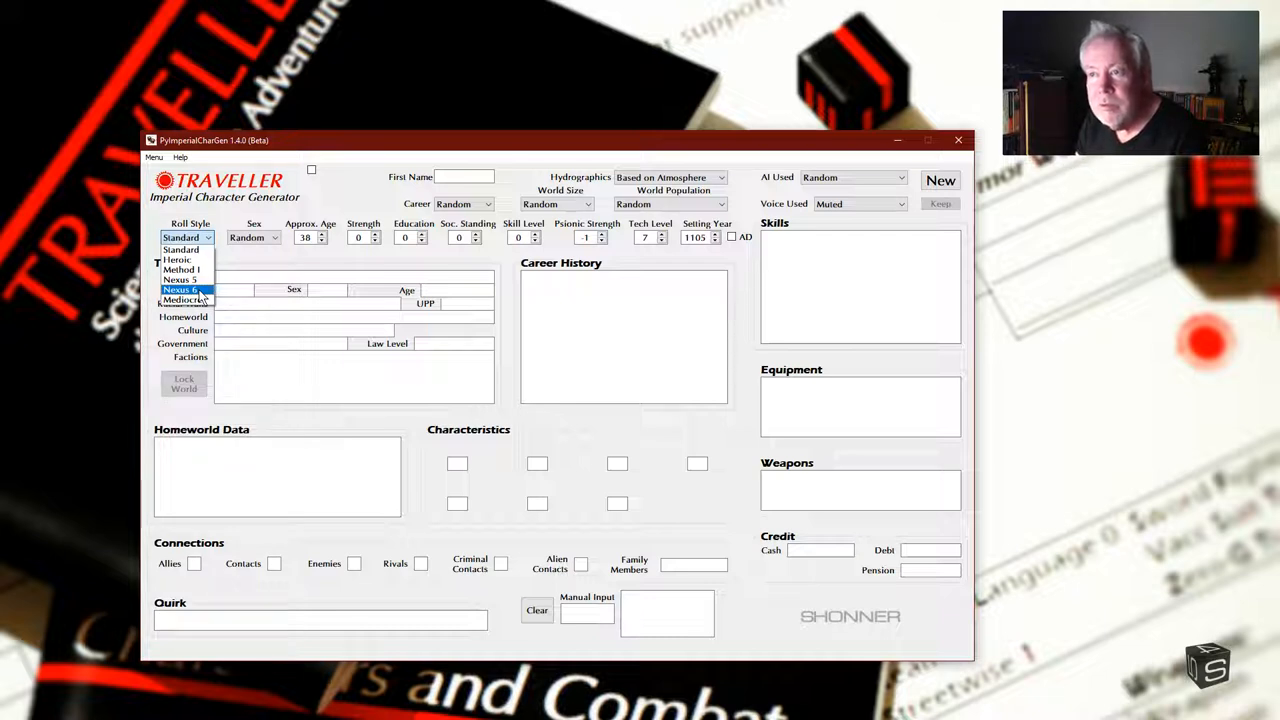
mouse_move(180, 260)
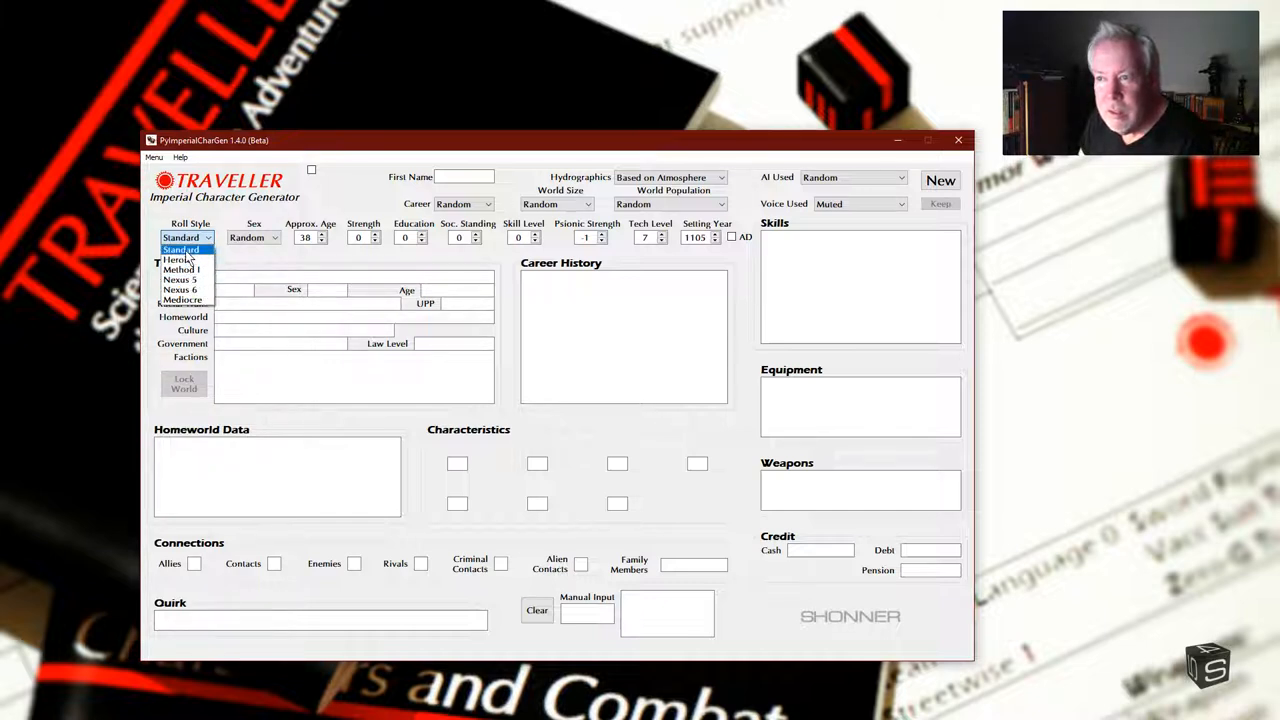
mouse_move(181, 290)
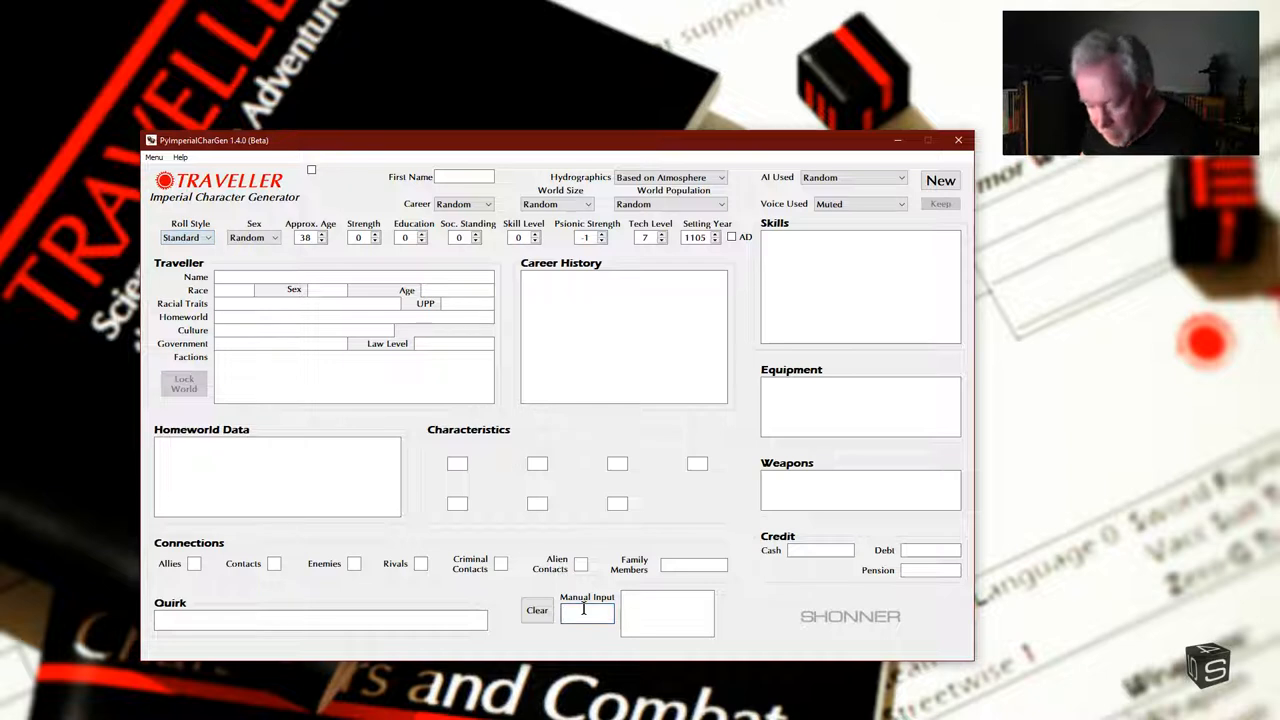
text(4d3)
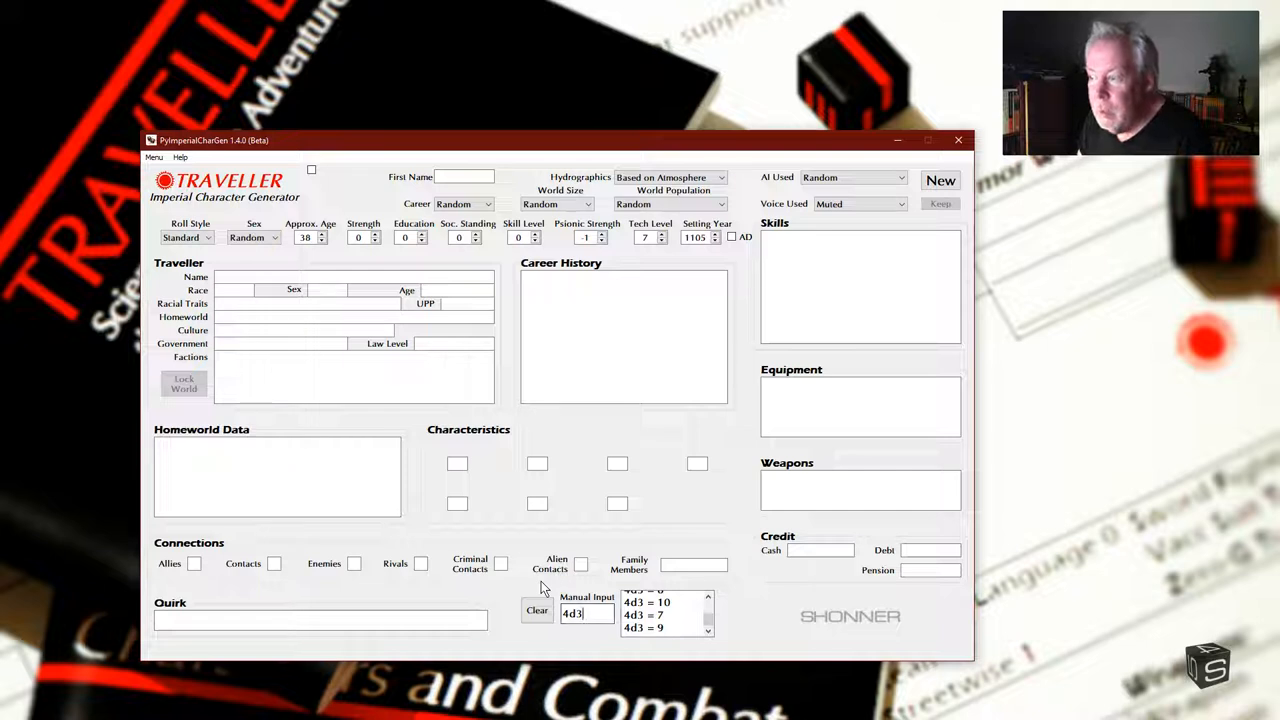
click(537, 609)
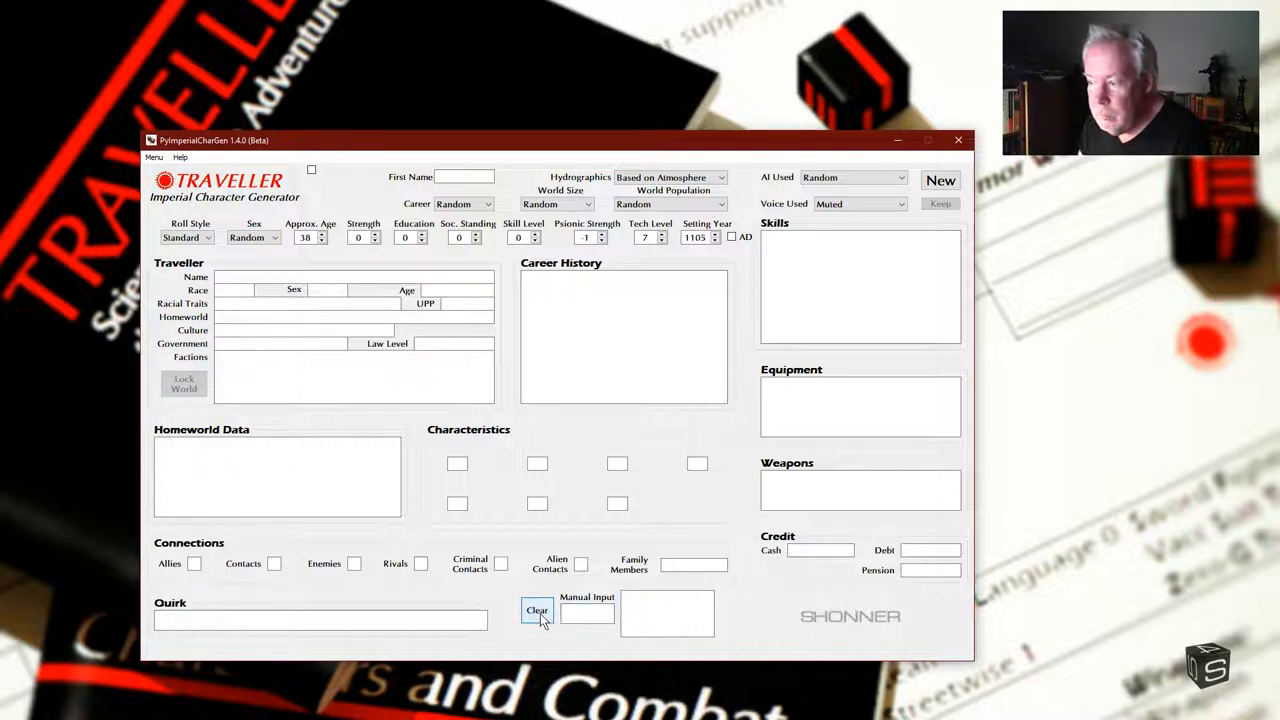
click(587, 613)
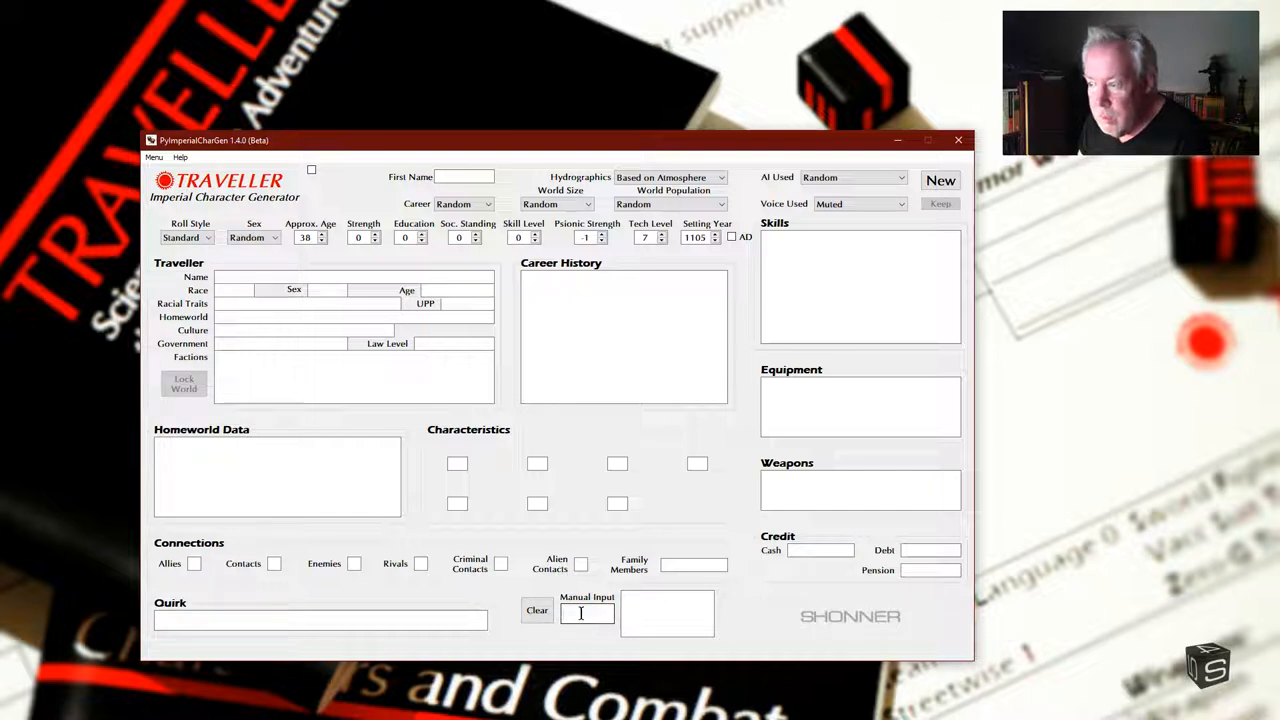
text(2d6+3)
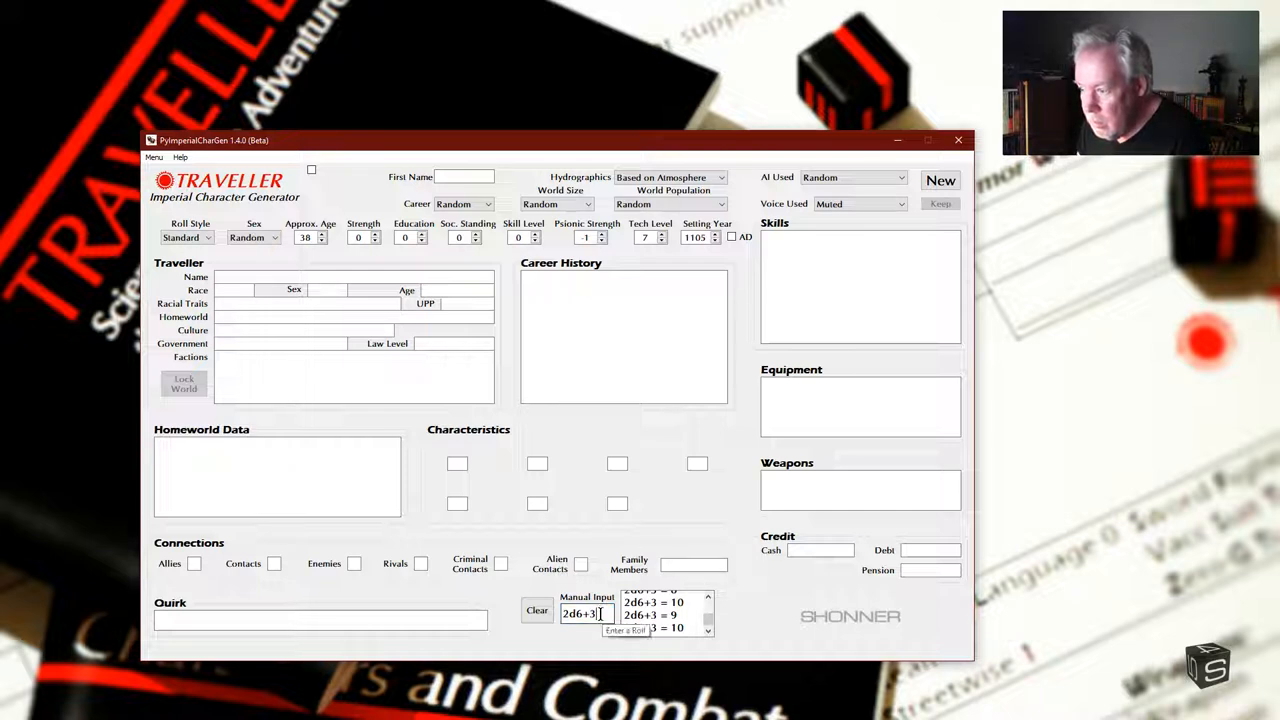
triple_click(580, 612)
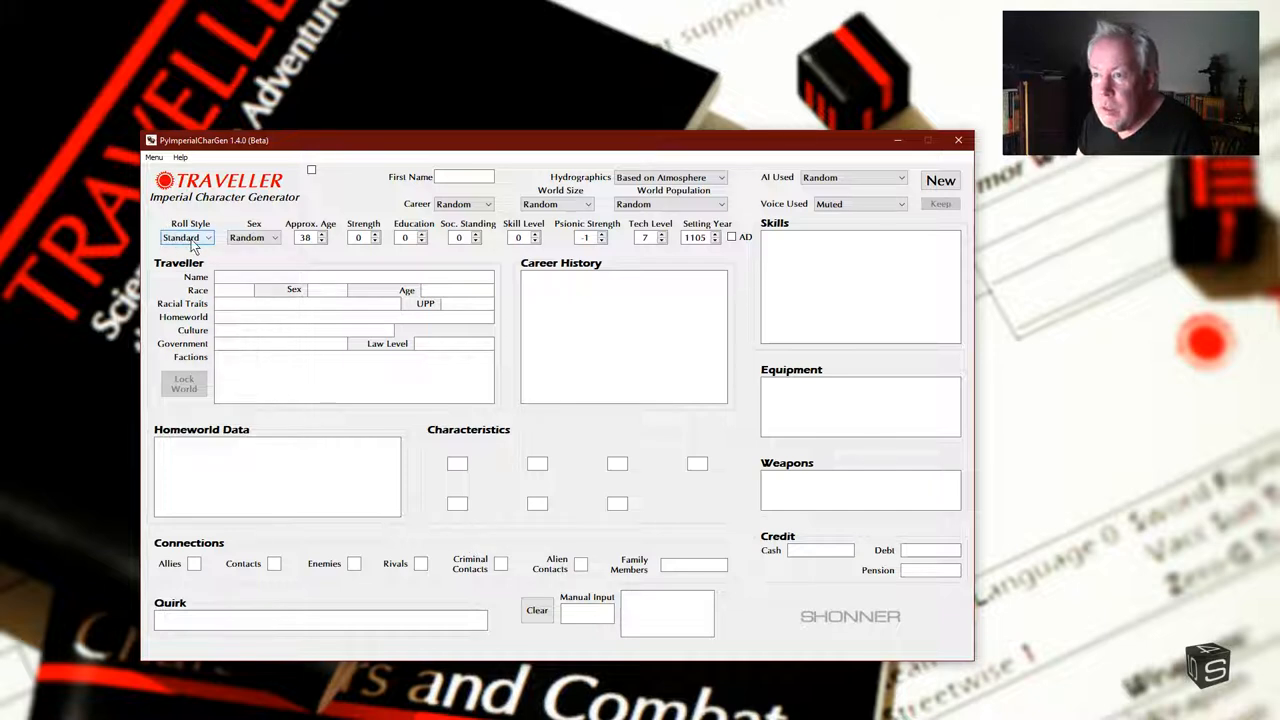
Step: Change the Sex dropdown from Random to Female
click(278, 237)
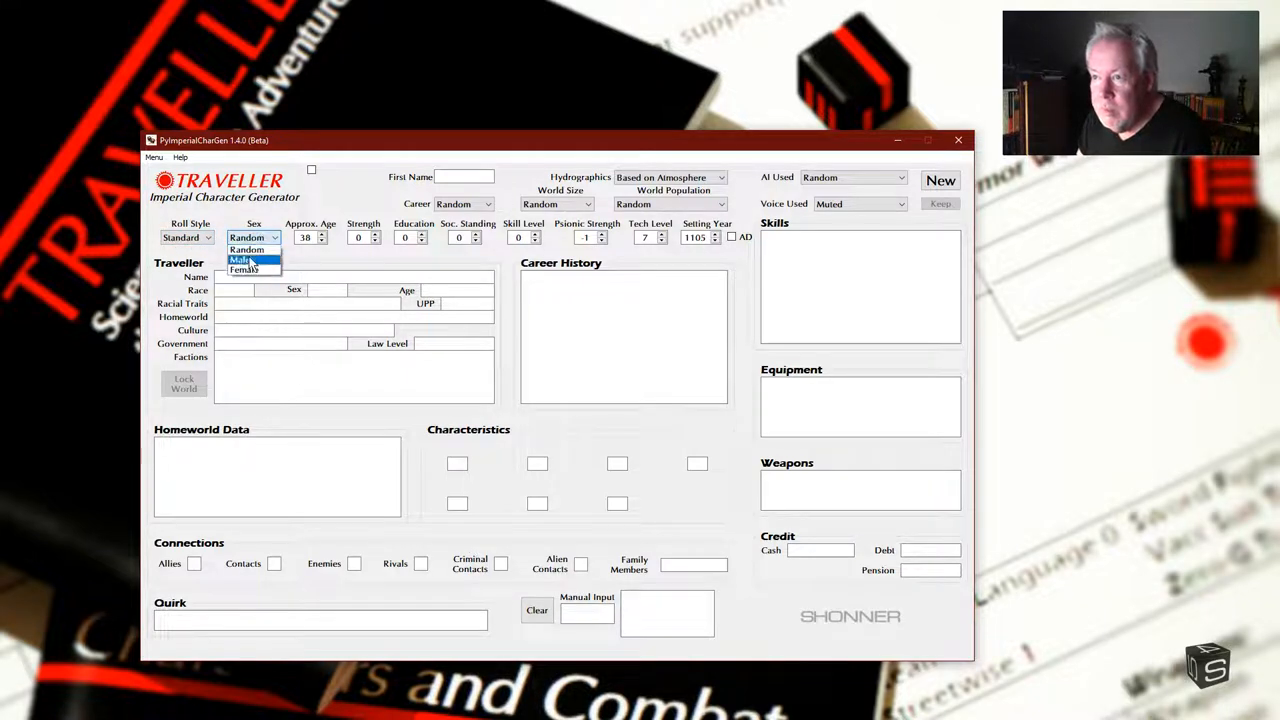
mouse_move(245, 271)
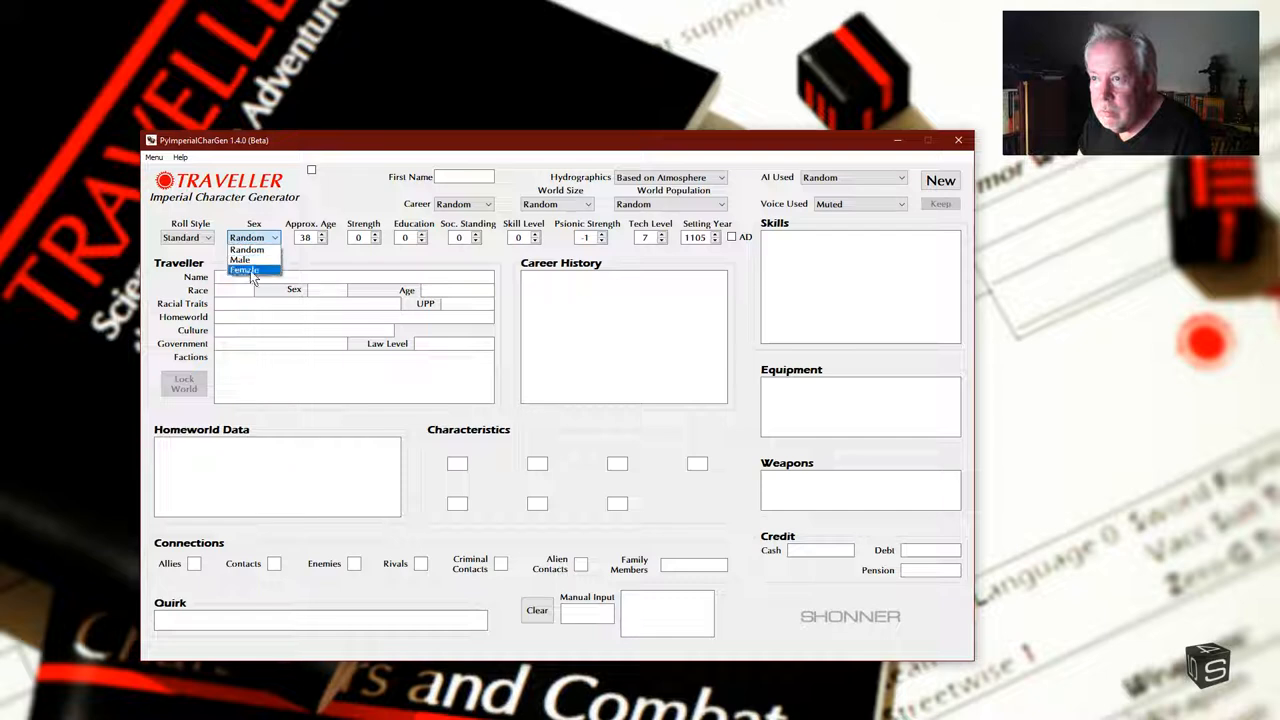
mouse_move(246, 250)
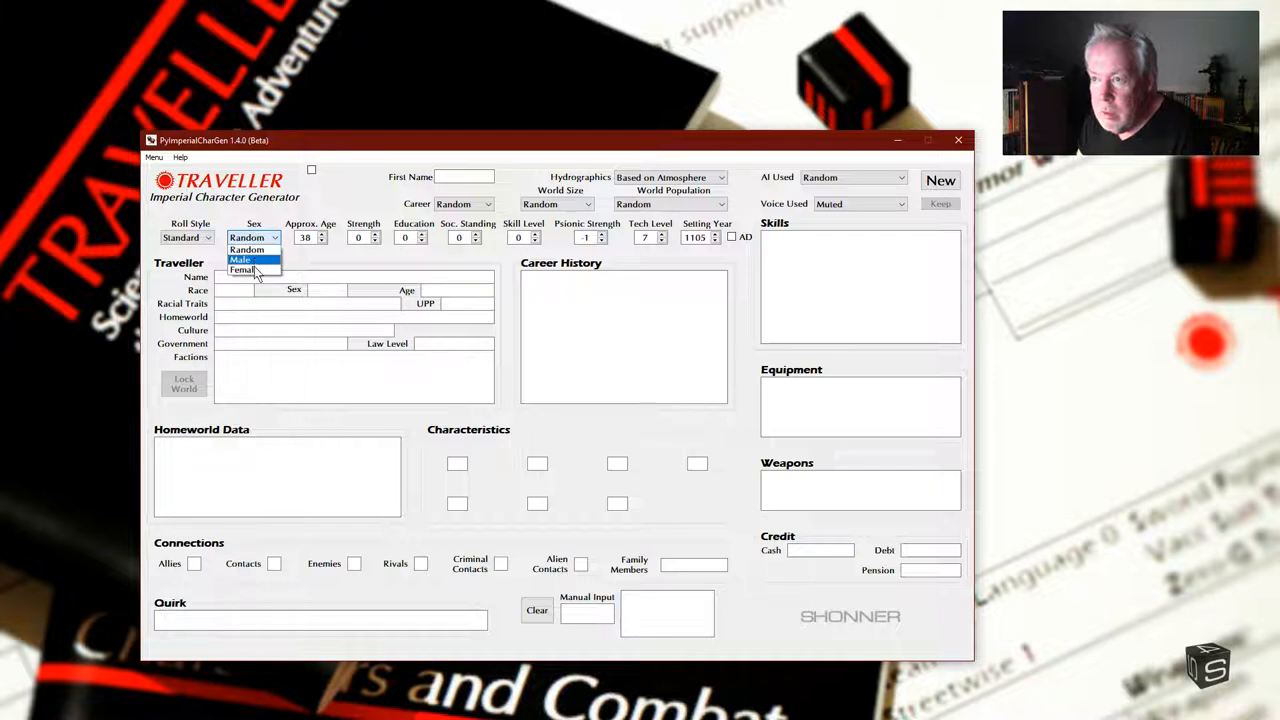
click(243, 270)
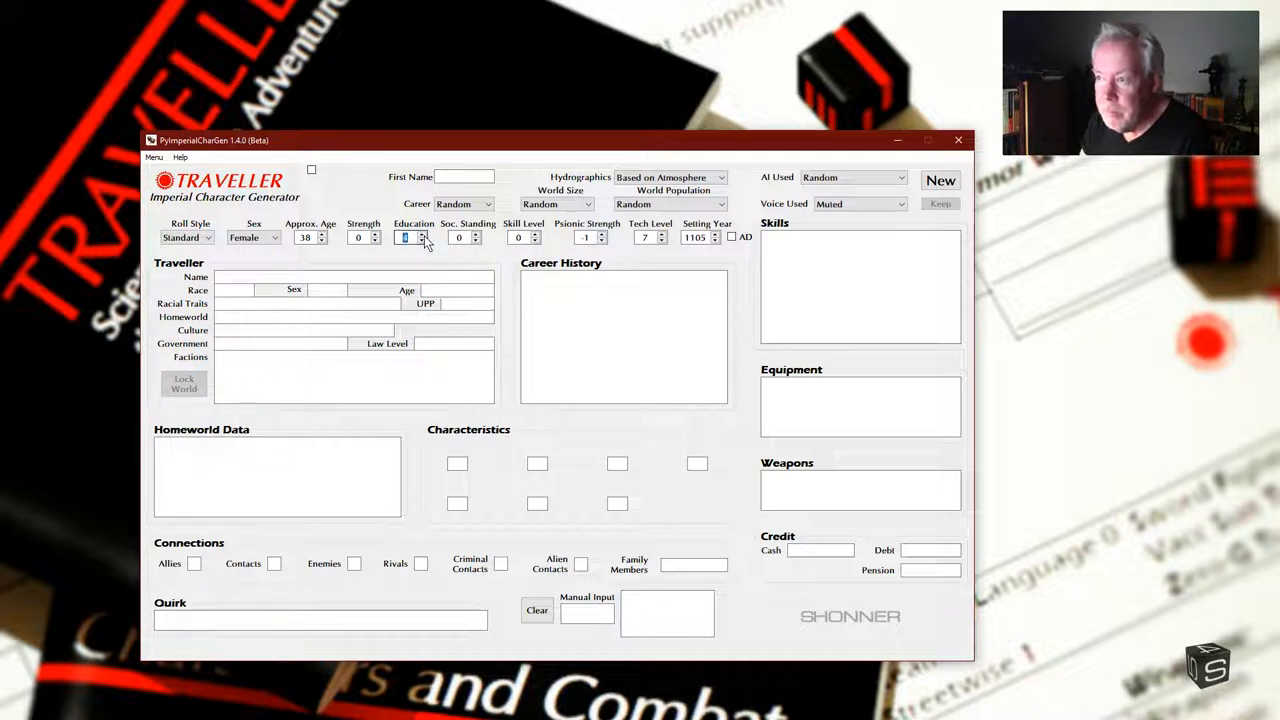
Step: Set Education to 12 and Tech Level to 10, with Psionic Strength 6
click(426, 233)
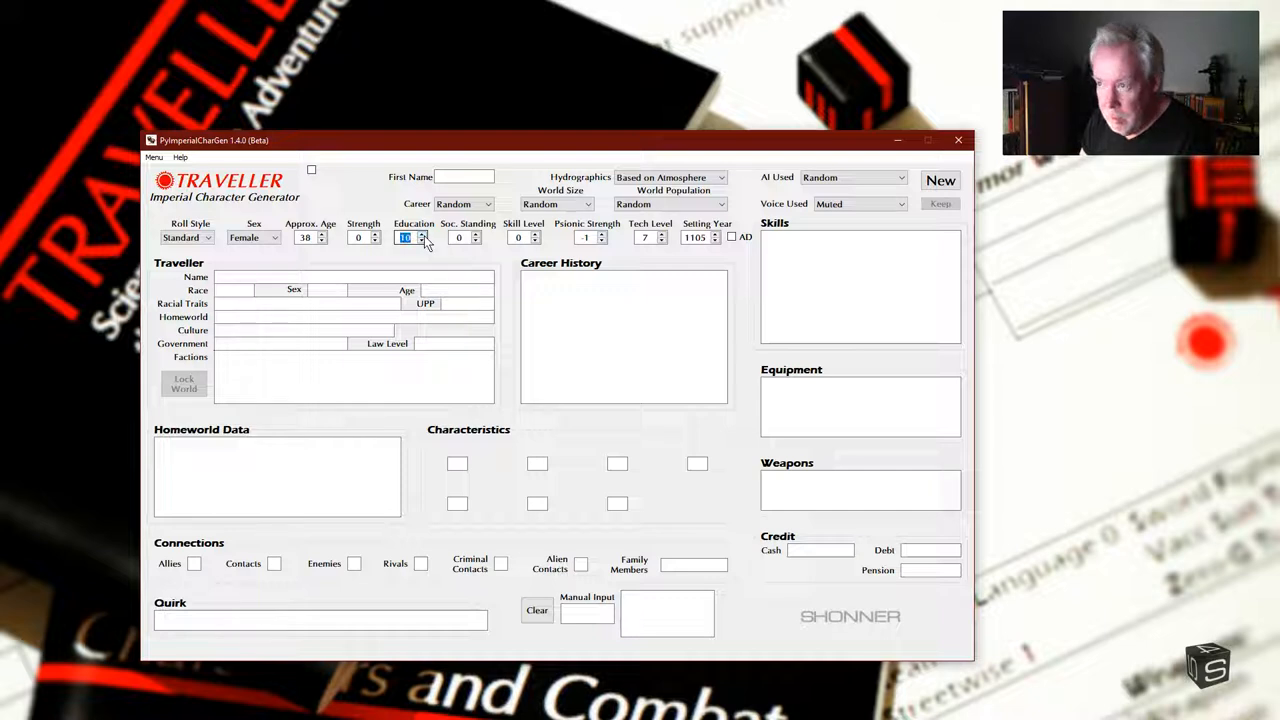
click(423, 234)
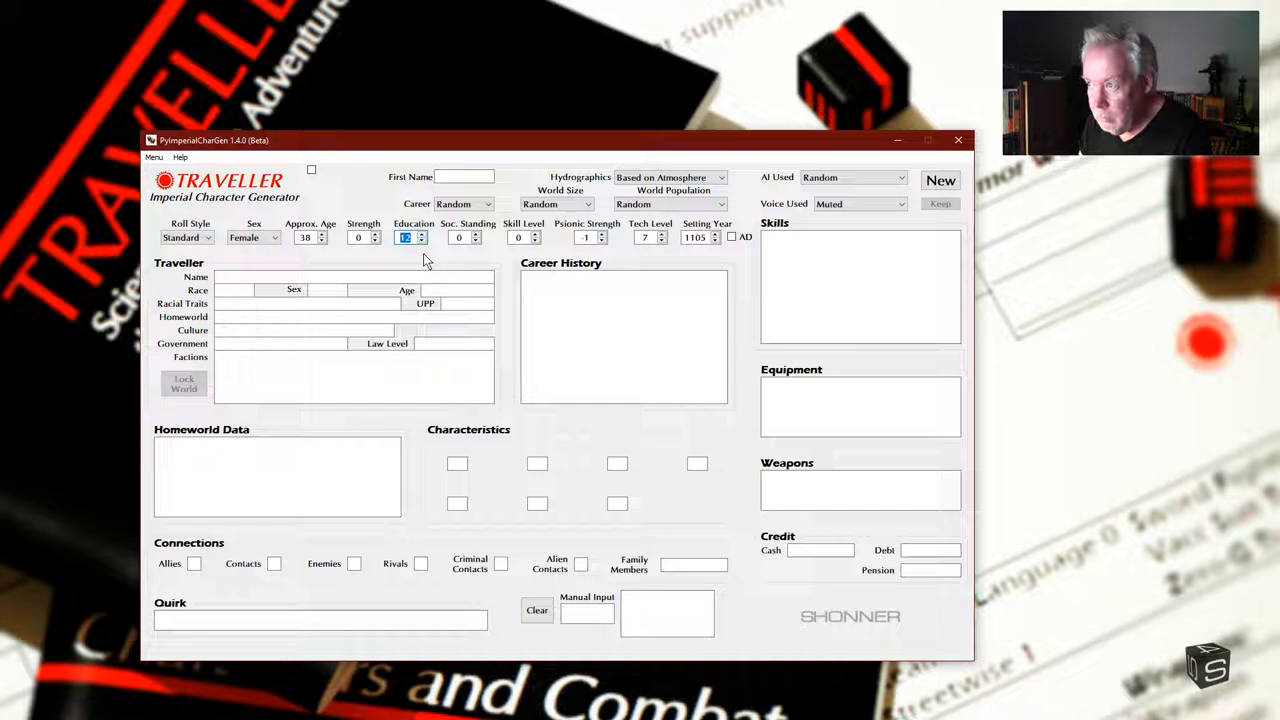
mouse_move(500, 255)
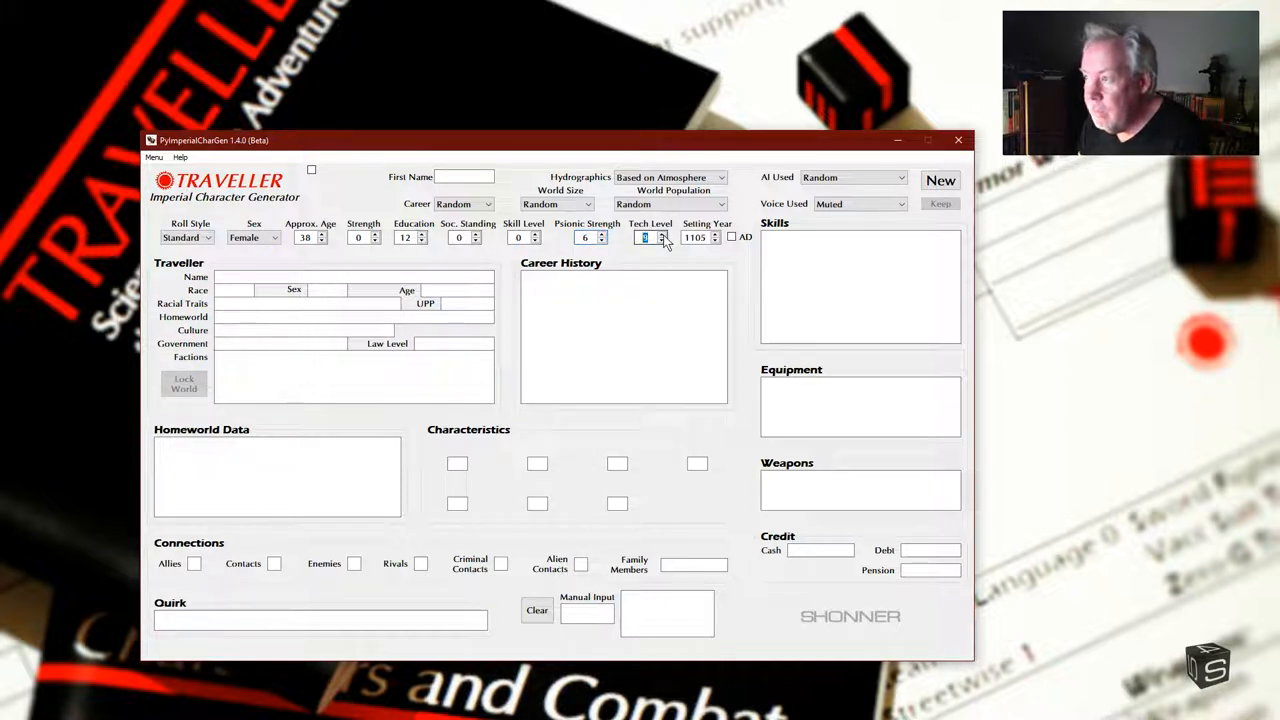
click(662, 234)
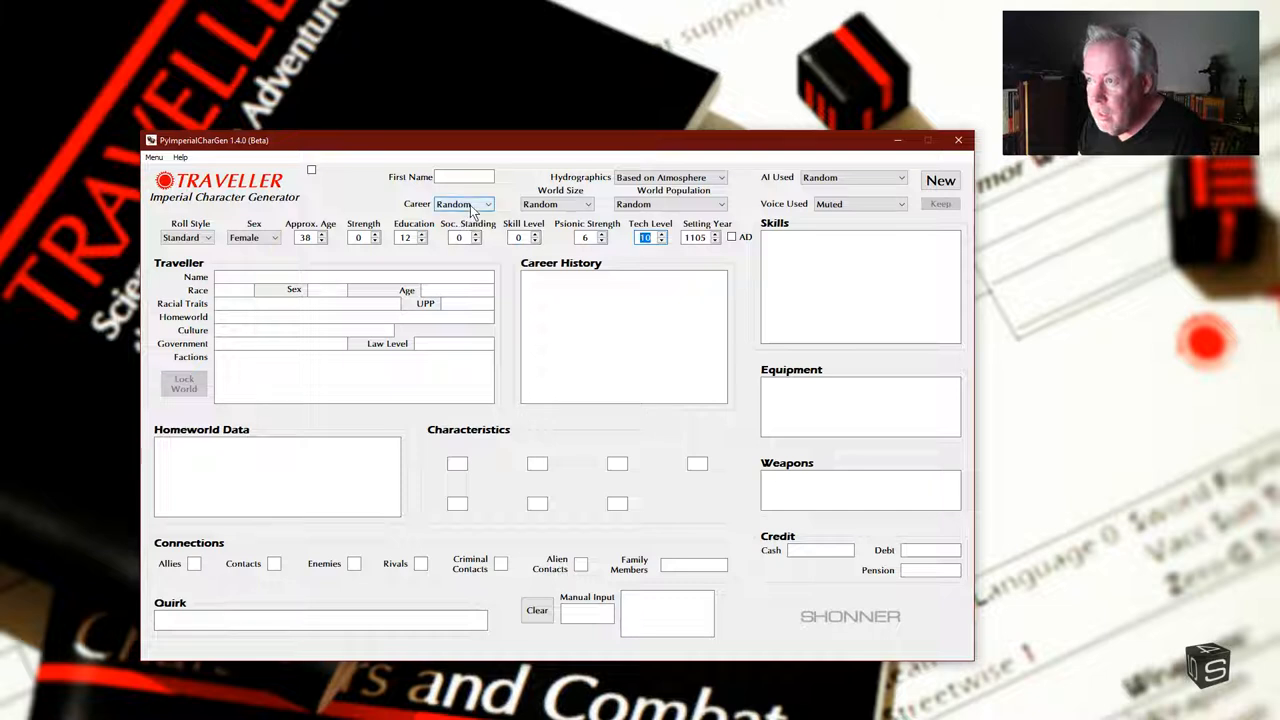
Step: Select Rogue from the Career dropdown instead of a random career
click(491, 204)
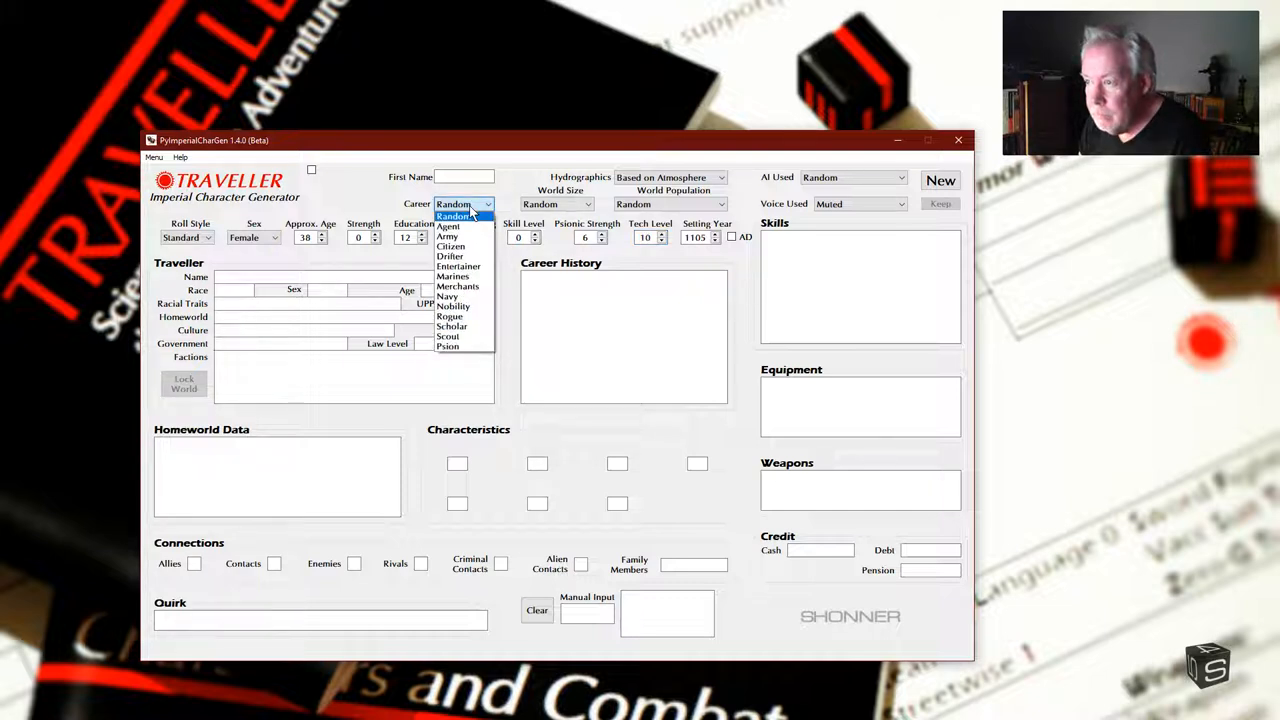
mouse_move(453, 276)
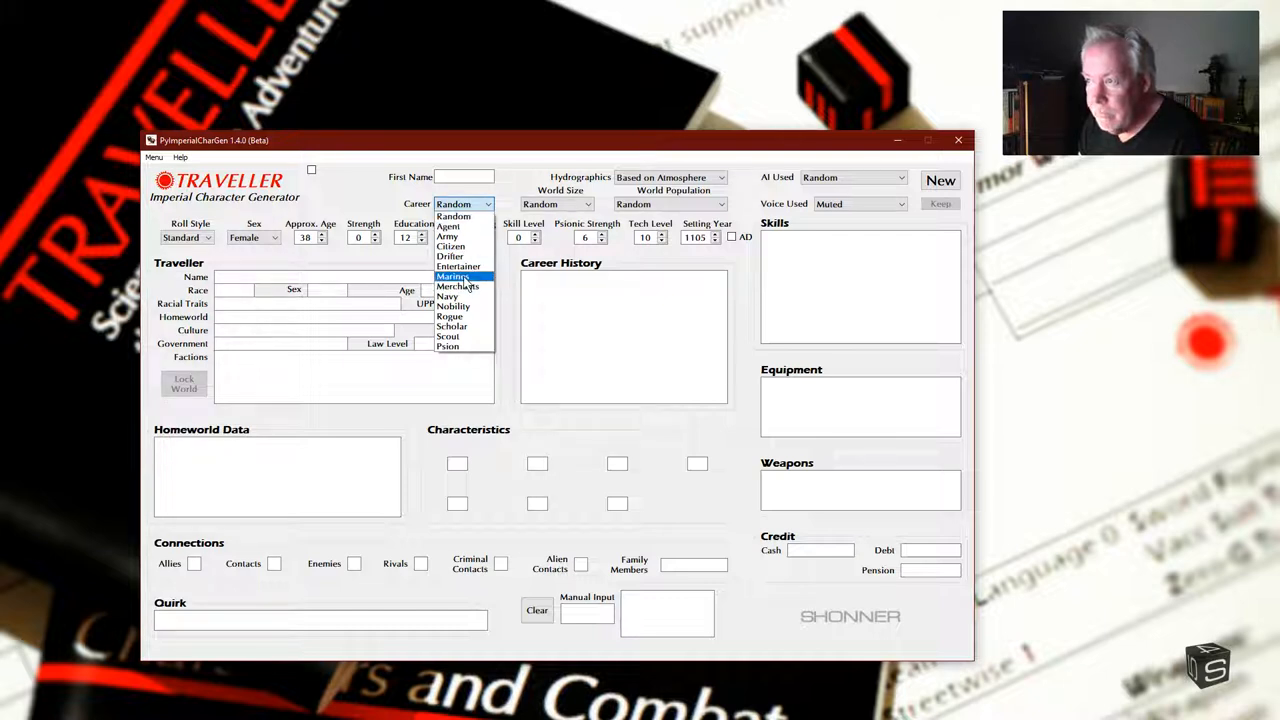
mouse_move(459, 371)
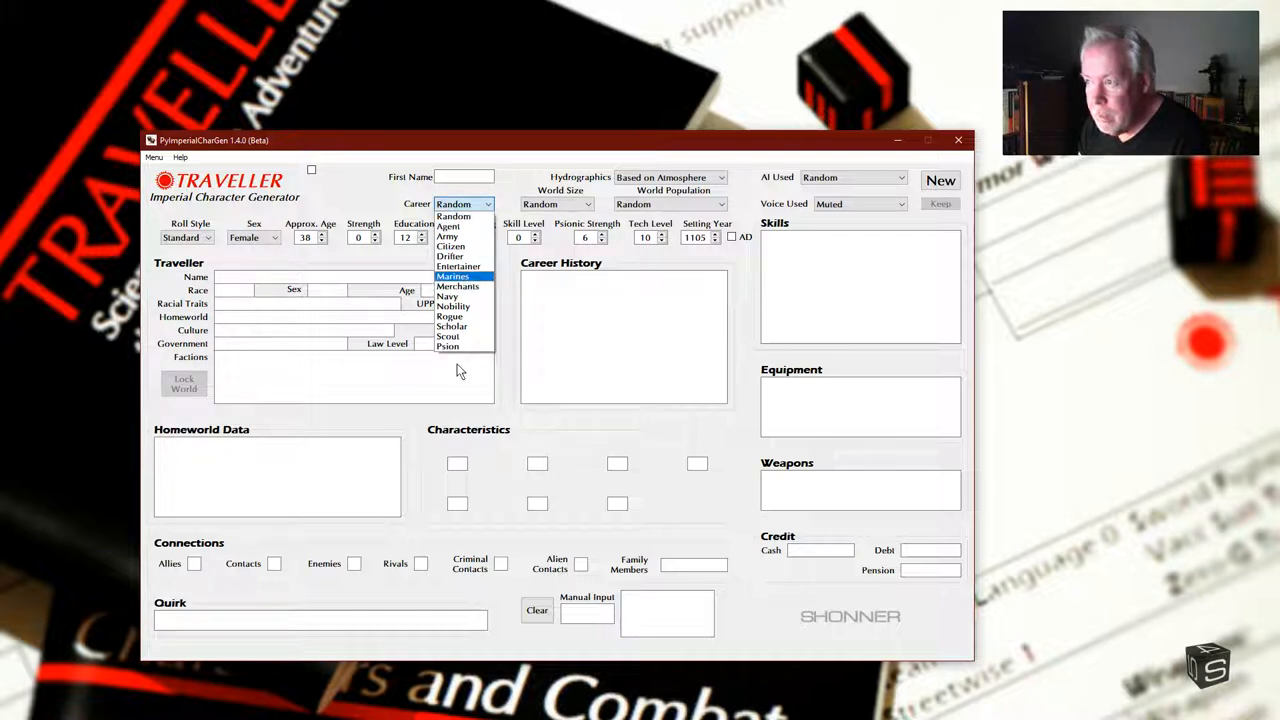
mouse_move(448, 347)
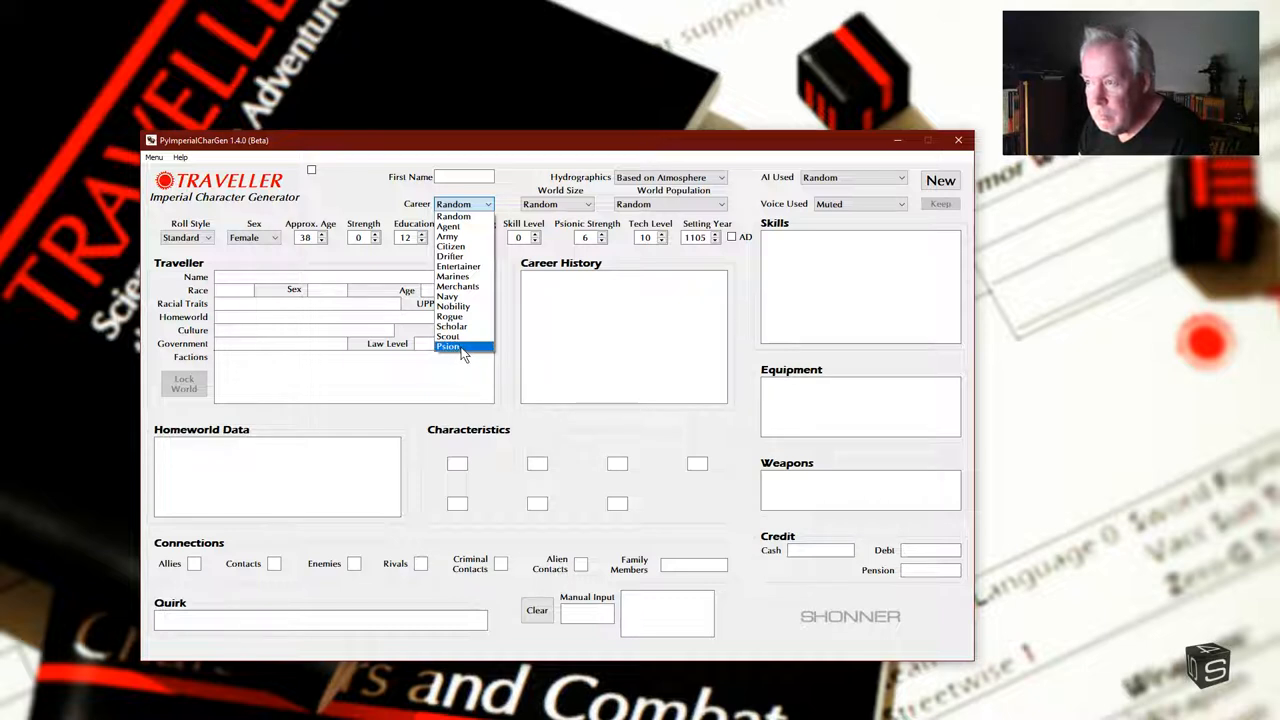
click(450, 316)
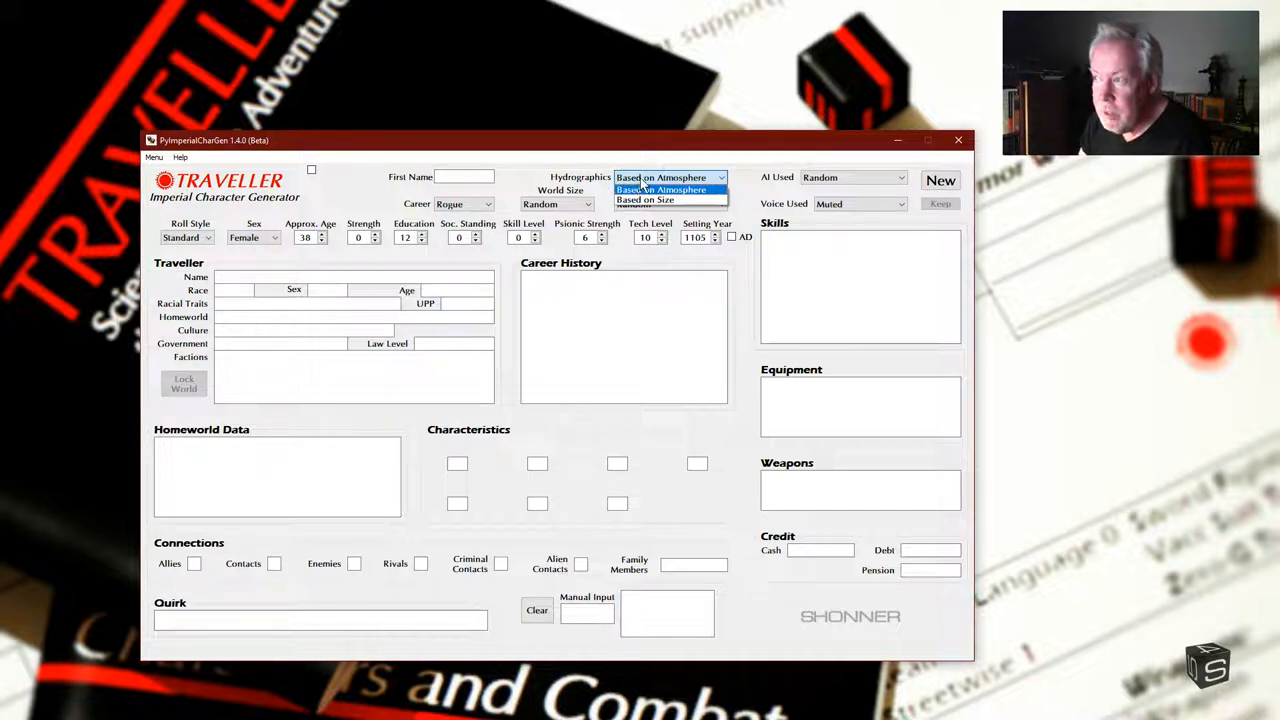
mouse_move(658, 199)
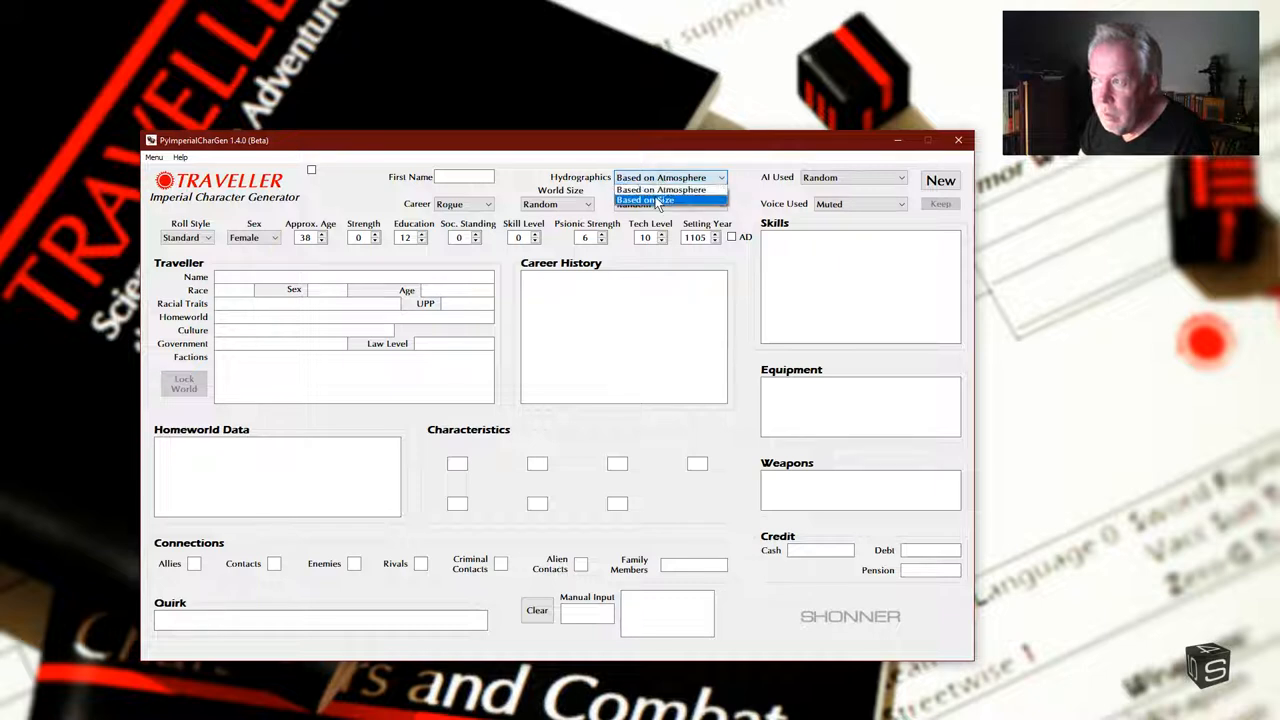
click(645, 199)
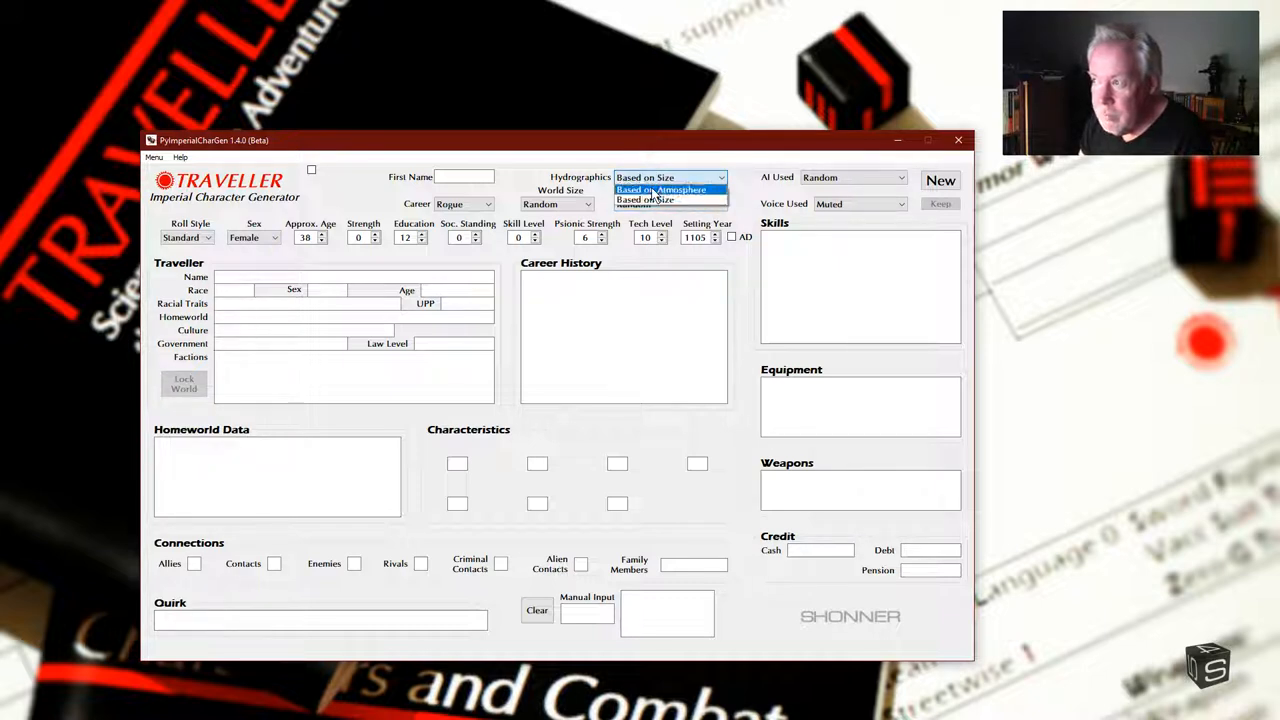
click(662, 189)
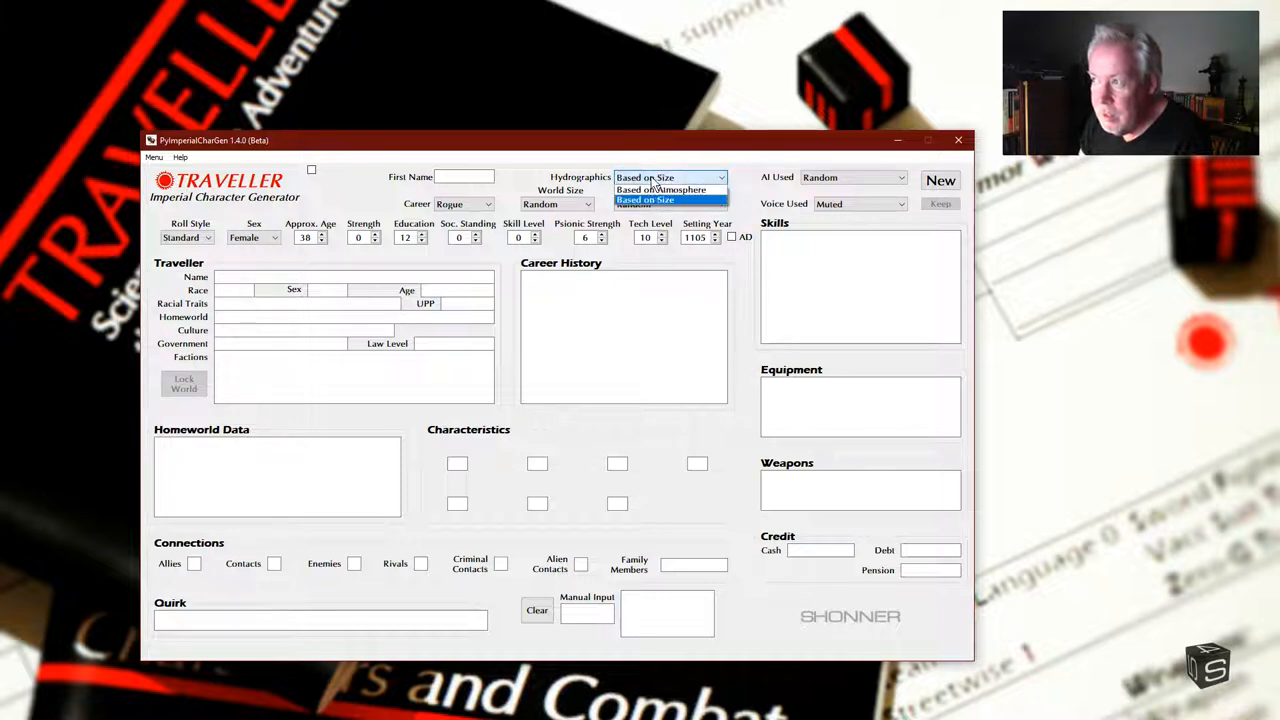
click(662, 190)
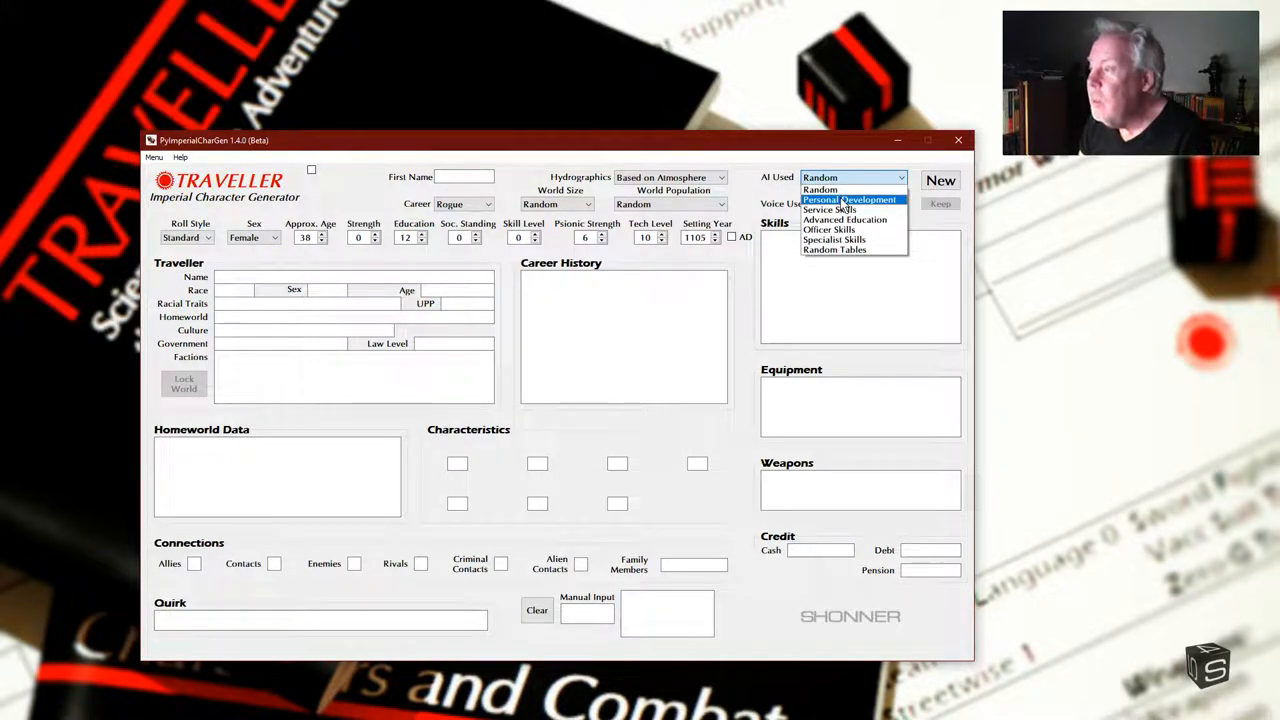
mouse_move(834, 249)
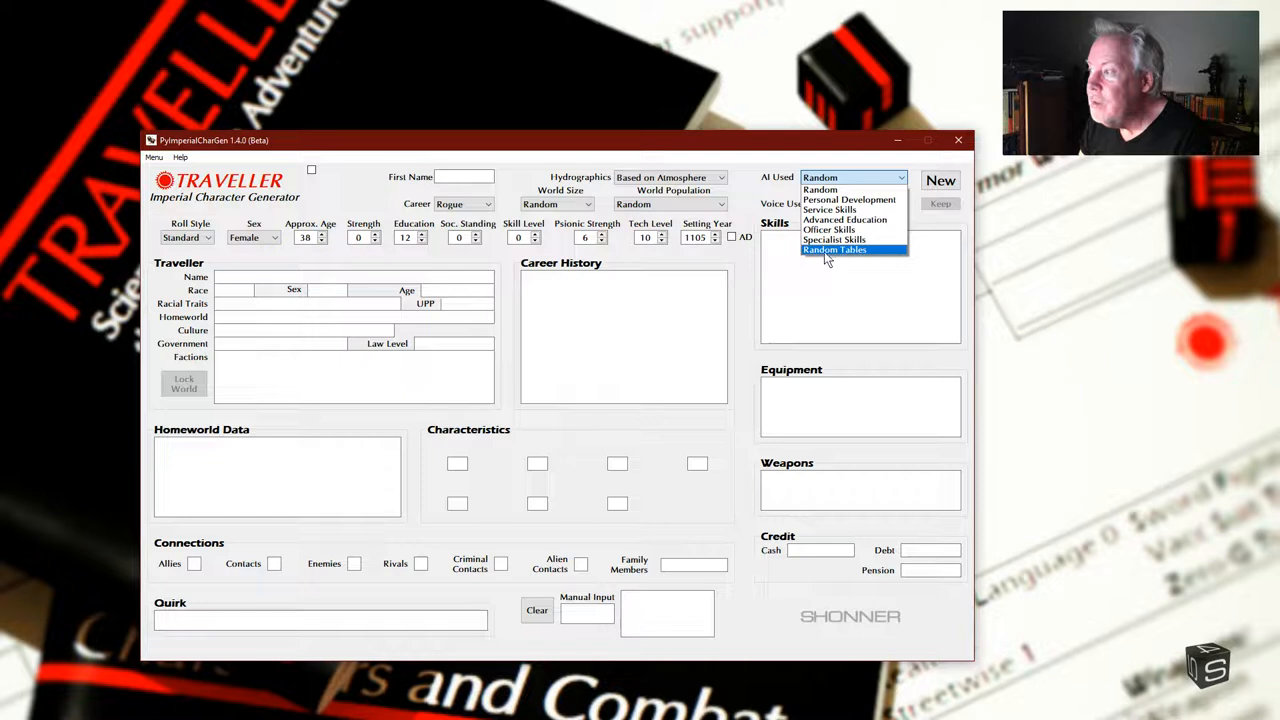
mouse_move(834, 240)
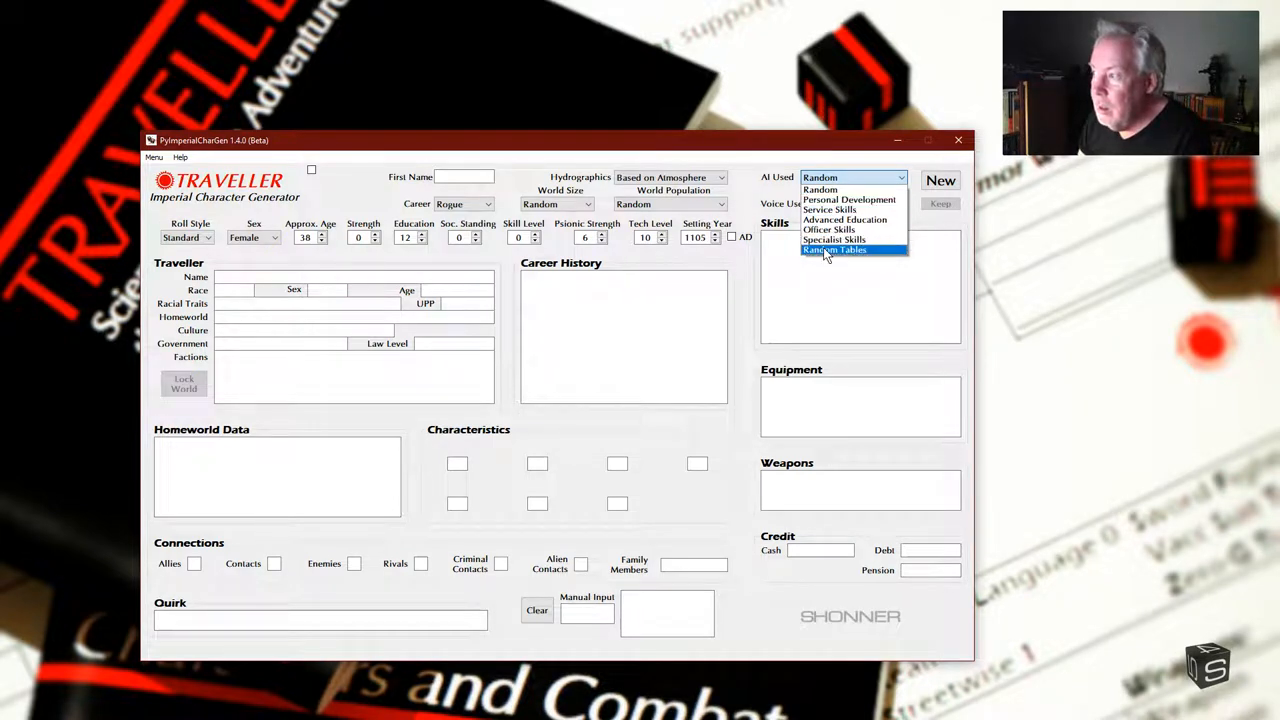
mouse_move(845, 190)
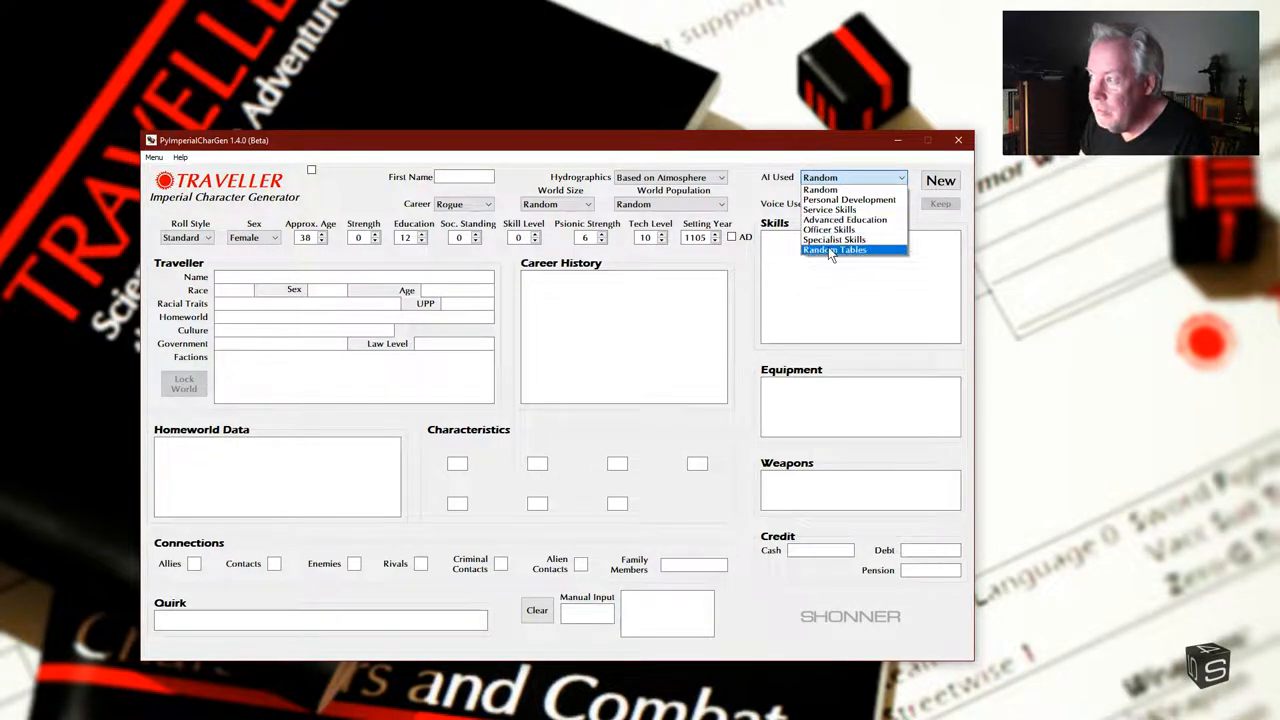
mouse_move(850, 199)
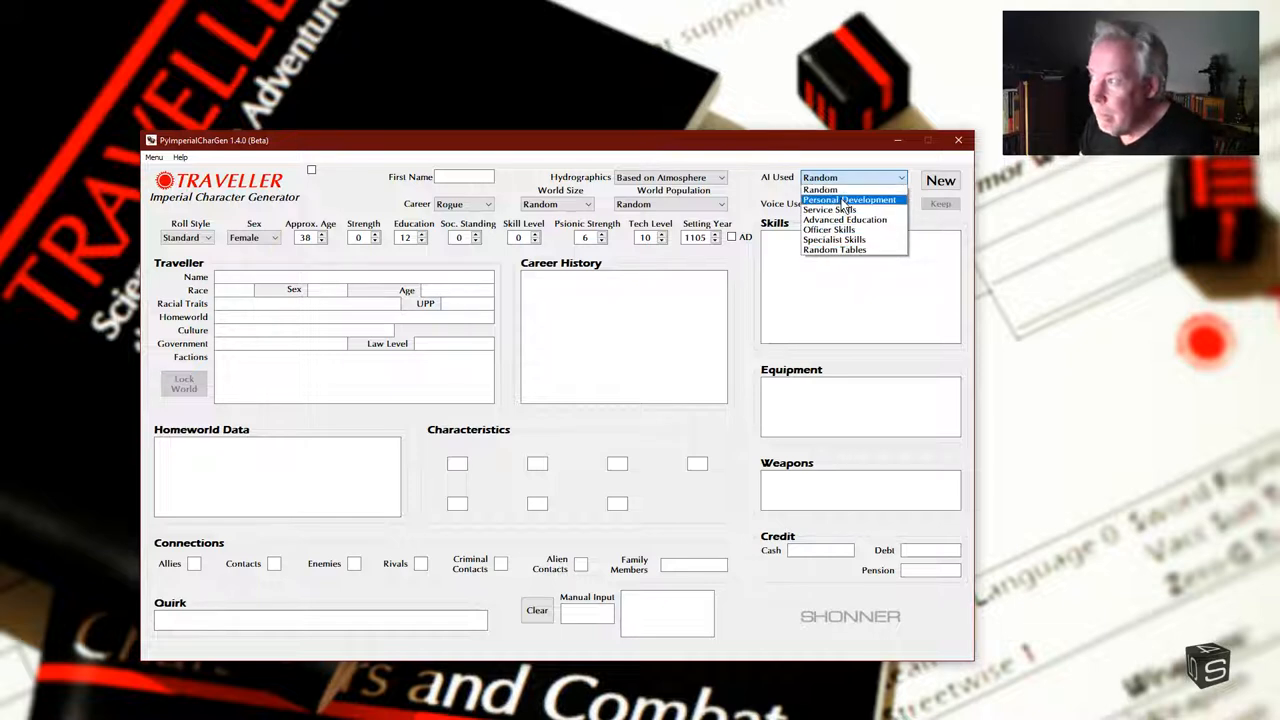
mouse_move(820, 189)
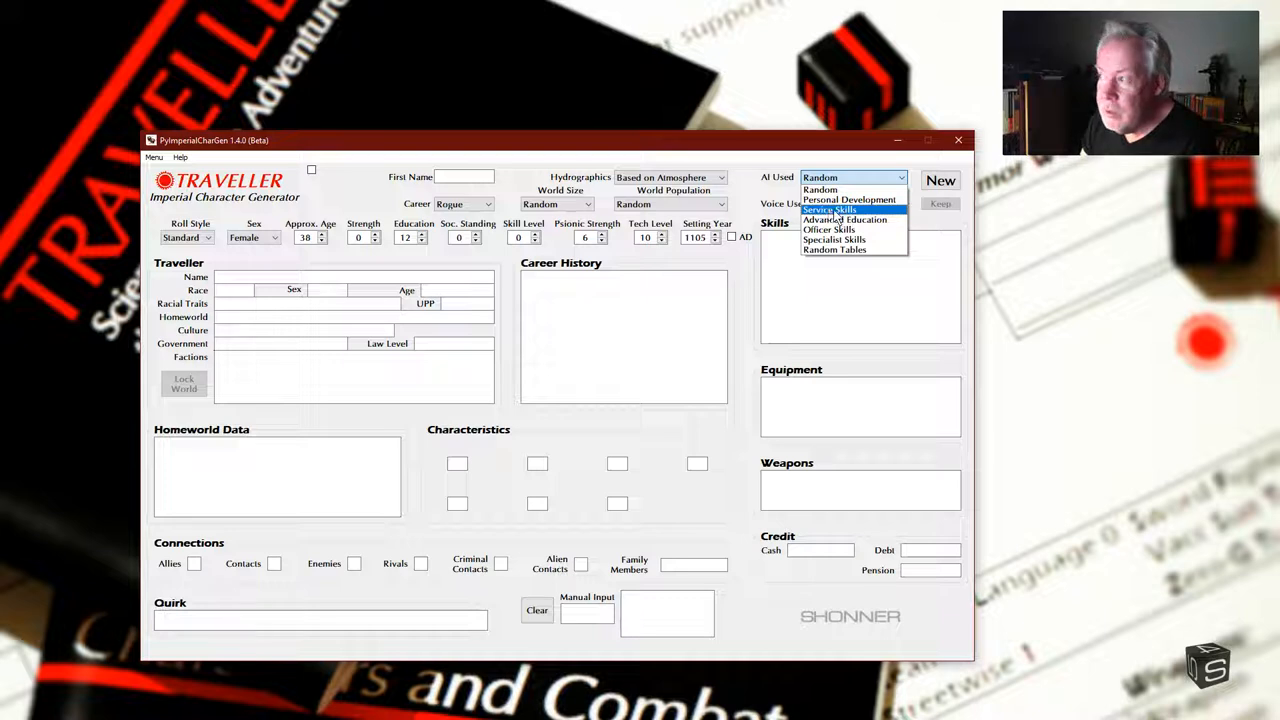
mouse_move(828, 229)
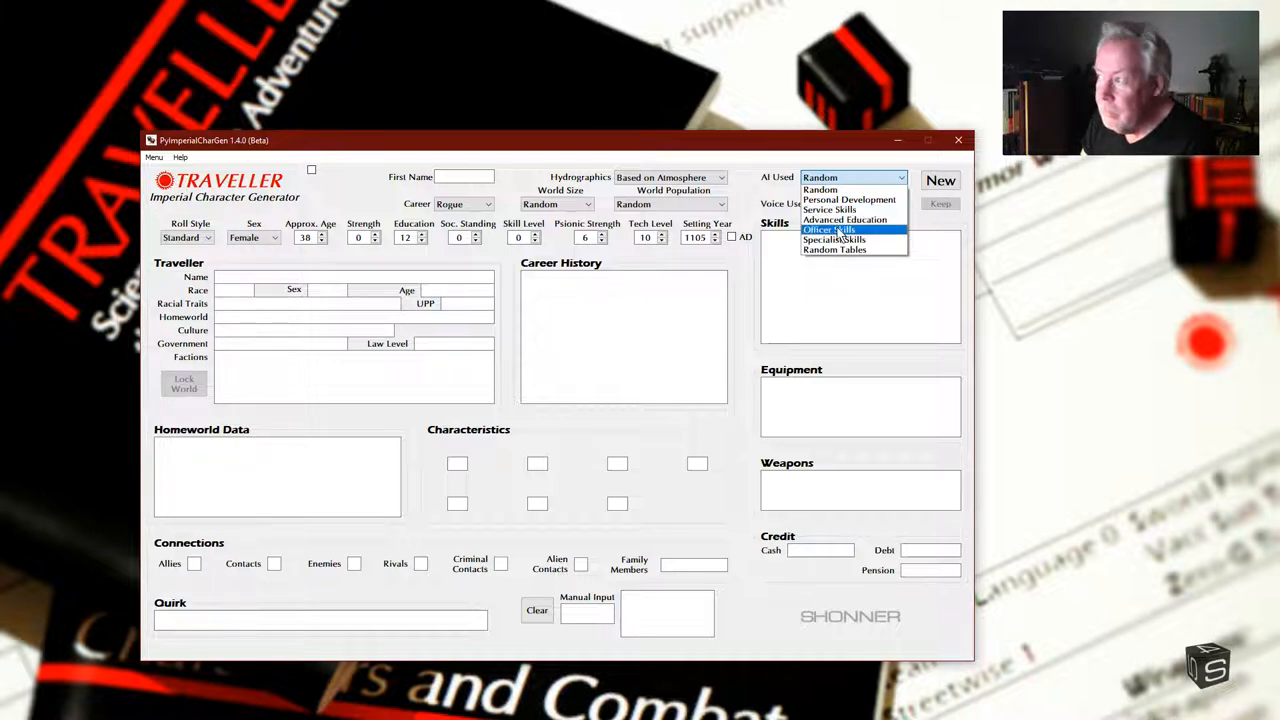
mouse_move(845, 219)
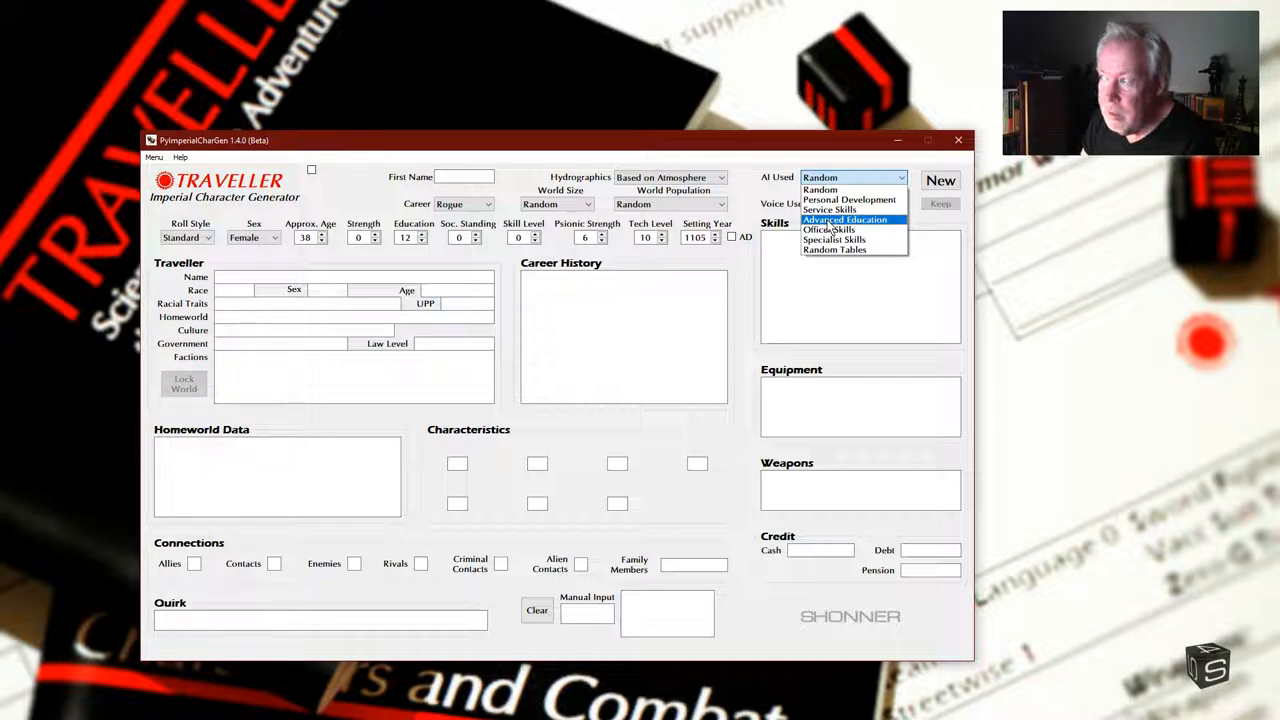
mouse_move(835, 229)
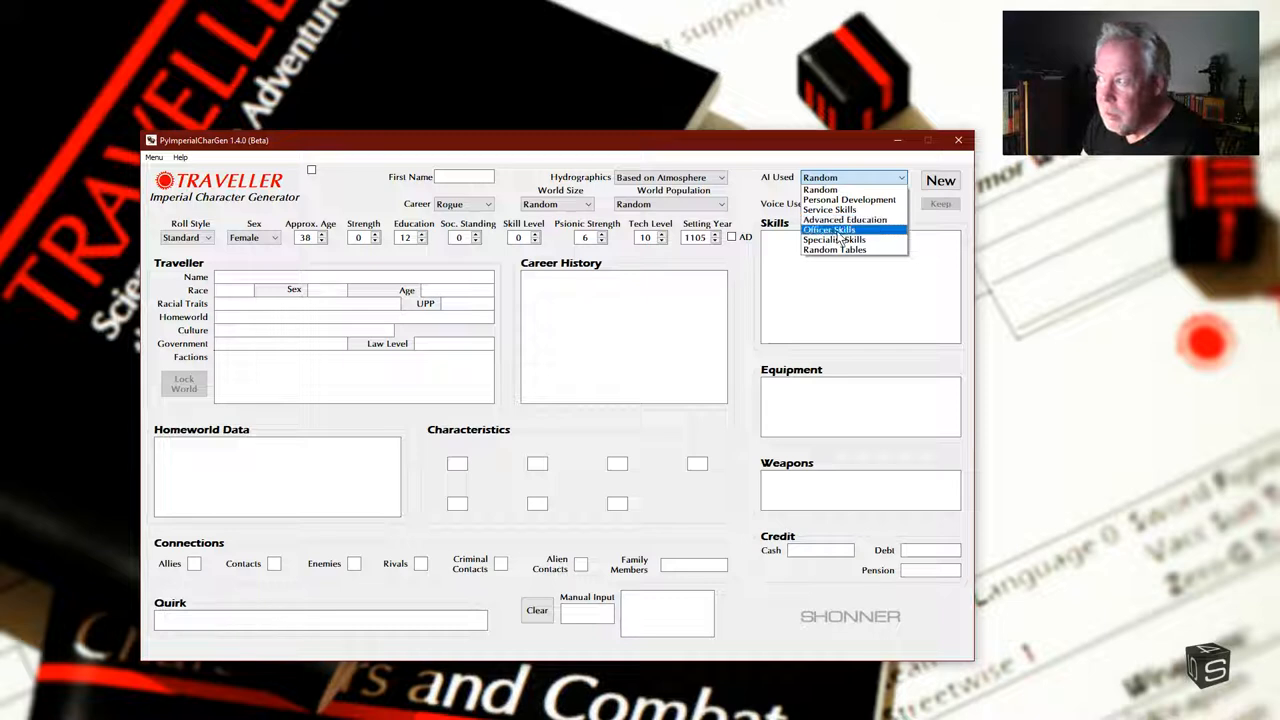
mouse_move(835, 240)
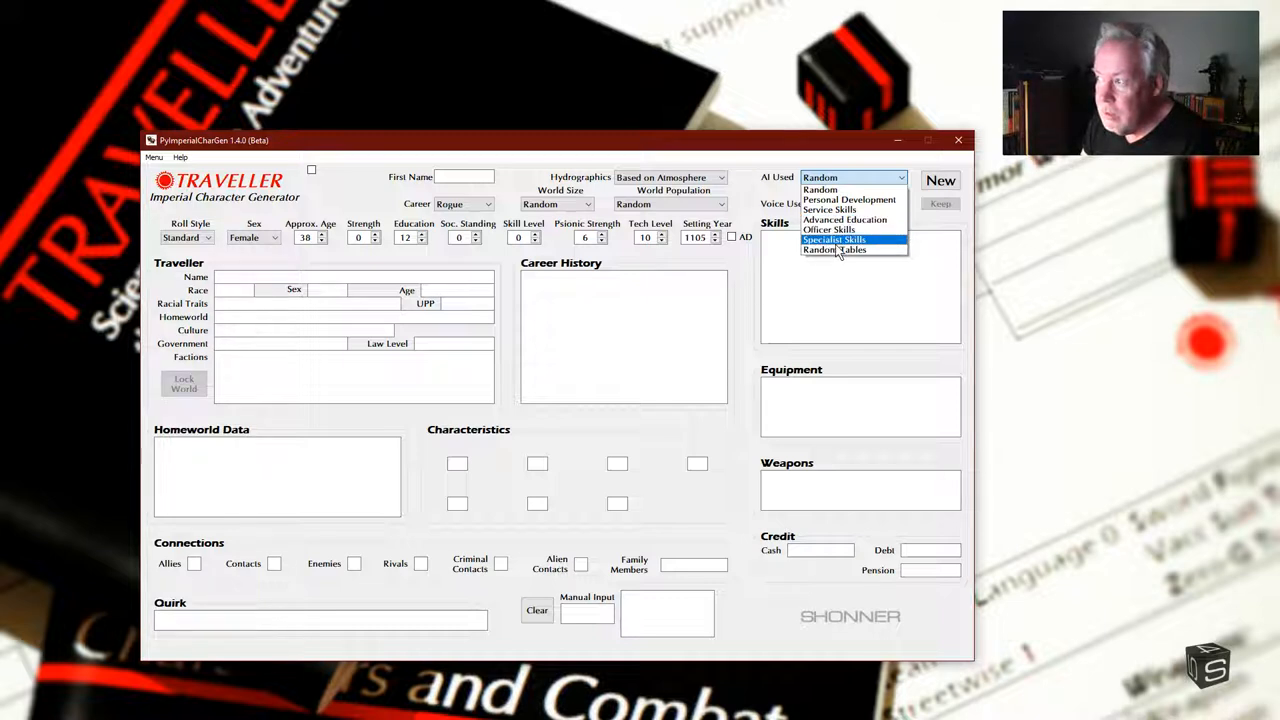
mouse_move(855, 250)
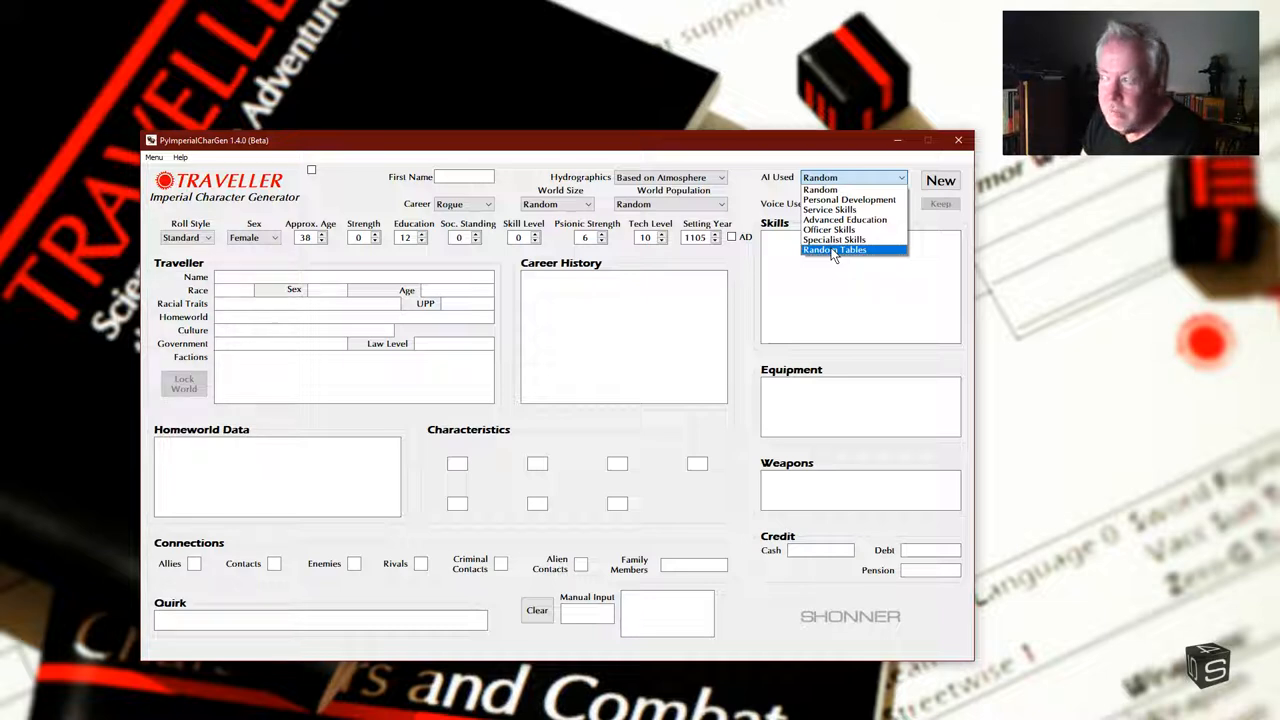
mouse_move(832, 229)
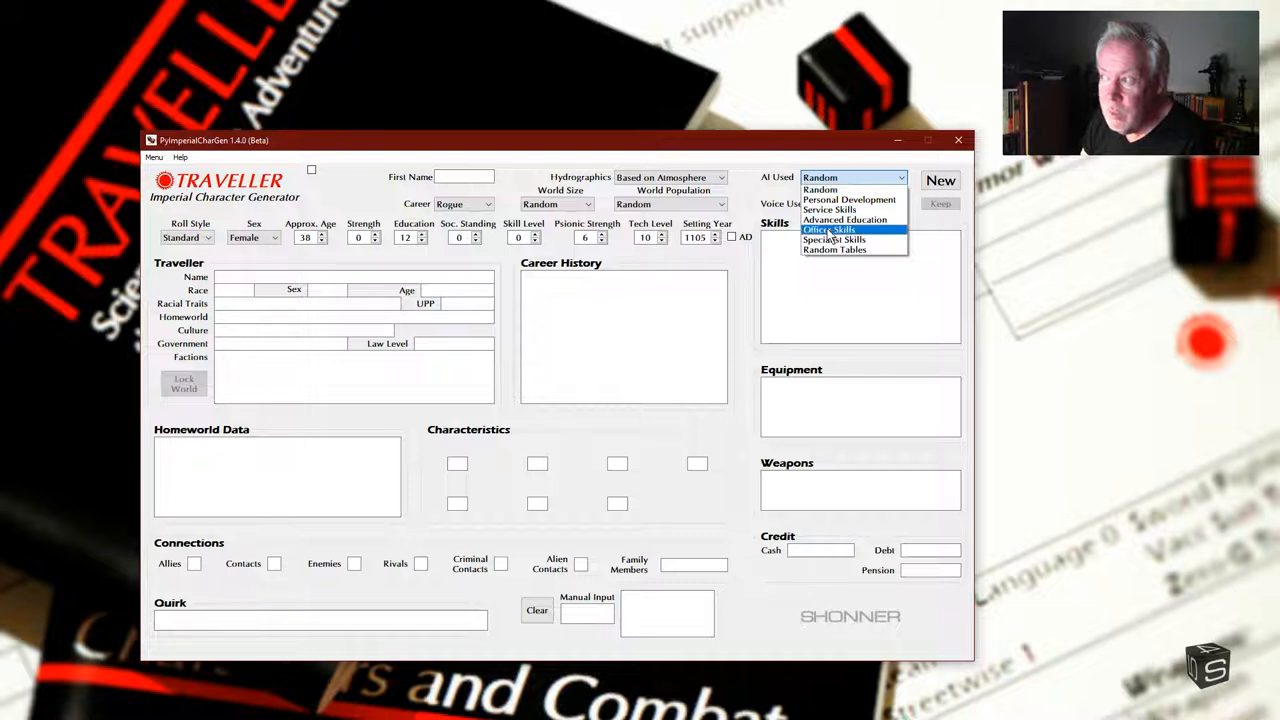
mouse_move(834, 249)
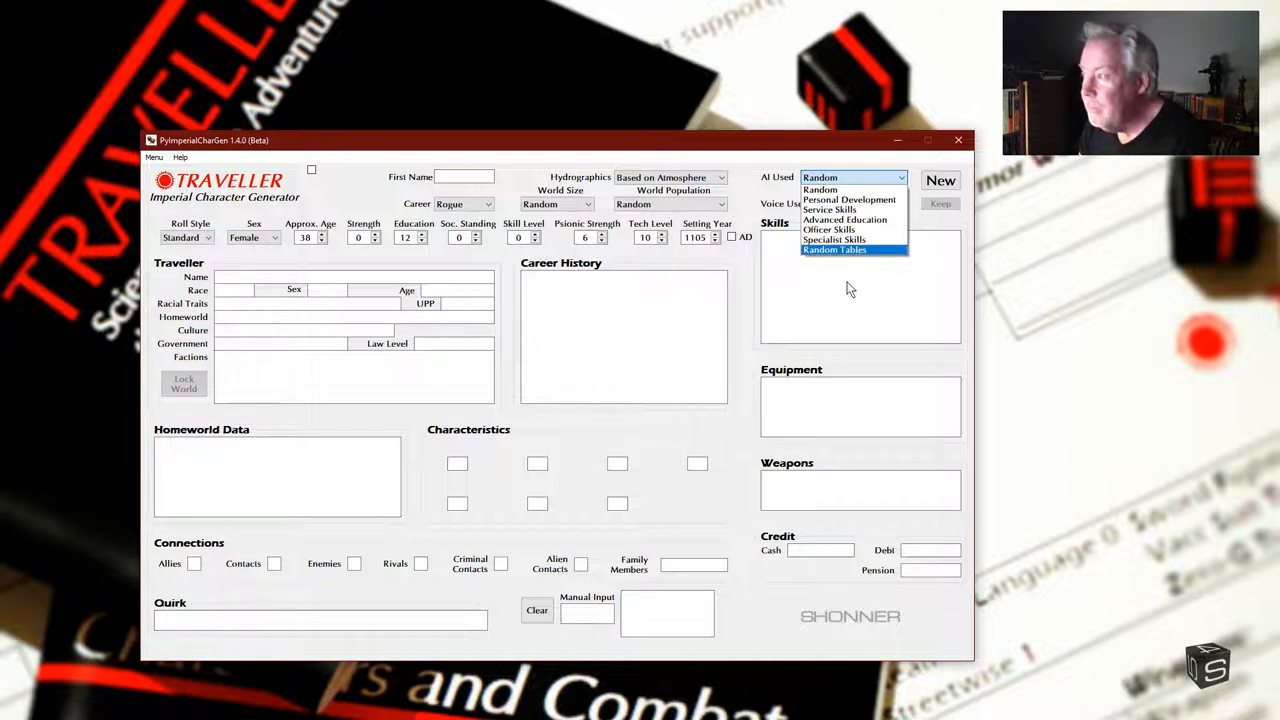
mouse_move(845, 185)
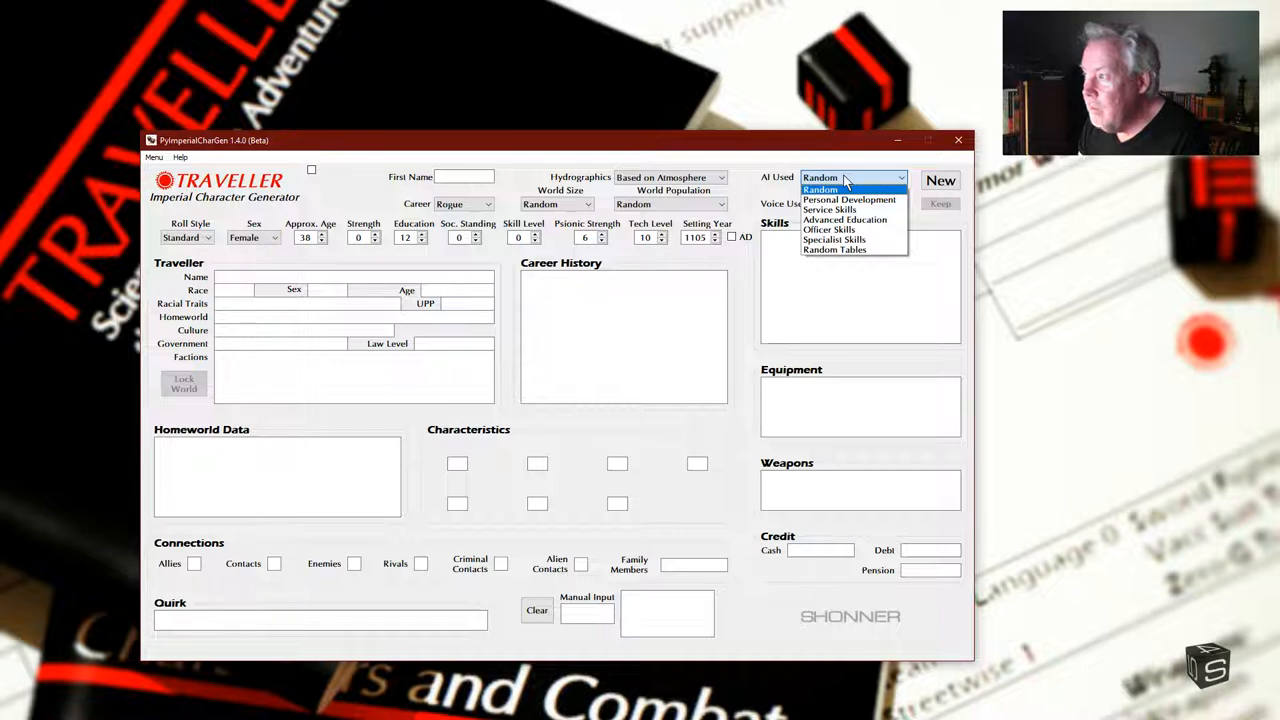
click(820, 189)
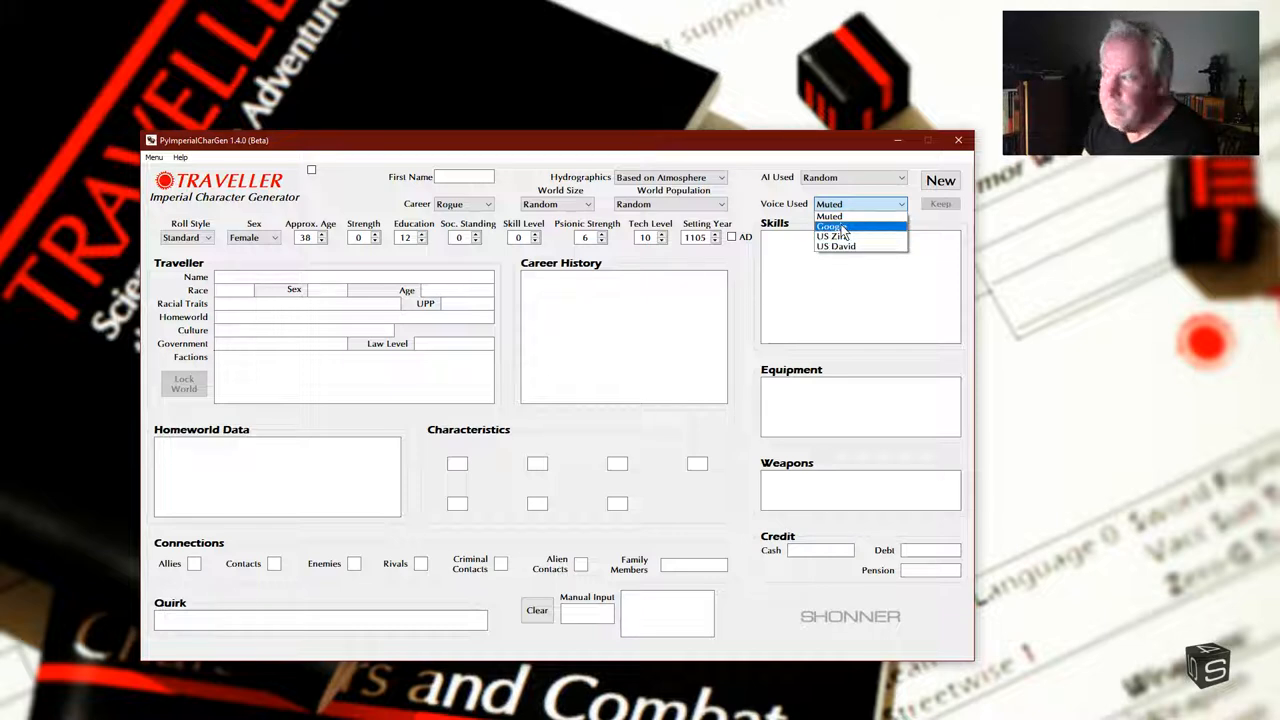
Step: Open the Voice Used list and keep Muted as the narration voice
click(845, 216)
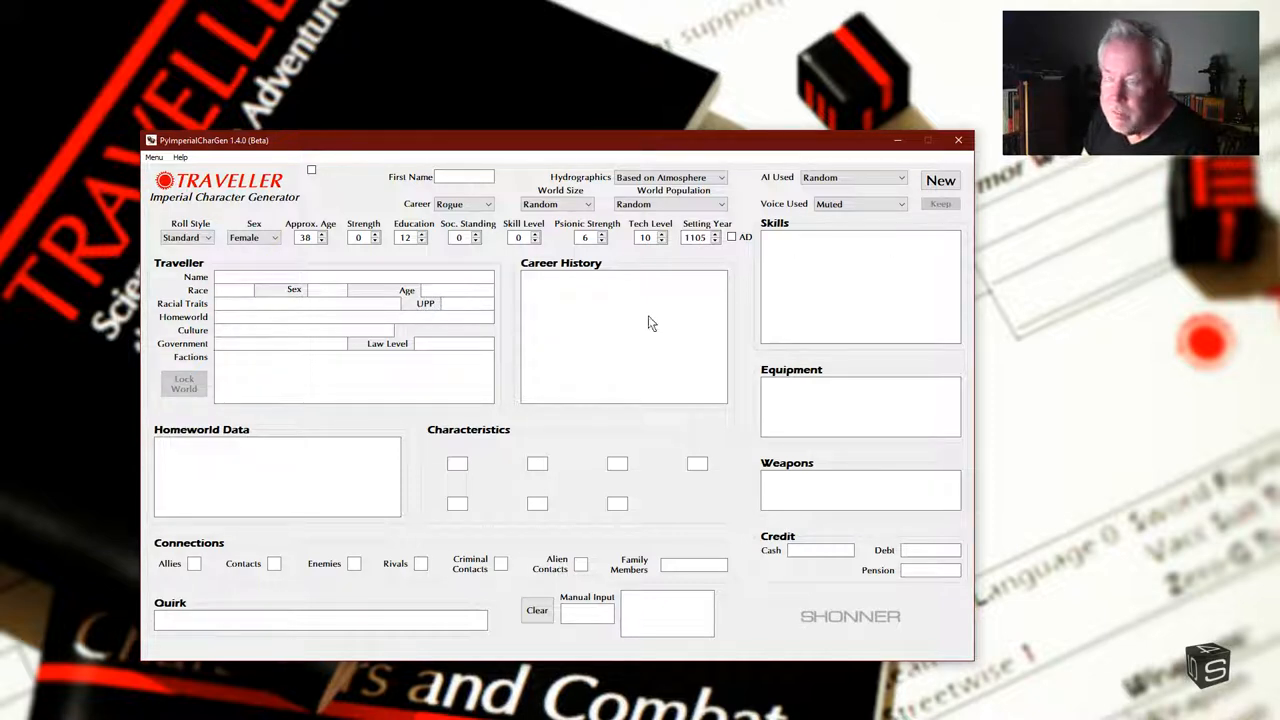
mouse_move(821, 256)
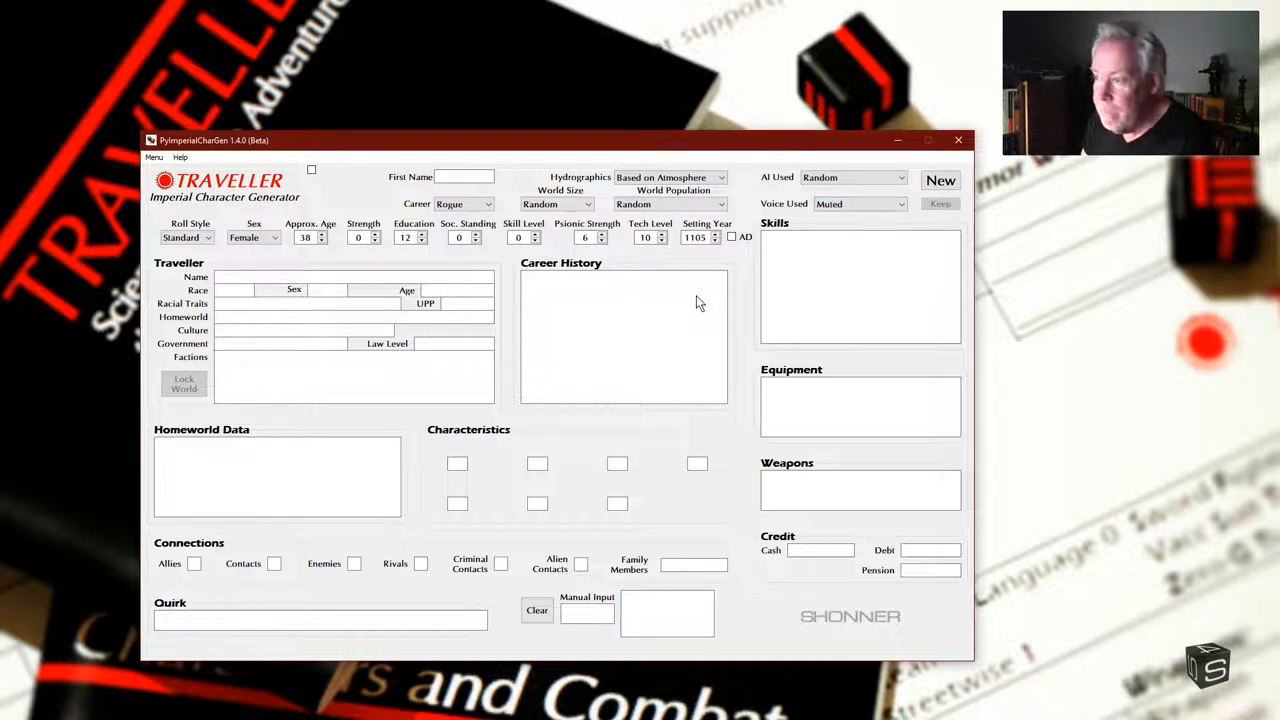
mouse_move(418, 345)
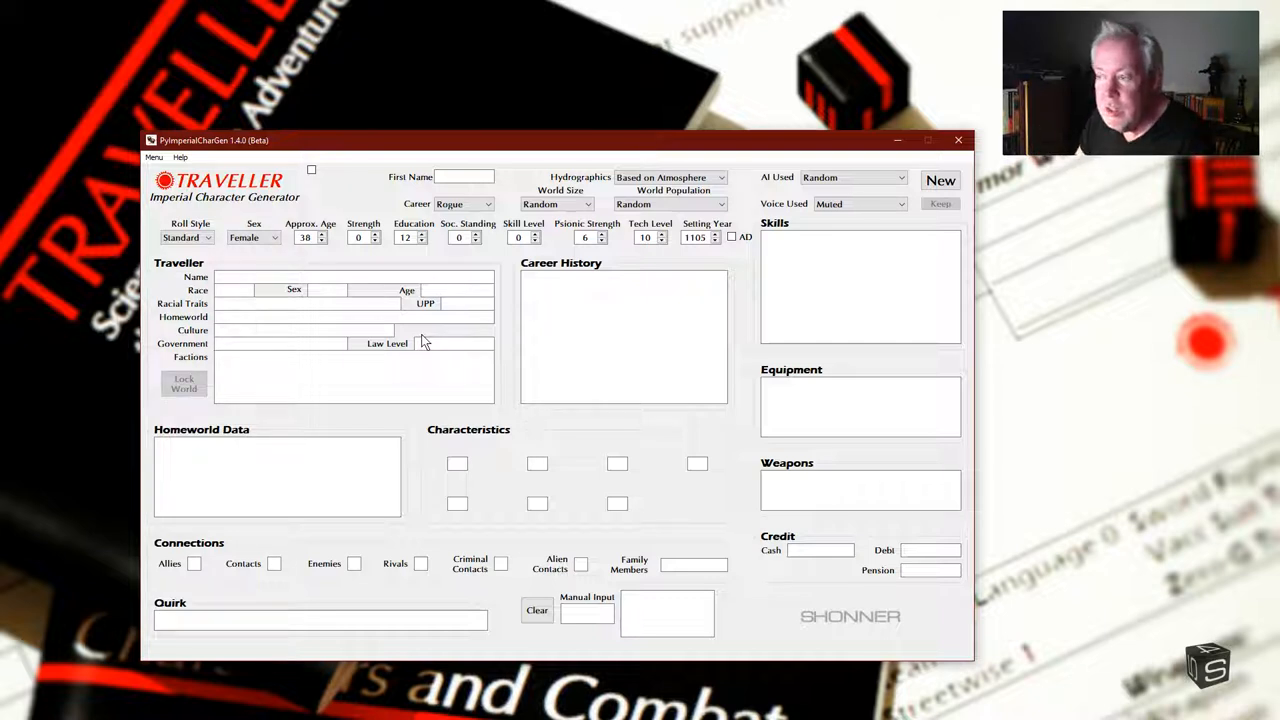
mouse_move(443, 350)
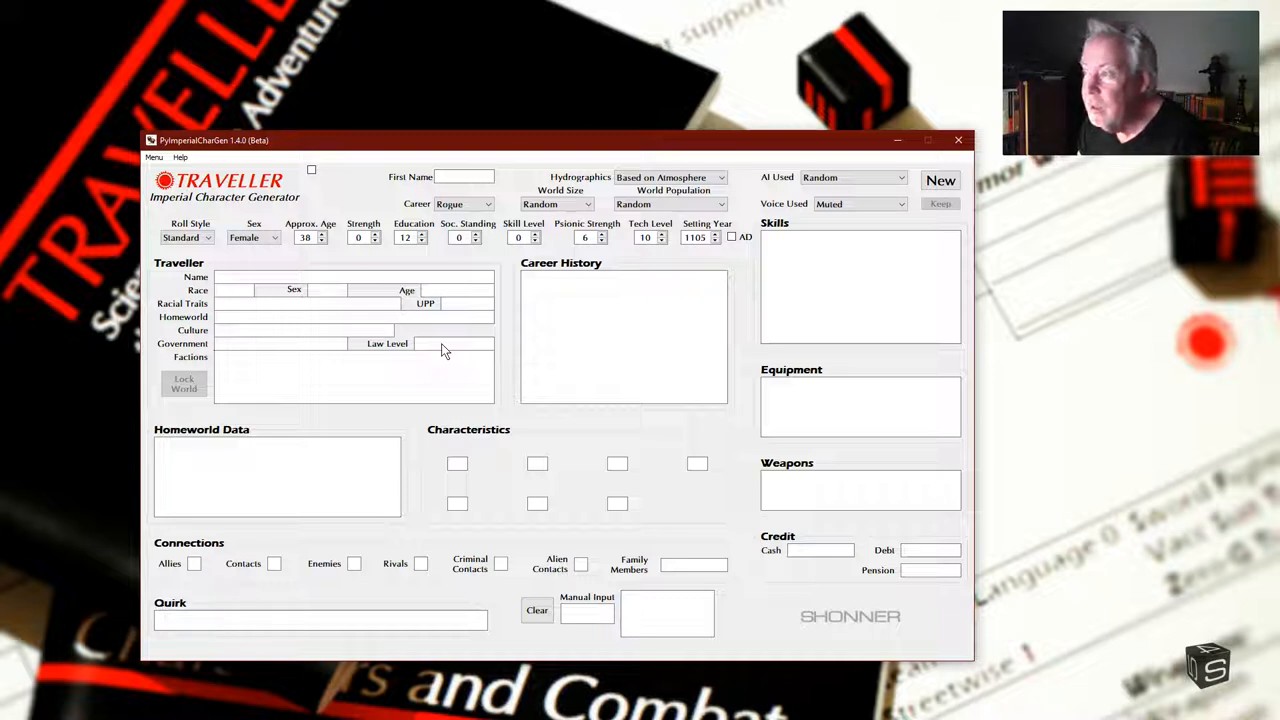
mouse_move(503, 350)
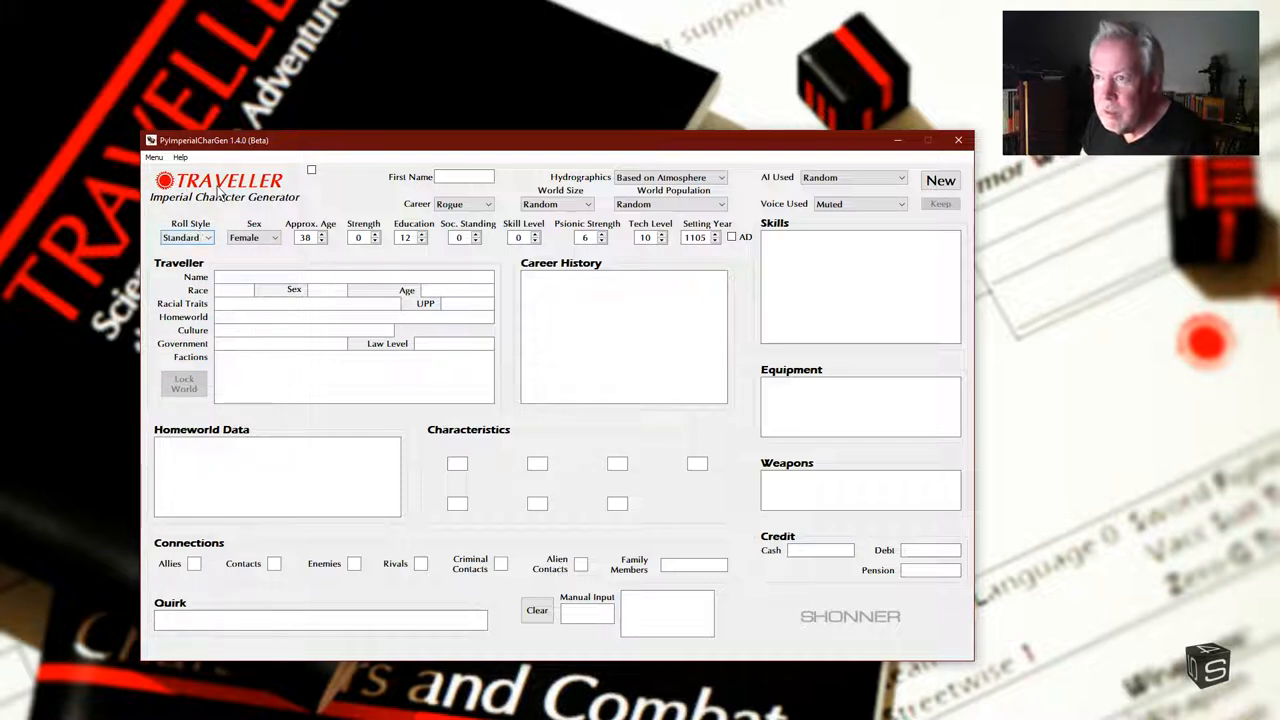
mouse_move(616, 358)
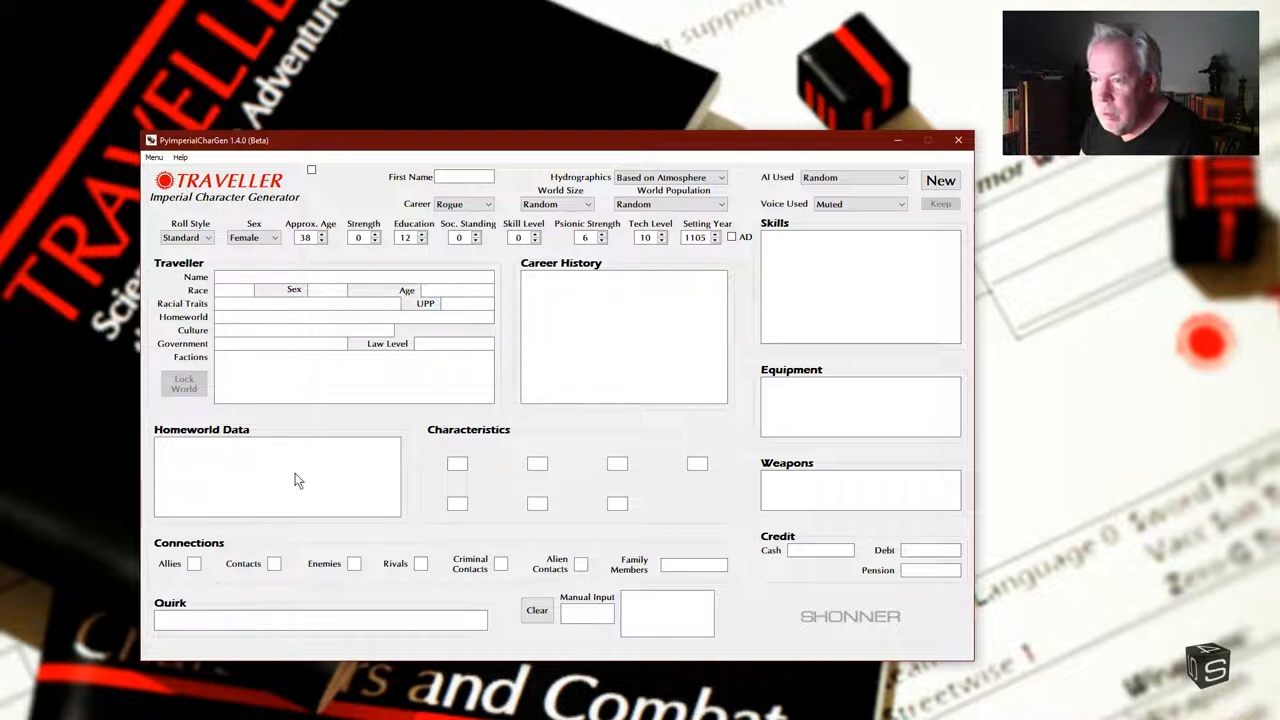
mouse_move(213, 565)
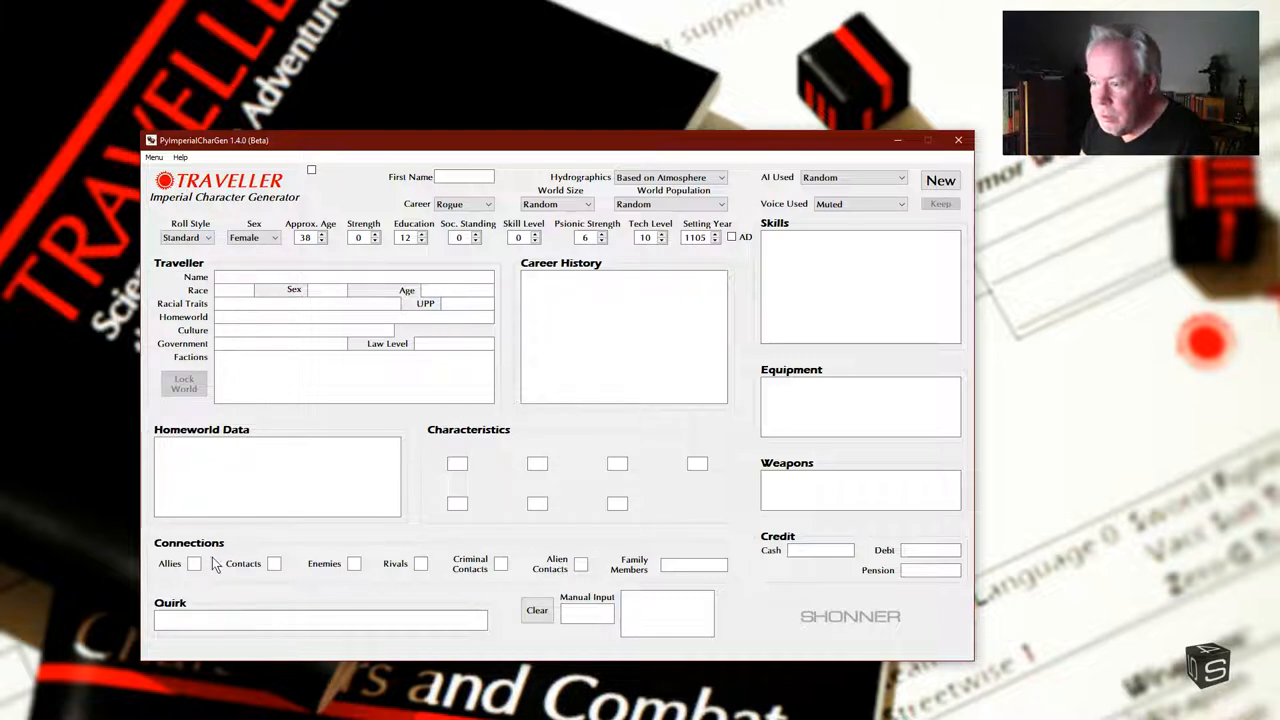
mouse_move(683, 590)
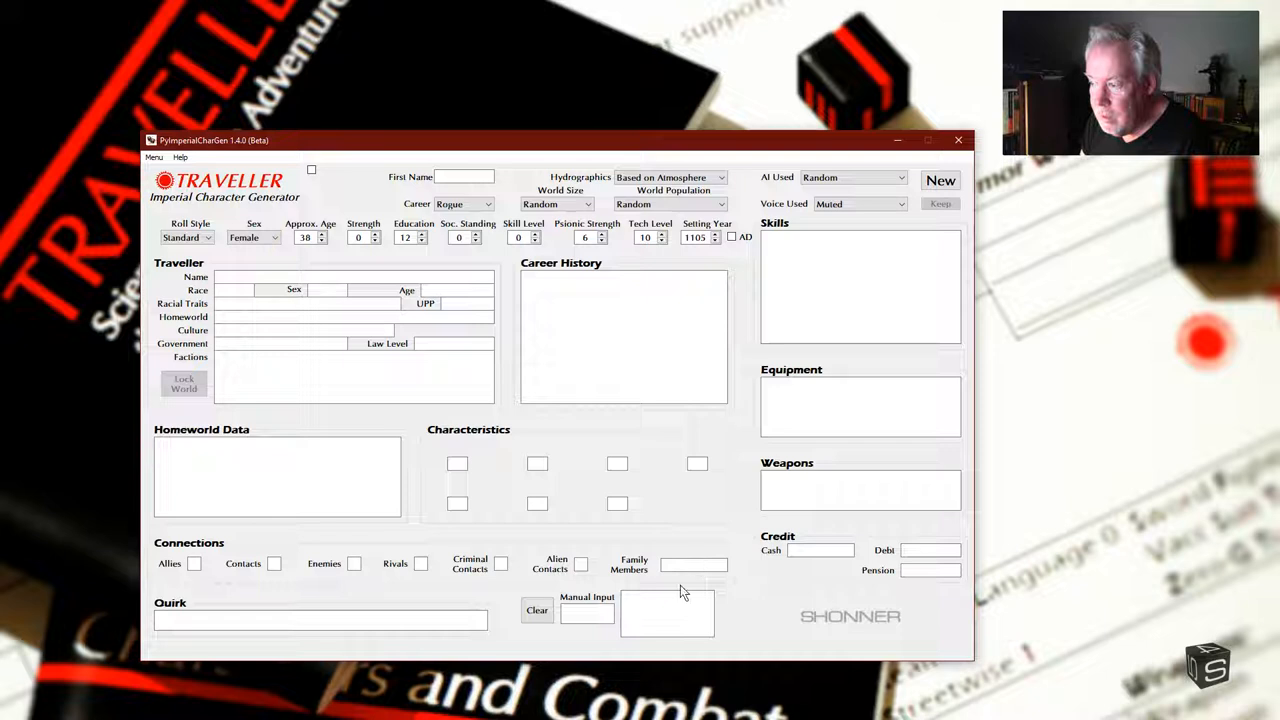
mouse_move(666, 573)
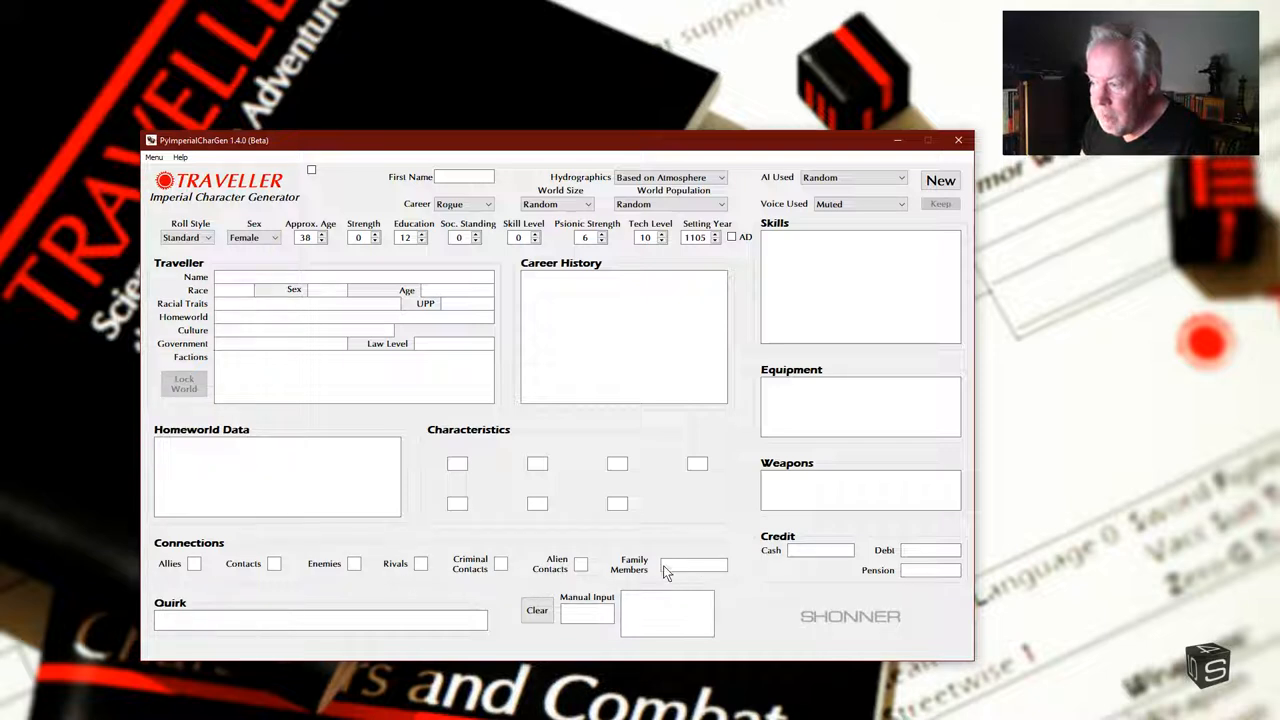
mouse_move(221, 564)
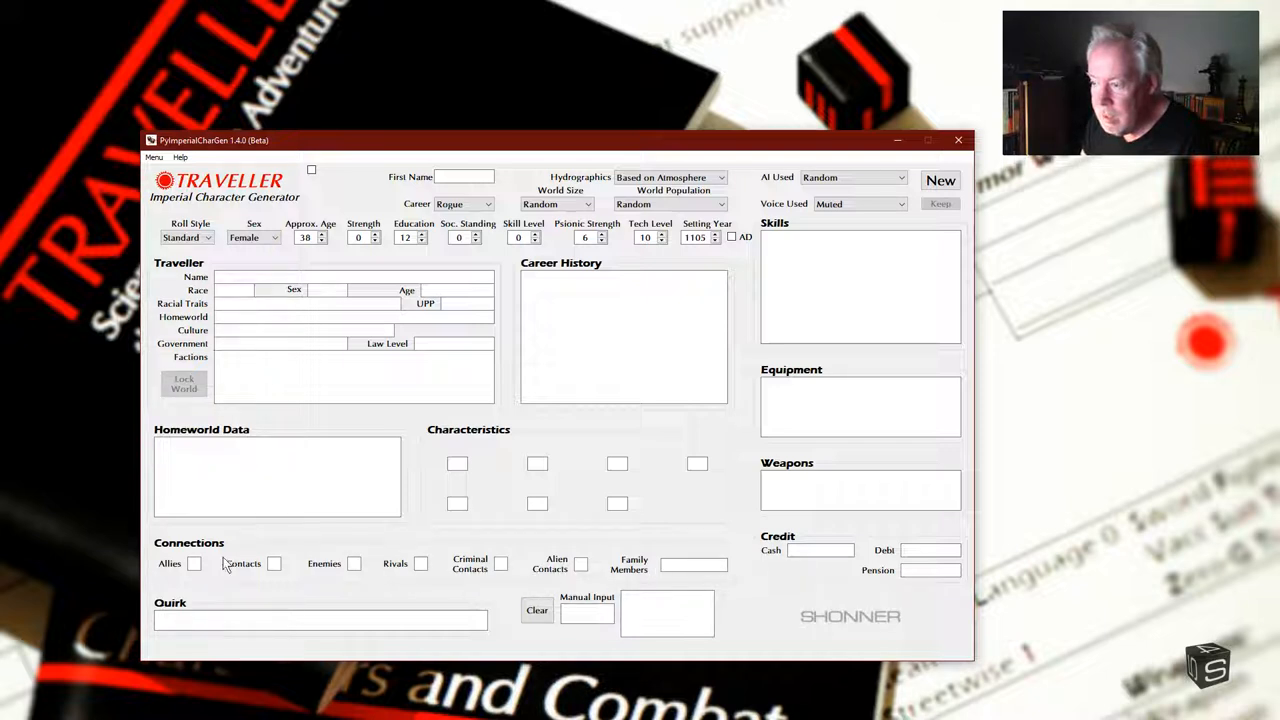
mouse_move(780, 501)
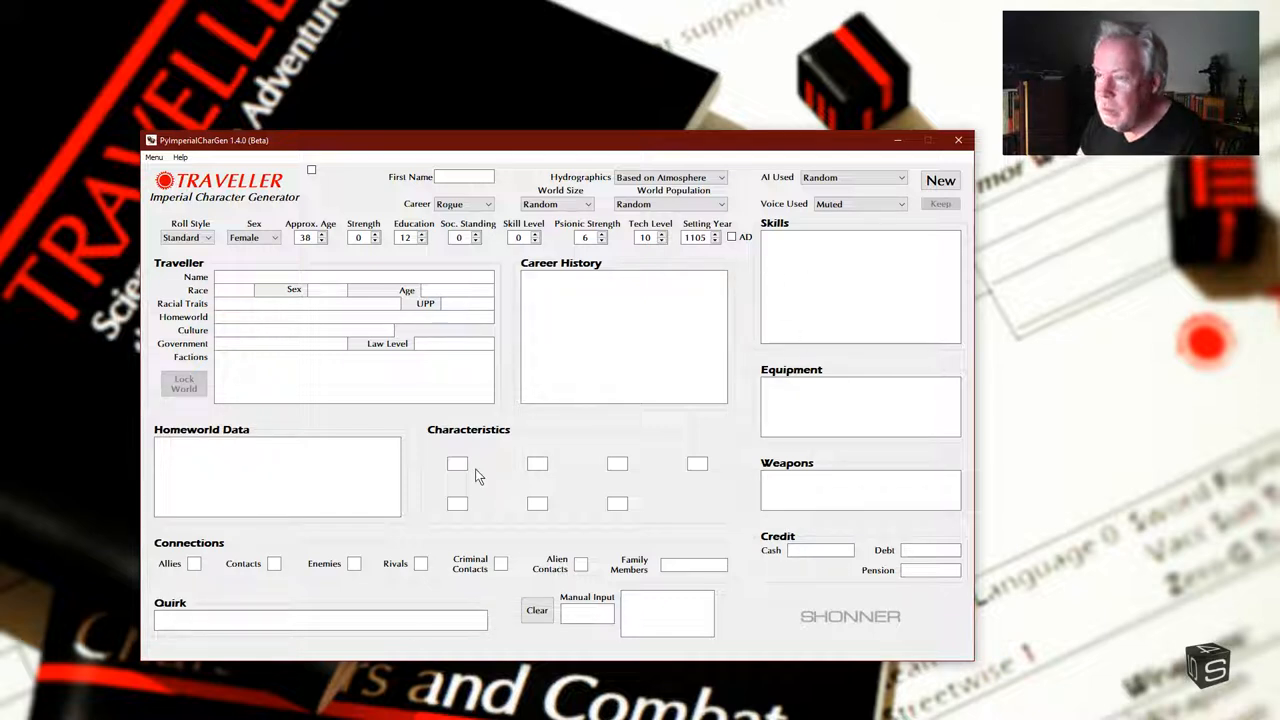
mouse_move(414, 408)
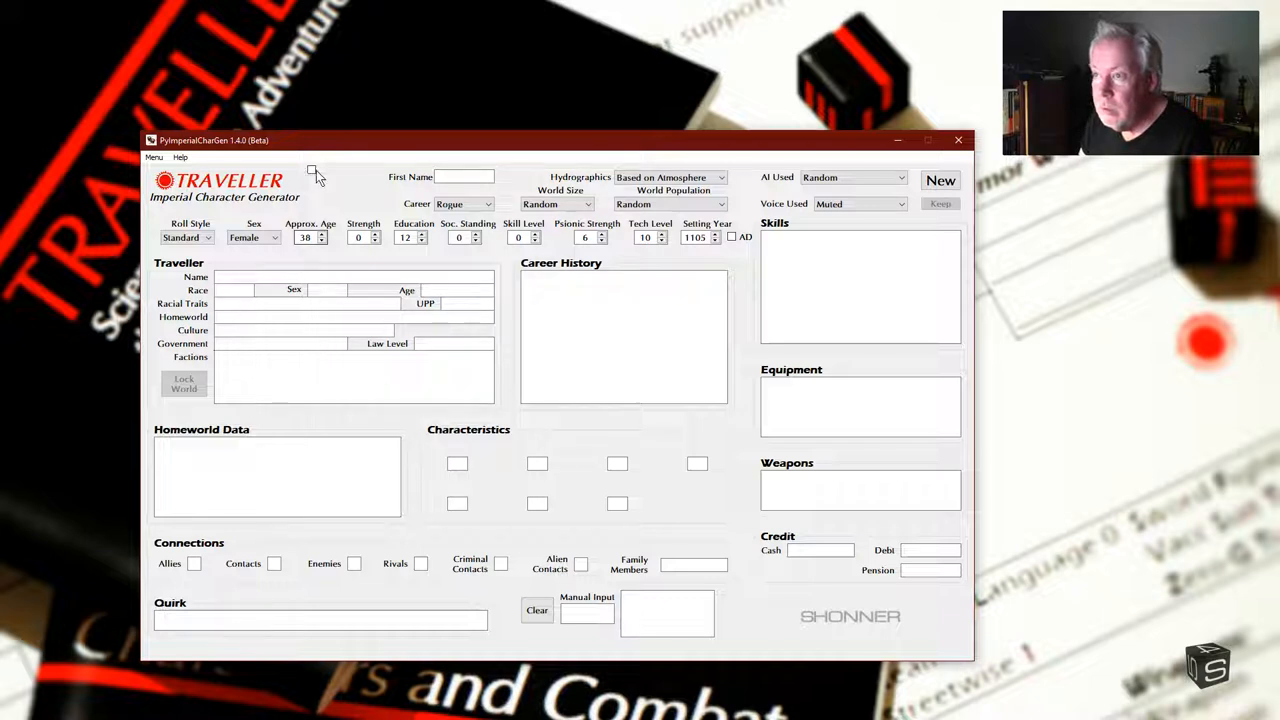
mouse_move(316, 175)
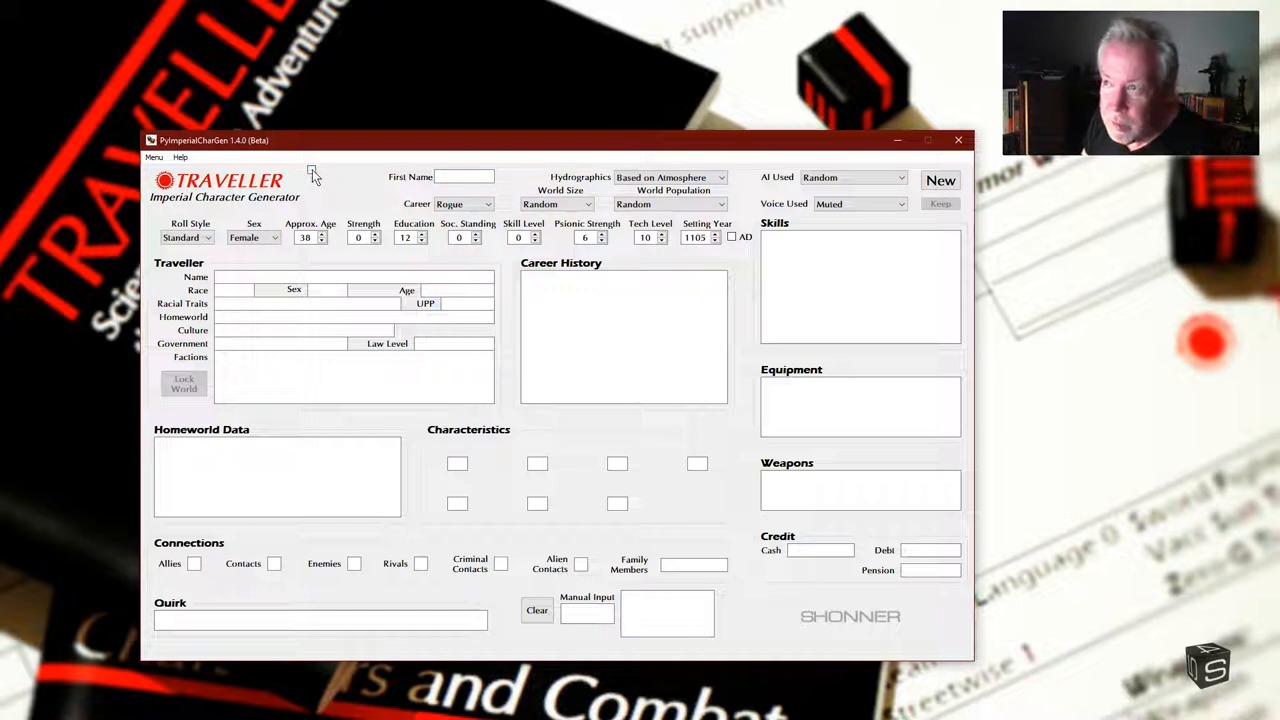
Step: Tick the checkbox beside the Traveller logo and start a New character generation
click(311, 170)
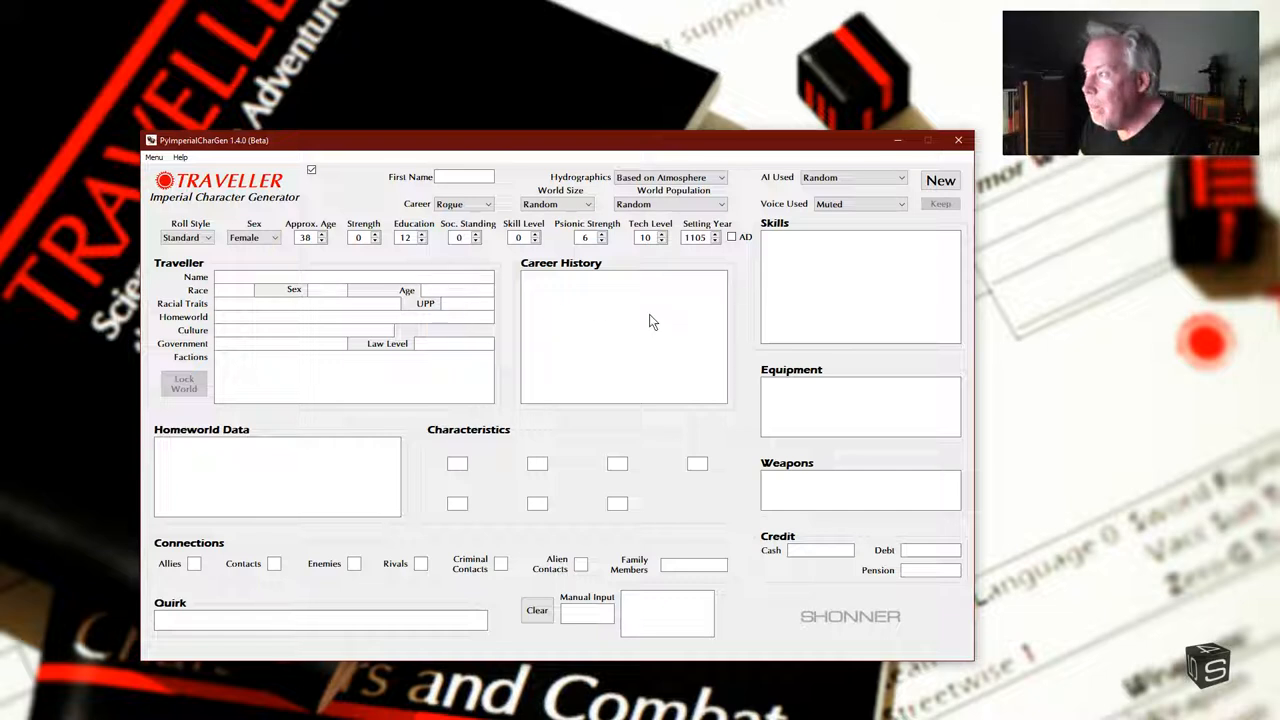
click(940, 181)
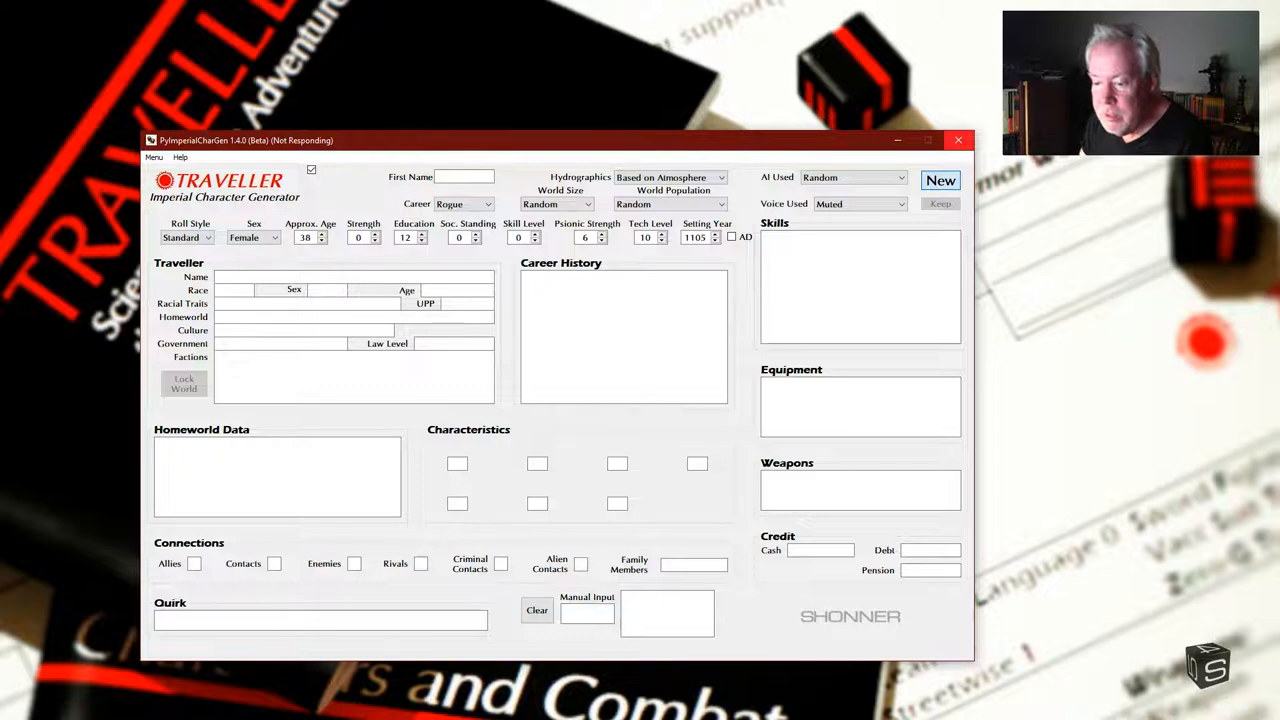
click(940, 180)
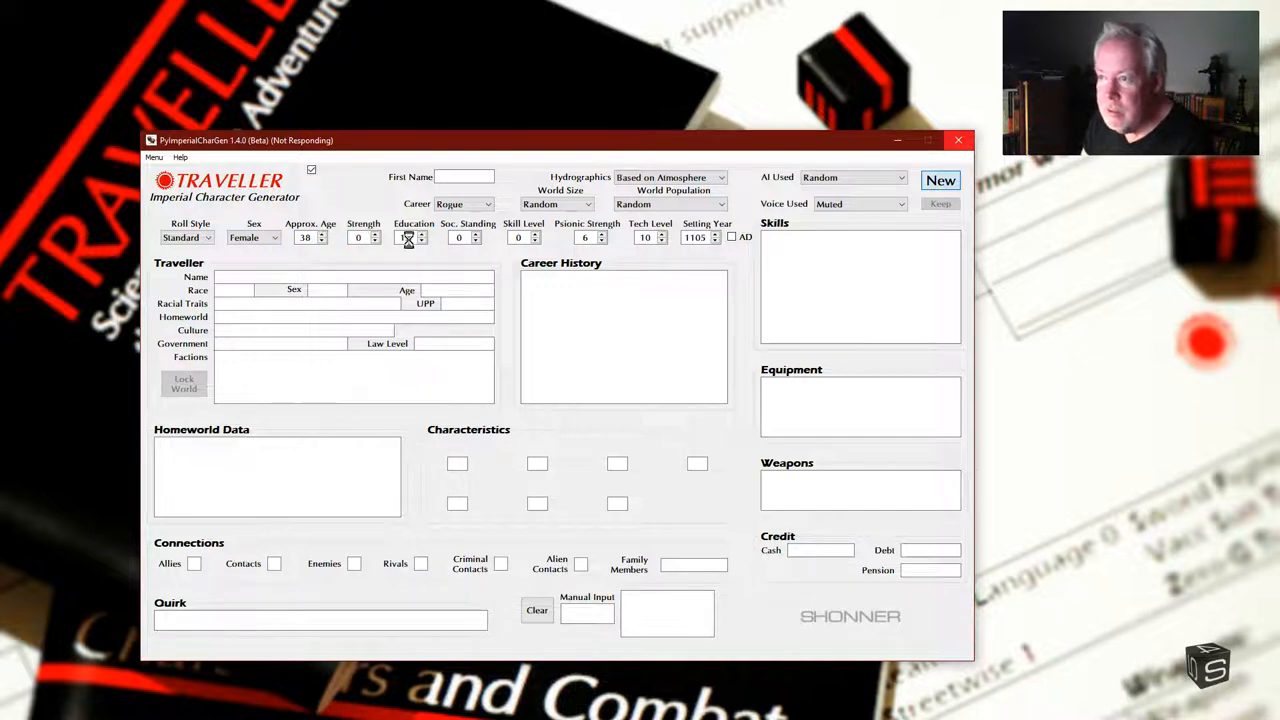
click(425, 233)
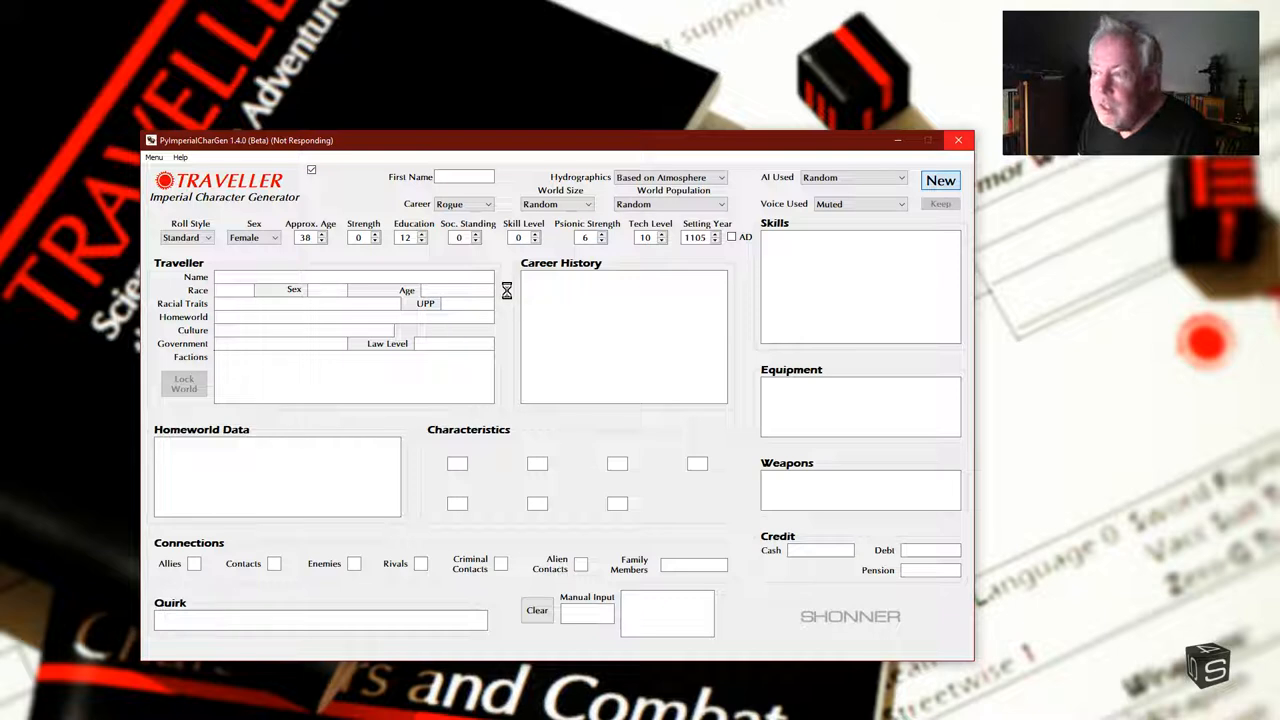
mouse_move(502, 294)
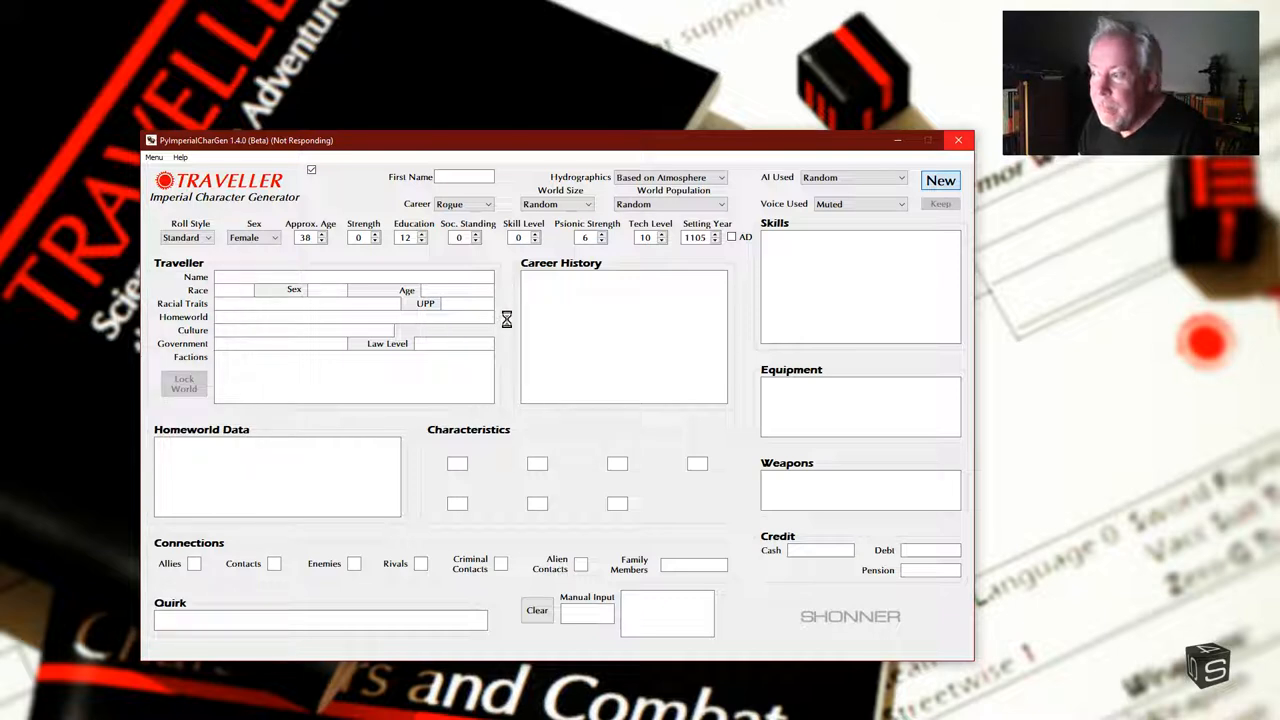
mouse_move(281, 550)
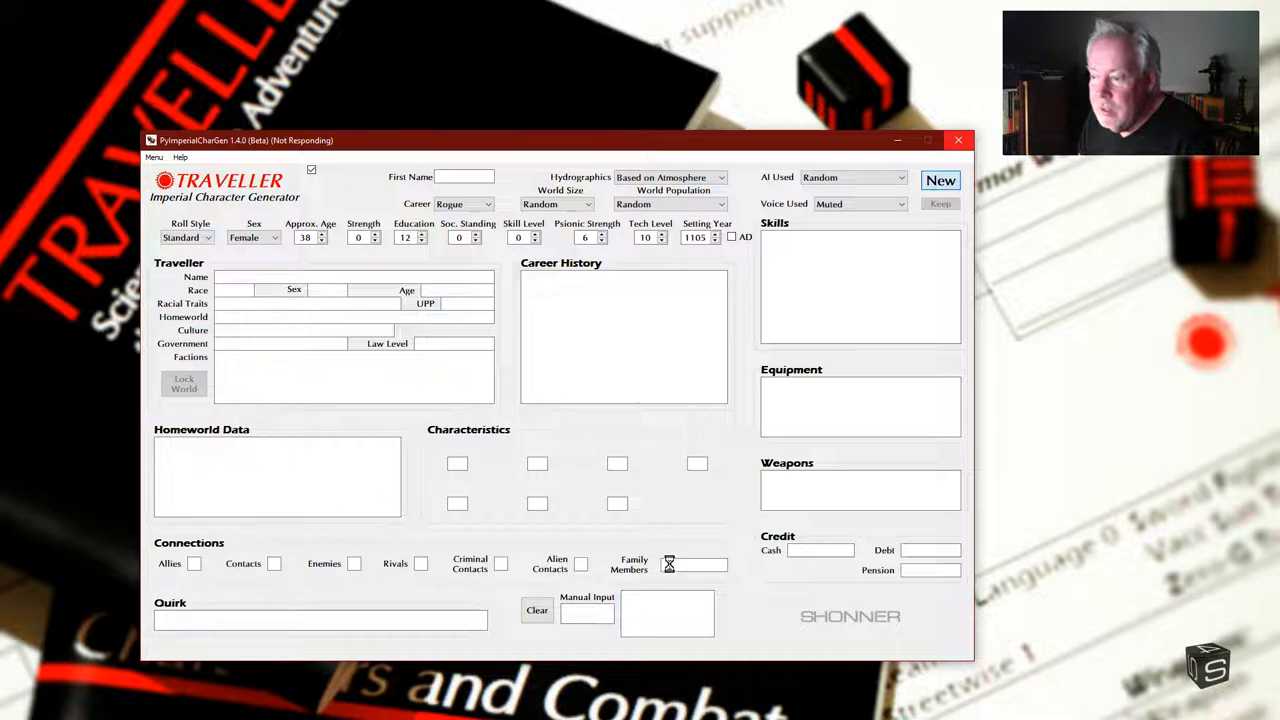
mouse_move(610, 576)
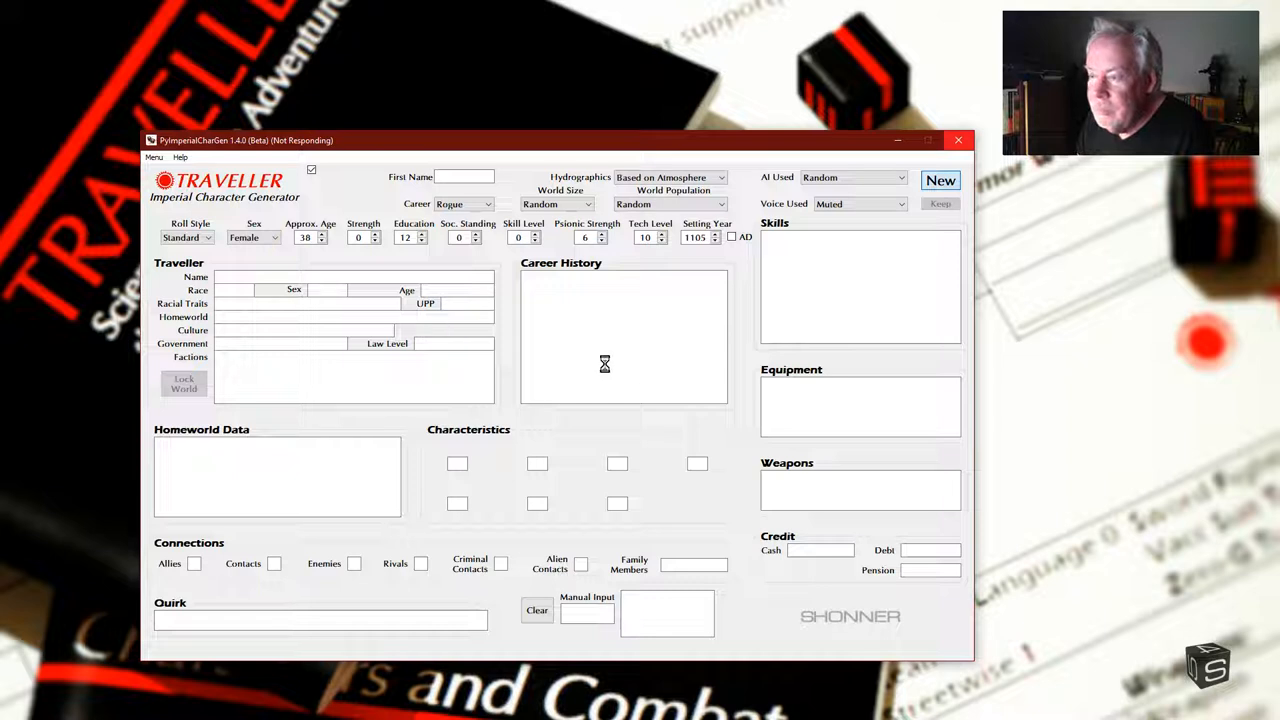
mouse_move(592, 371)
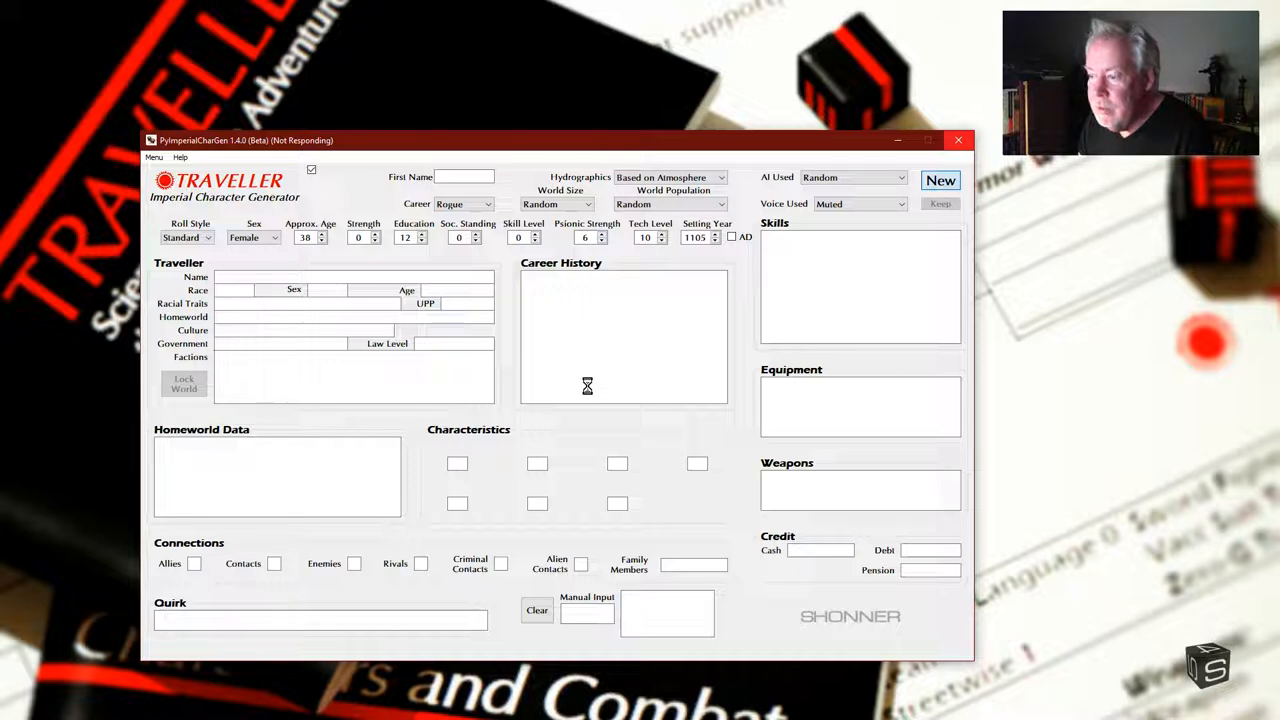
mouse_move(474, 426)
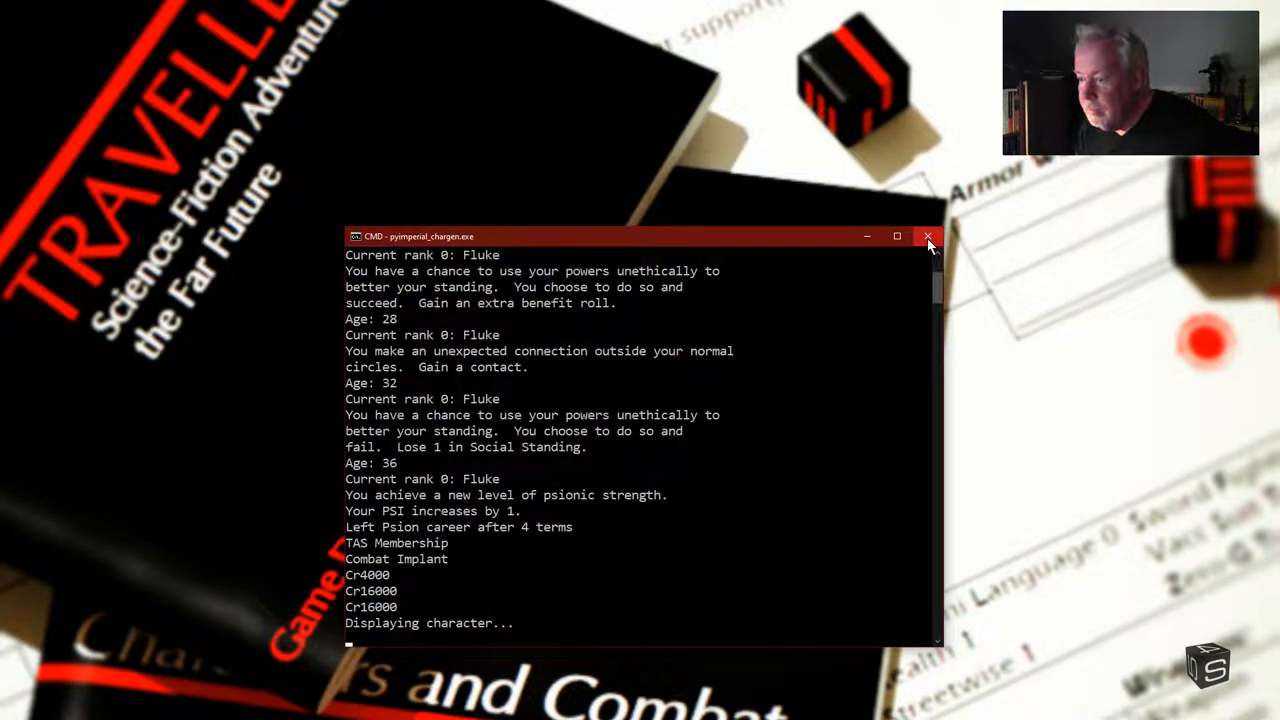
mouse_move(750, 489)
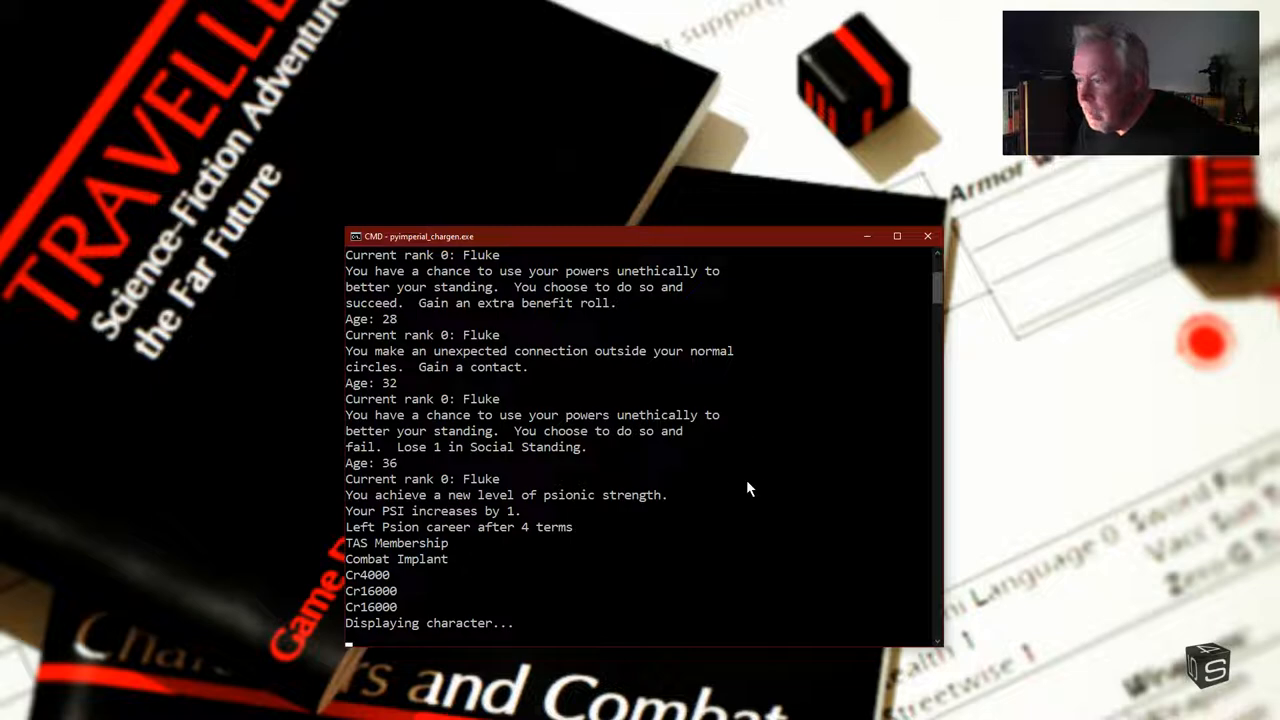
Step: Close the pyimperial_chargen.exe console, returning to the Traveller-NPC-CharGen-master folder
click(928, 236)
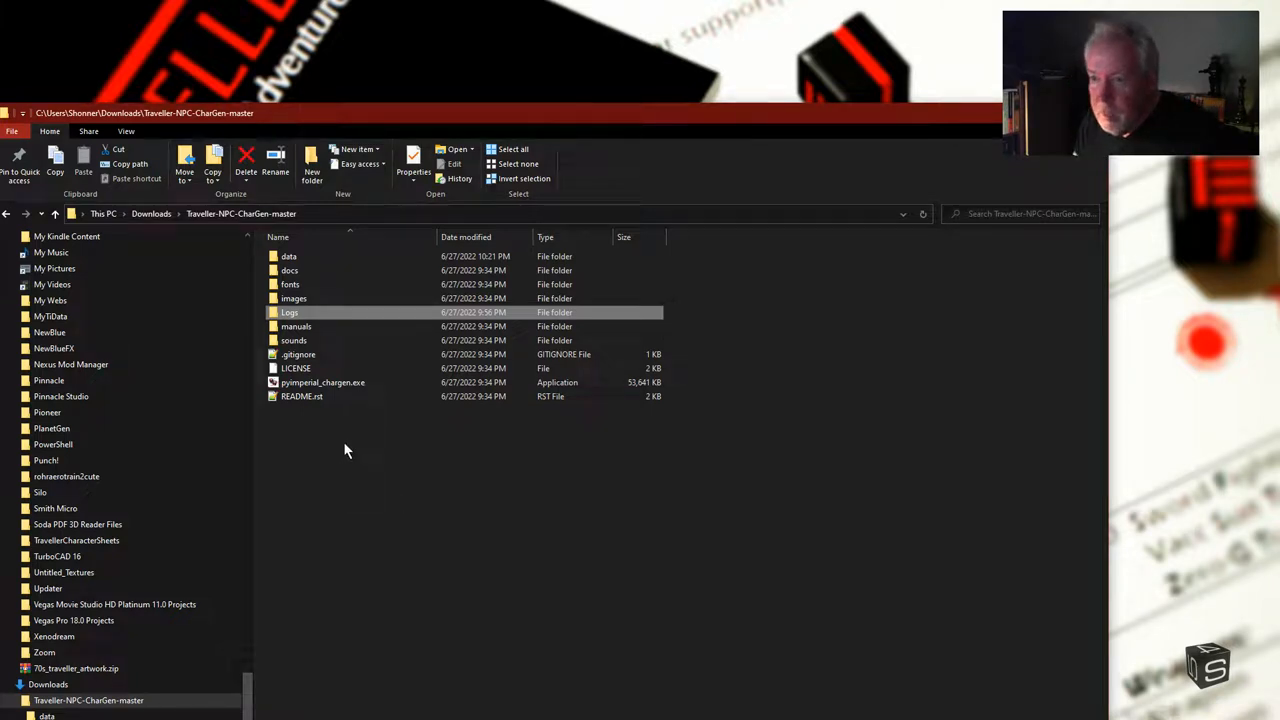
Step: Relaunch pyimperial_chargen.exe from the Traveller-NPC-CharGen-master folder
click(322, 382)
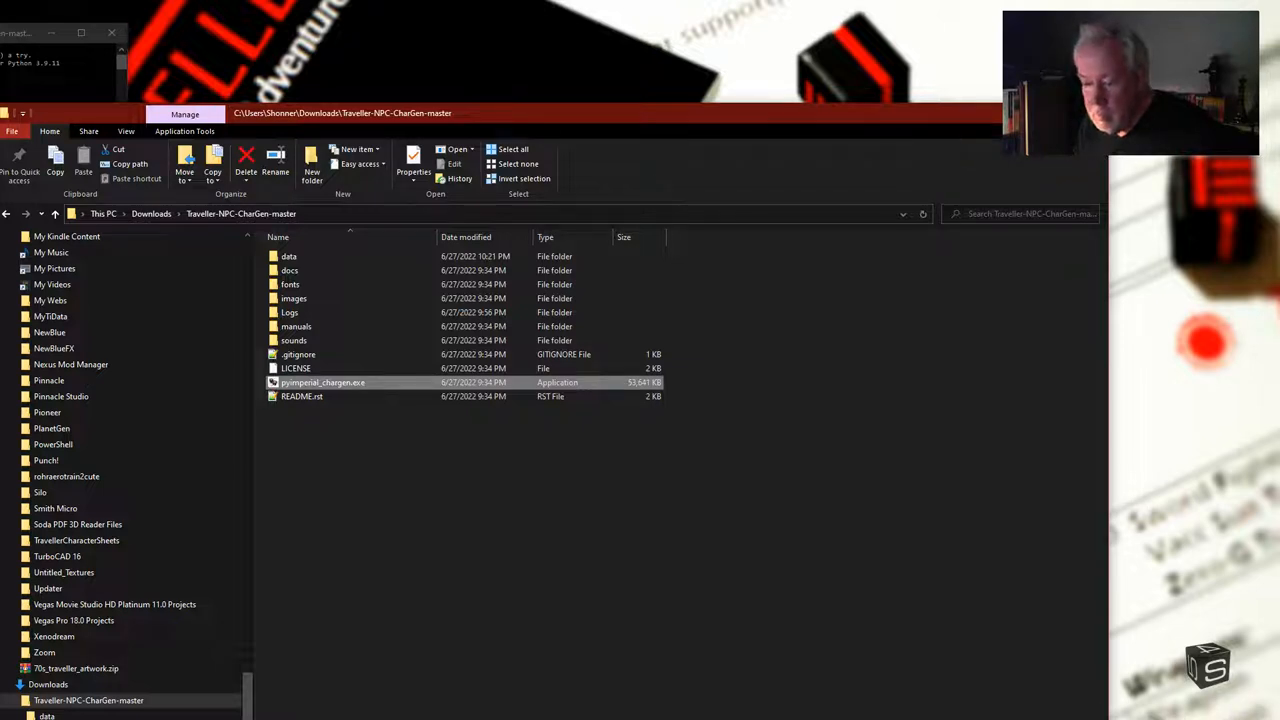
double_click(322, 382)
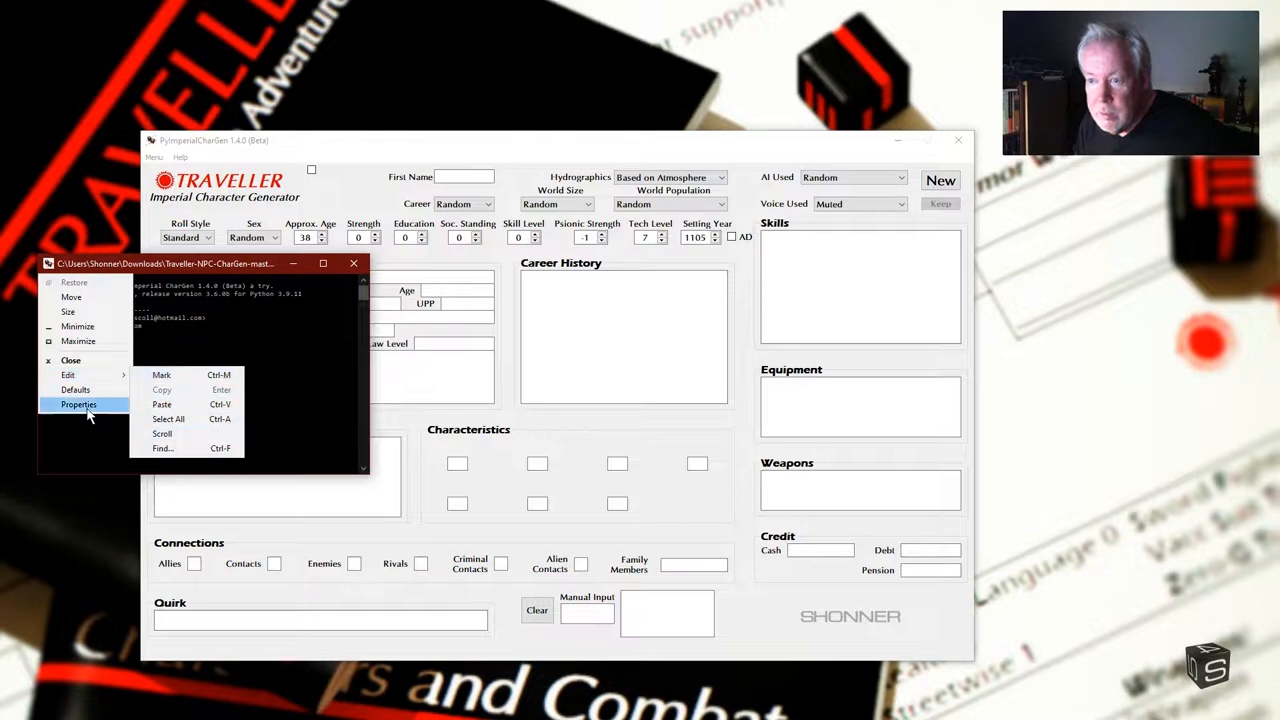
Step: Switch to the relaunched CharGen window showing its default blank form
click(80, 404)
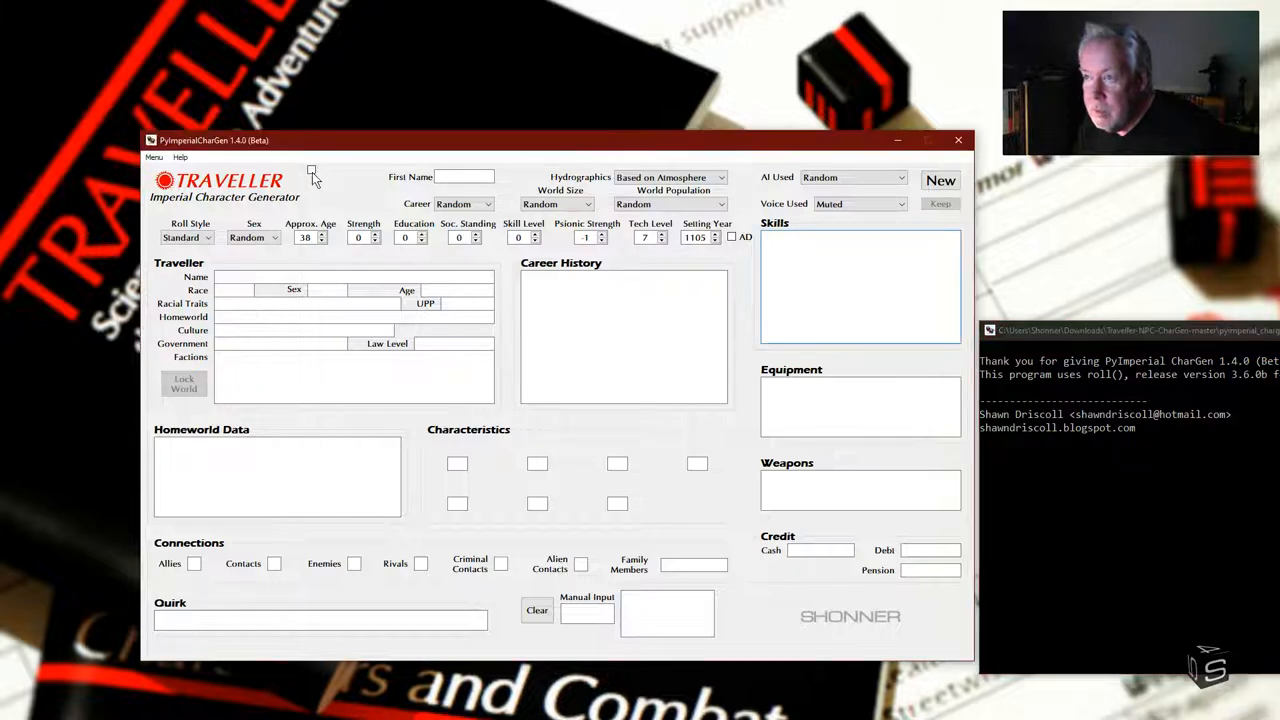
Step: Enable portraits to show generated traveller Tenie Maduse, then open the AI Used dropdown
click(940, 180)
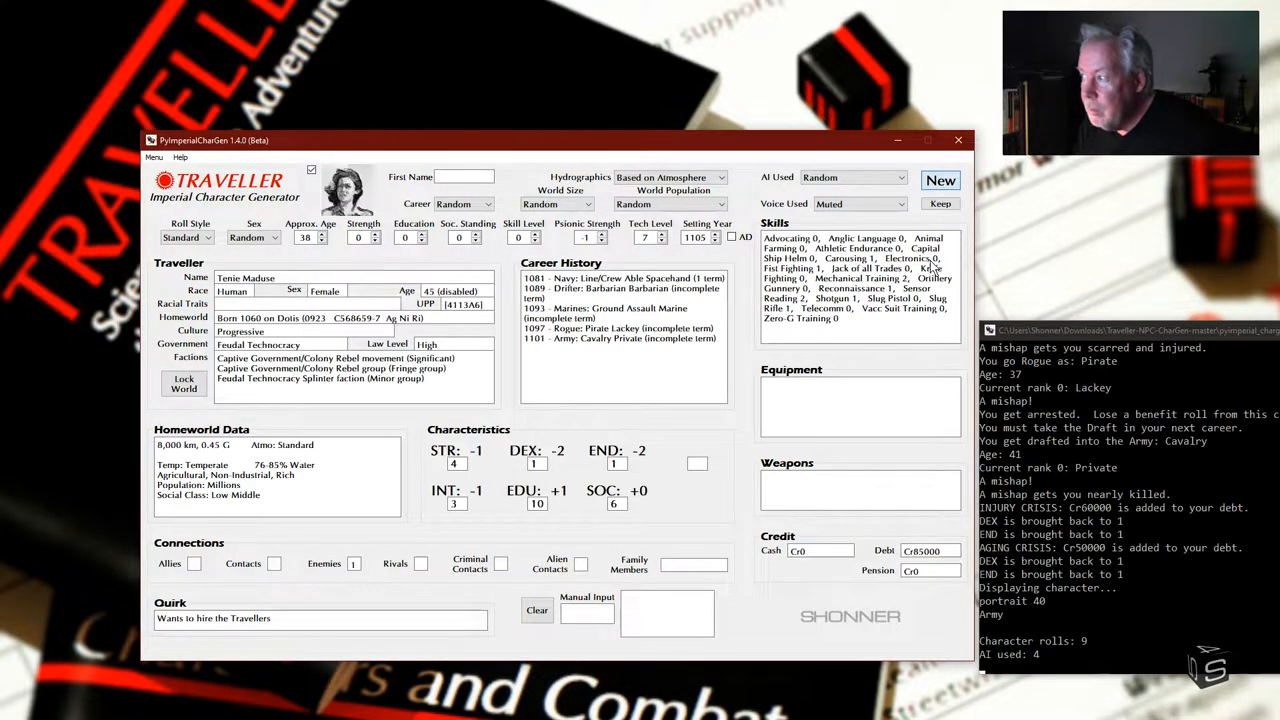
mouse_move(1040, 655)
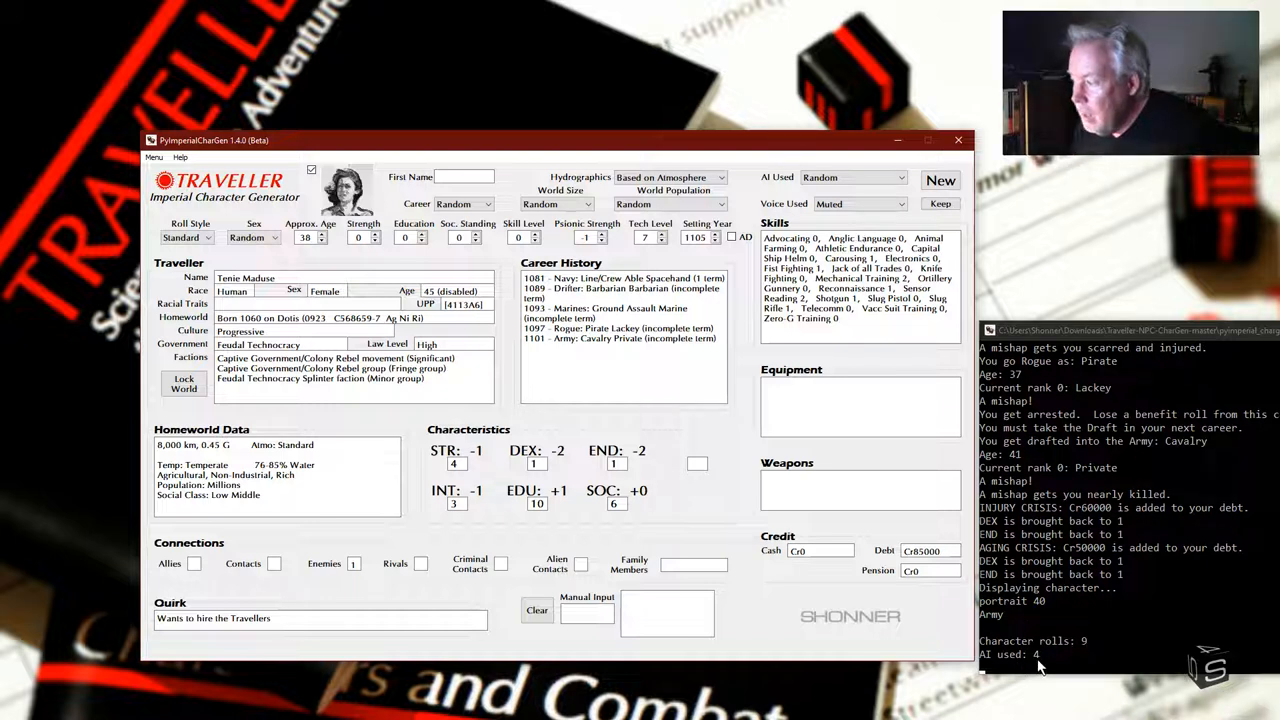
click(888, 177)
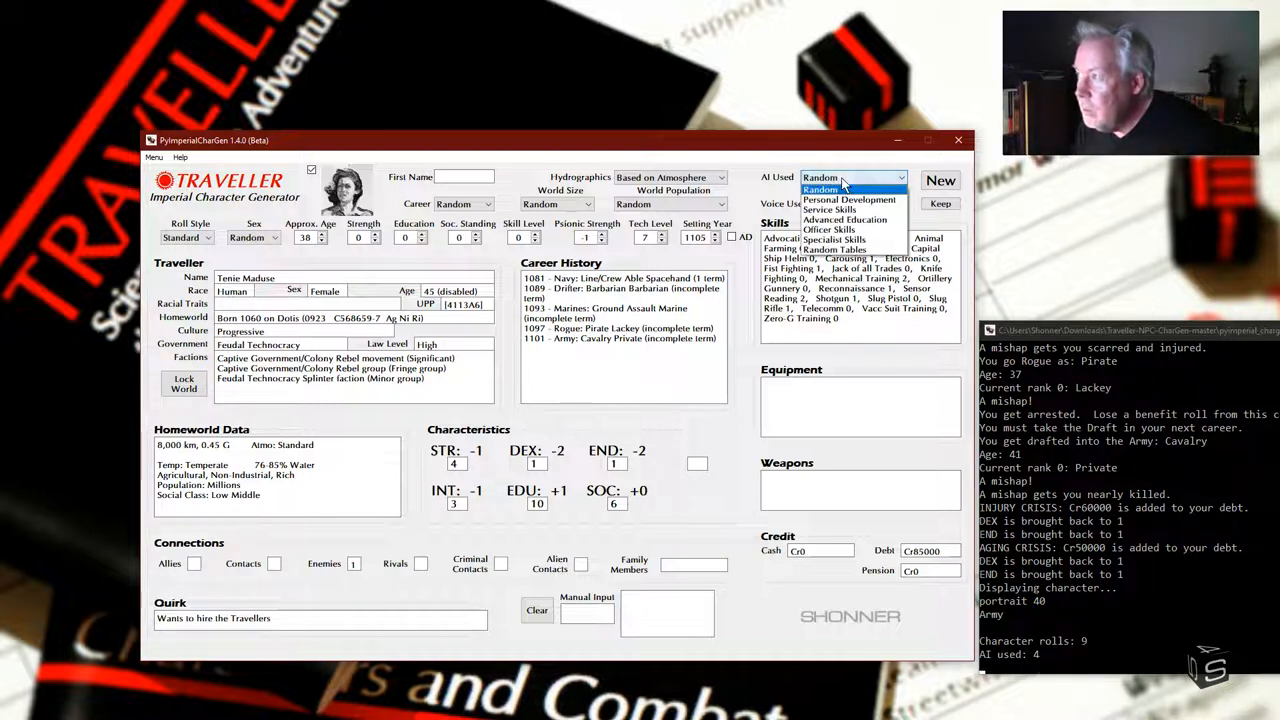
mouse_move(830, 229)
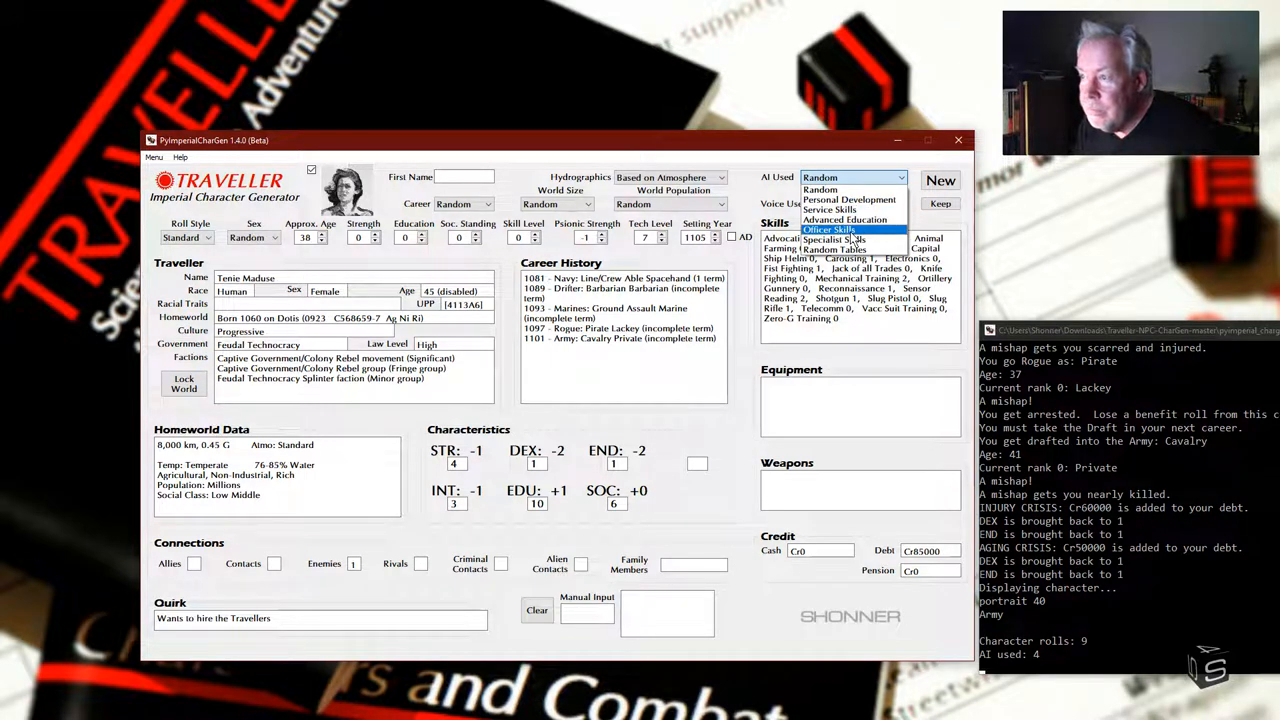
Step: Dismiss the AI Used dropdown, keeping Random as the AI
click(853, 177)
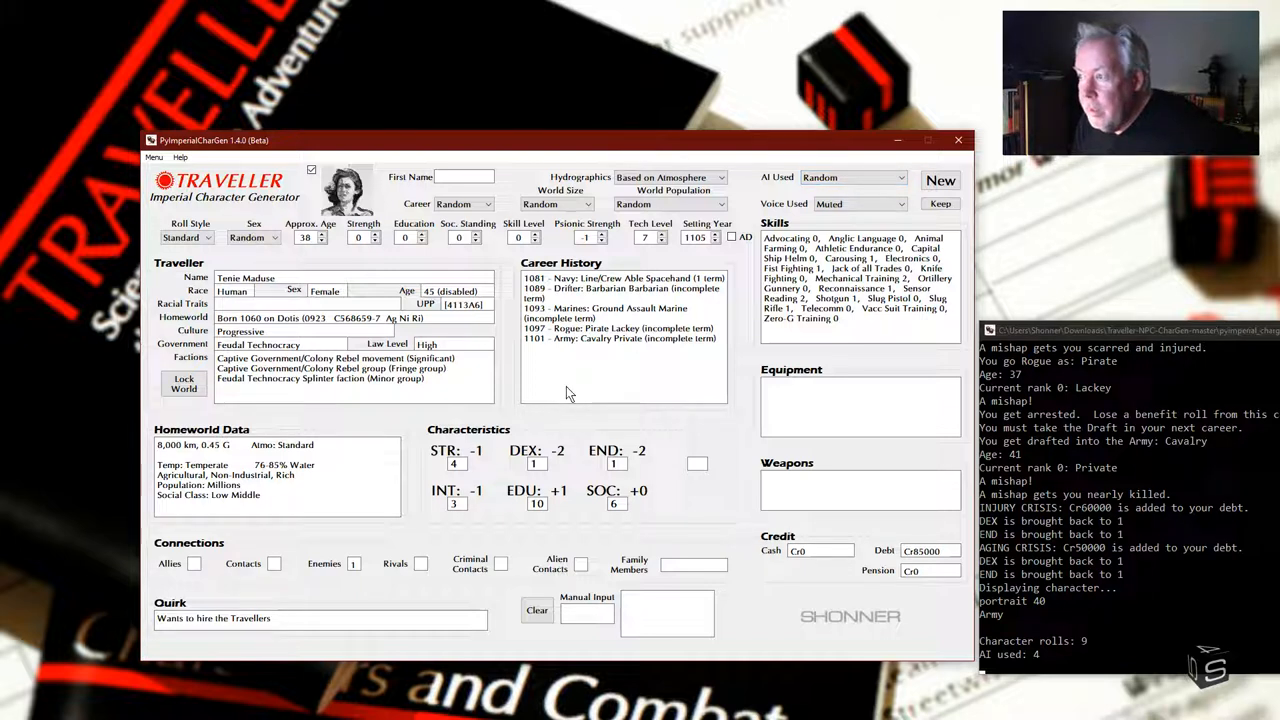
mouse_move(570, 379)
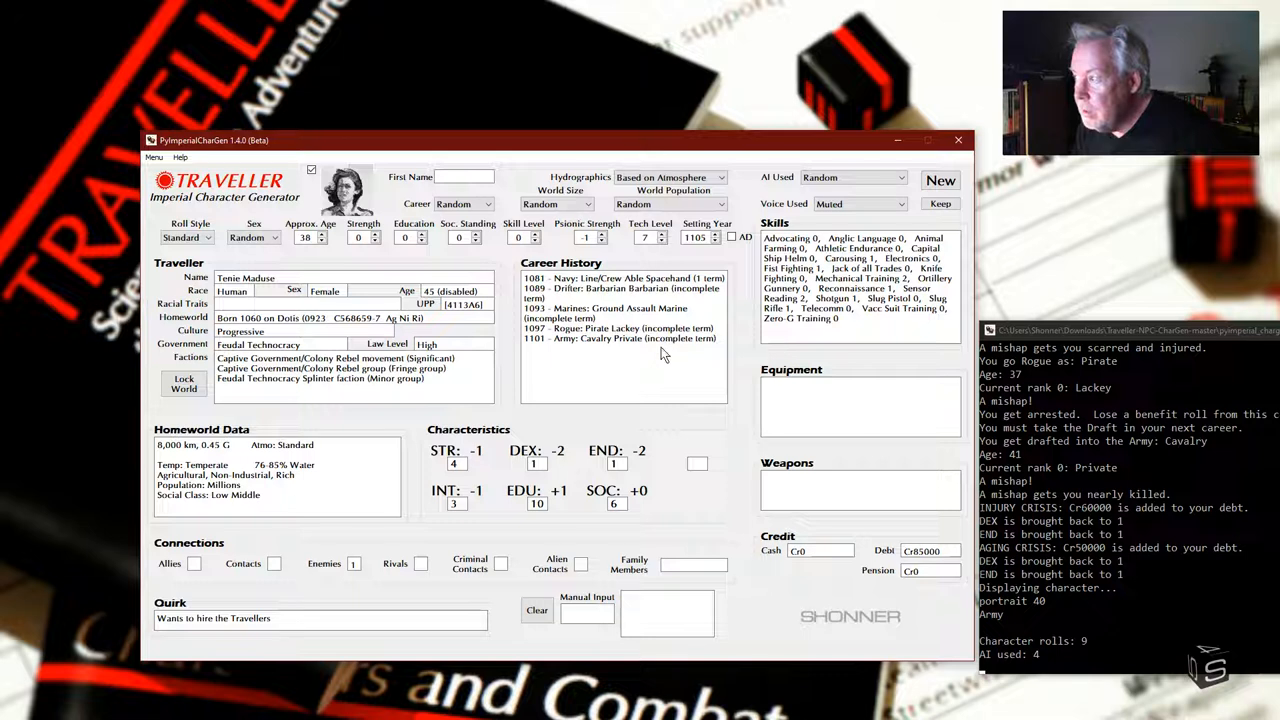
mouse_move(608, 368)
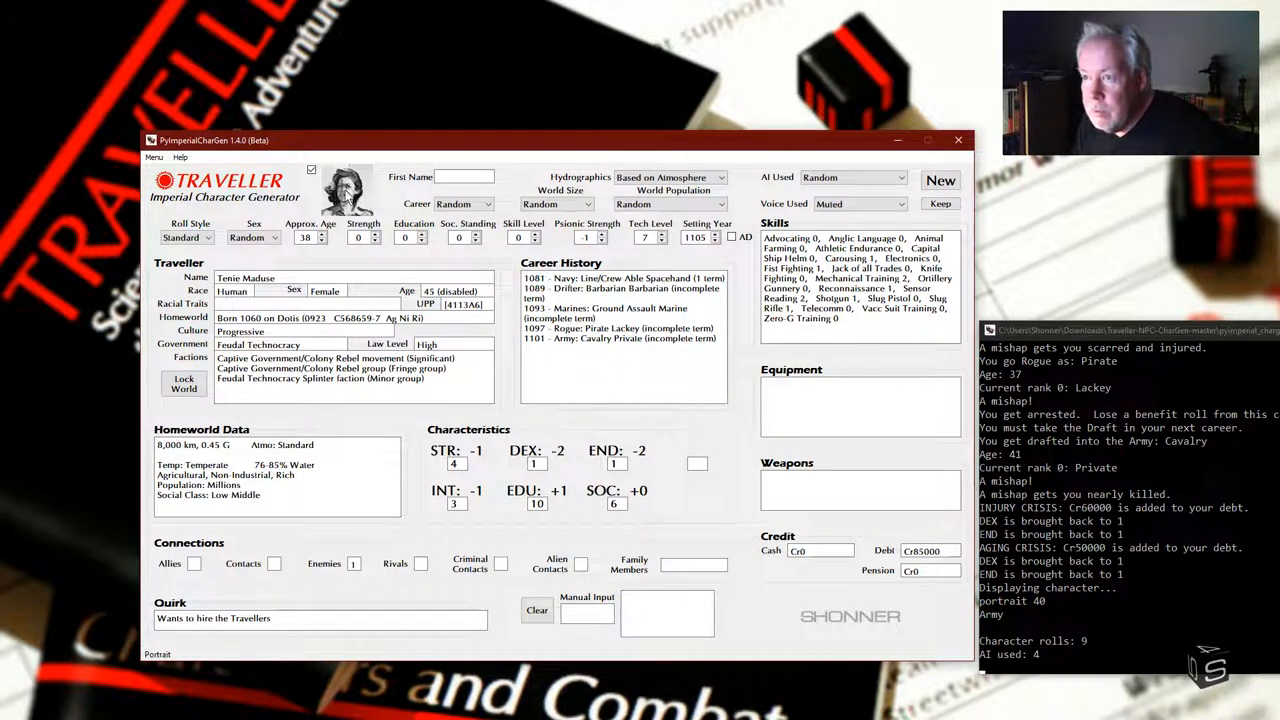
Step: Set Sex to Female and generate six new female travellers
click(274, 238)
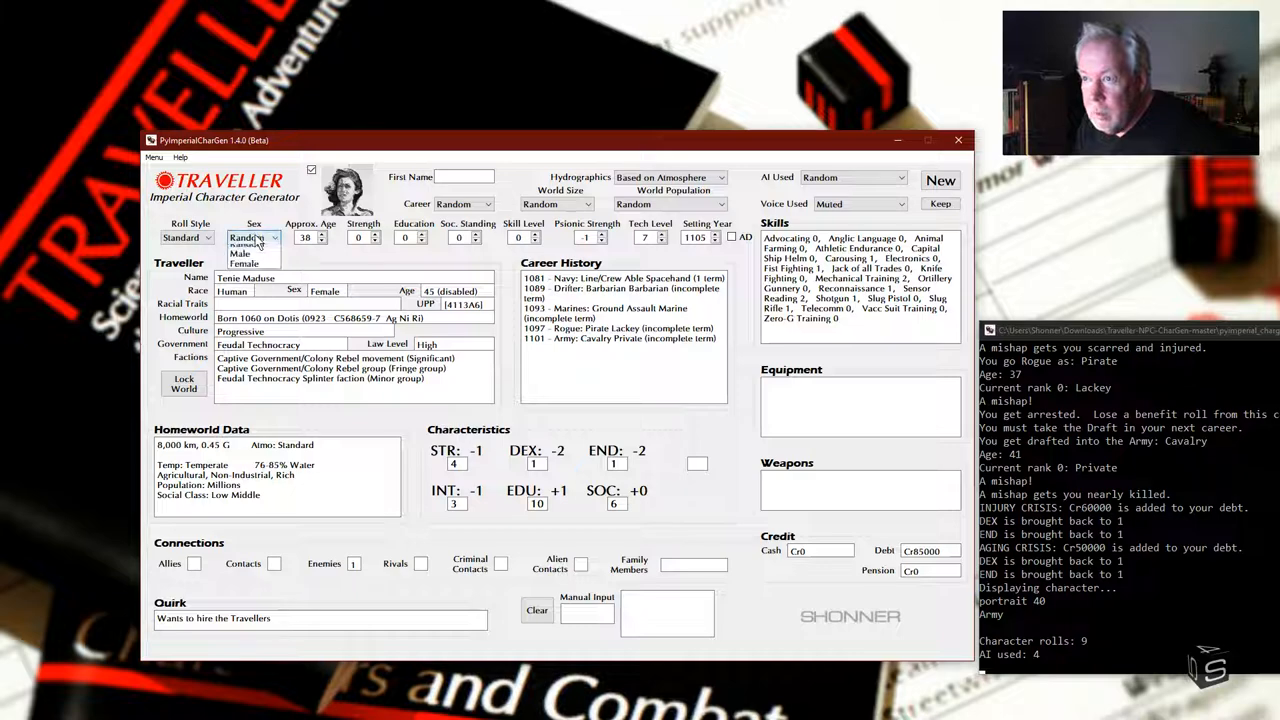
click(249, 263)
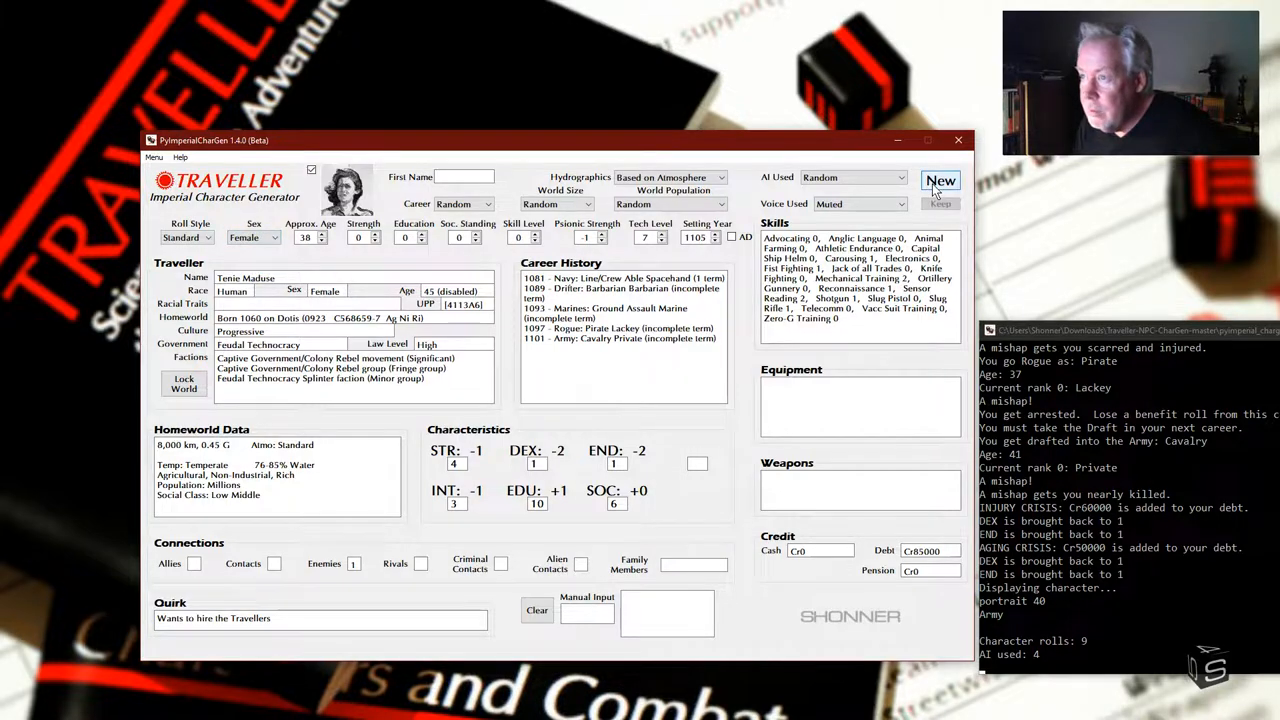
click(940, 181)
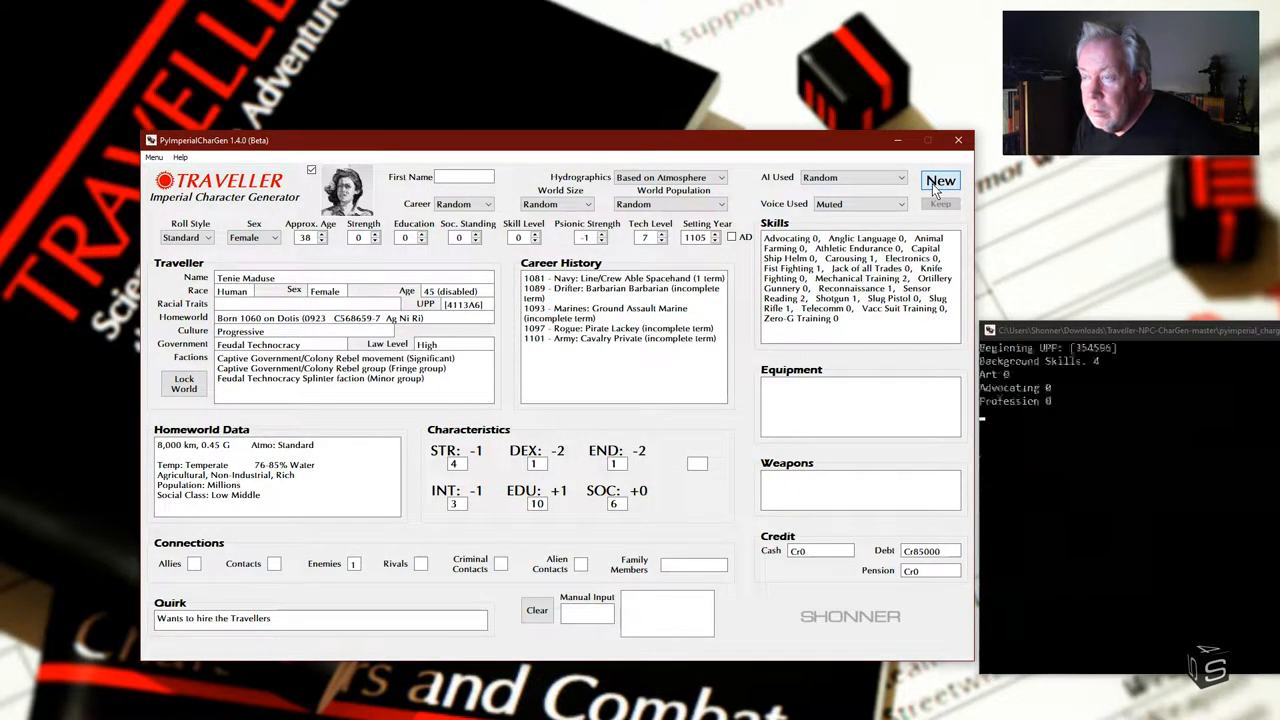
click(941, 181)
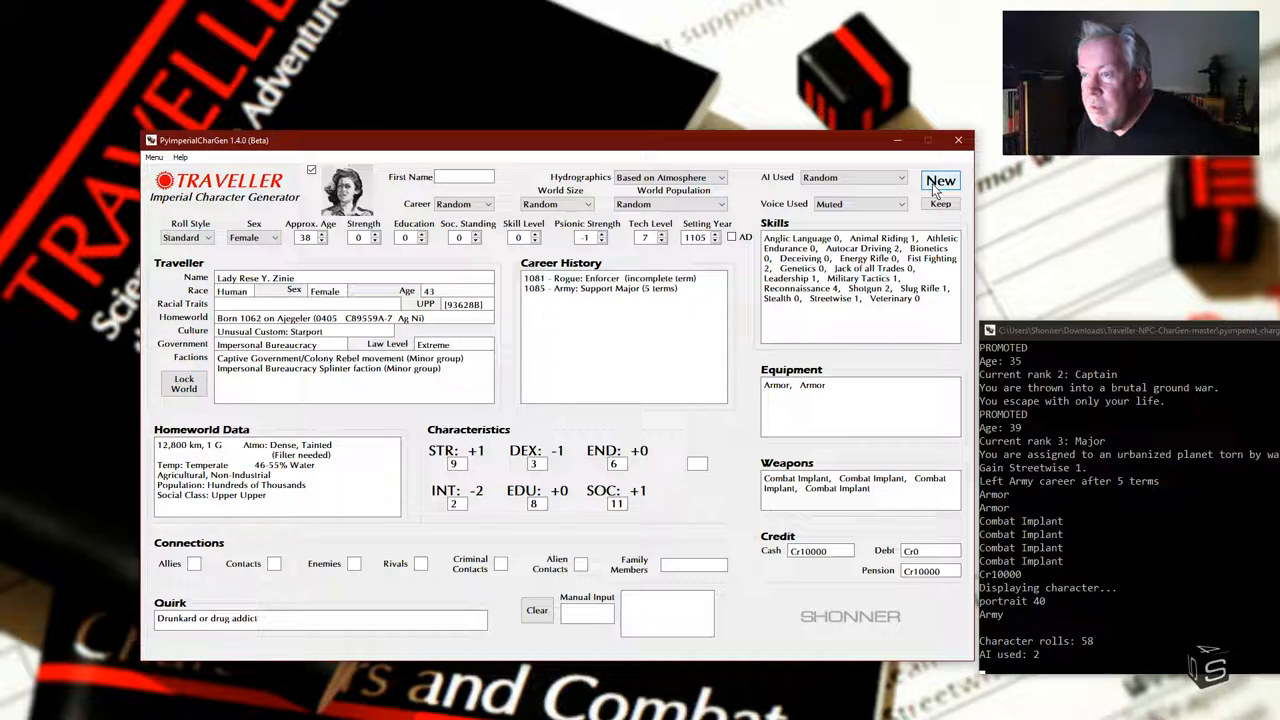
click(940, 180)
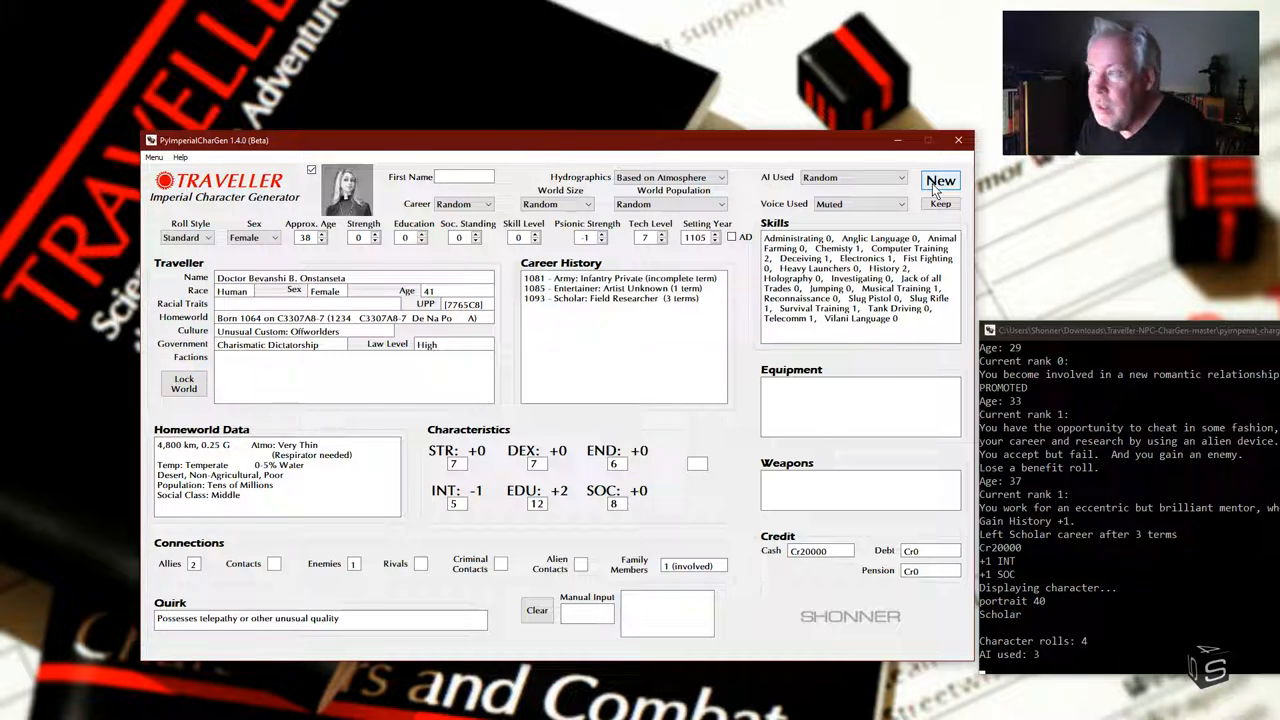
click(940, 180)
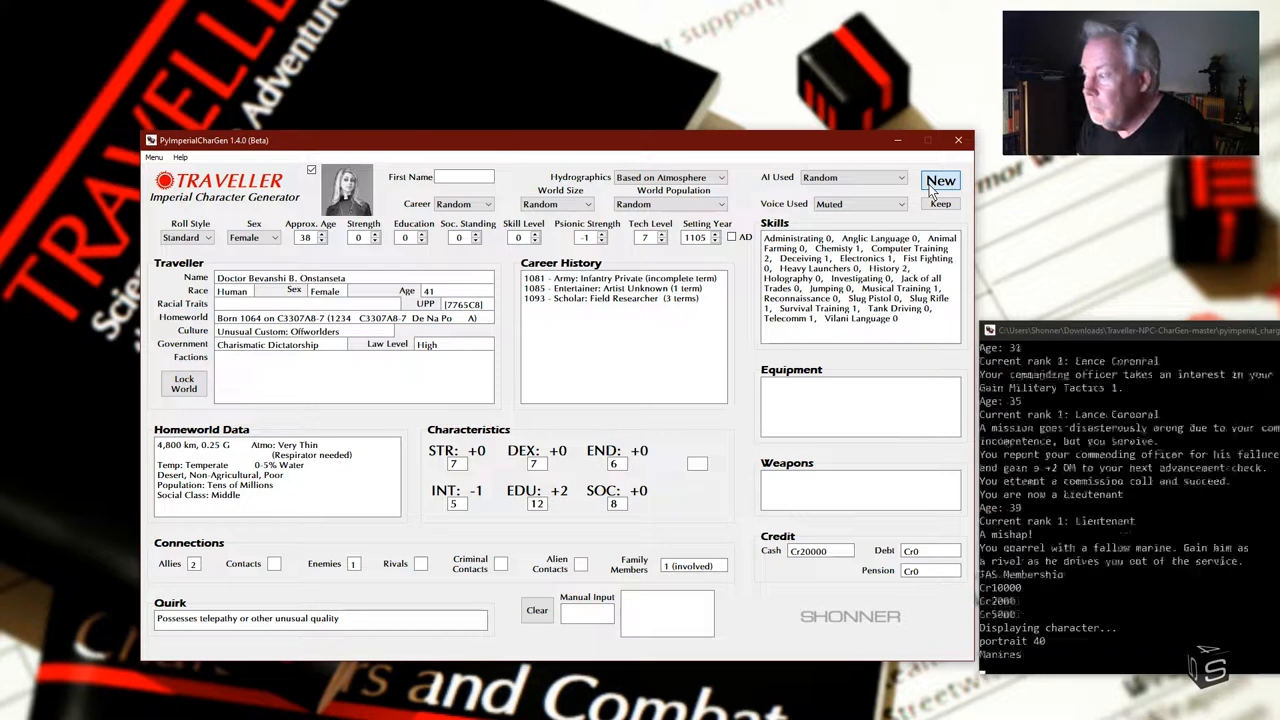
click(940, 181)
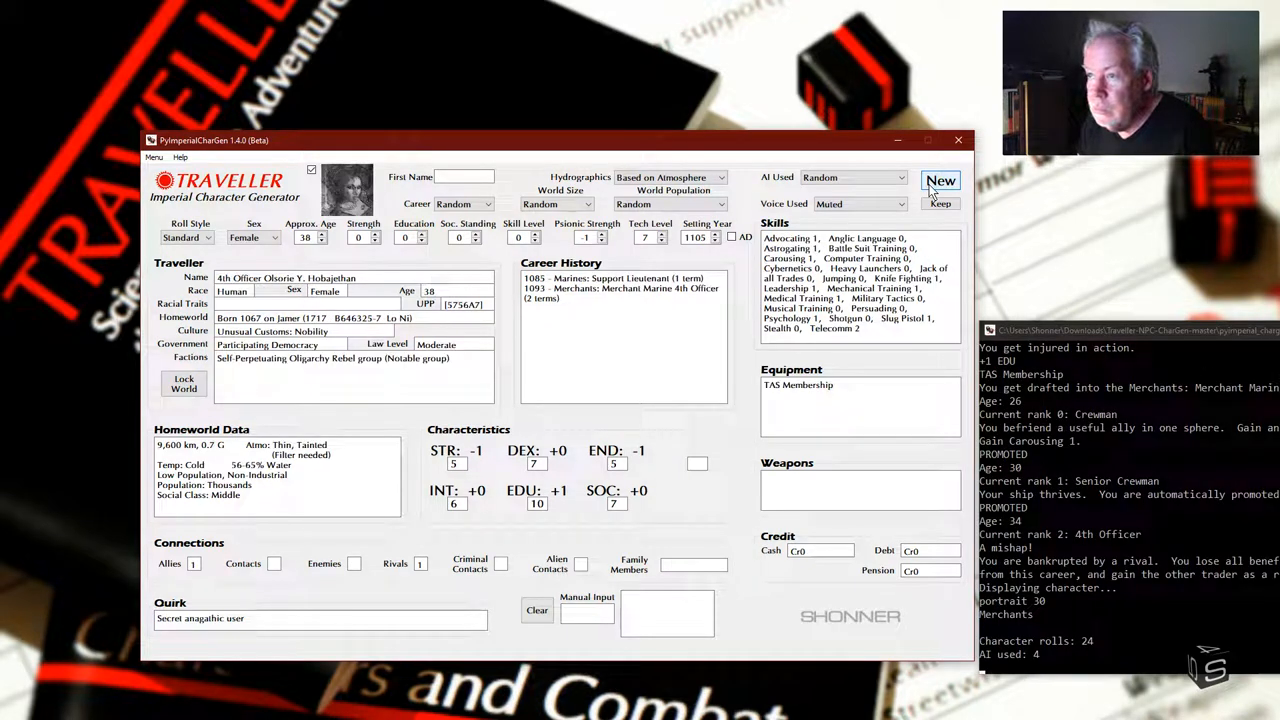
click(940, 180)
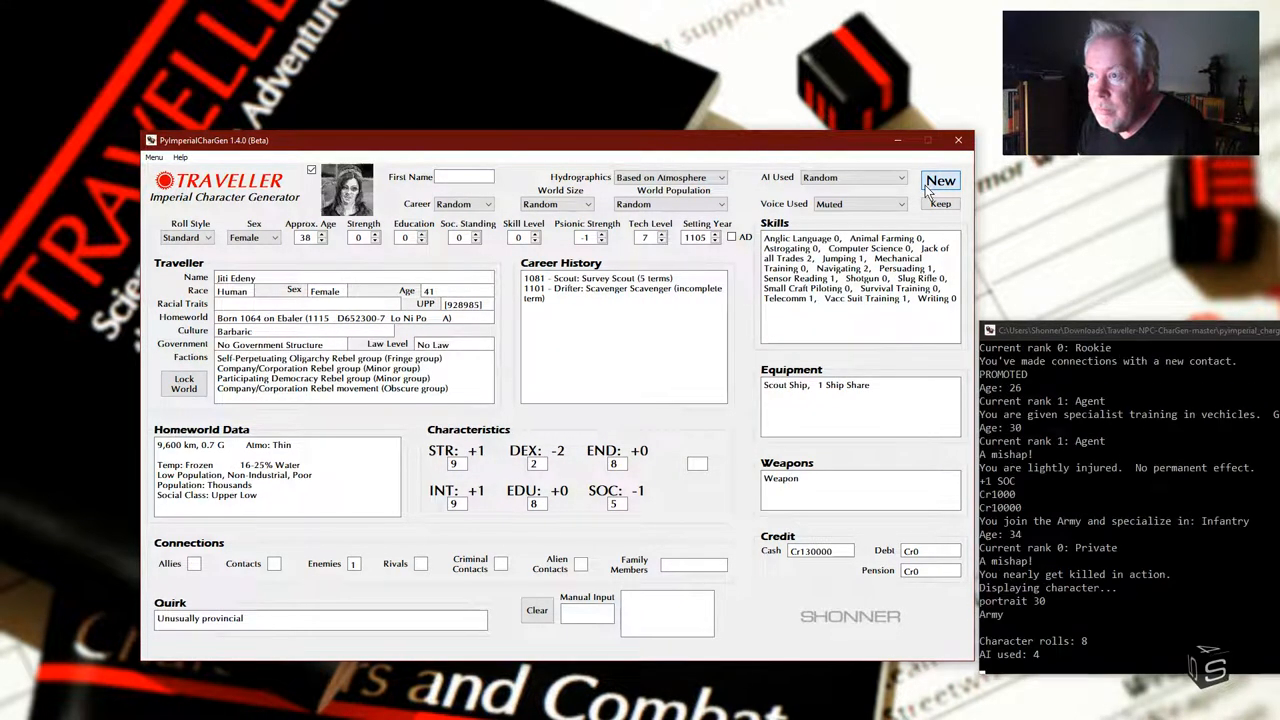
Step: Switch Sex to Male and generate more travellers, ending with Marquis Econy Deson Meleme
click(940, 180)
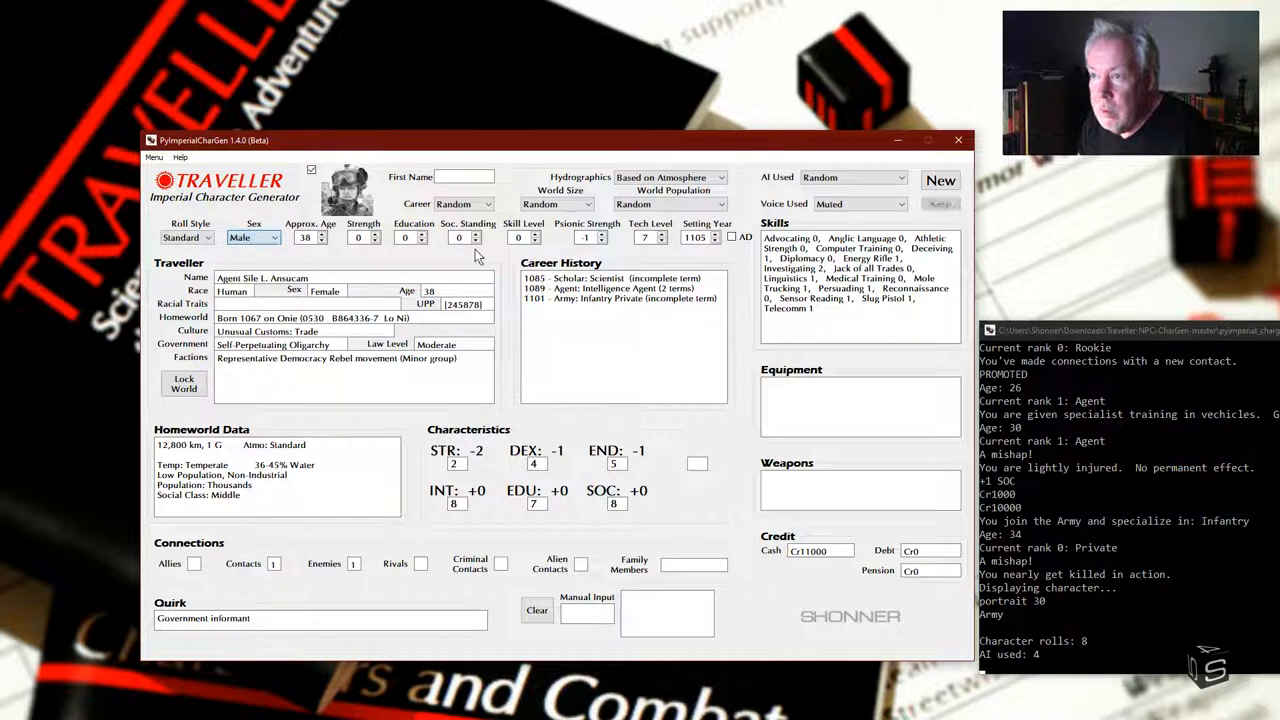
click(940, 181)
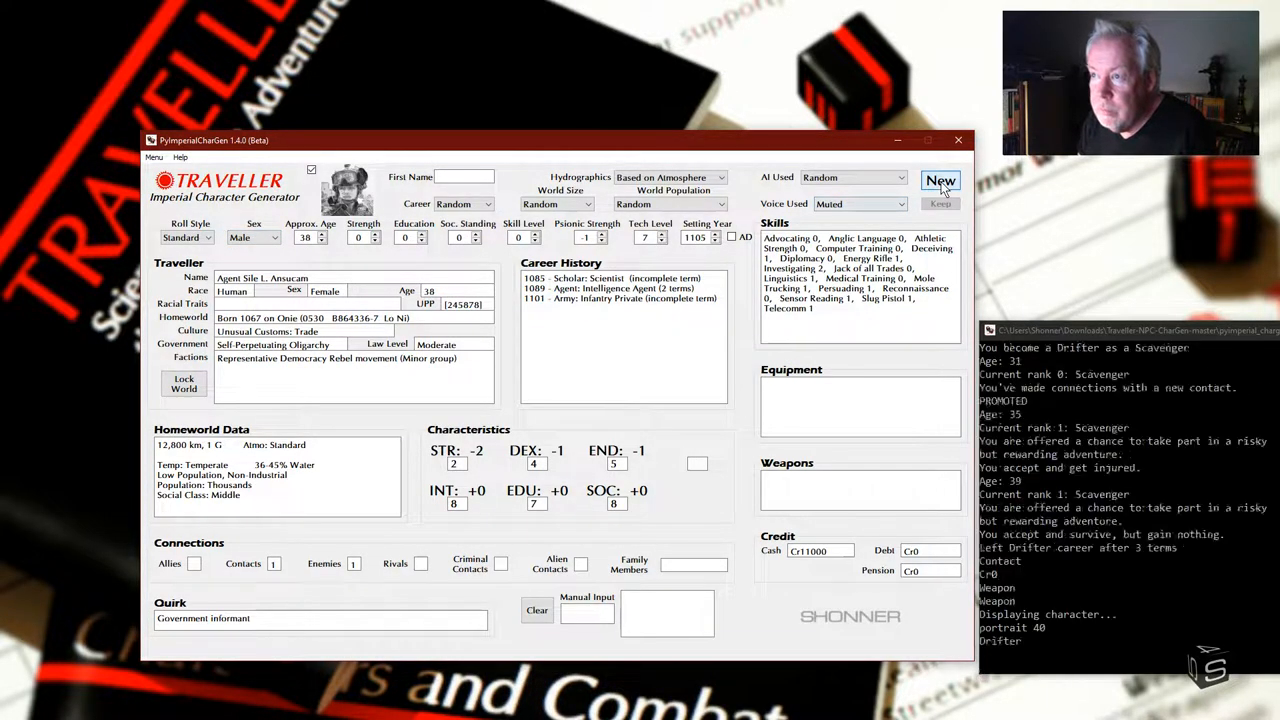
click(940, 181)
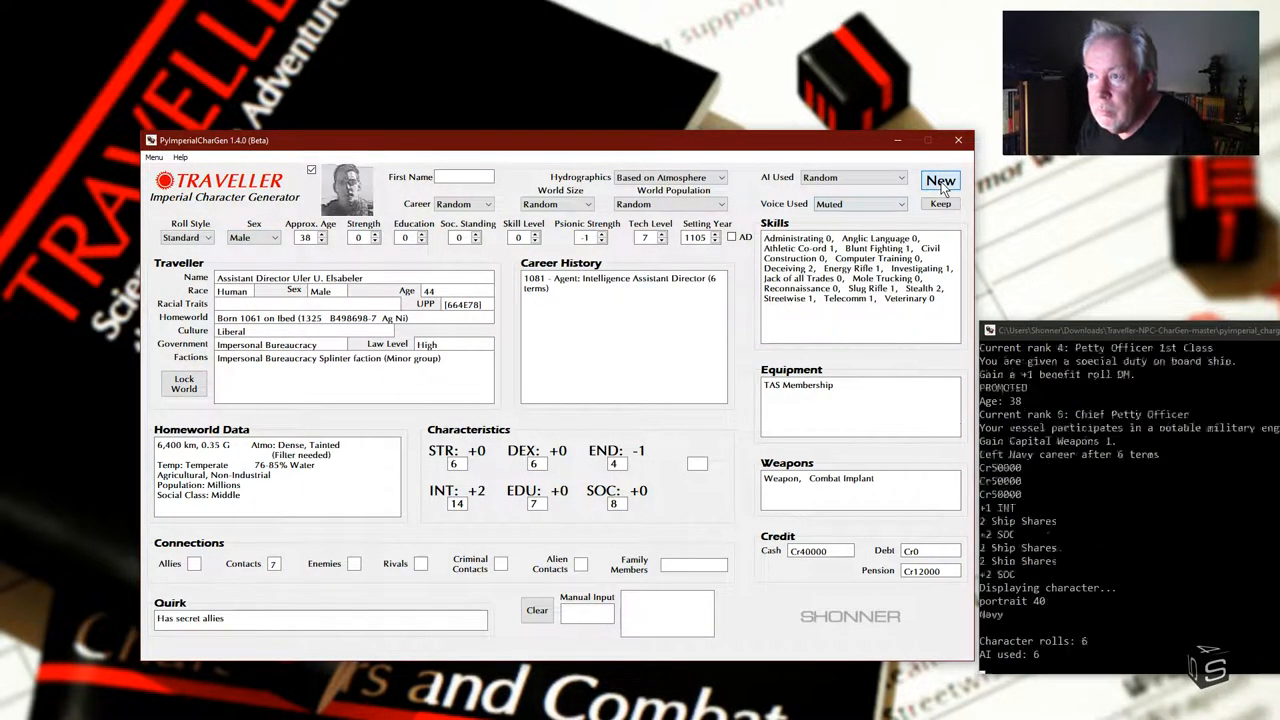
click(939, 181)
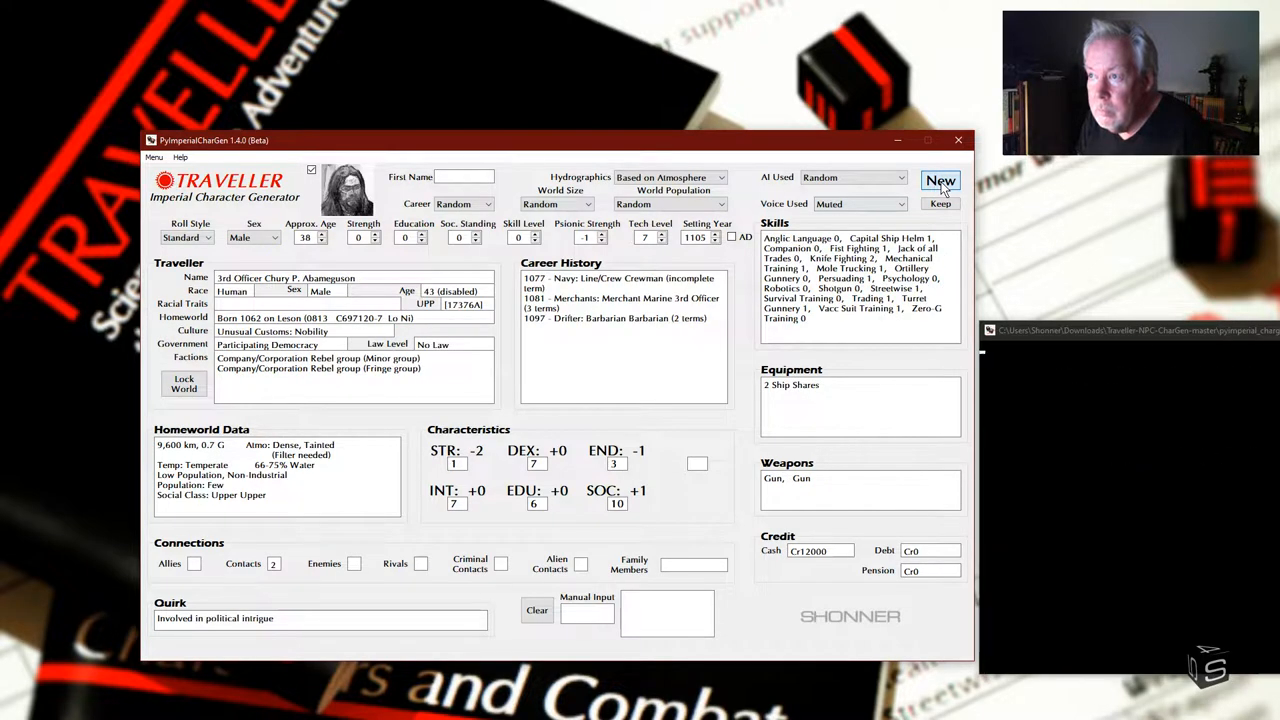
click(940, 180)
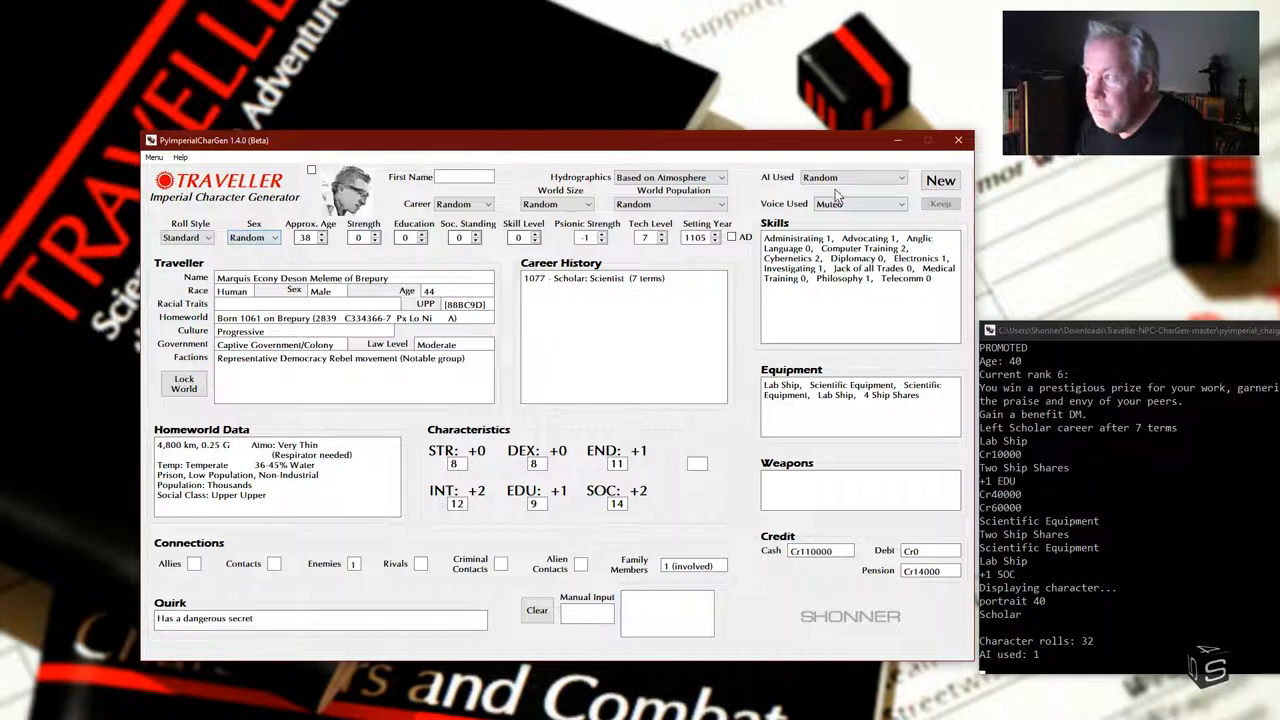
Step: Generate three more portrait-less travellers, ending with Assistant Director Ubrad G. Ecenshi
click(940, 181)
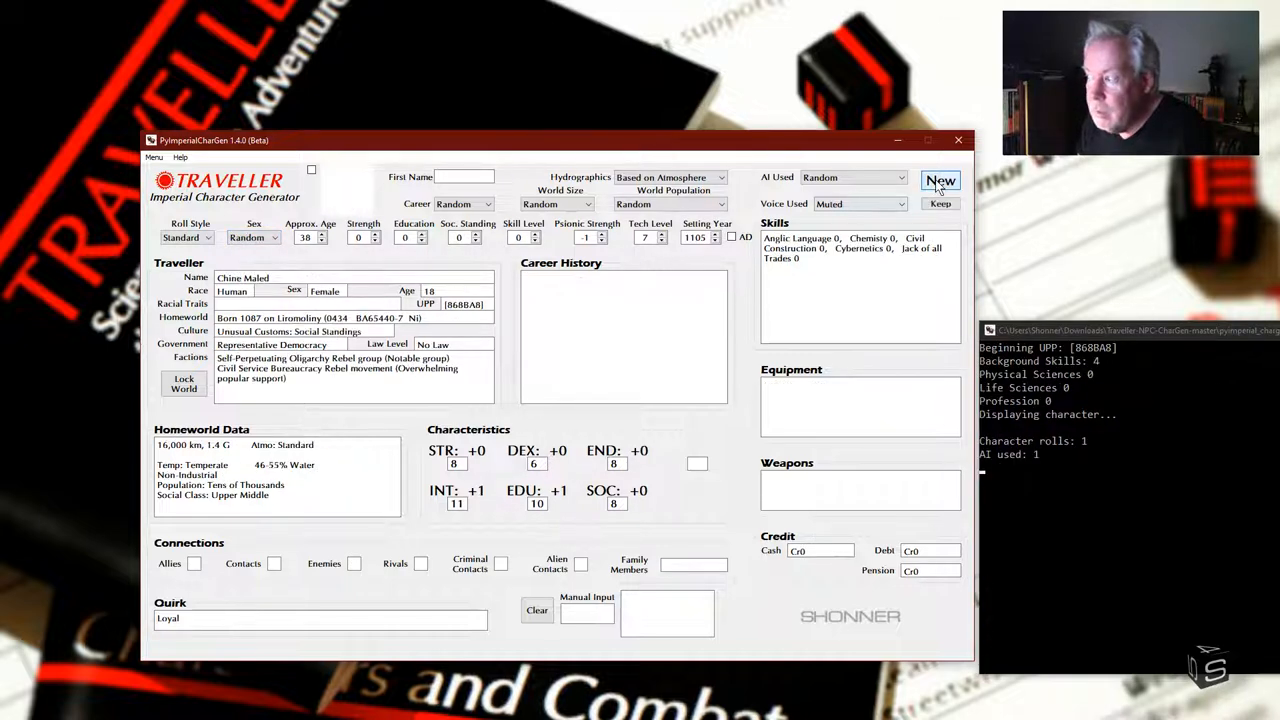
click(940, 181)
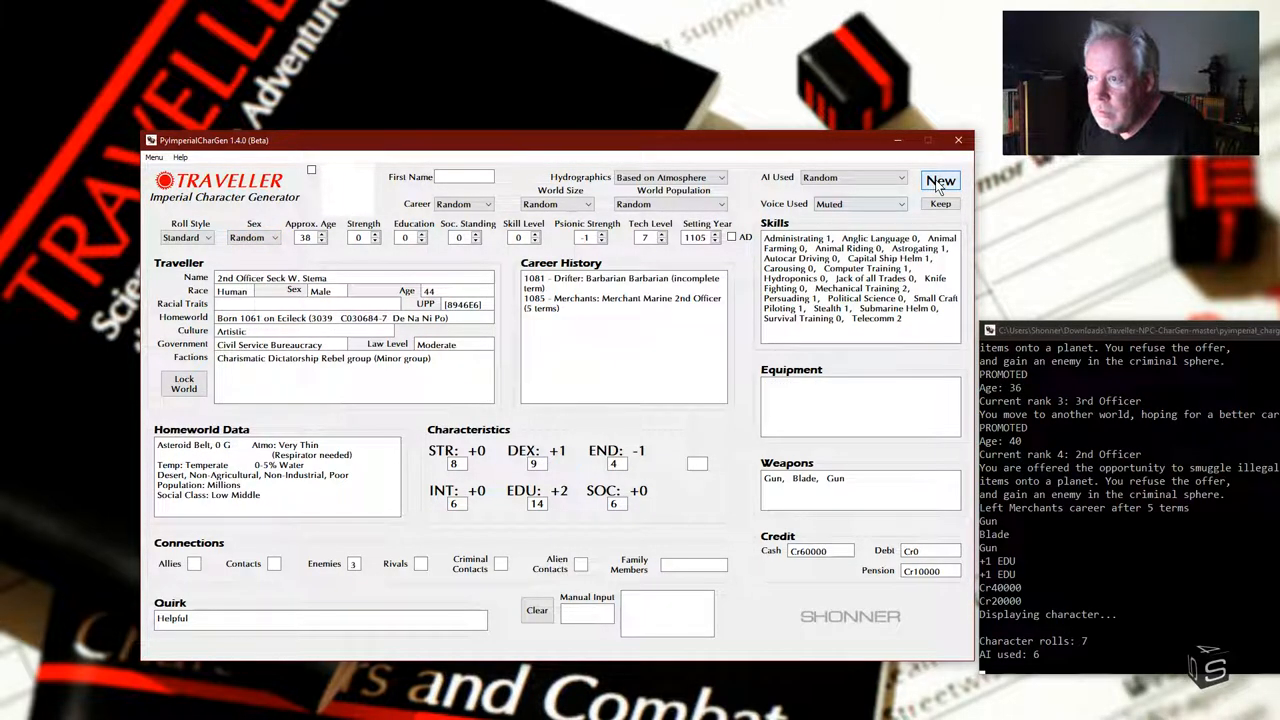
click(940, 180)
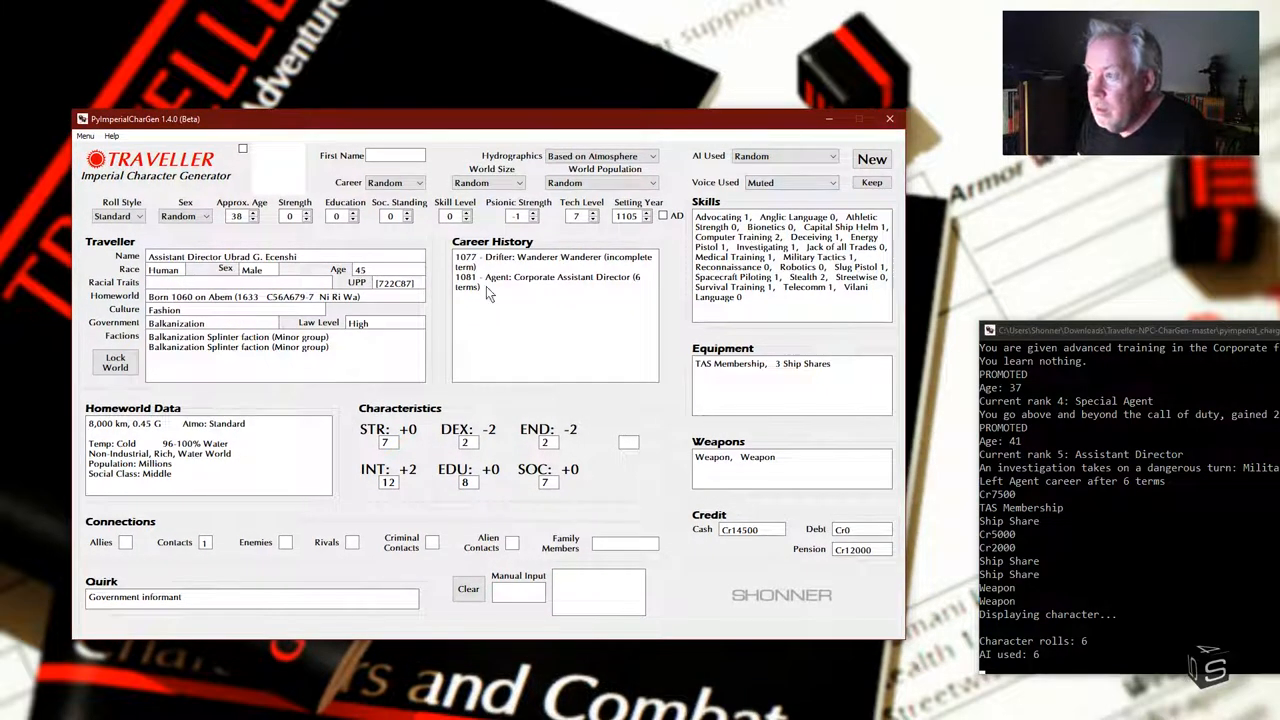
mouse_move(465, 342)
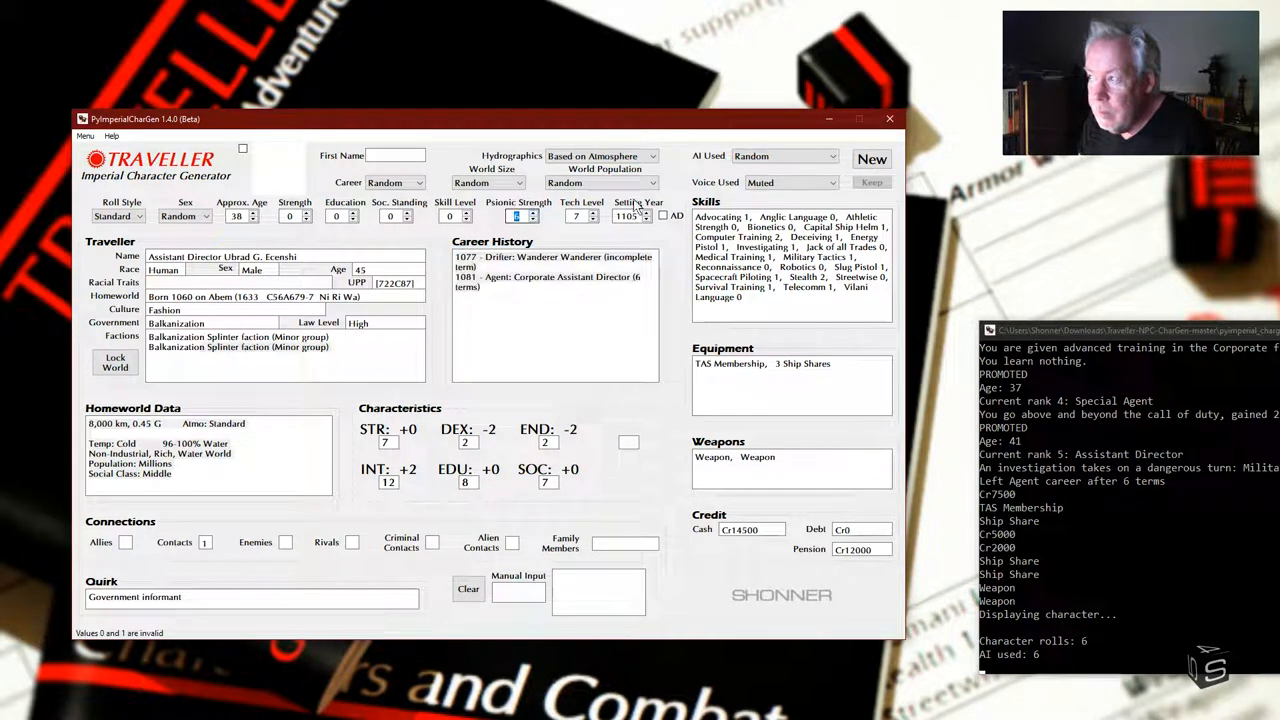
Step: Roll six new travellers, ending with scholar Pela Leng, and lower the Psionic Strength setting
click(872, 159)
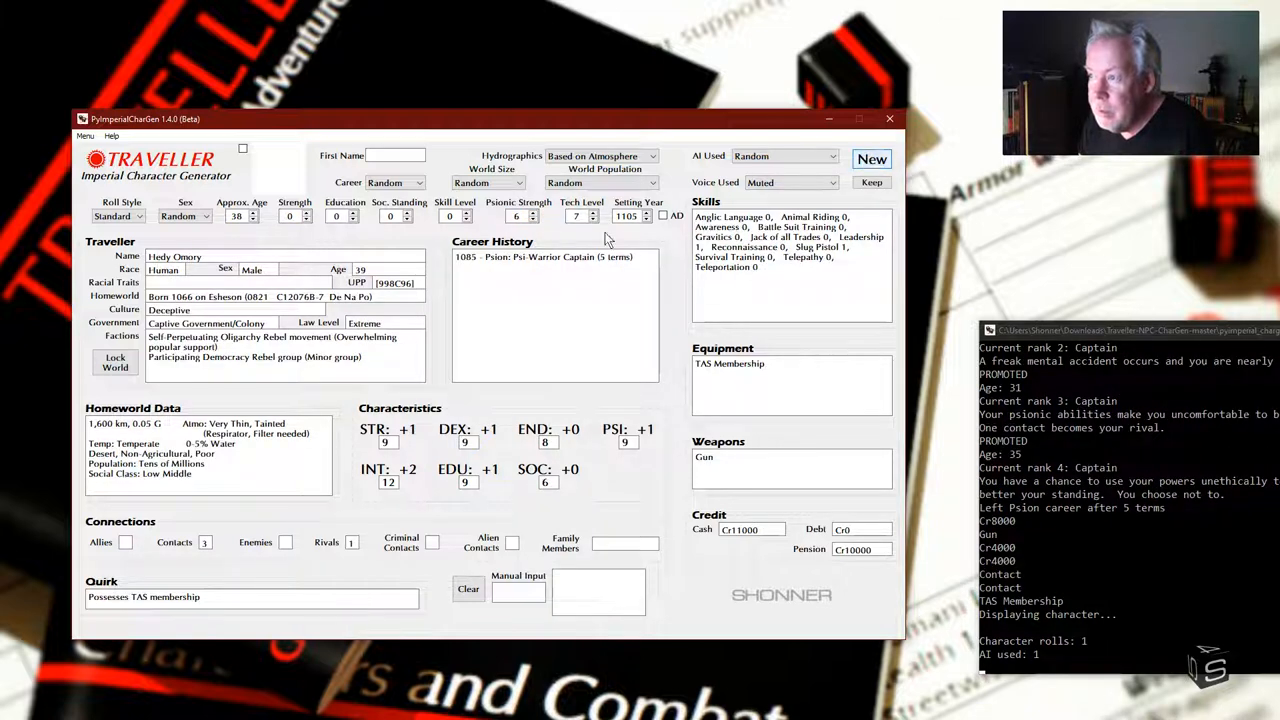
mouse_move(445, 300)
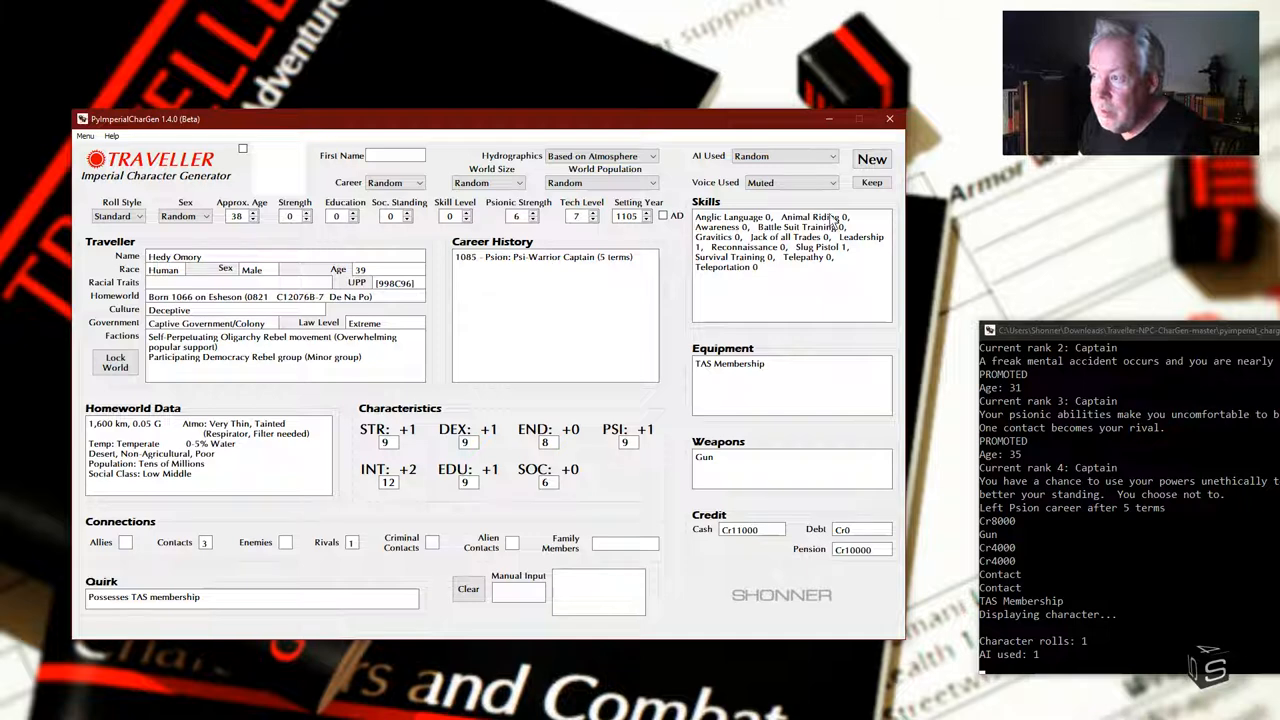
click(872, 159)
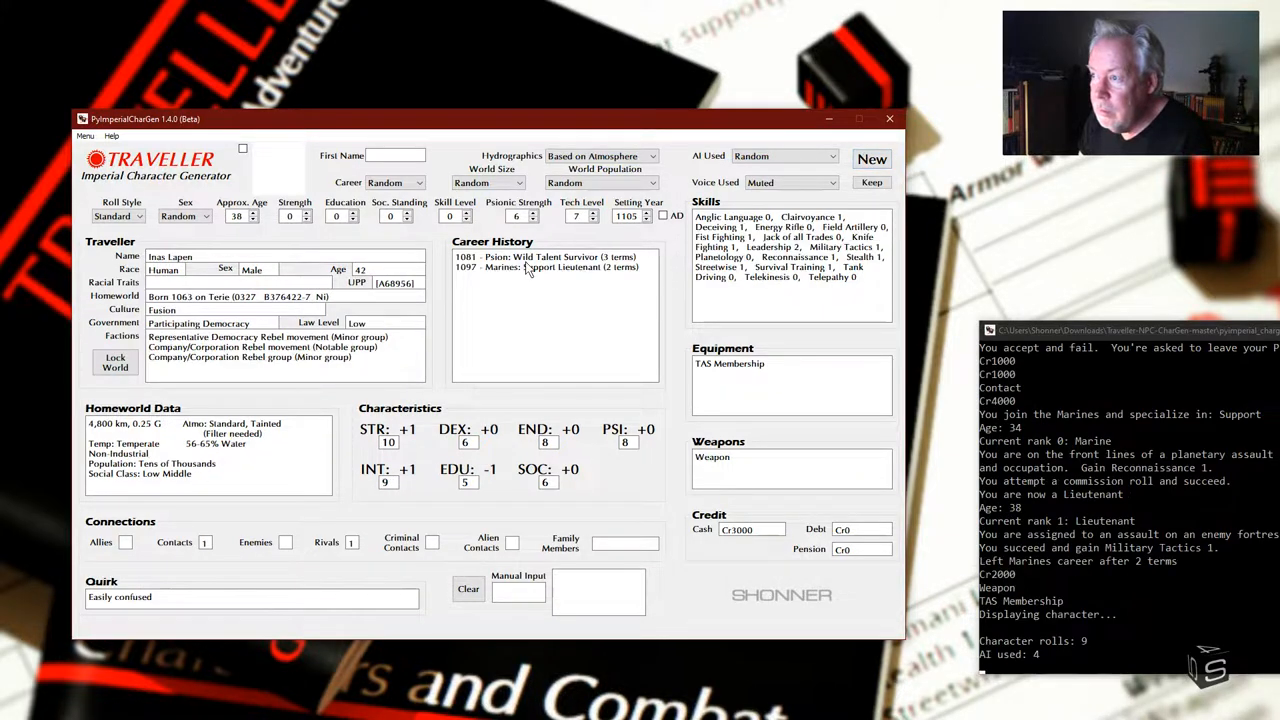
click(872, 158)
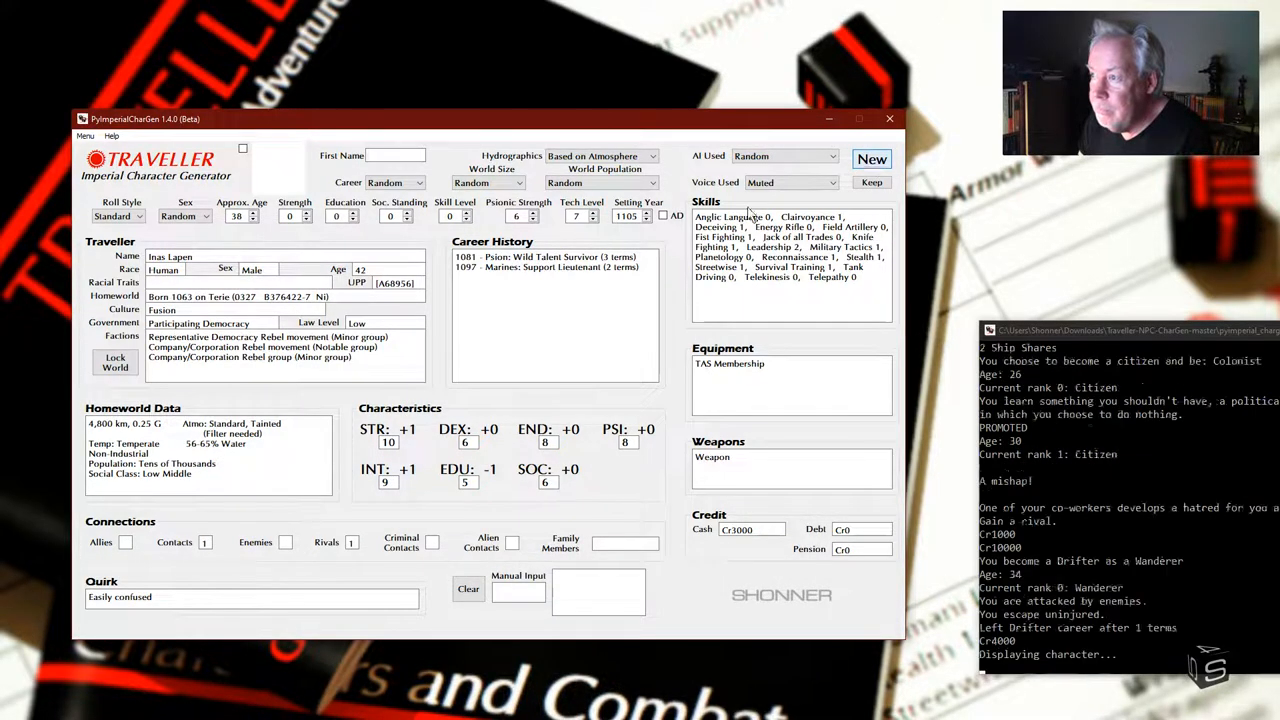
click(872, 159)
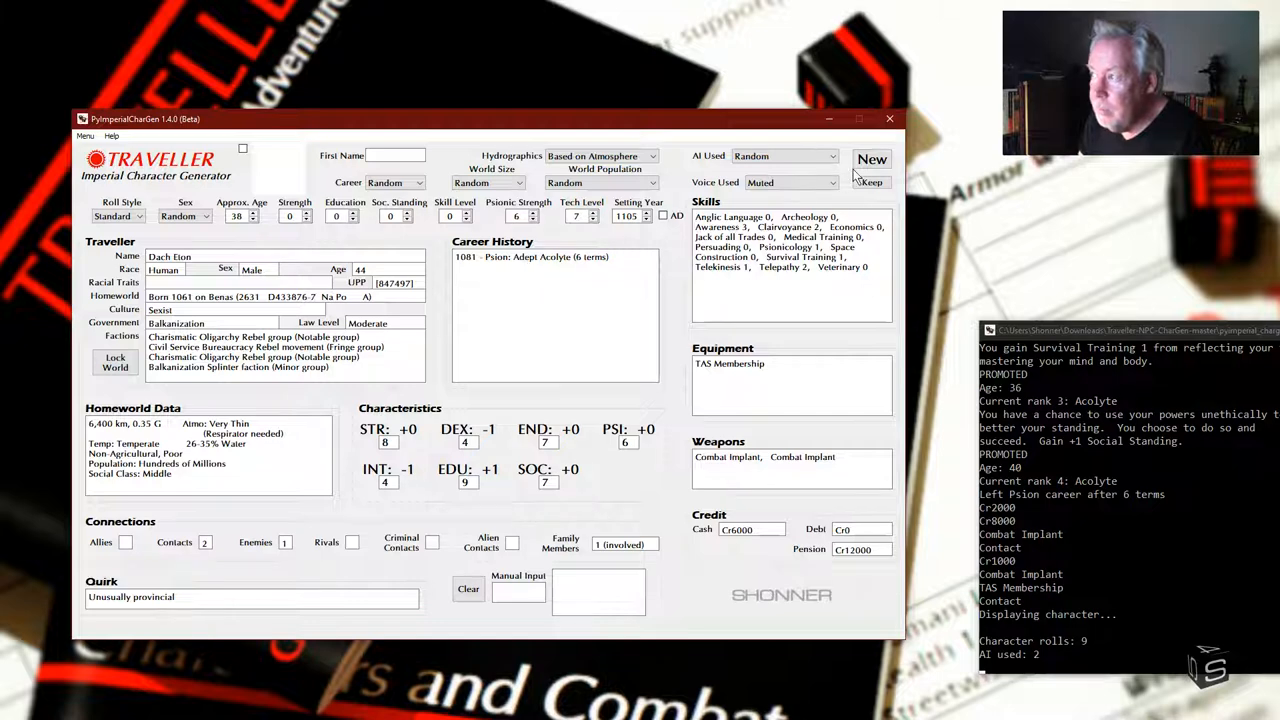
click(872, 159)
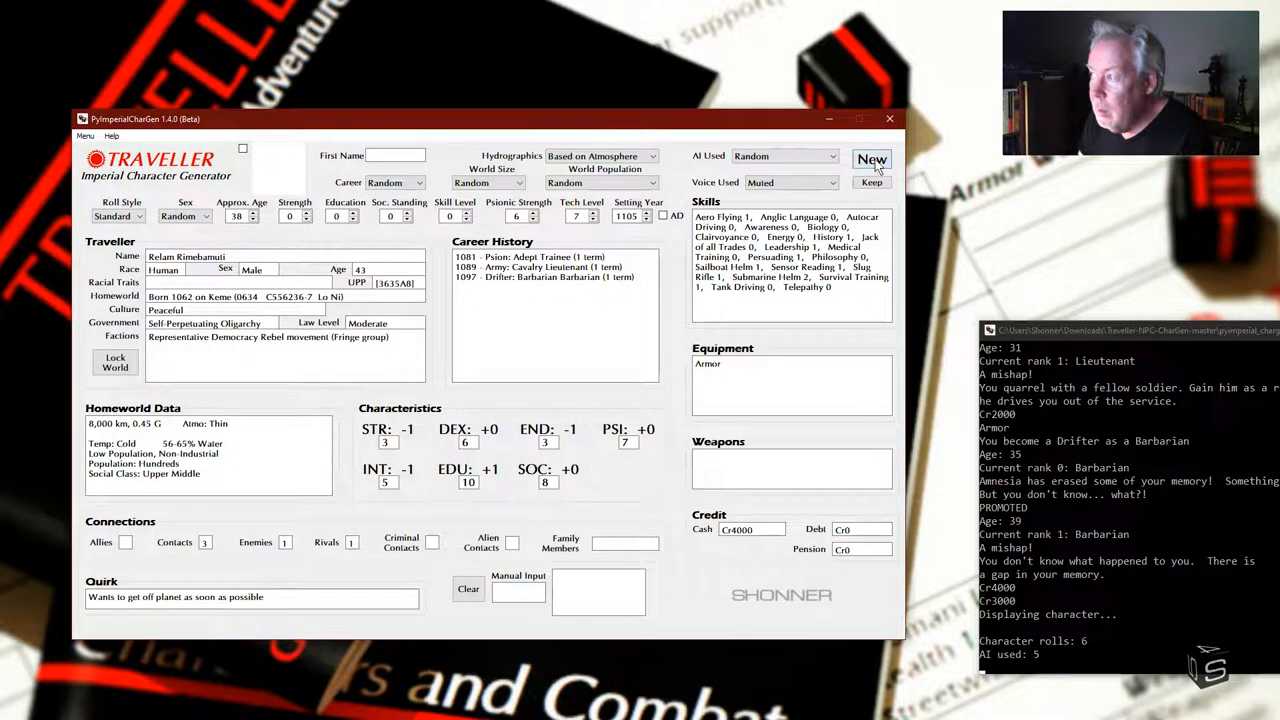
click(872, 159)
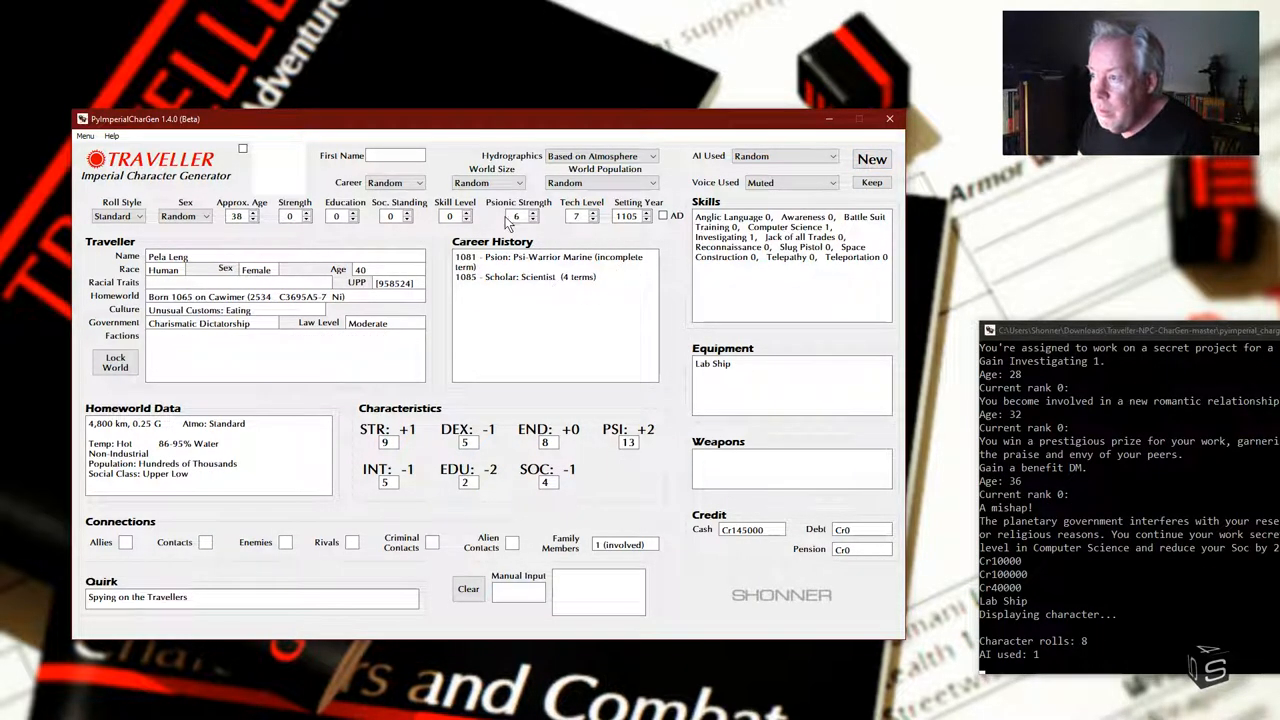
click(534, 220)
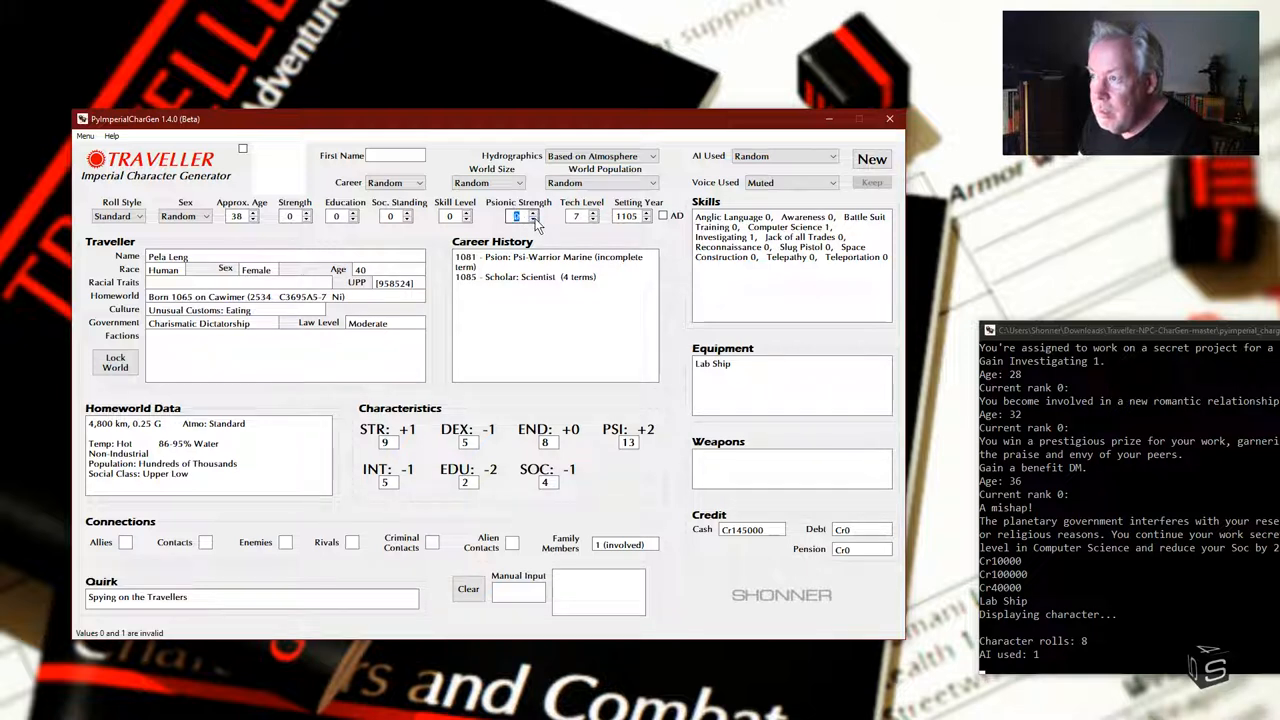
Step: Set Psionic Strength to 2 and generate six more travellers, ending with Ulsesa Estebed
click(535, 212)
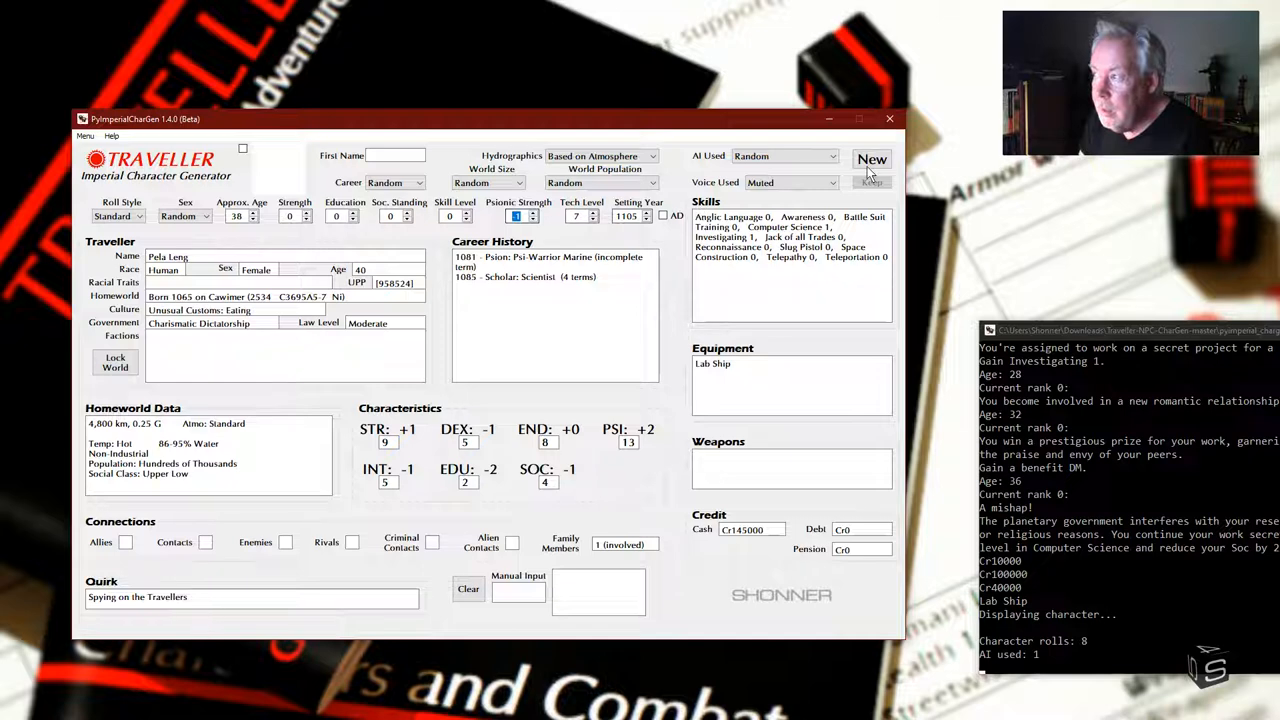
click(872, 160)
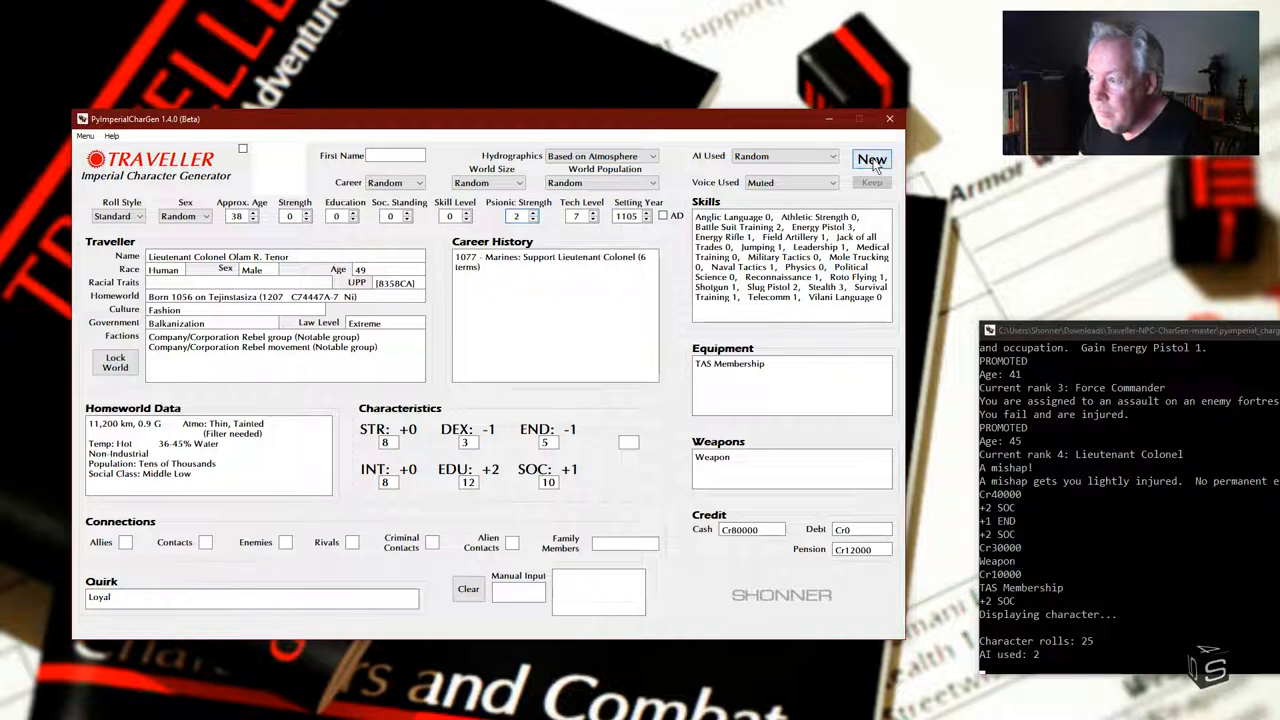
click(872, 159)
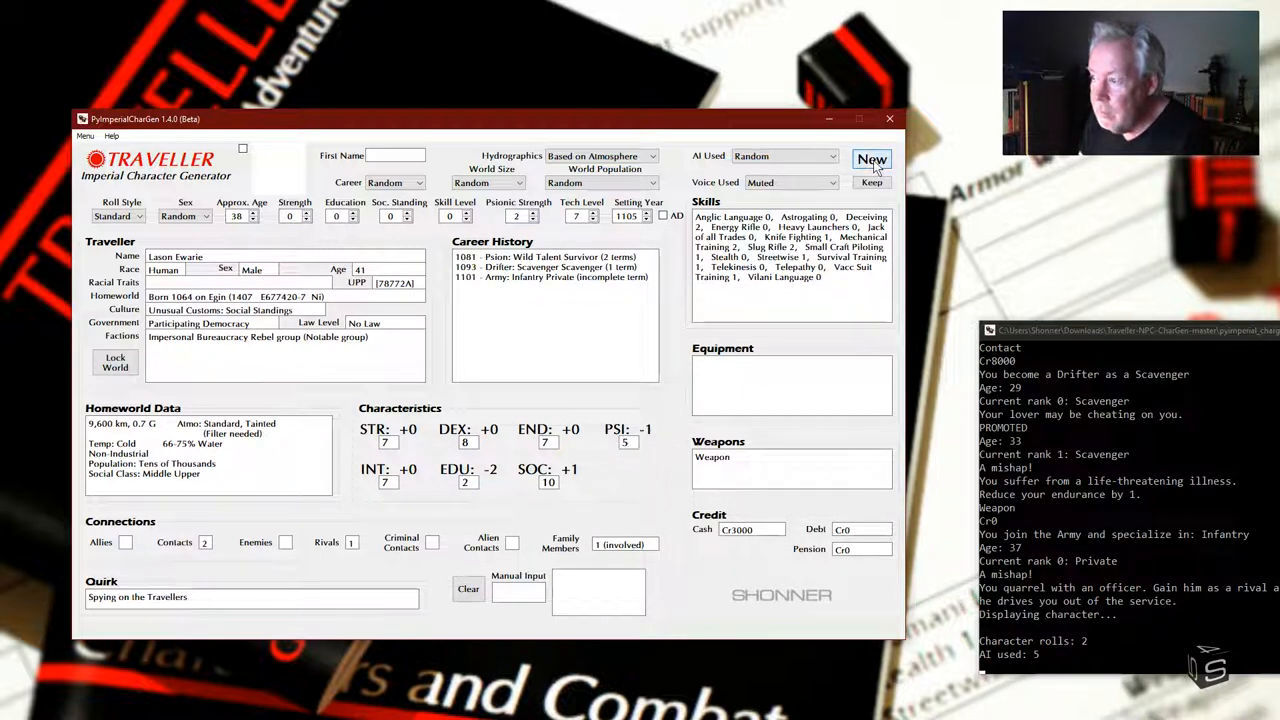
click(871, 160)
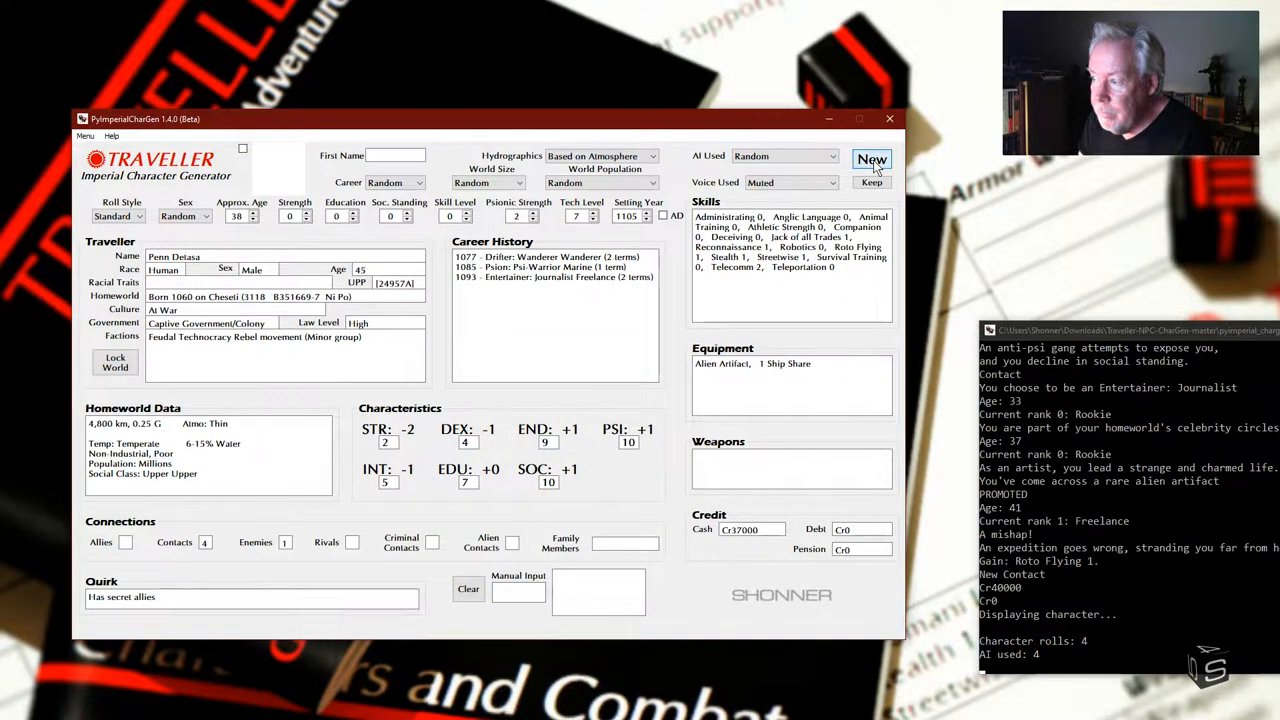
click(872, 159)
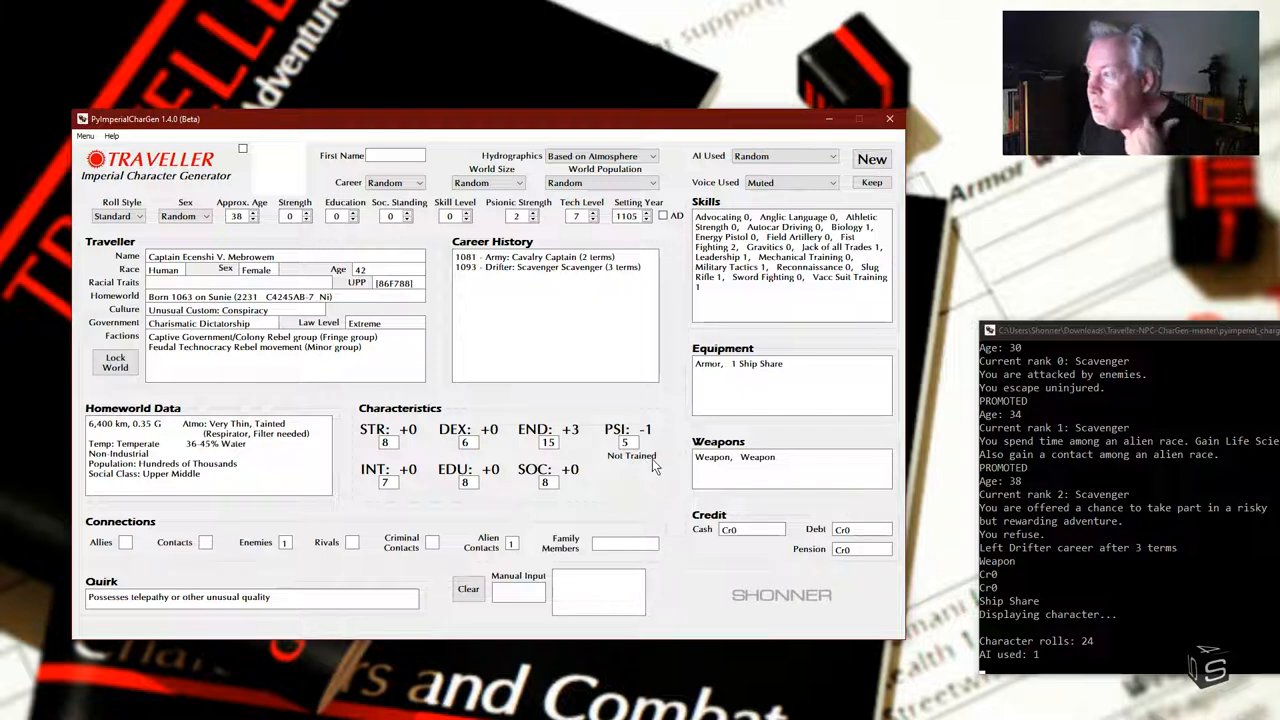
click(872, 159)
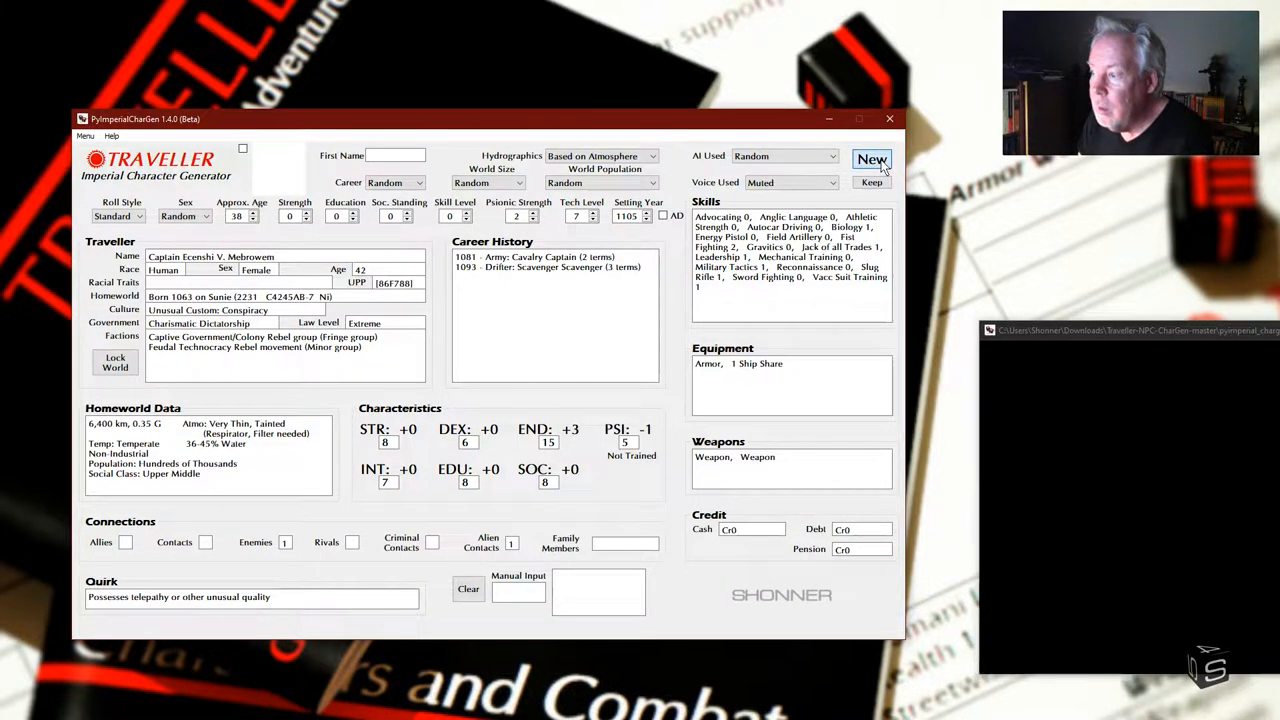
click(872, 159)
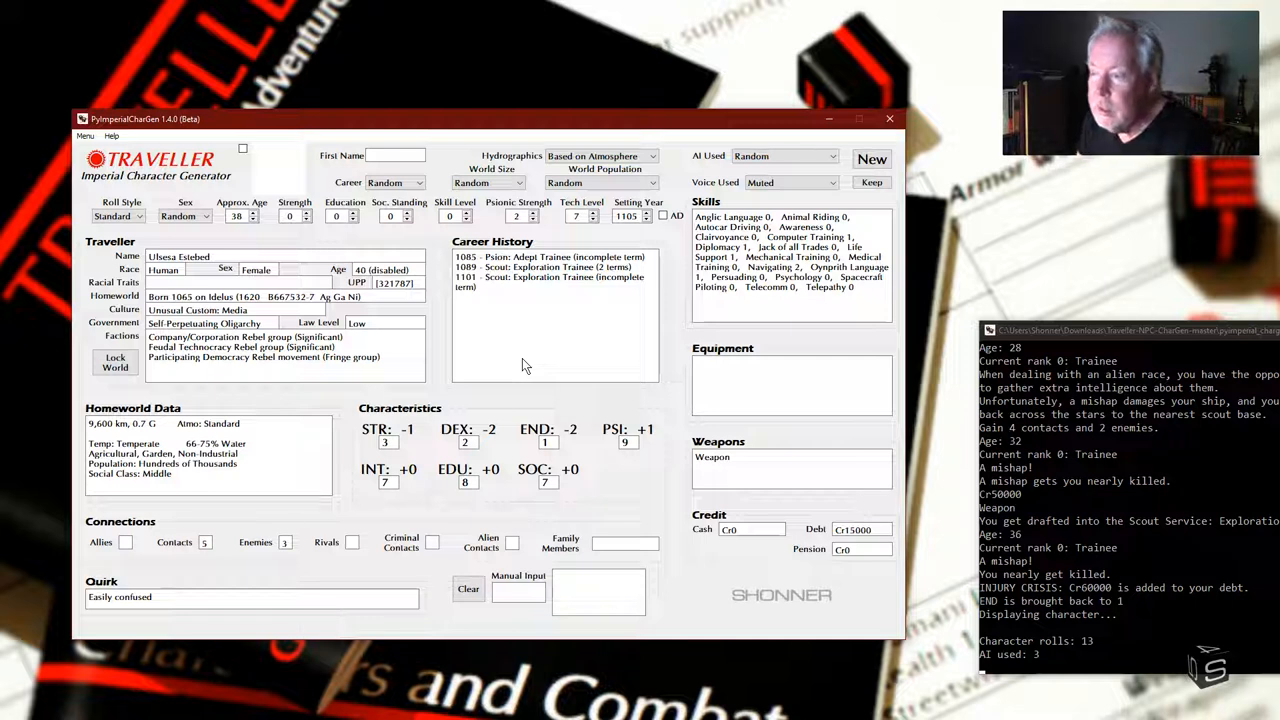
mouse_move(492, 322)
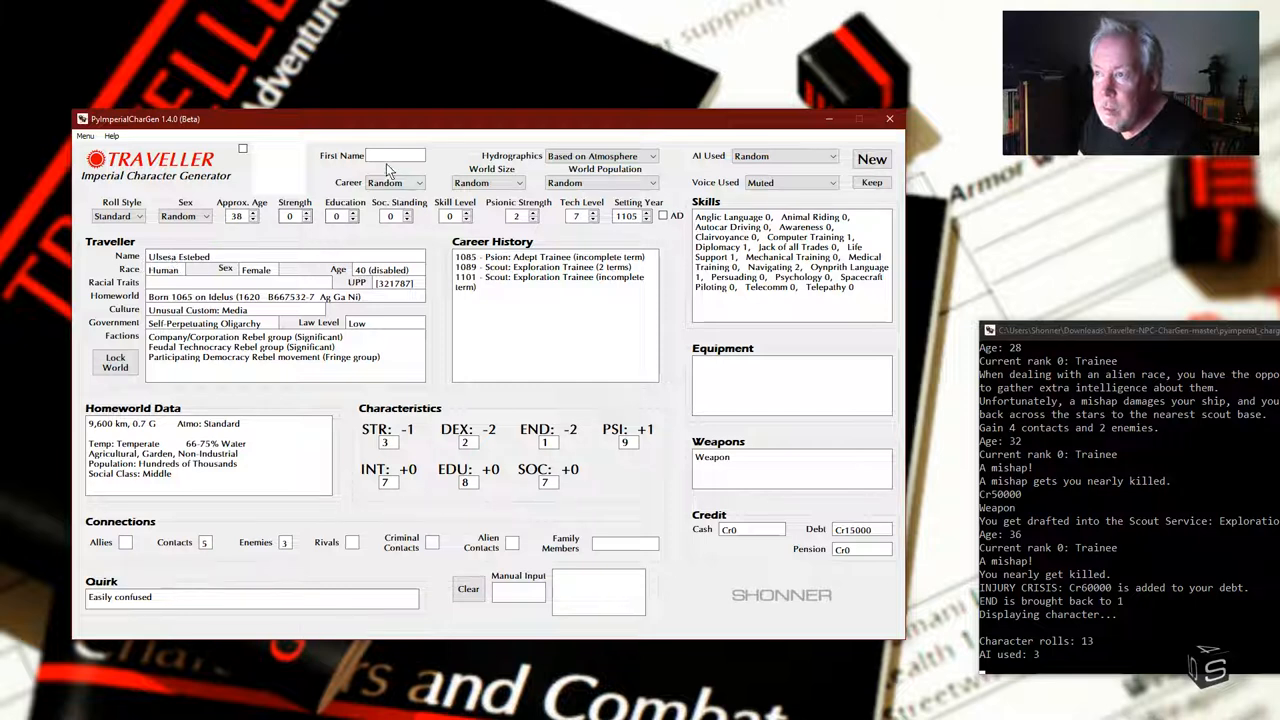
Step: Fix the first name to 'Jimbo' and roll six travellers with portraits, ending with Lady Jimba Z. Anor
click(396, 155)
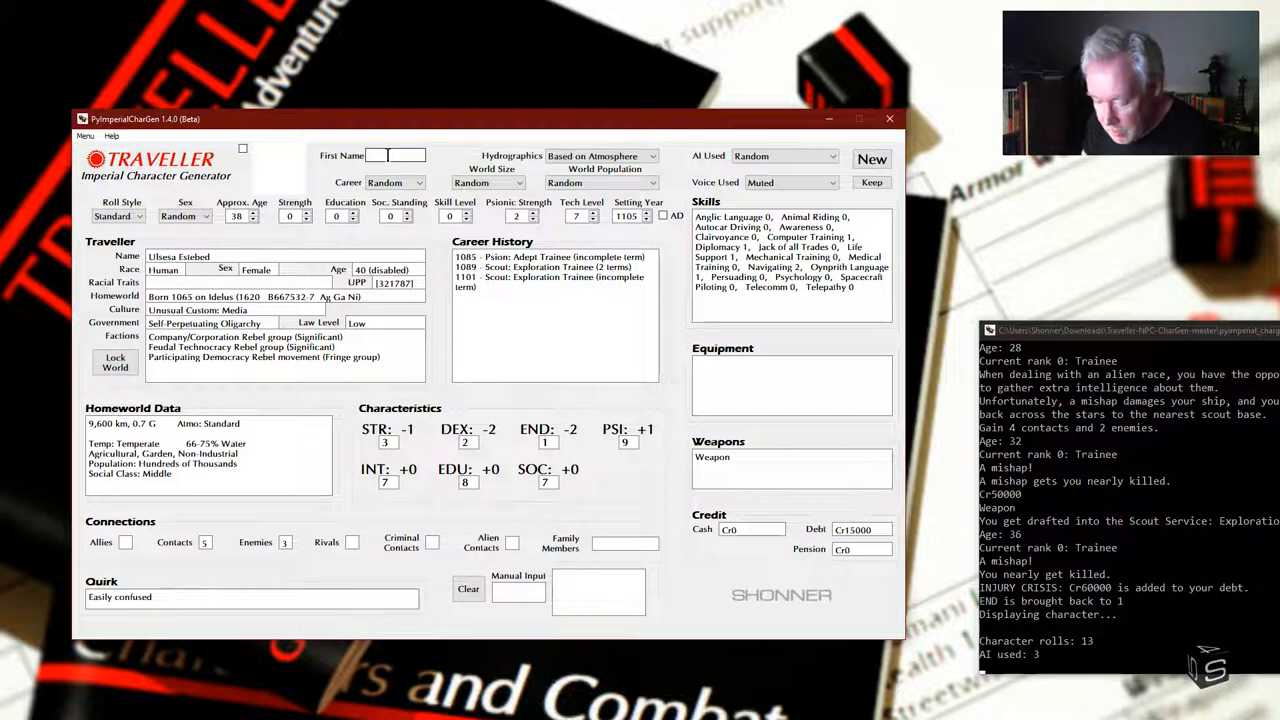
text(Jimbo)
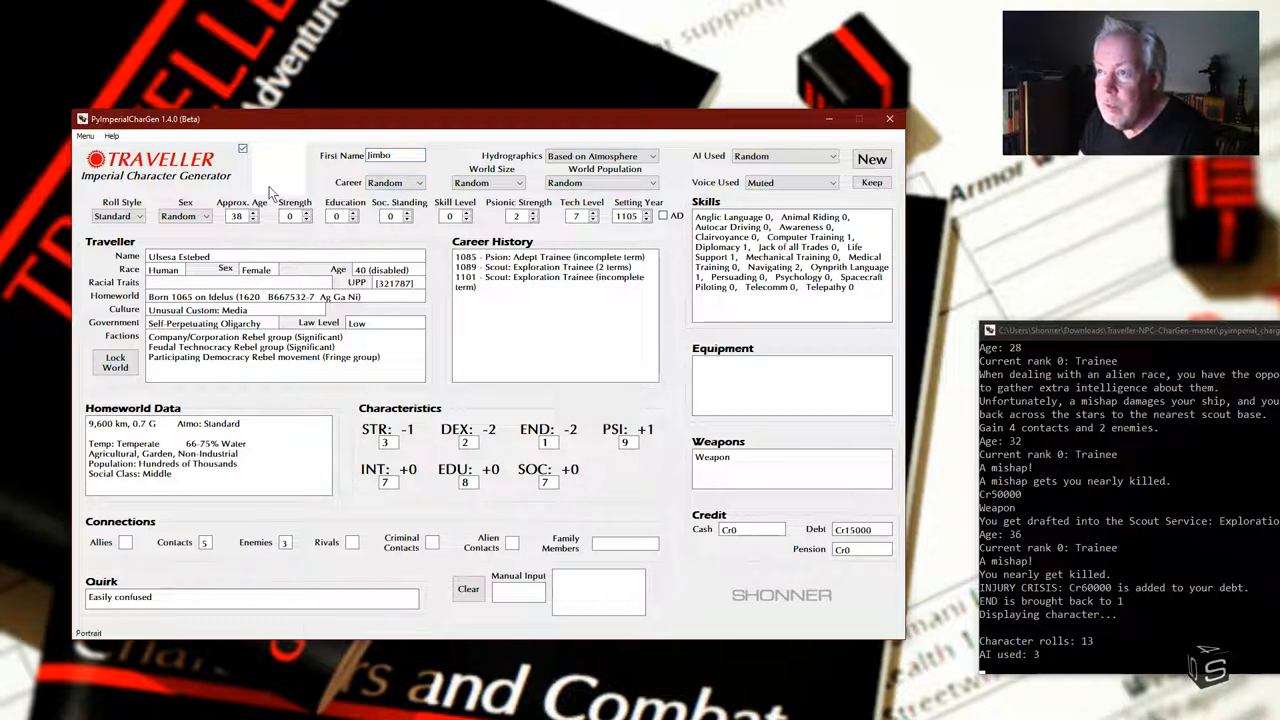
click(872, 160)
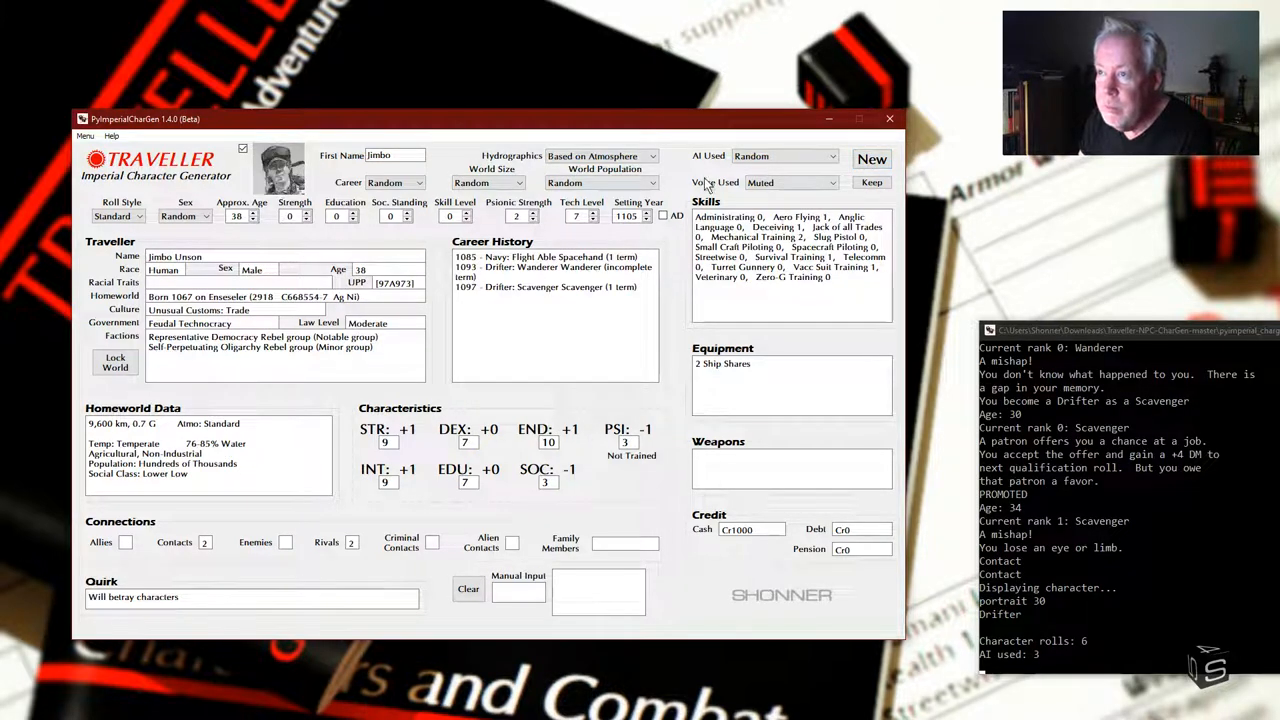
click(872, 159)
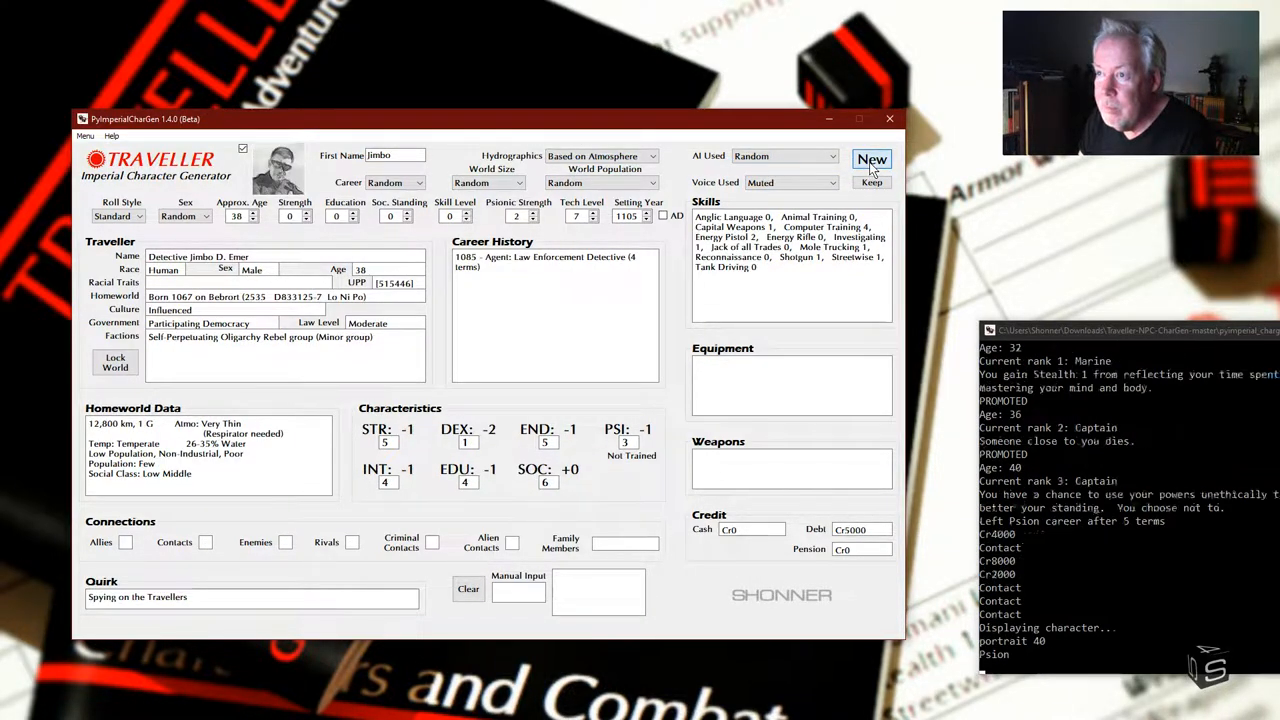
click(871, 159)
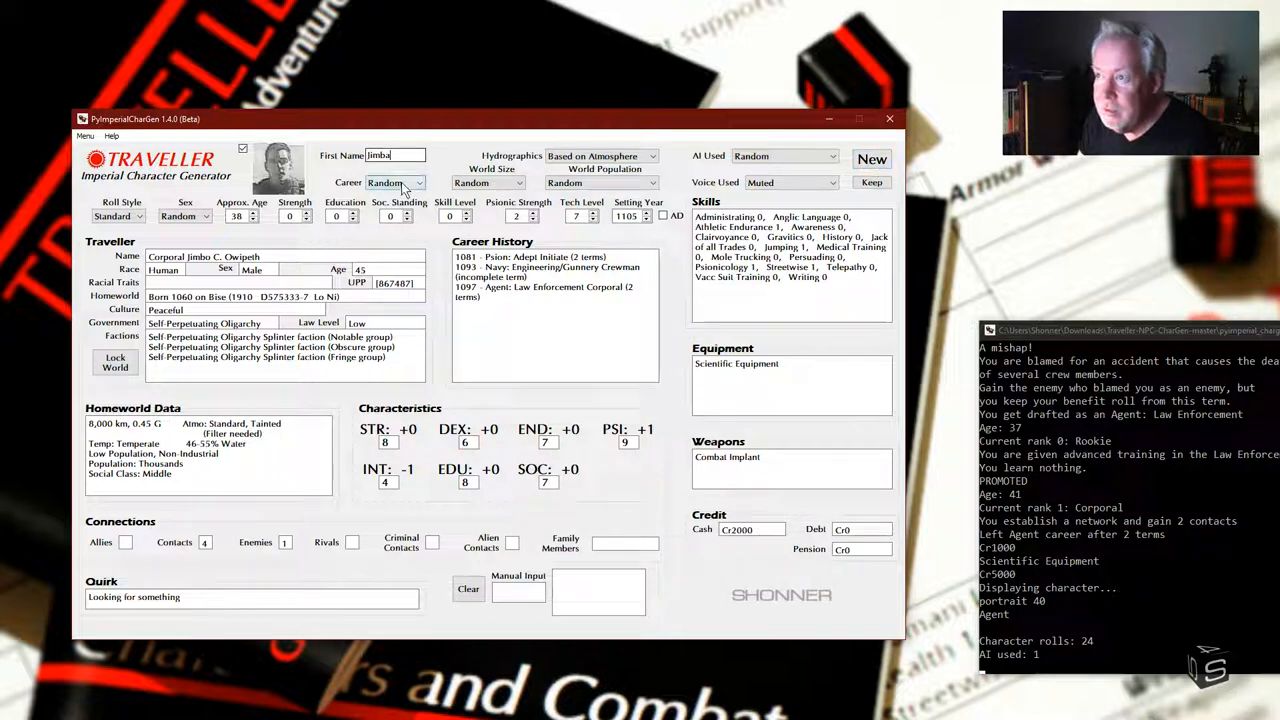
click(871, 159)
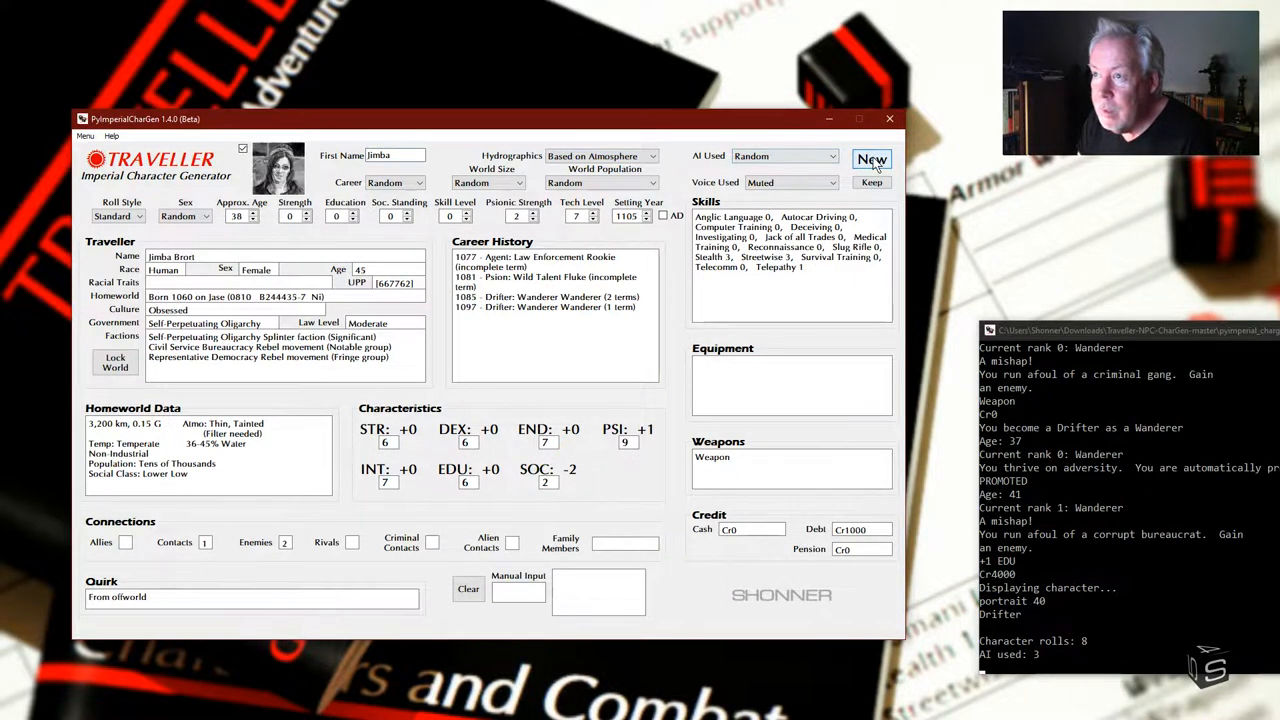
click(871, 160)
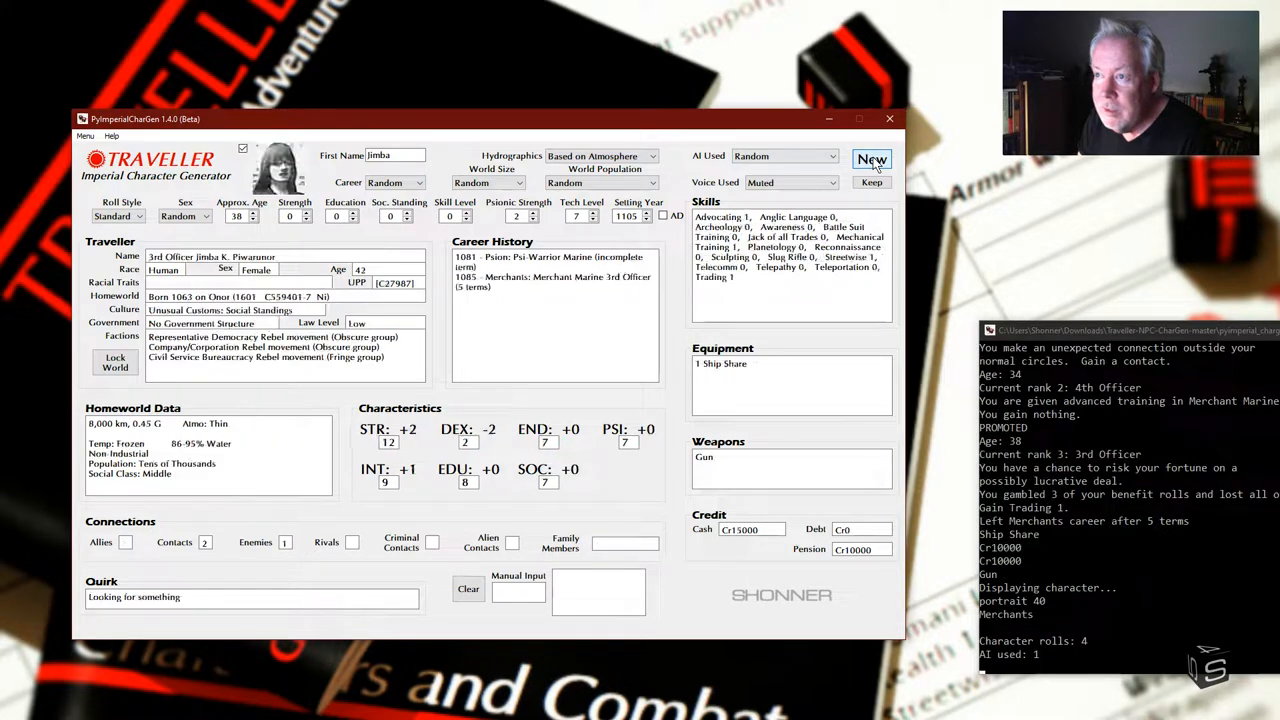
click(872, 160)
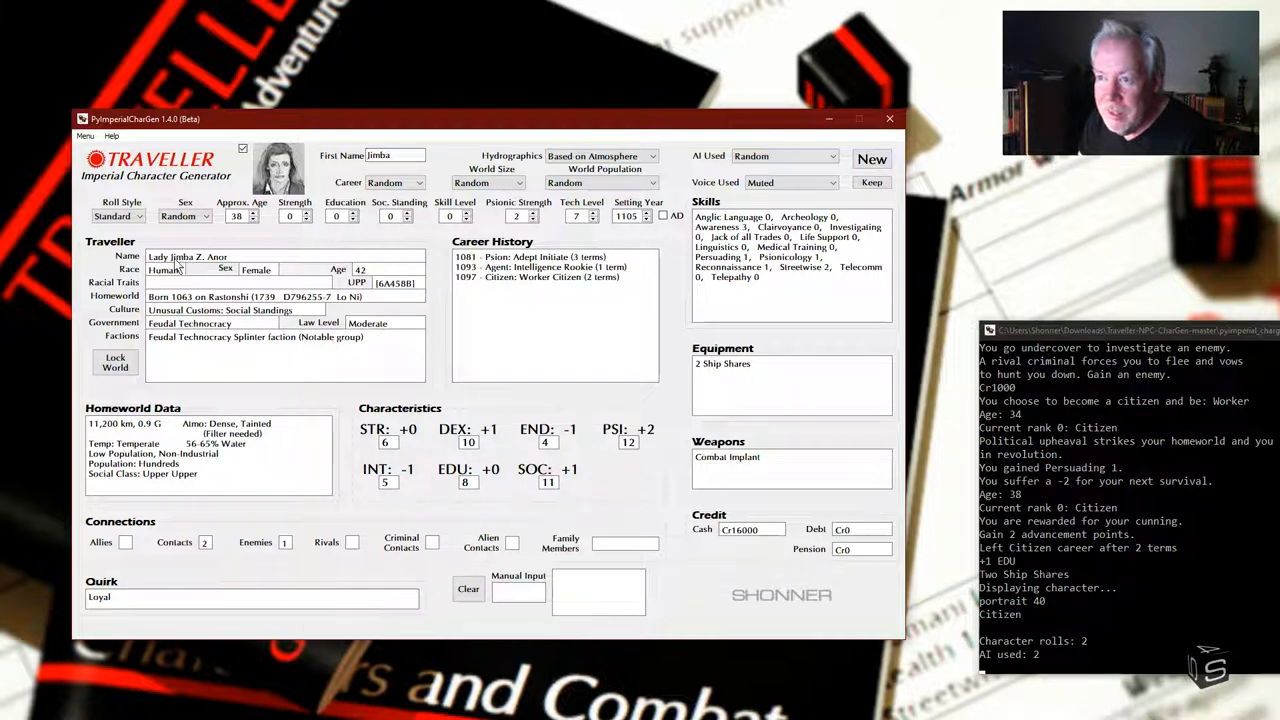
click(395, 155)
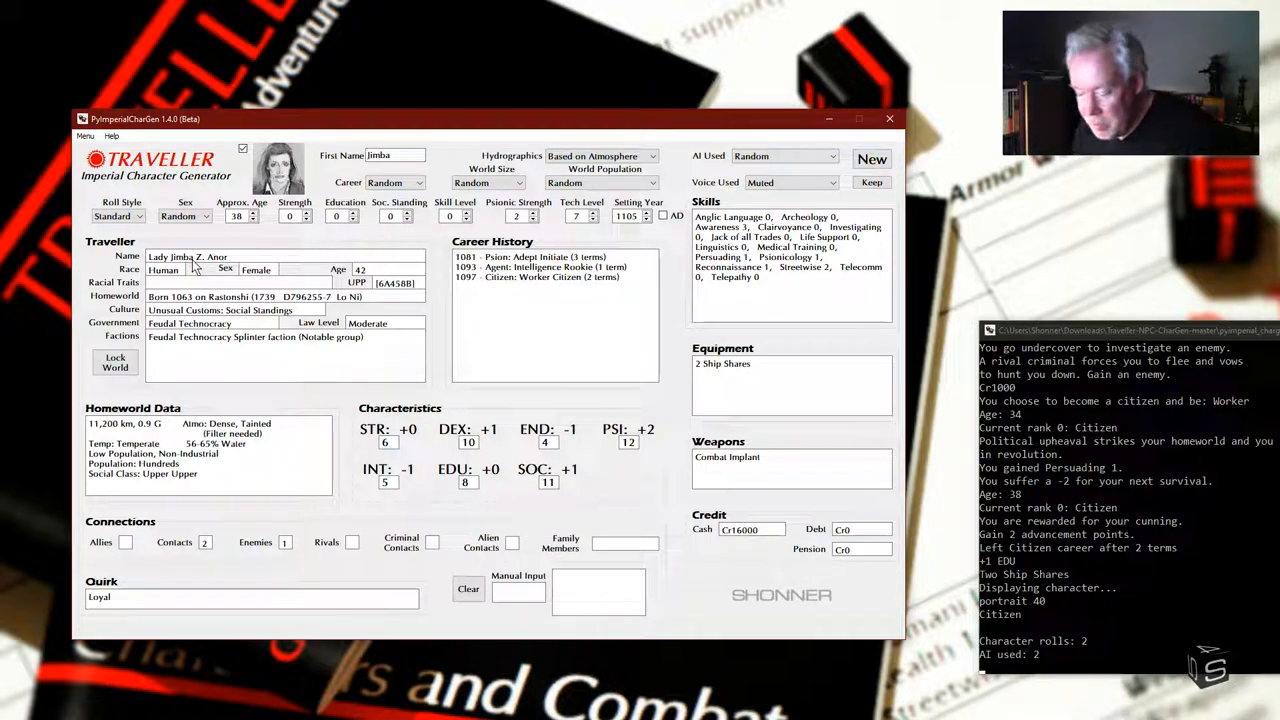
mouse_move(299, 247)
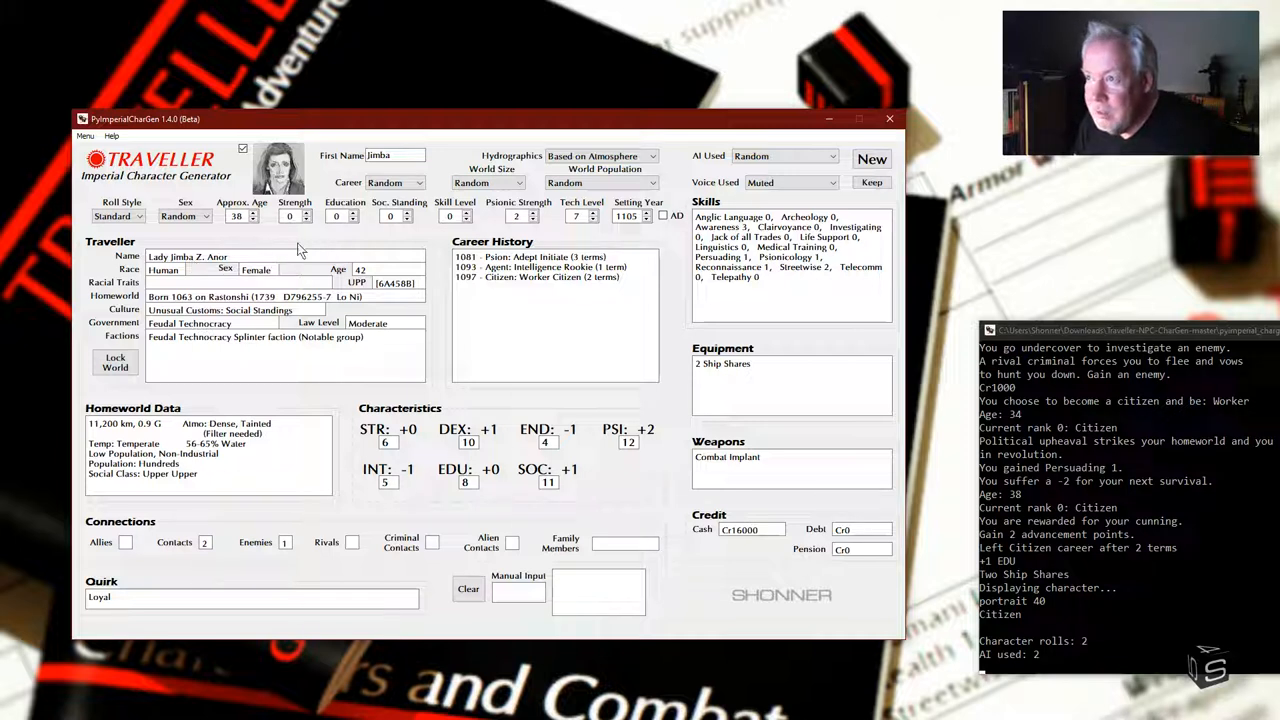
Step: Change the fixed first name to 'Jeremy' and generate Jeremy Eshad, a 45-year-old drifter
double_click(388, 155)
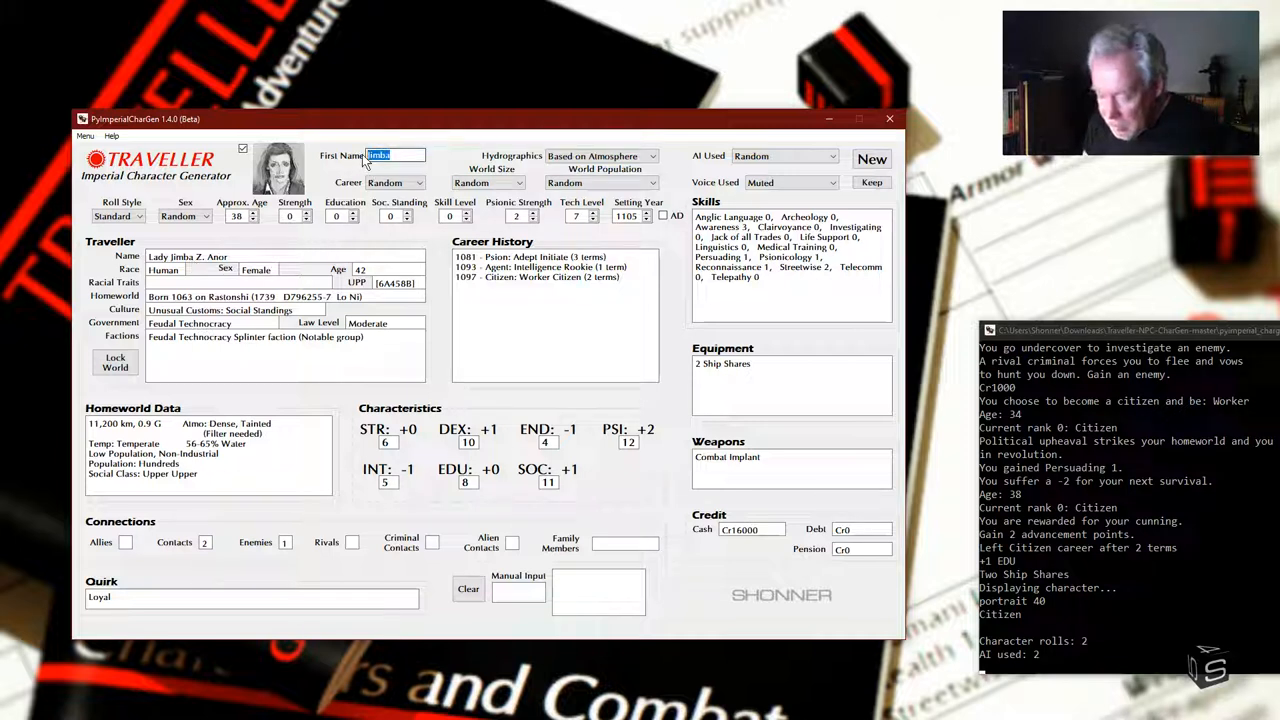
text(Jeremy)
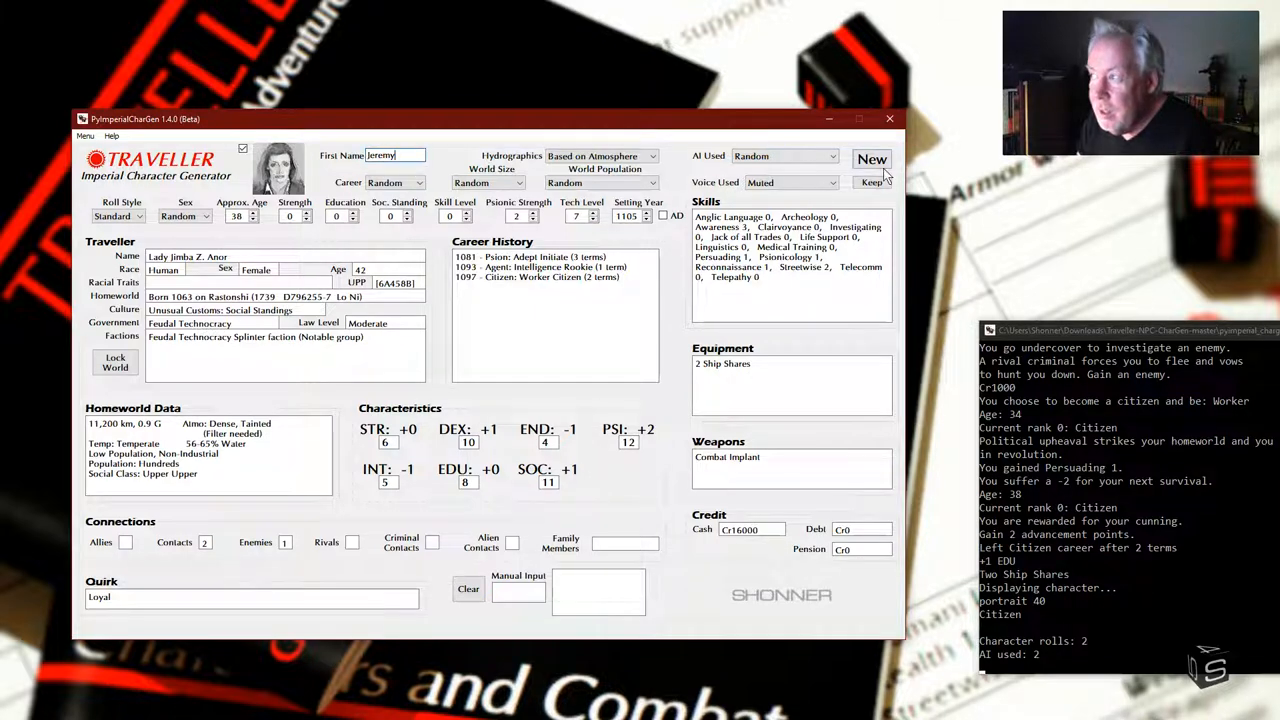
click(872, 159)
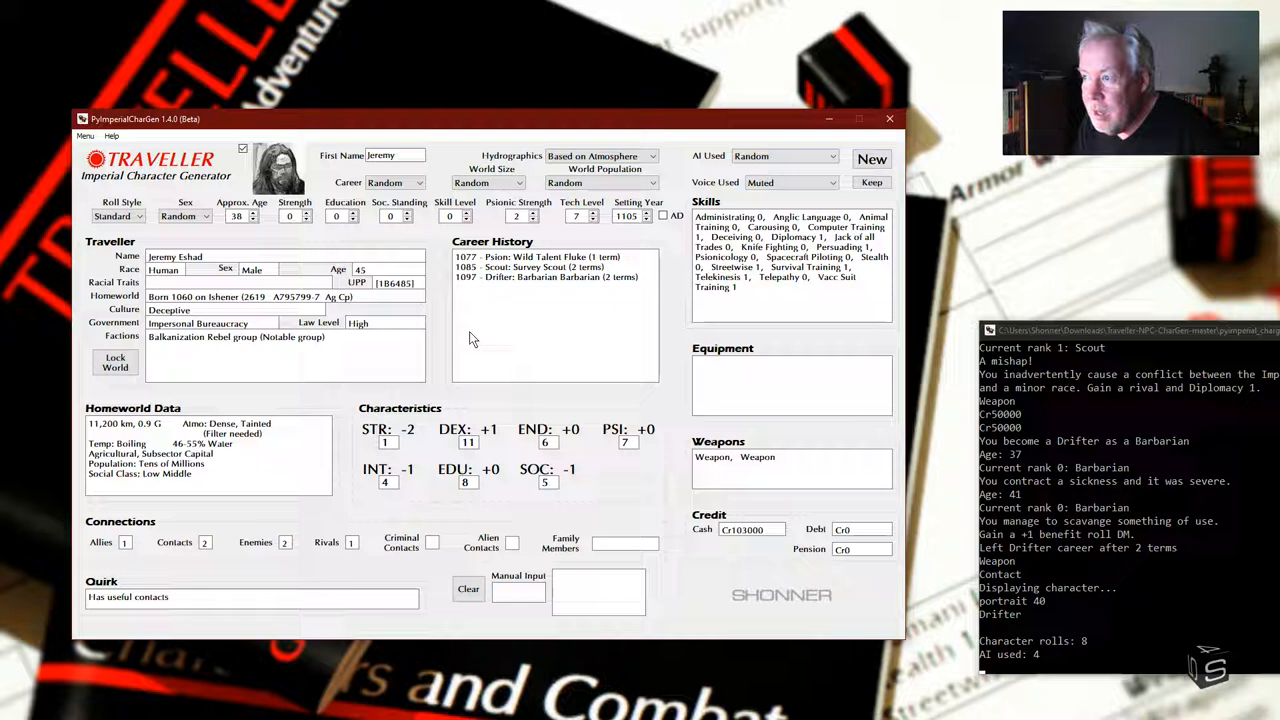
mouse_move(402, 354)
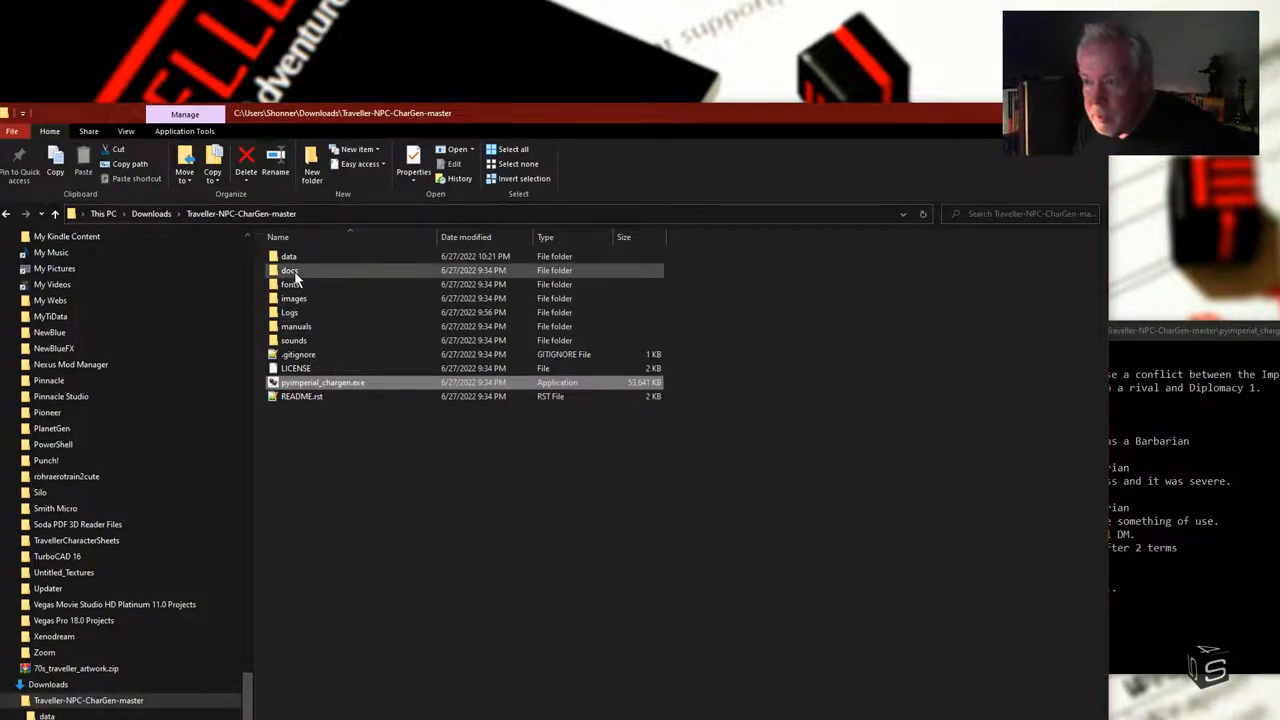
Step: Open the data folder and load raw_traveller_data.csv in Notepad++
double_click(289, 256)
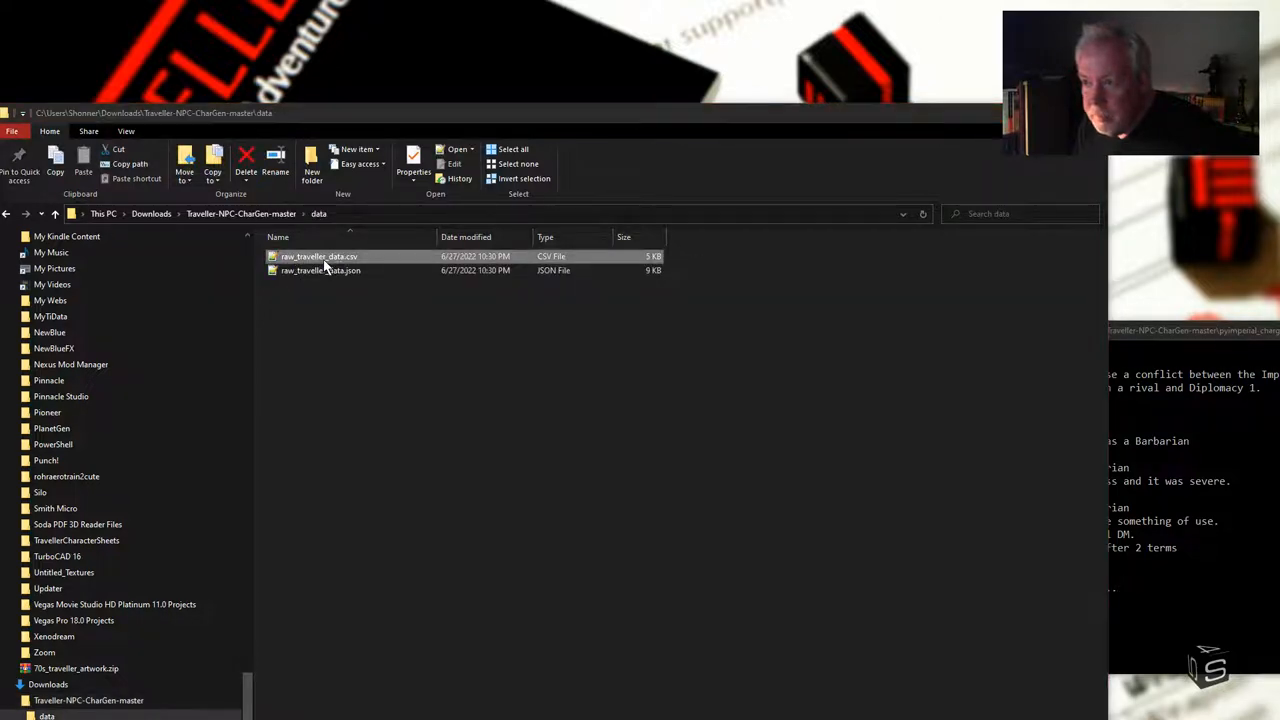
double_click(318, 256)
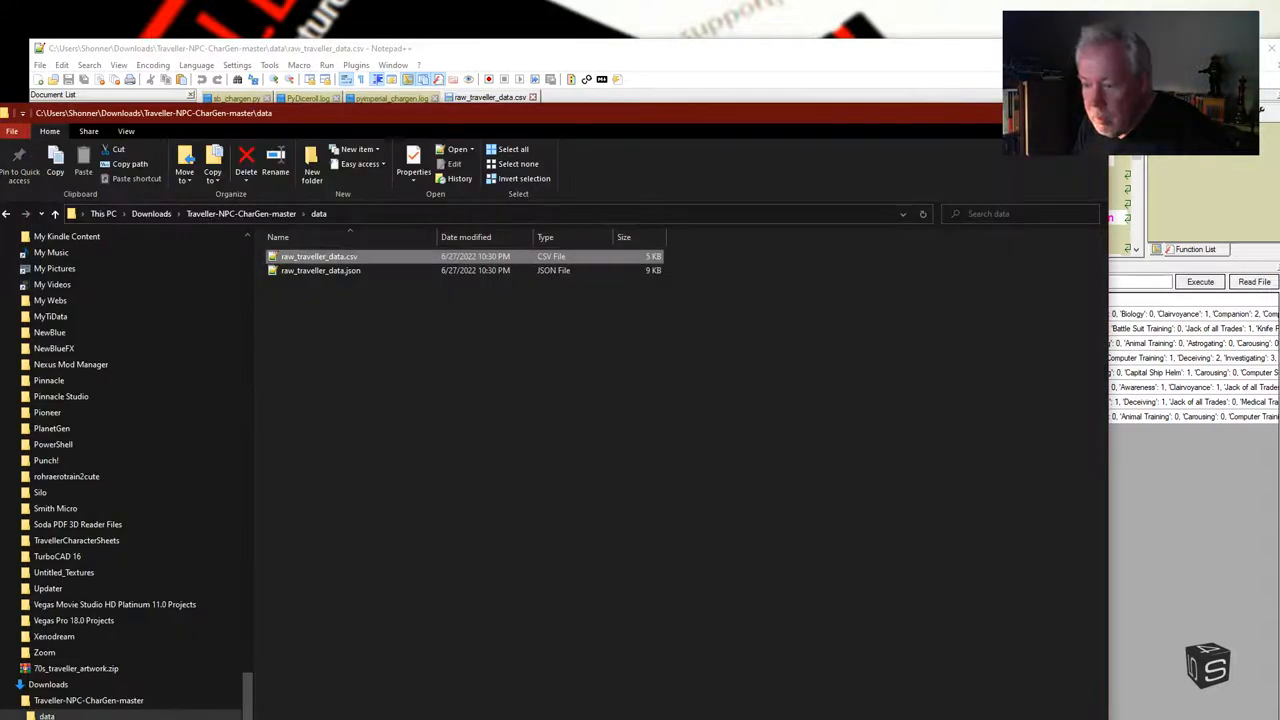
Step: Maximize the CSV in Notepad++ and move the CharGen window up over it
double_click(318, 256)
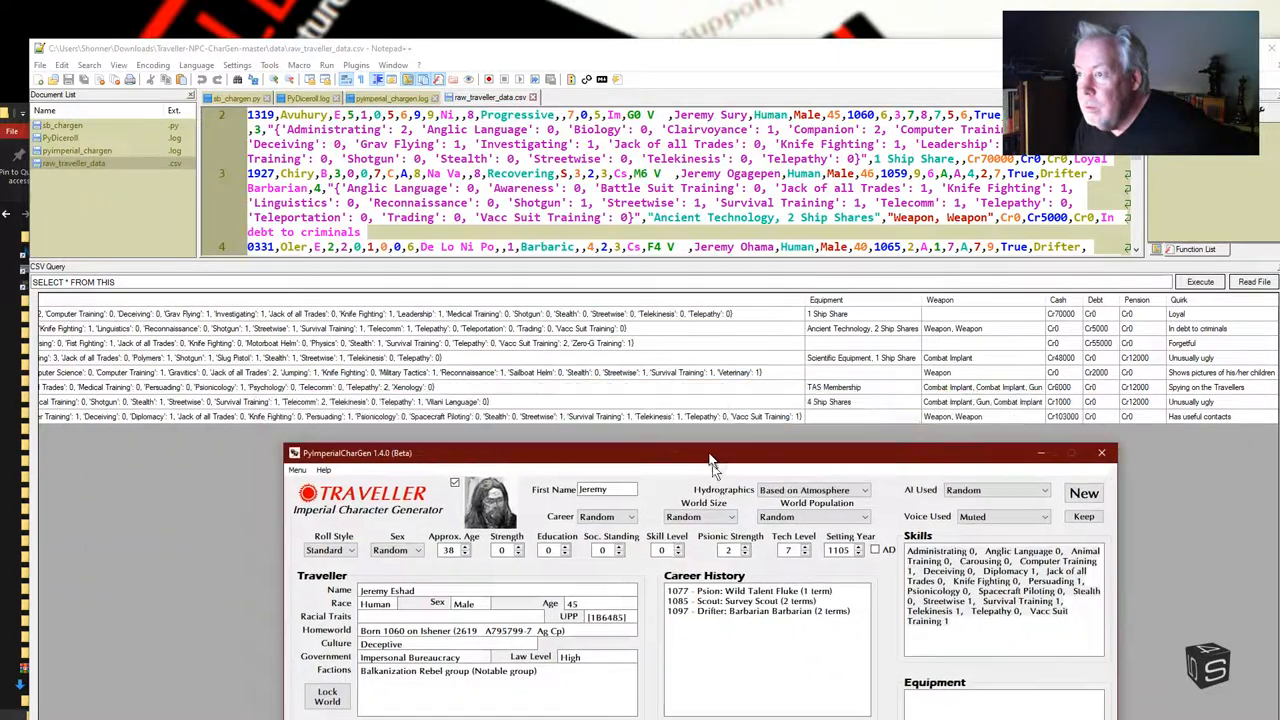
drag(715, 453, 545, 133)
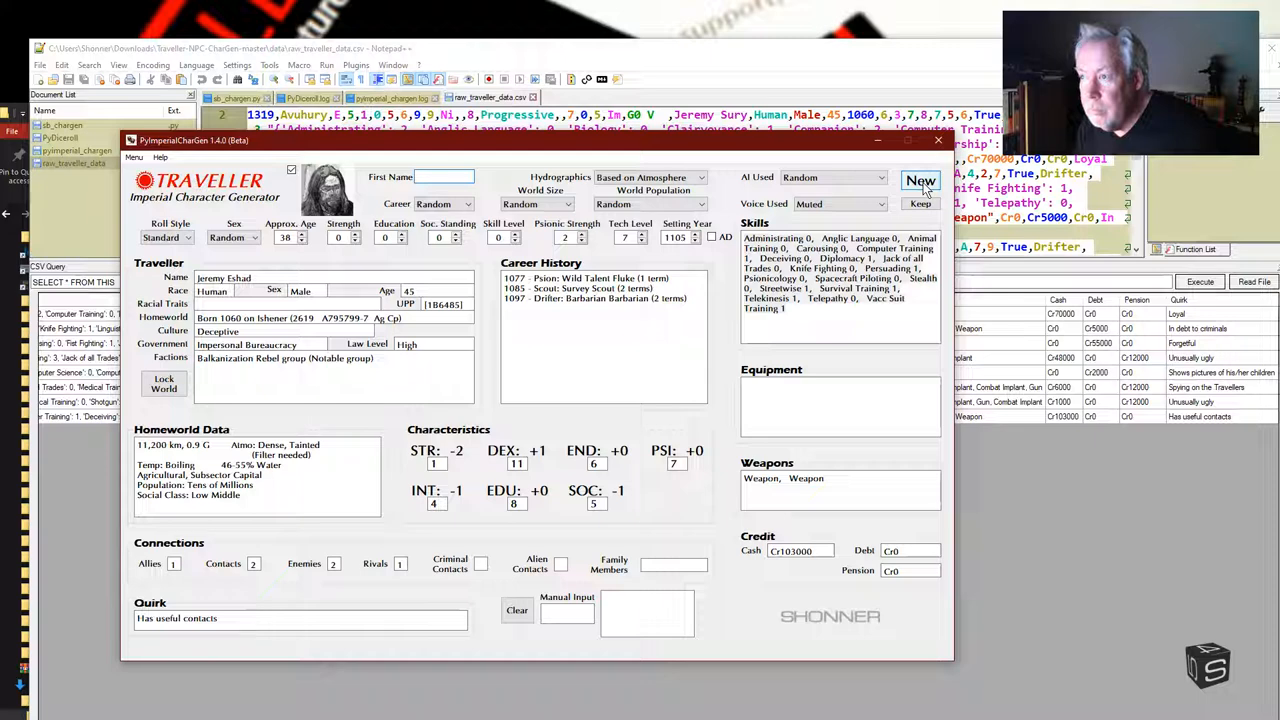
Step: Generate another traveller, reload the updated CSV in Notepad++, and scroll the query table right
click(920, 181)
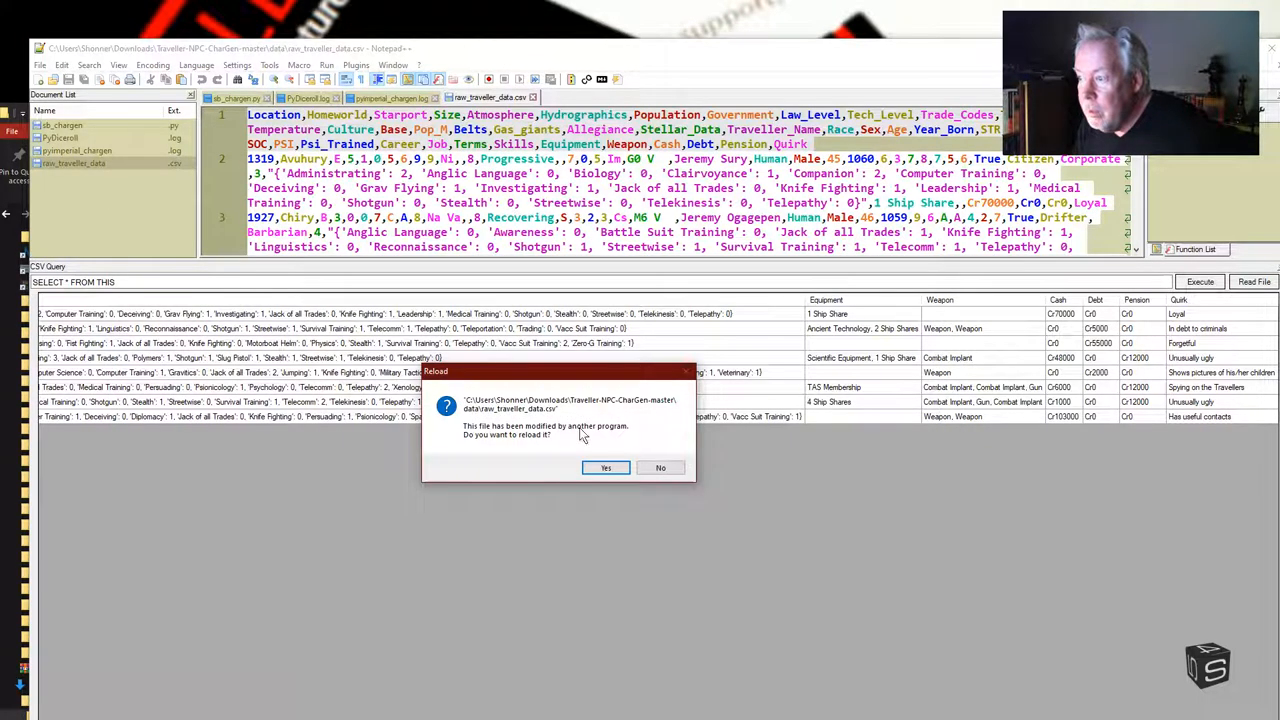
click(605, 467)
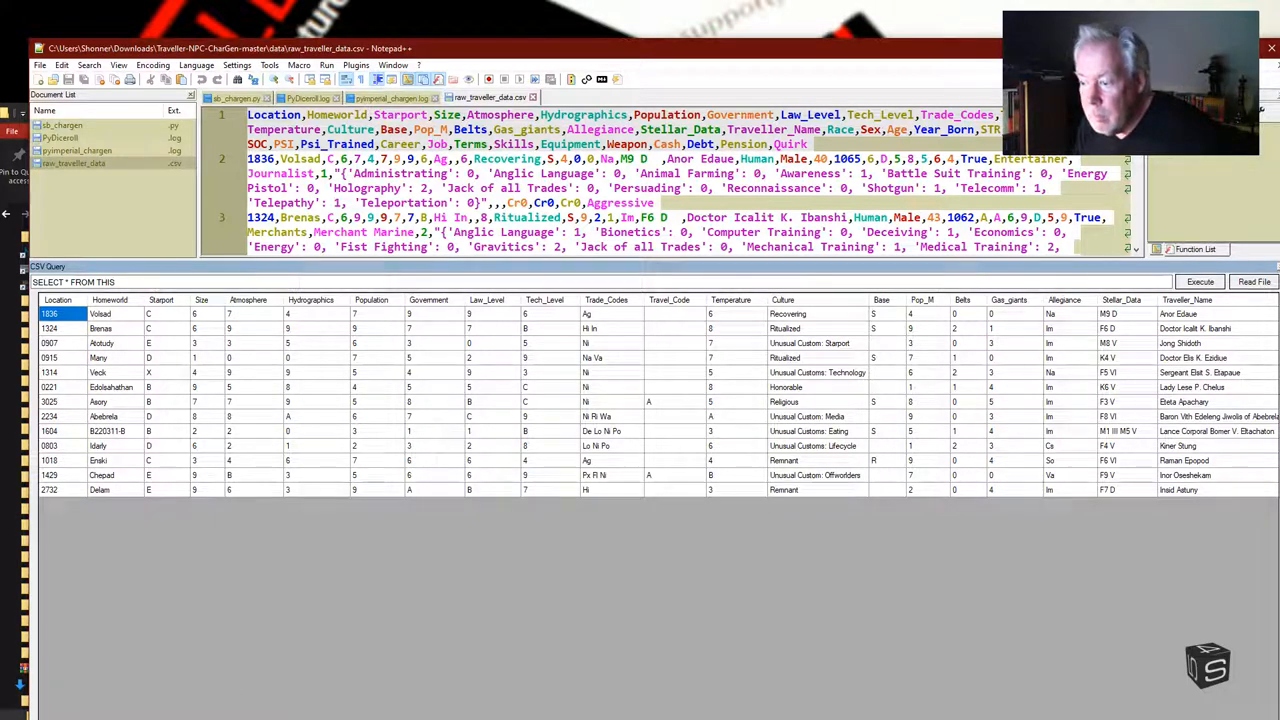
scroll(right, 3)
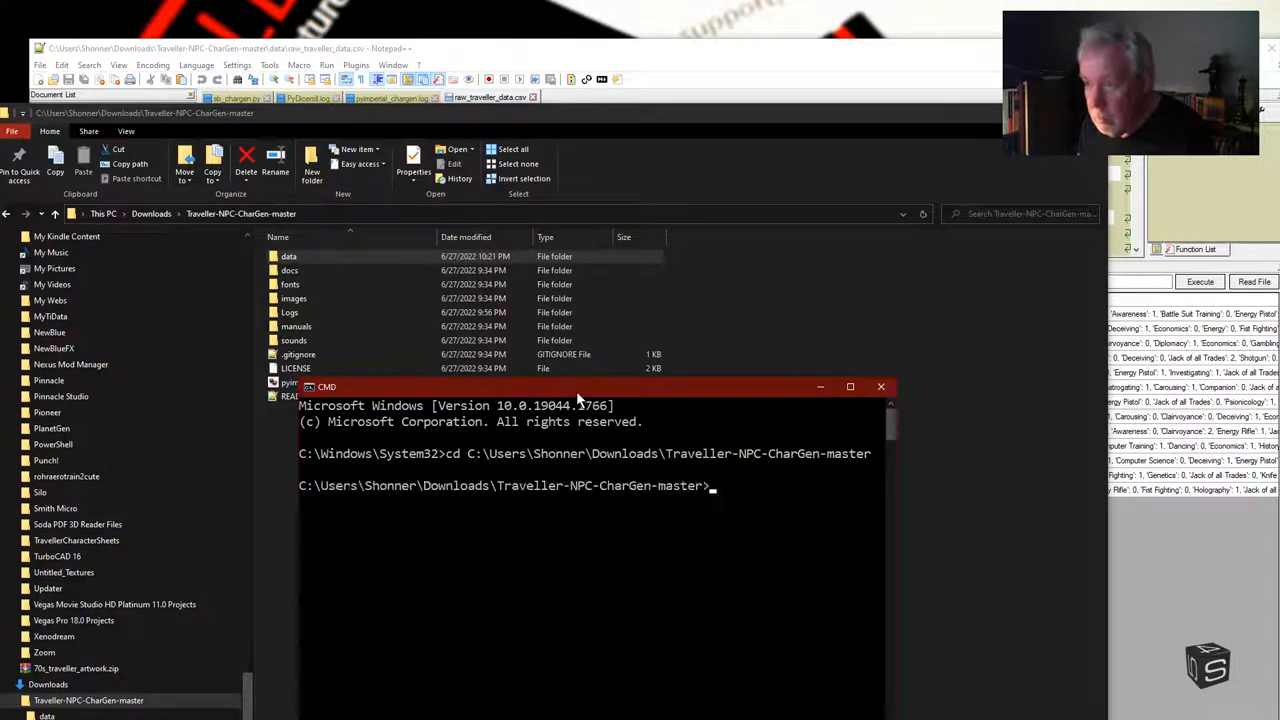
Step: Roll 2D6 with pyimperial_chargen.exe 2d6, getting 9
text(p)
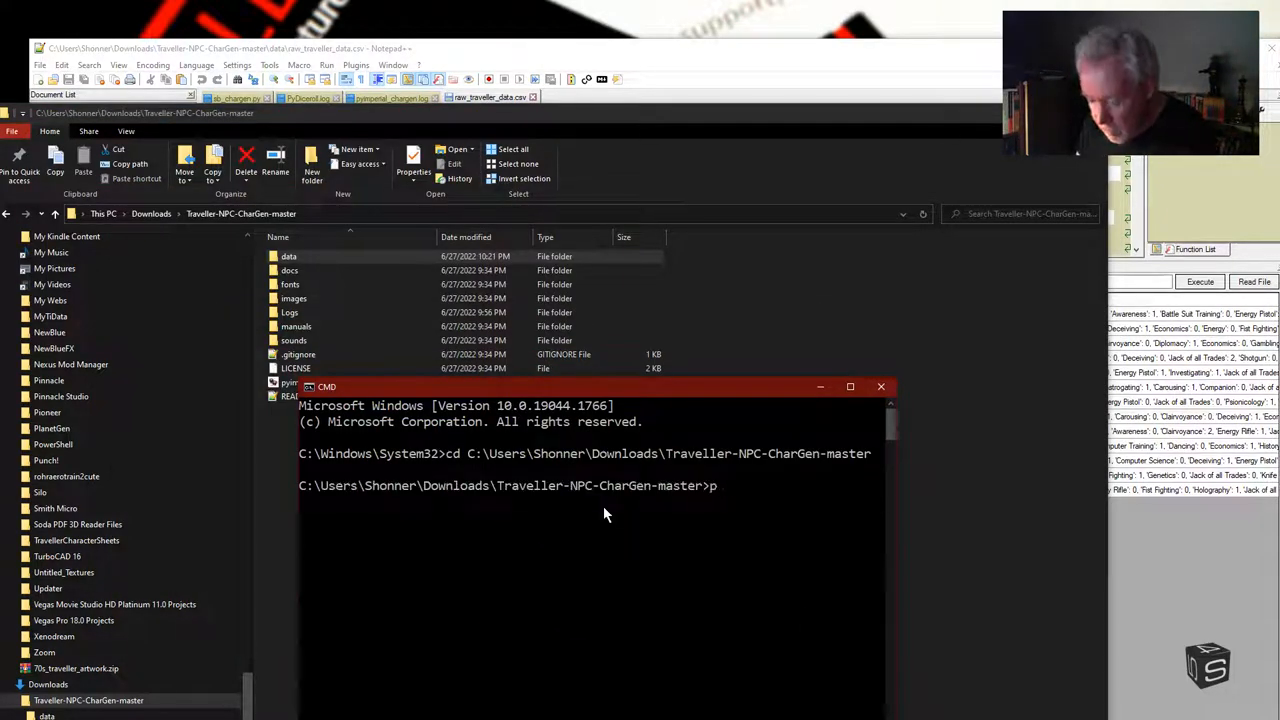
text(yim)
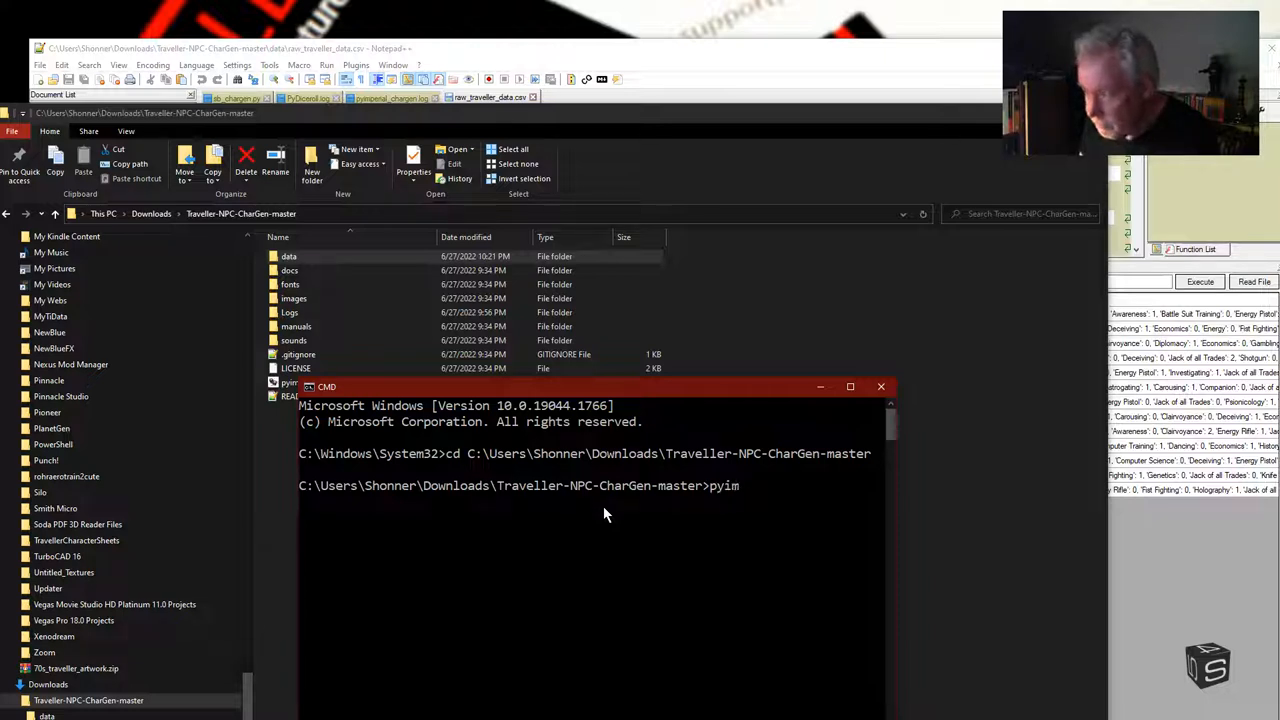
text(imperial)
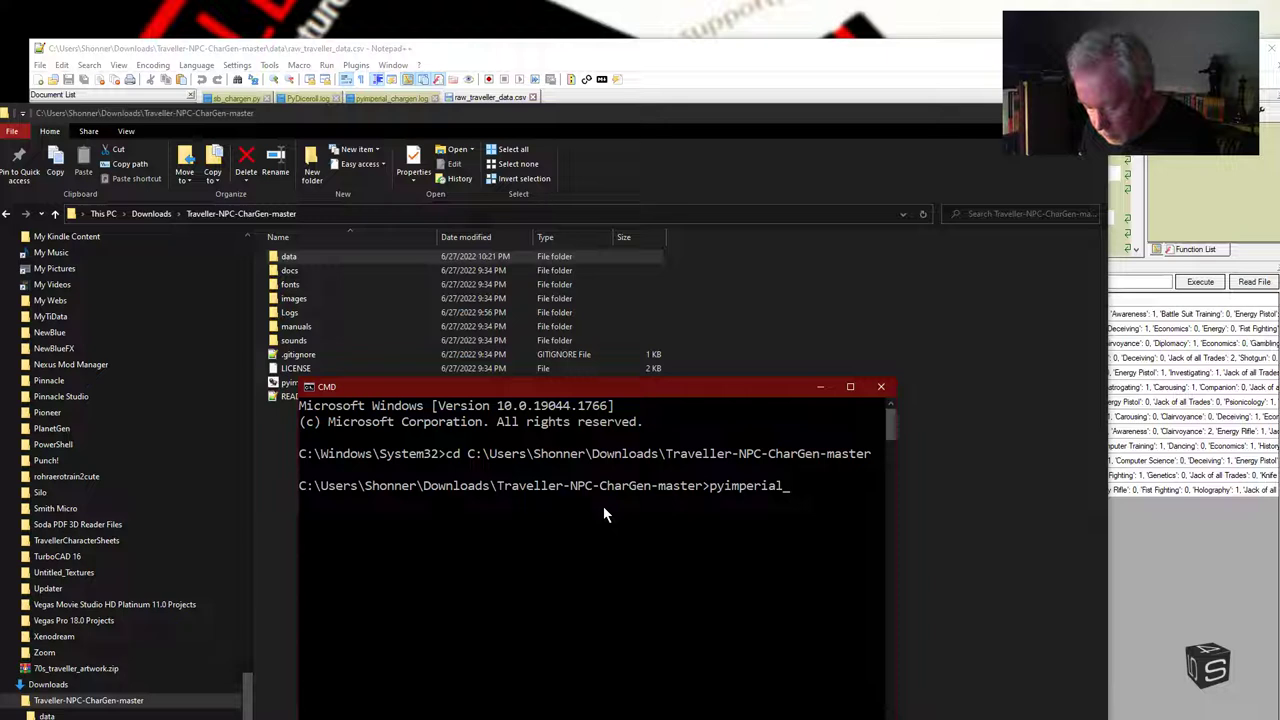
text(chargen)
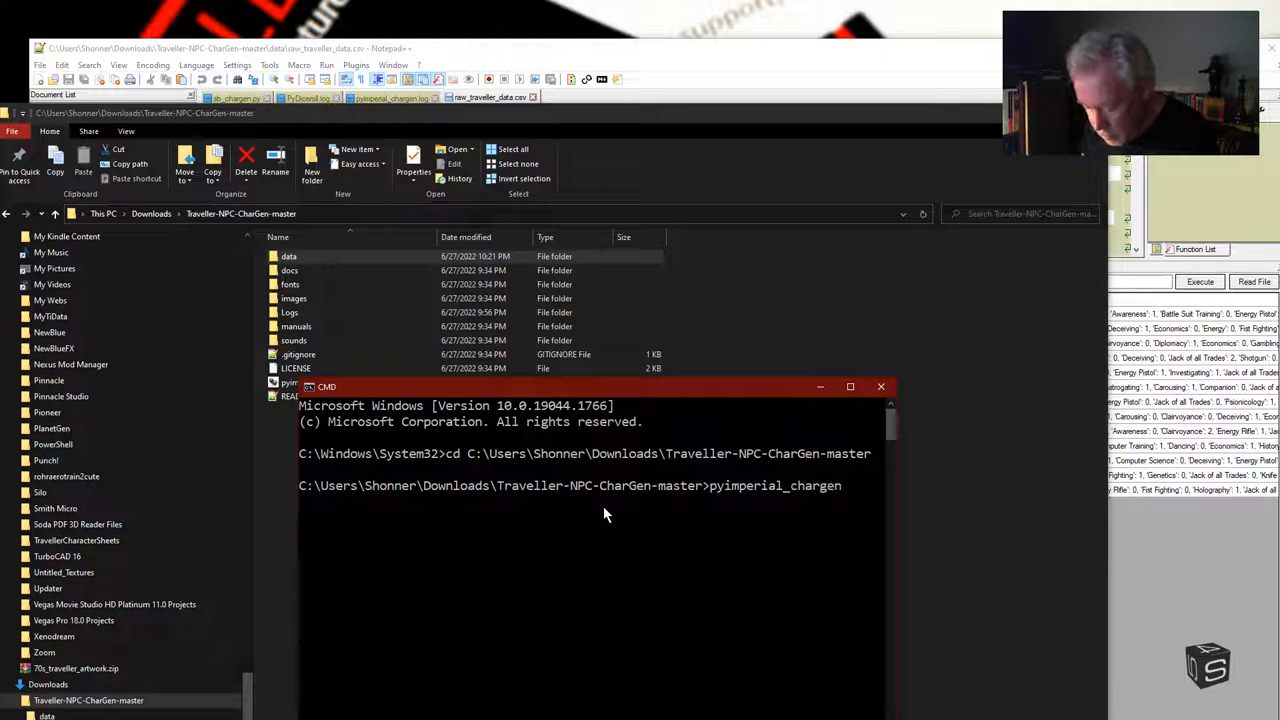
text(.exe)
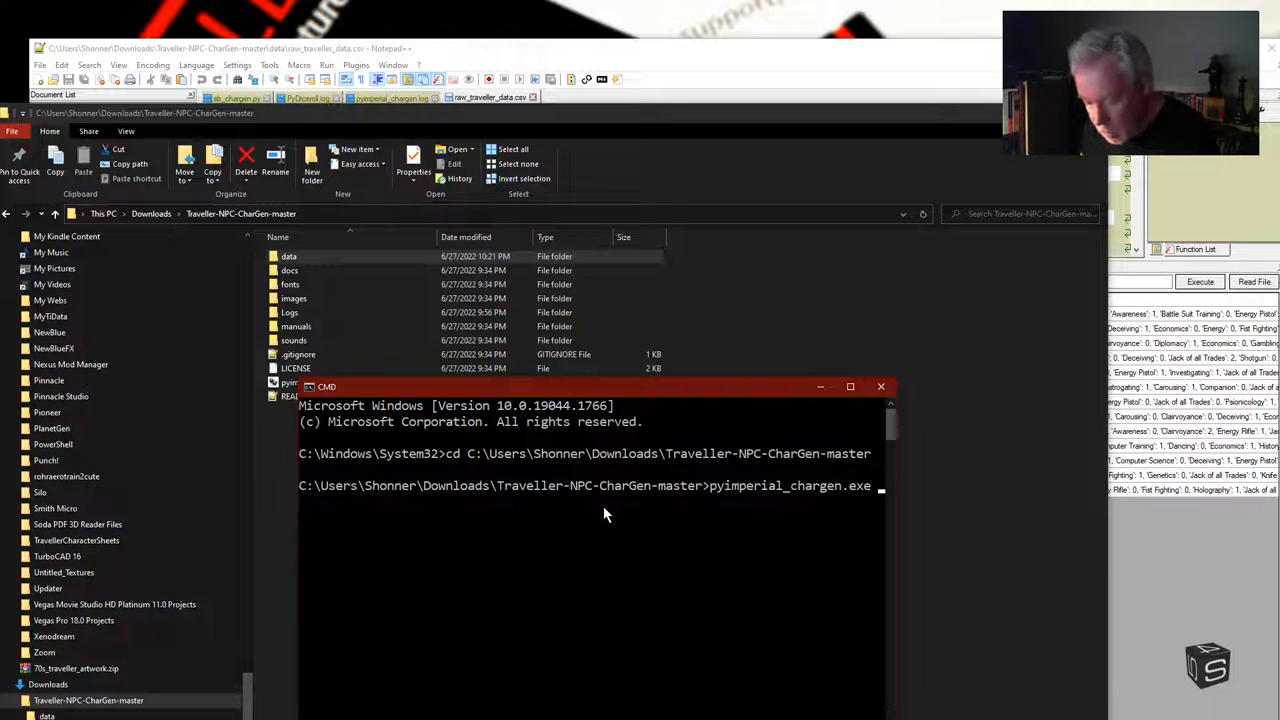
text(2d6)
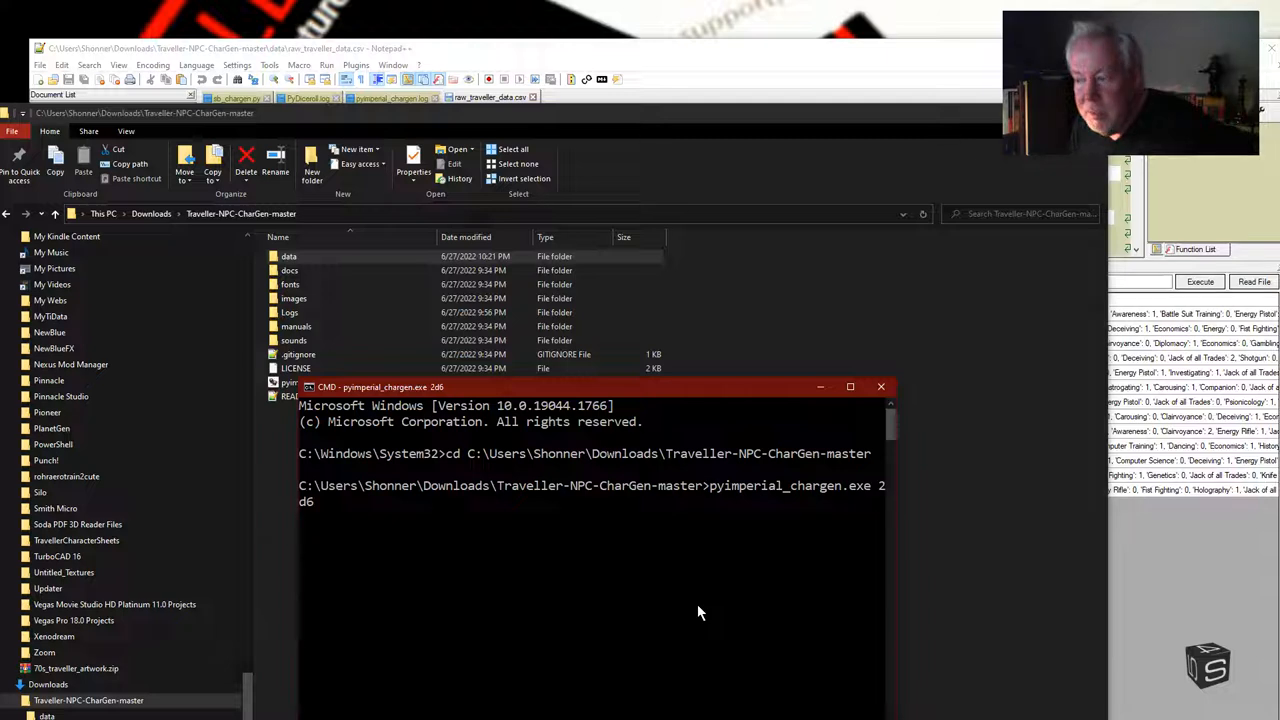
mouse_move(674, 628)
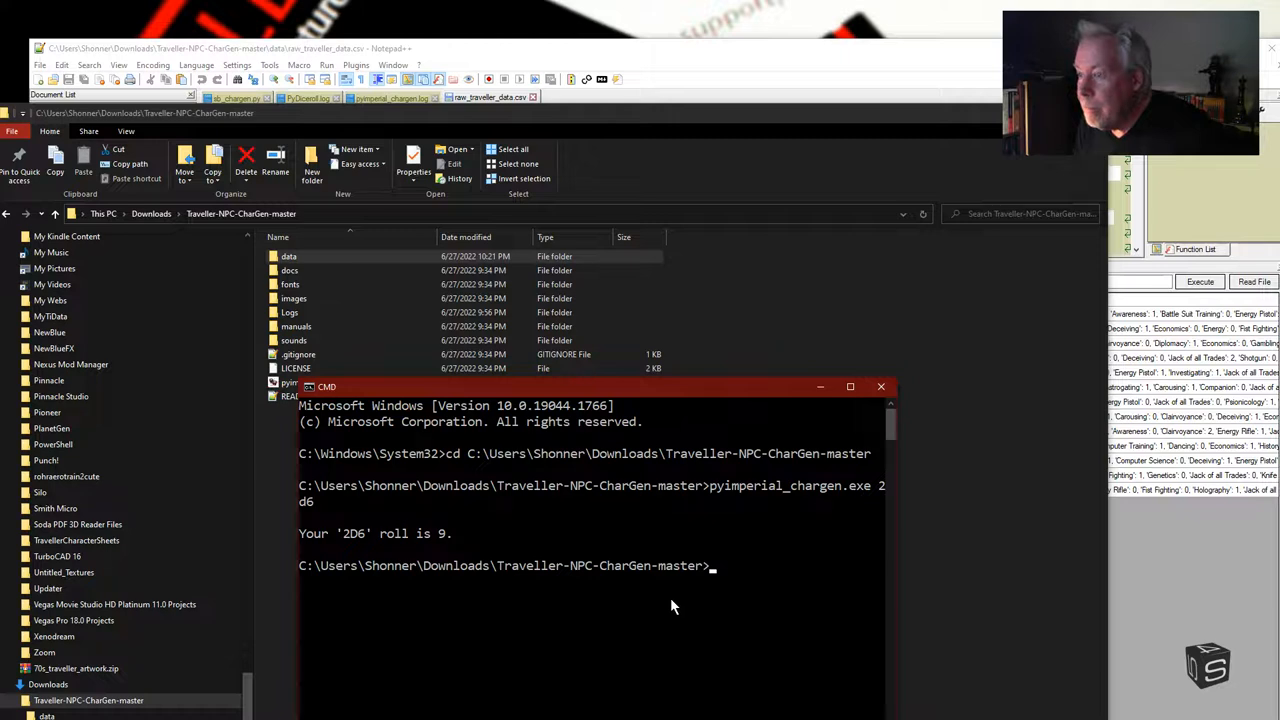
mouse_move(338, 575)
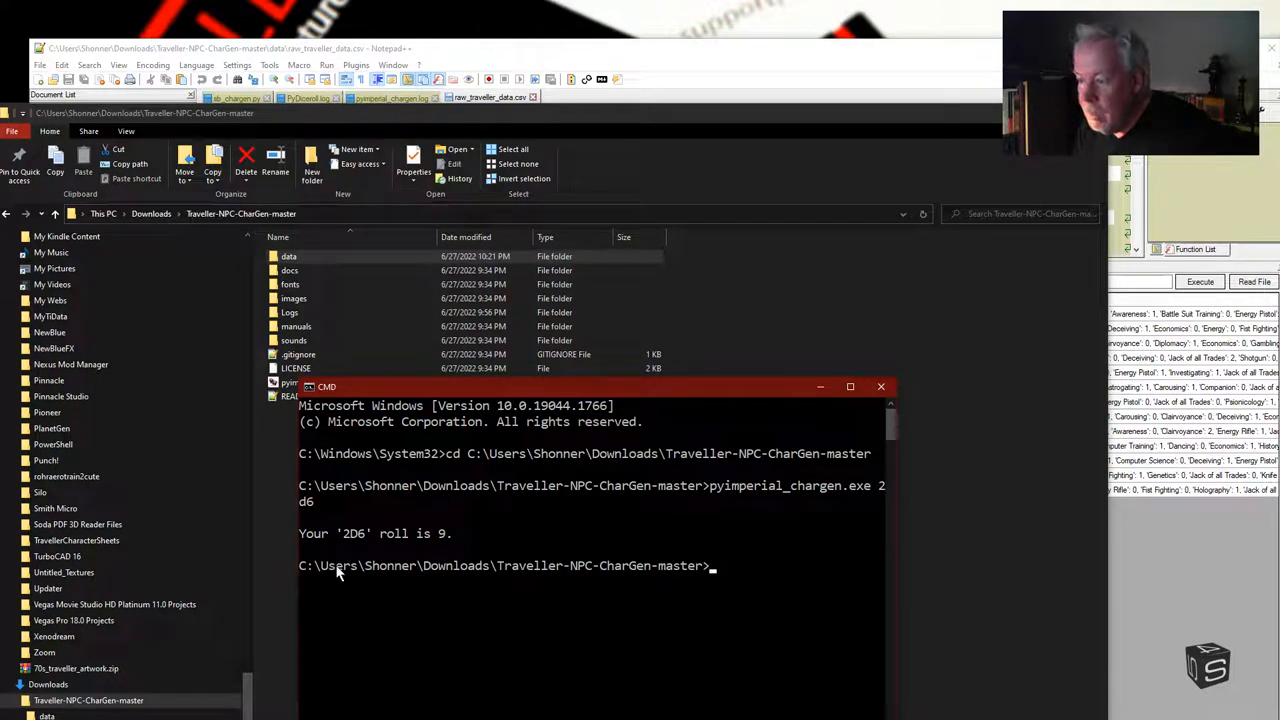
mouse_move(399, 552)
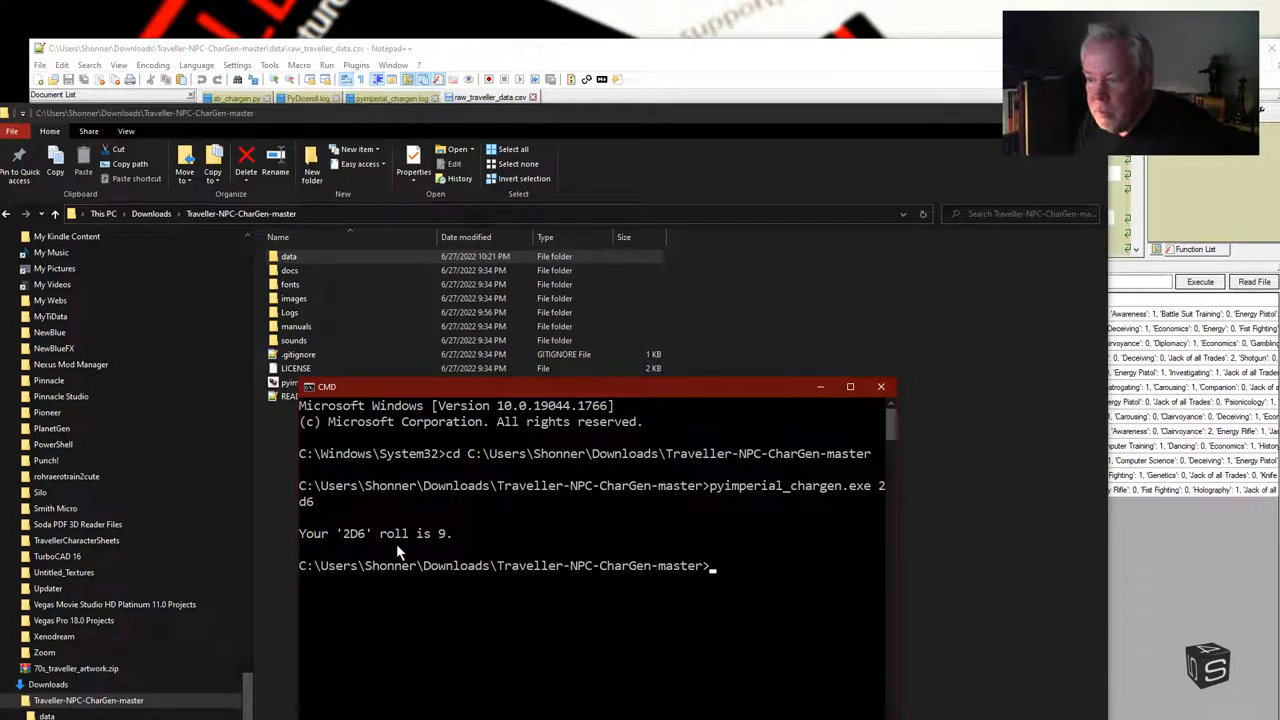
mouse_move(610, 545)
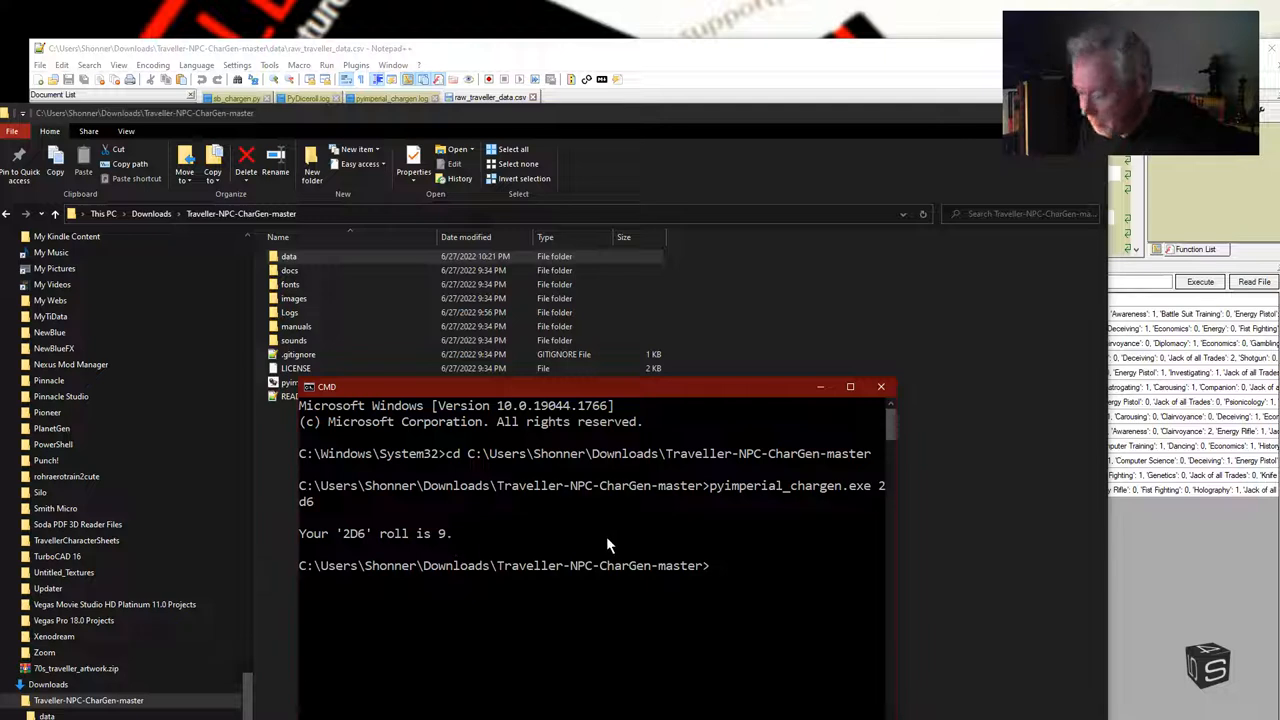
Step: Roll FLUX and 4DF dice with the generator, getting -4 and 0
text(pyimperial_chargen.exe 2d6)
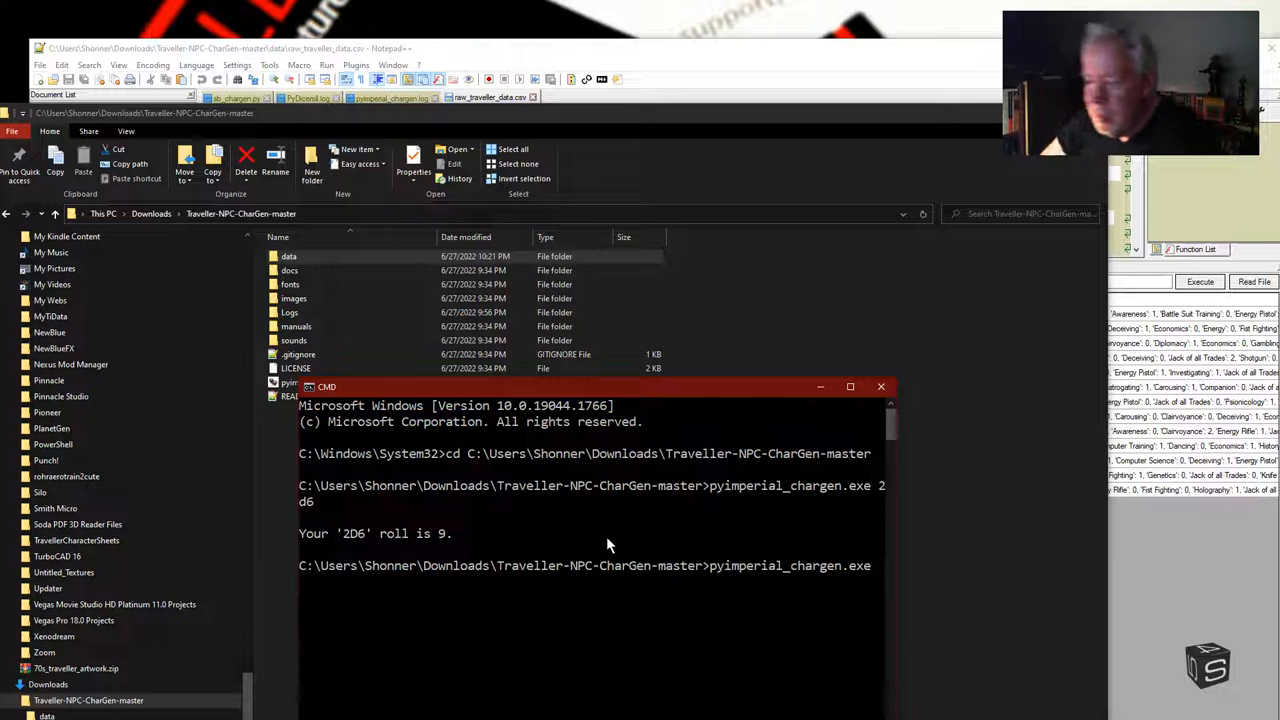
mouse_move(750, 592)
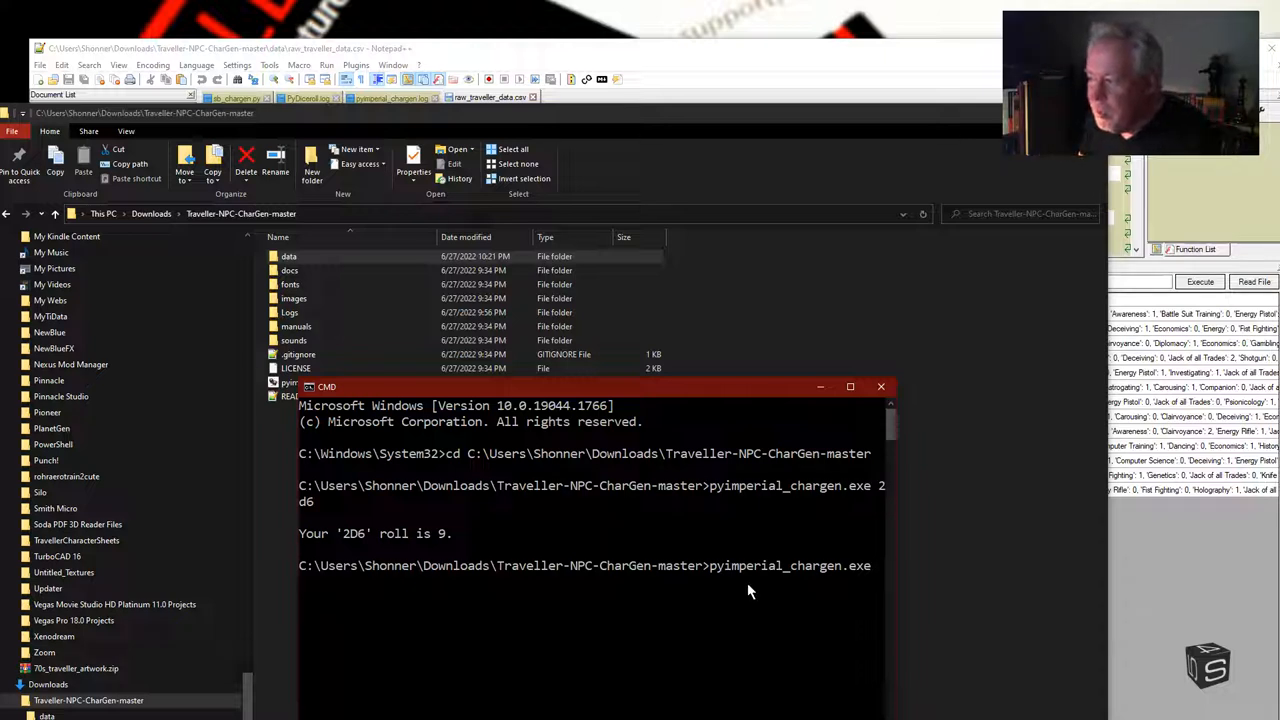
mouse_move(747, 613)
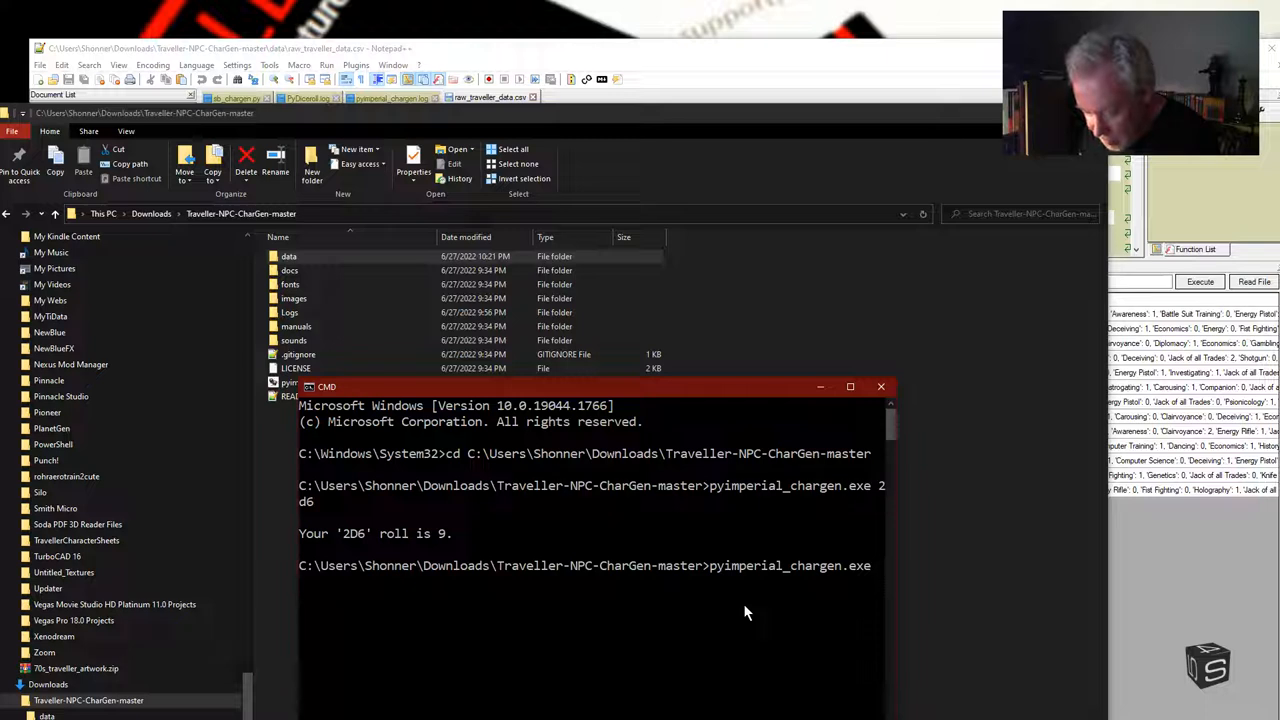
text(flux)
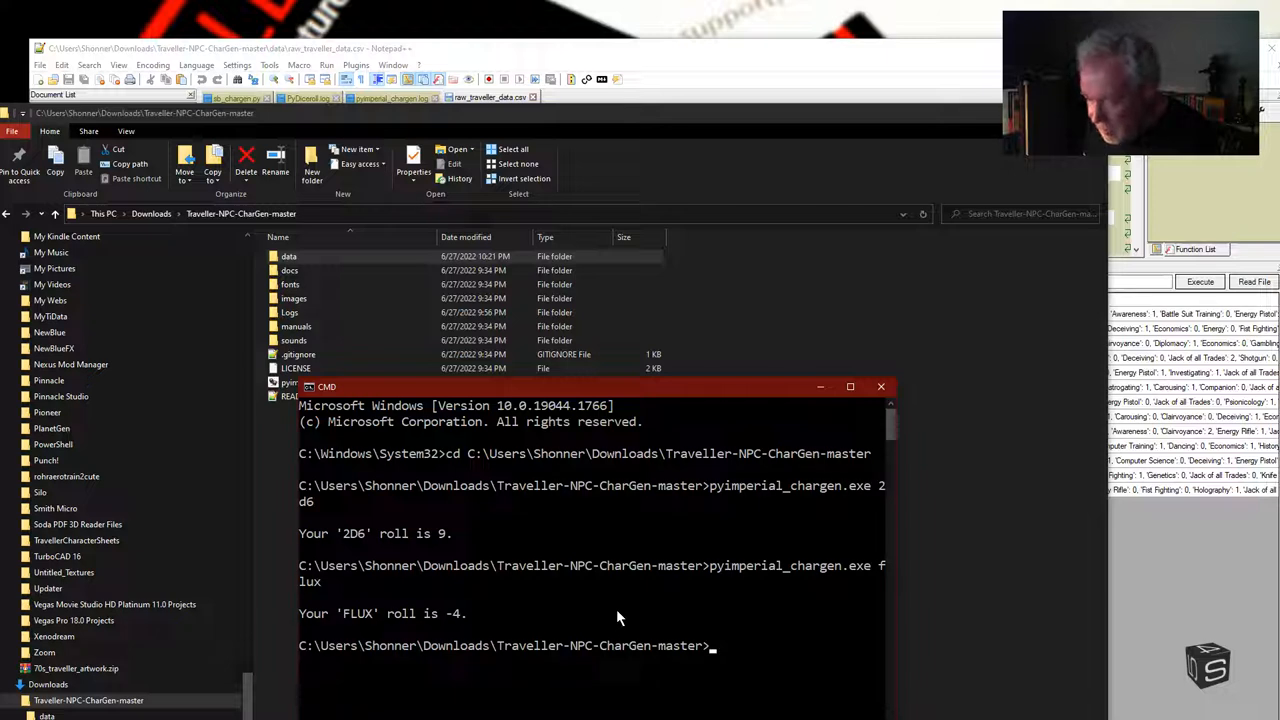
text(pyimperial_chargen.exe f)
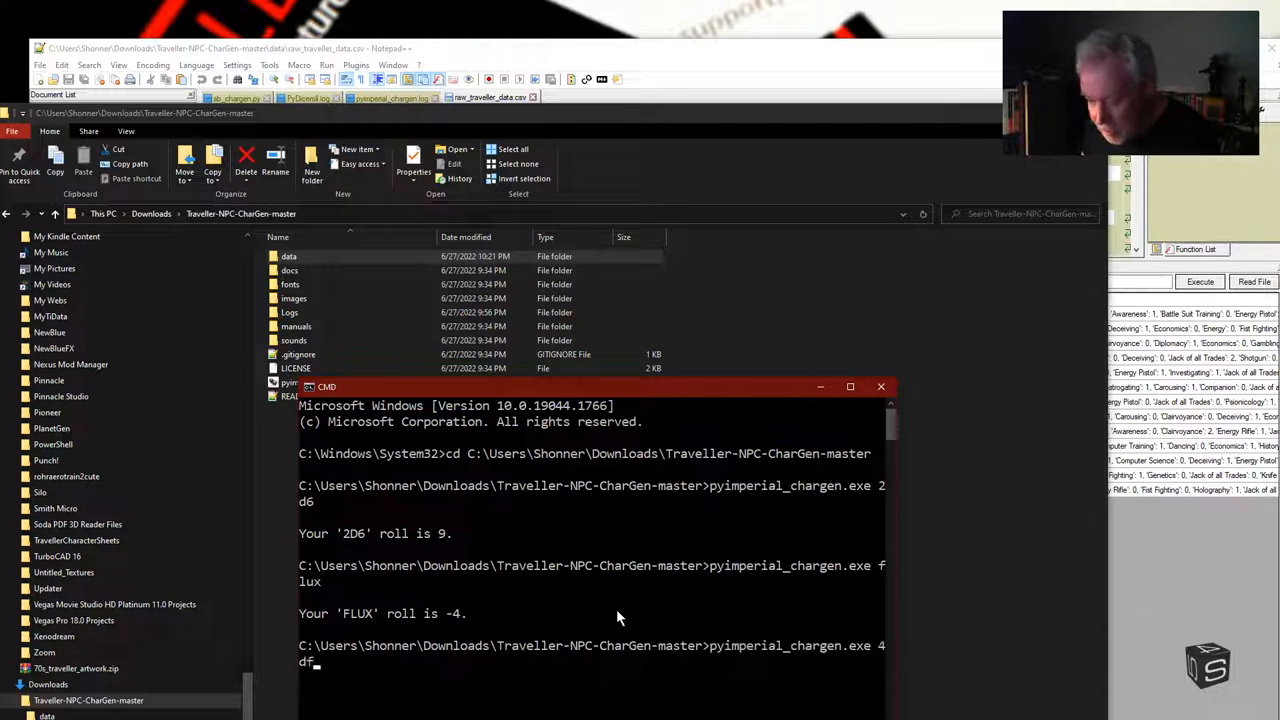
key(enter)
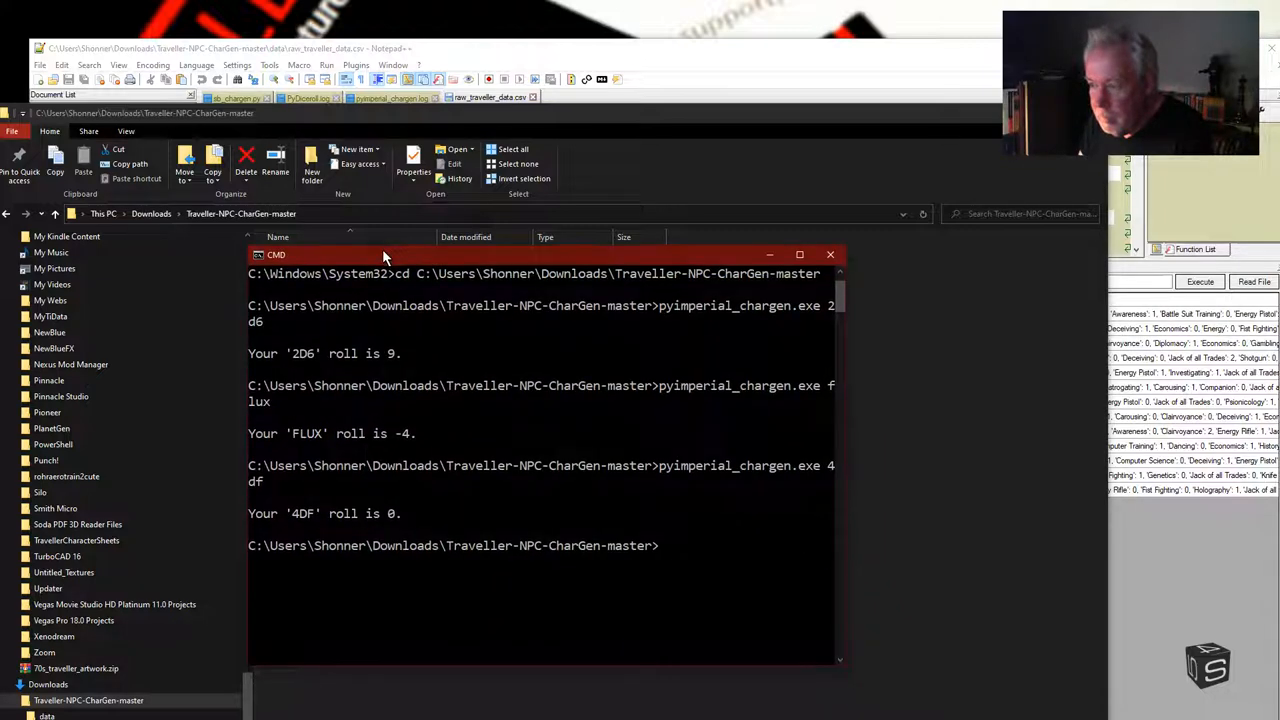
mouse_move(647, 619)
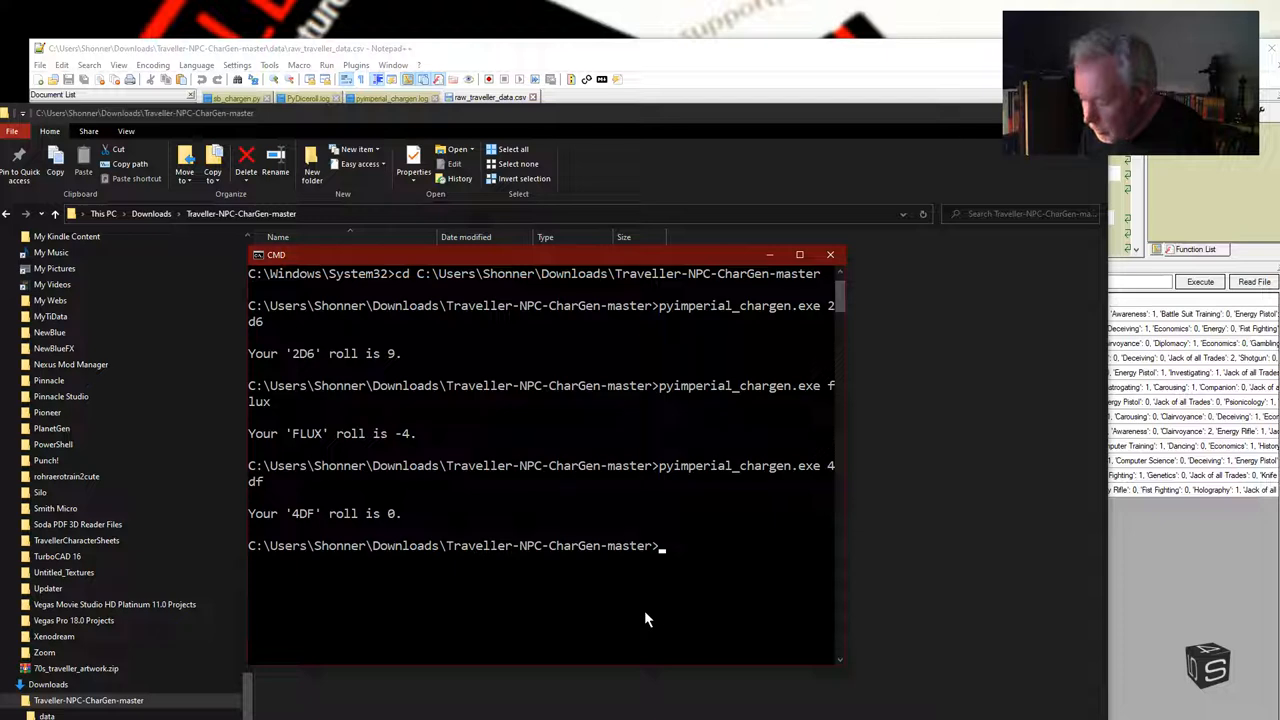
Step: Run pyimperial_chargen.exe with 3d, 4d and bane, rolling 9, 17 and 6
text(pyimperial_chargen.exe 4df)
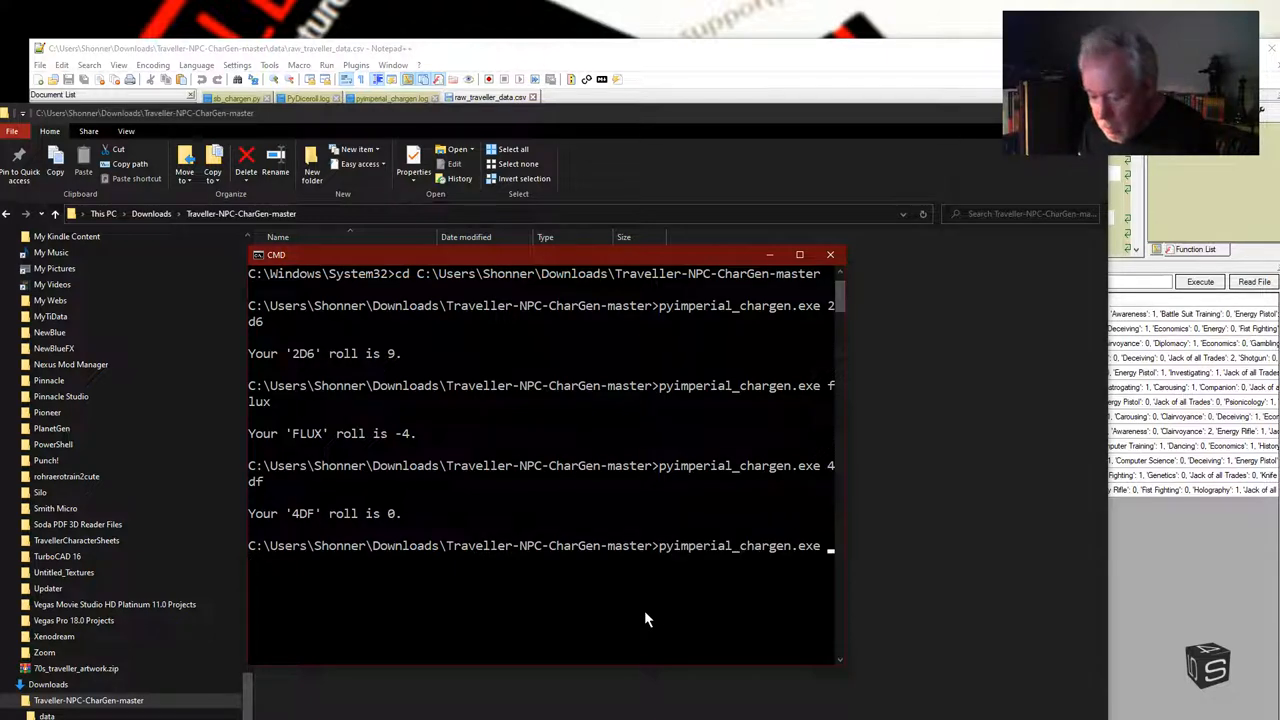
text(3)
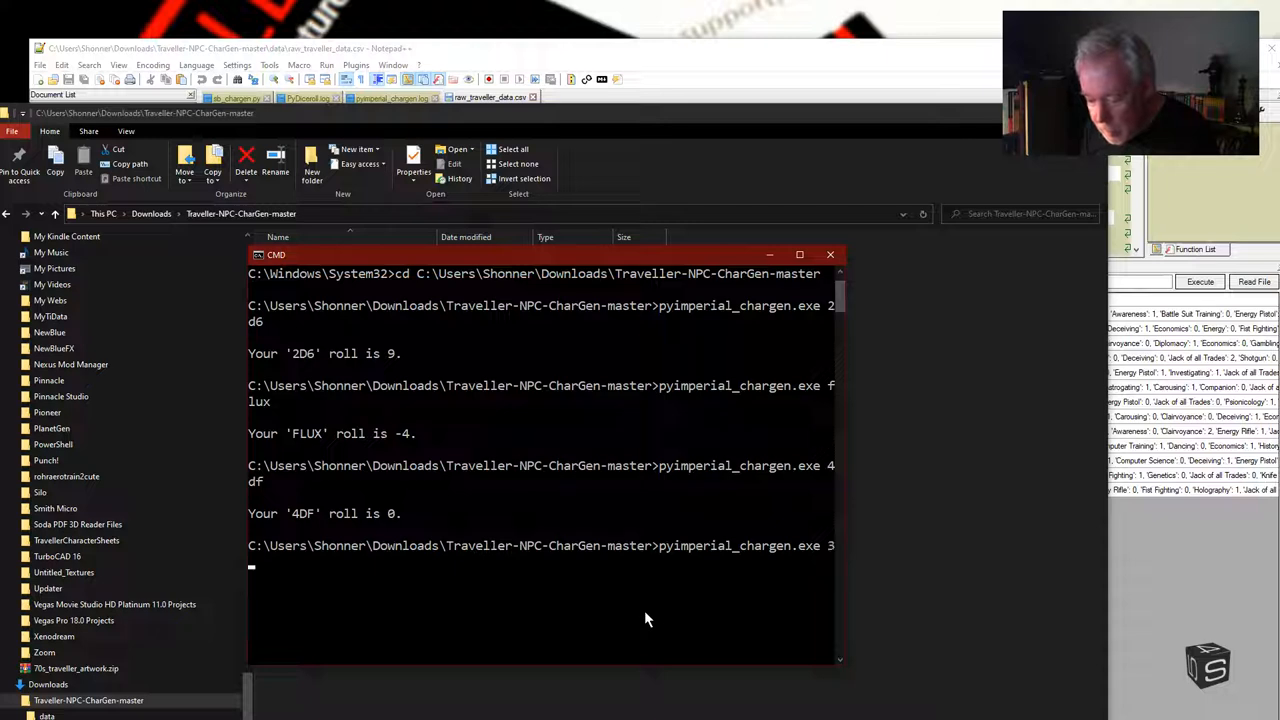
text(d)
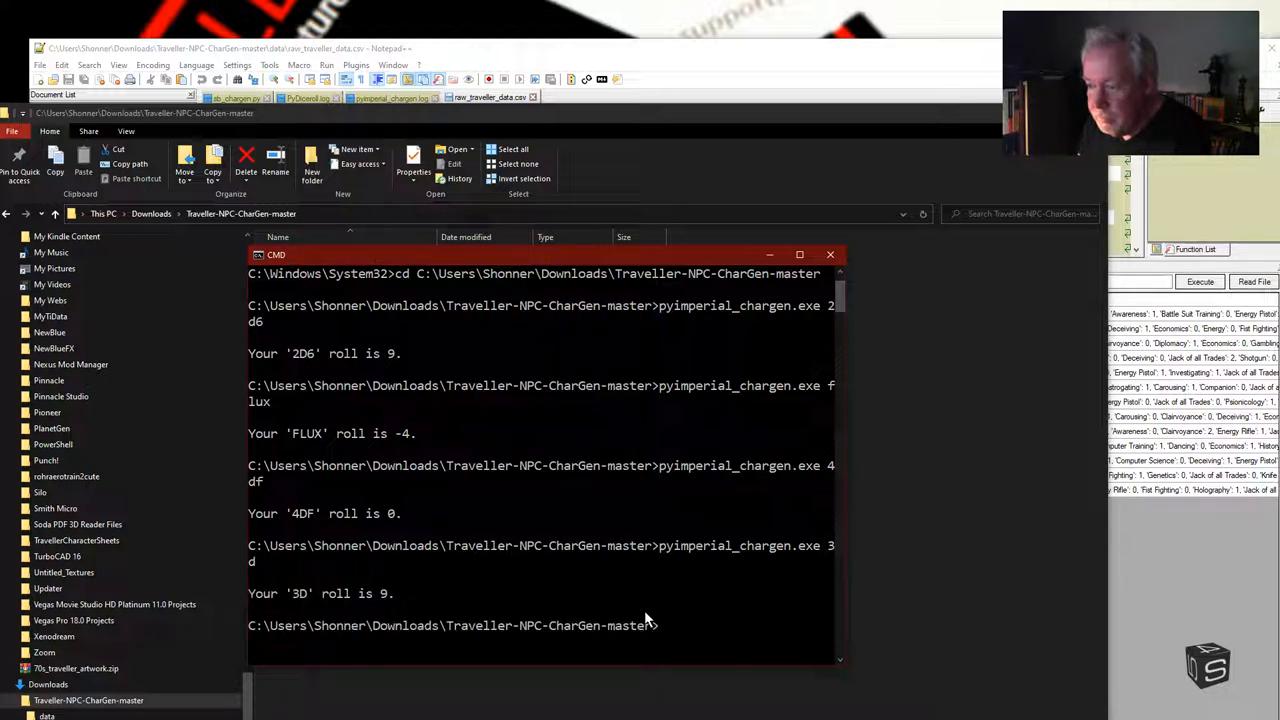
text(pyimperial_chargen.exe 3d)
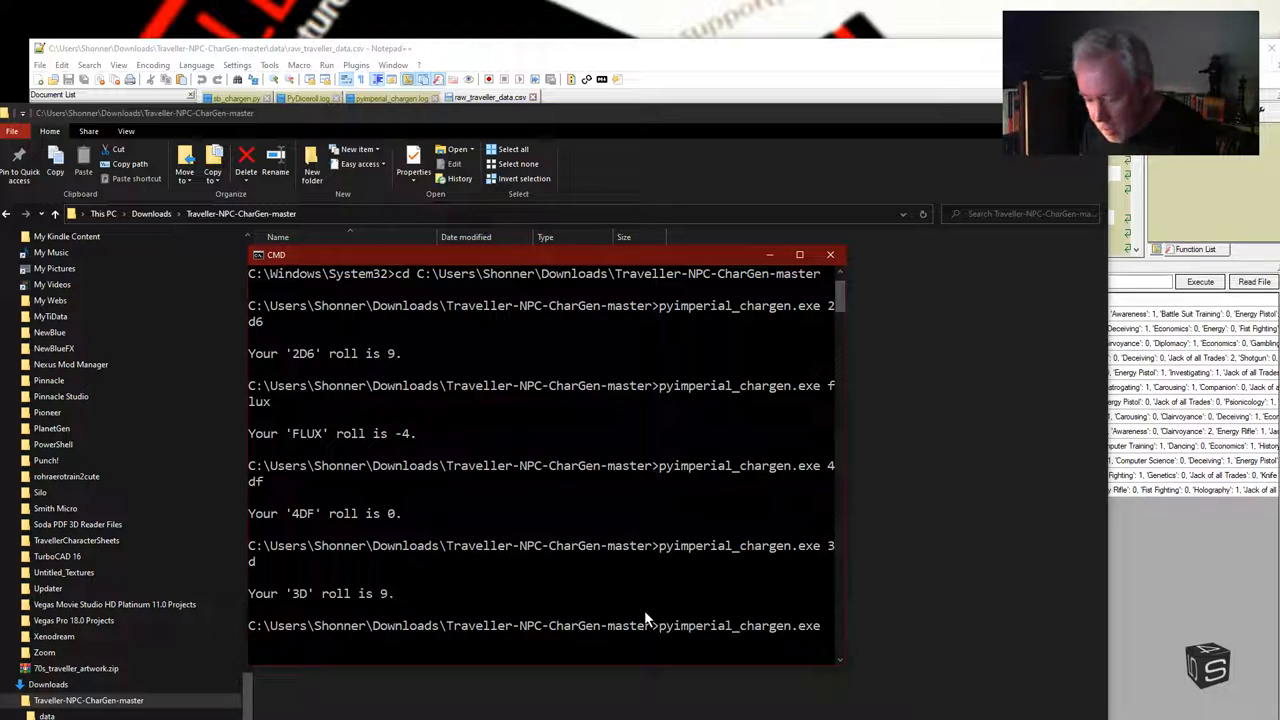
text(4d)
text(pyimperial_chargen.exe)
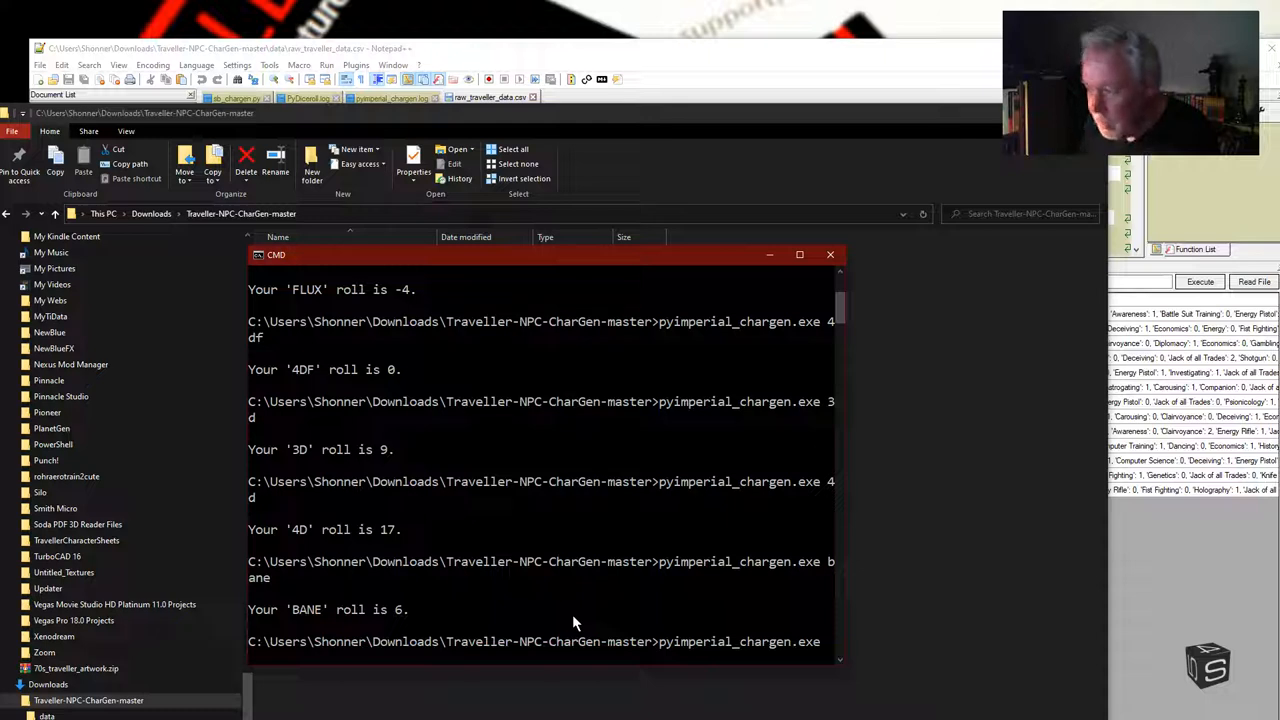
Step: Roll d20, d100 and d09 with pyimperial_chargen.exe, getting 4, 14 and 6
text(d20)
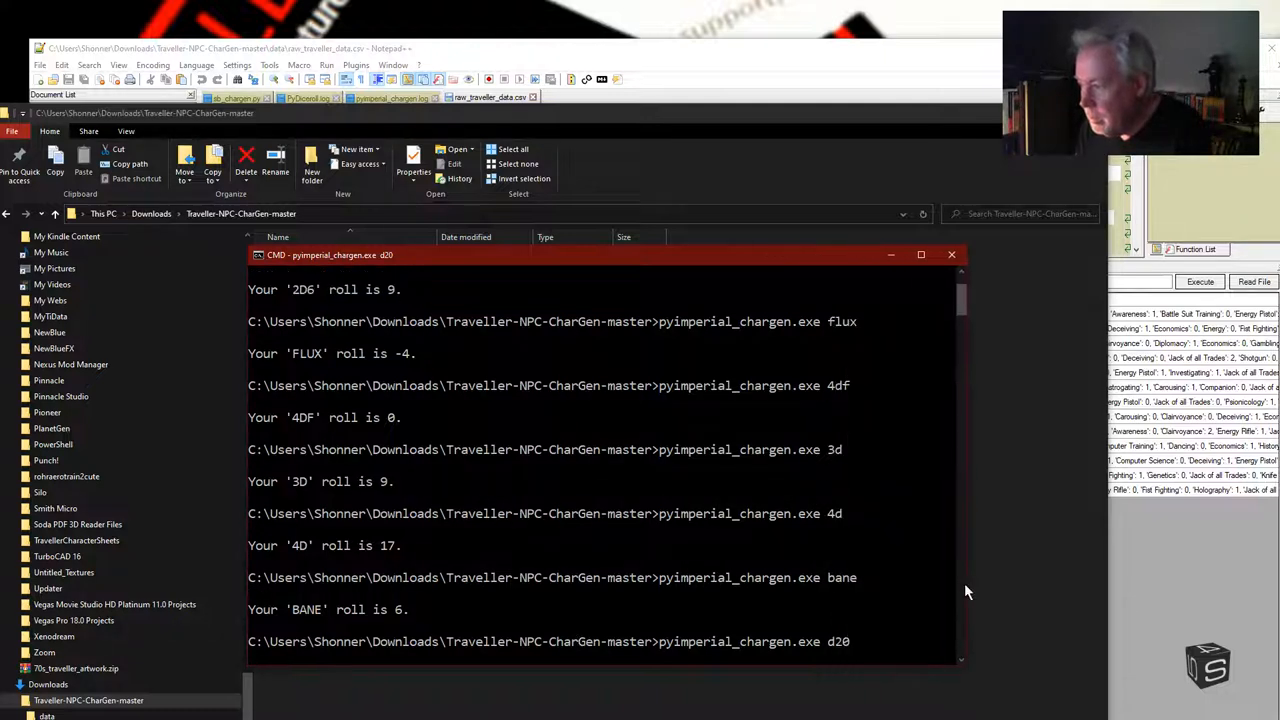
mouse_move(911, 591)
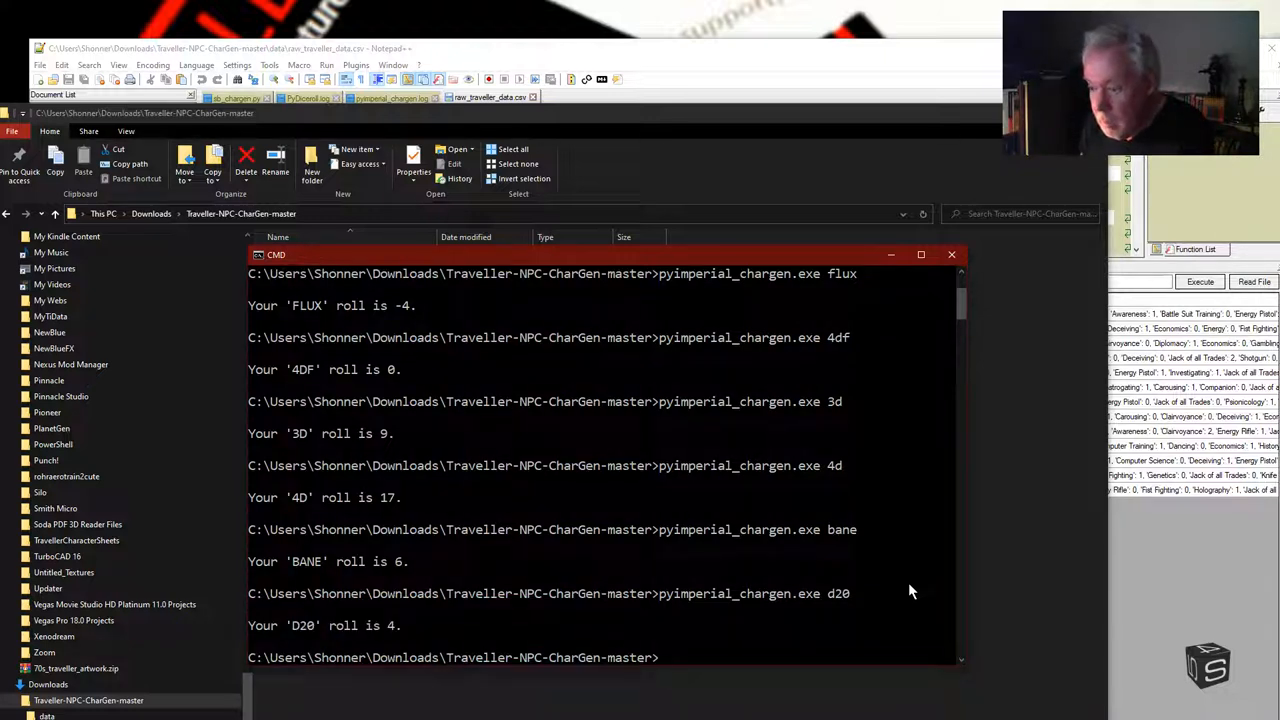
text(pyimperial_chargen.exe d20)
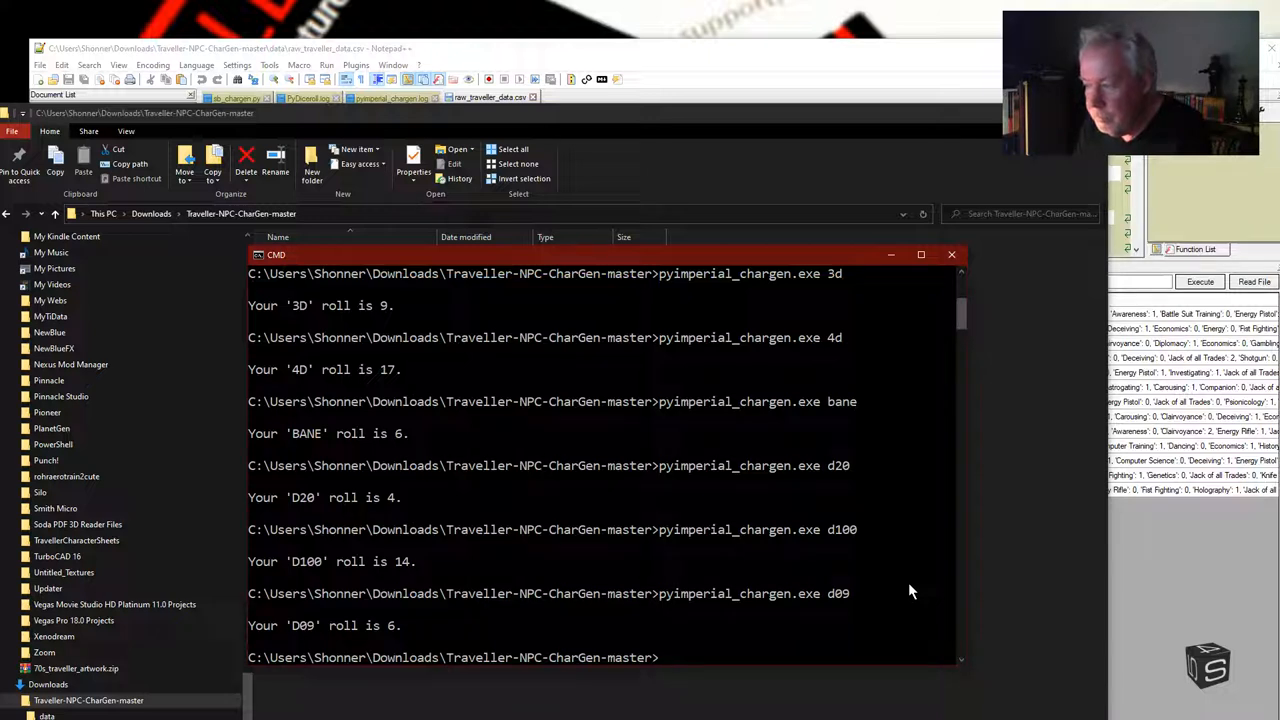
text(pyimperial_chargen.exe d09)
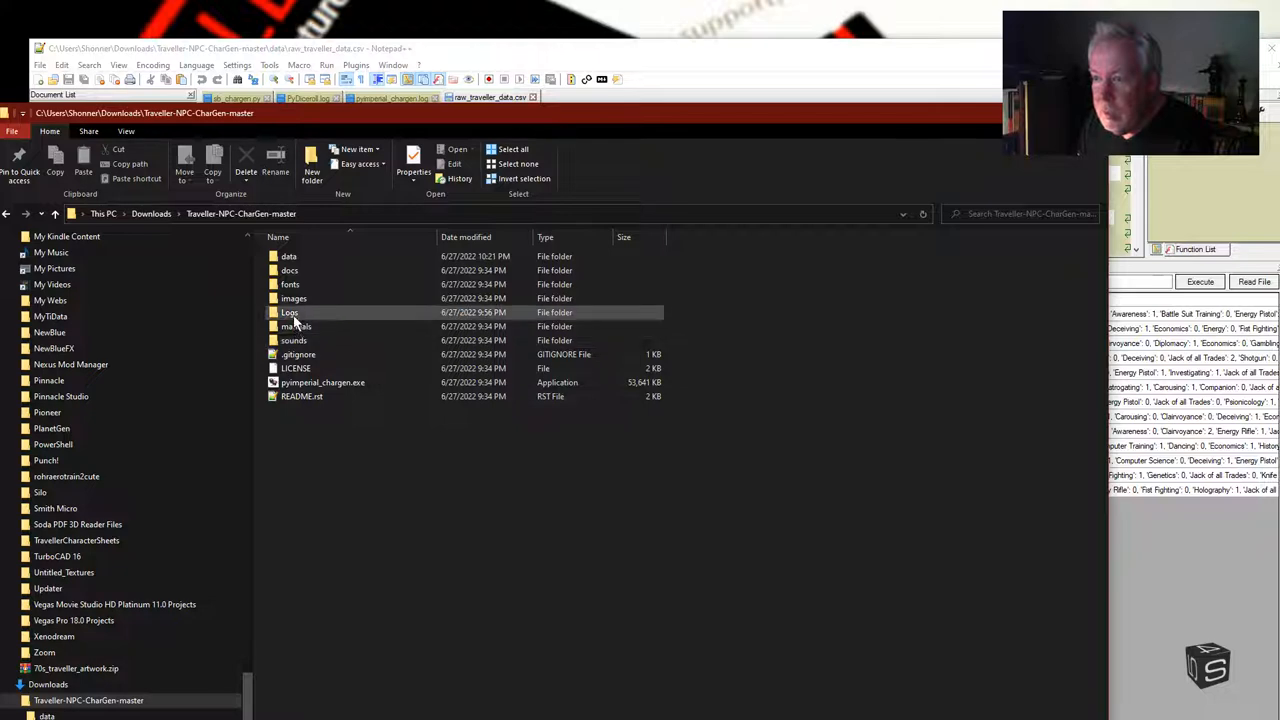
Step: Open Logs, reload pyimperial_chargen.log showing the 3d6+5 roll of 8, then view PyDiceroll.log
double_click(289, 312)
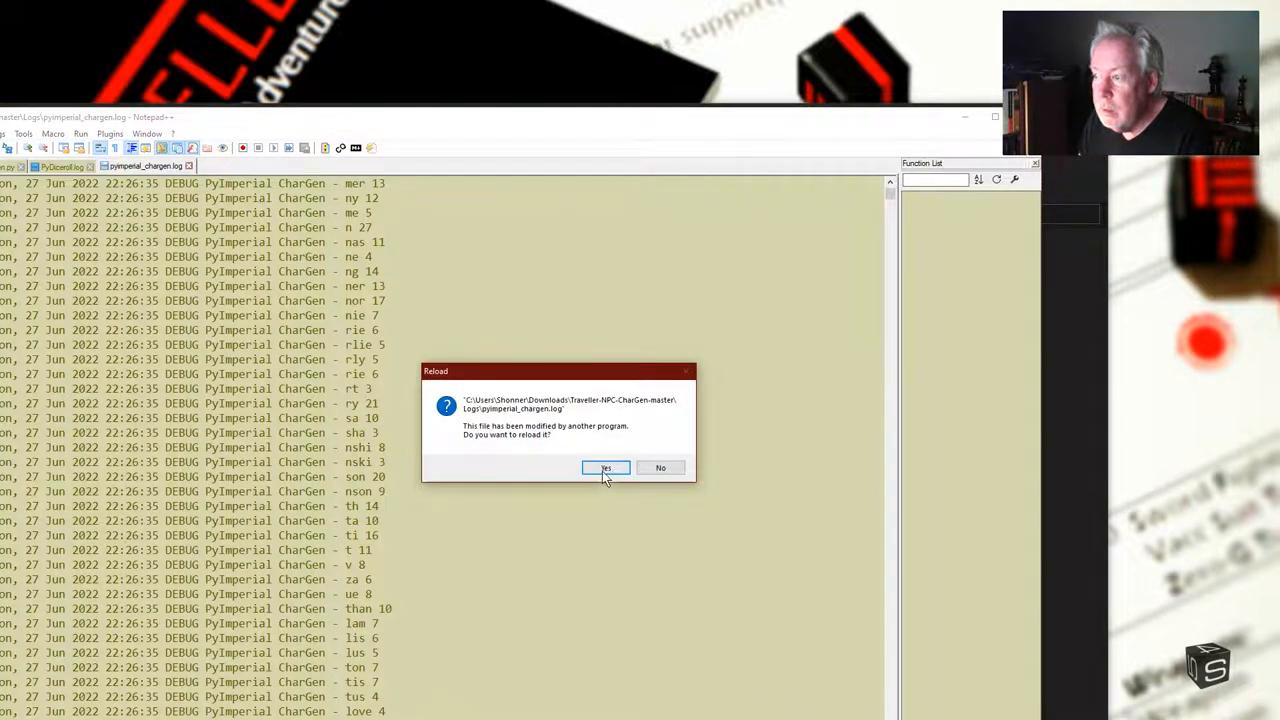
click(605, 467)
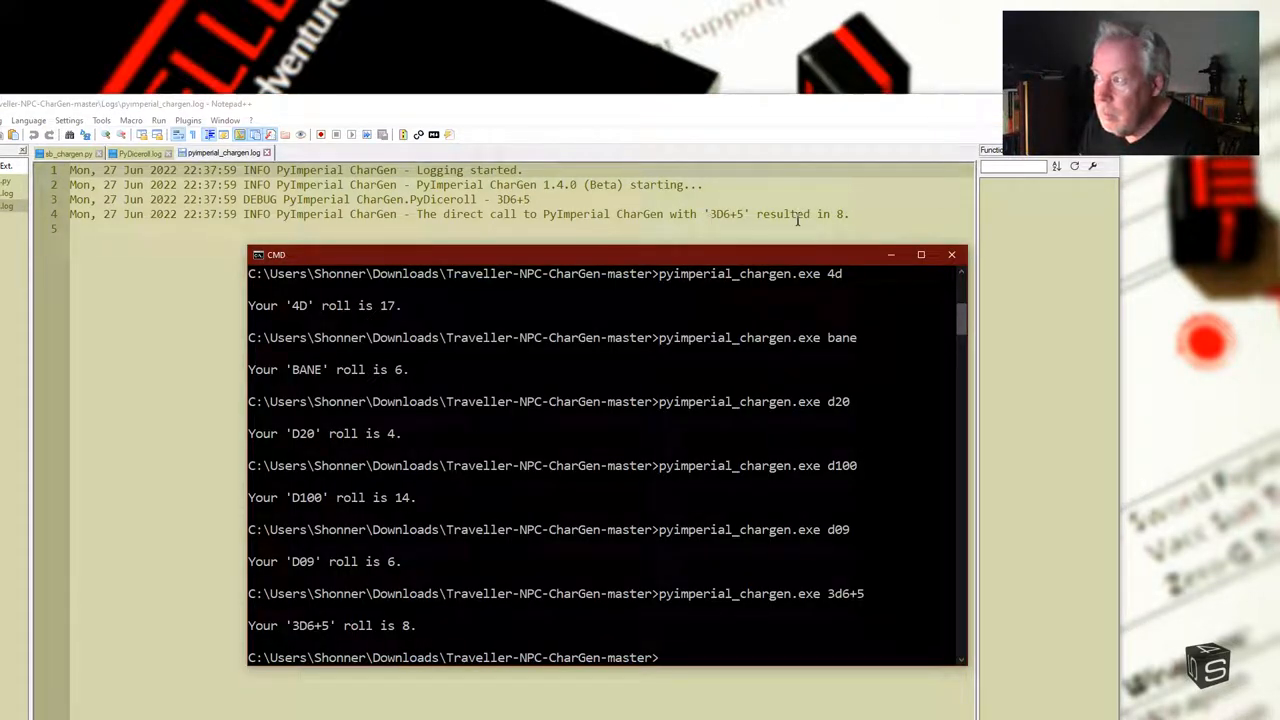
click(135, 153)
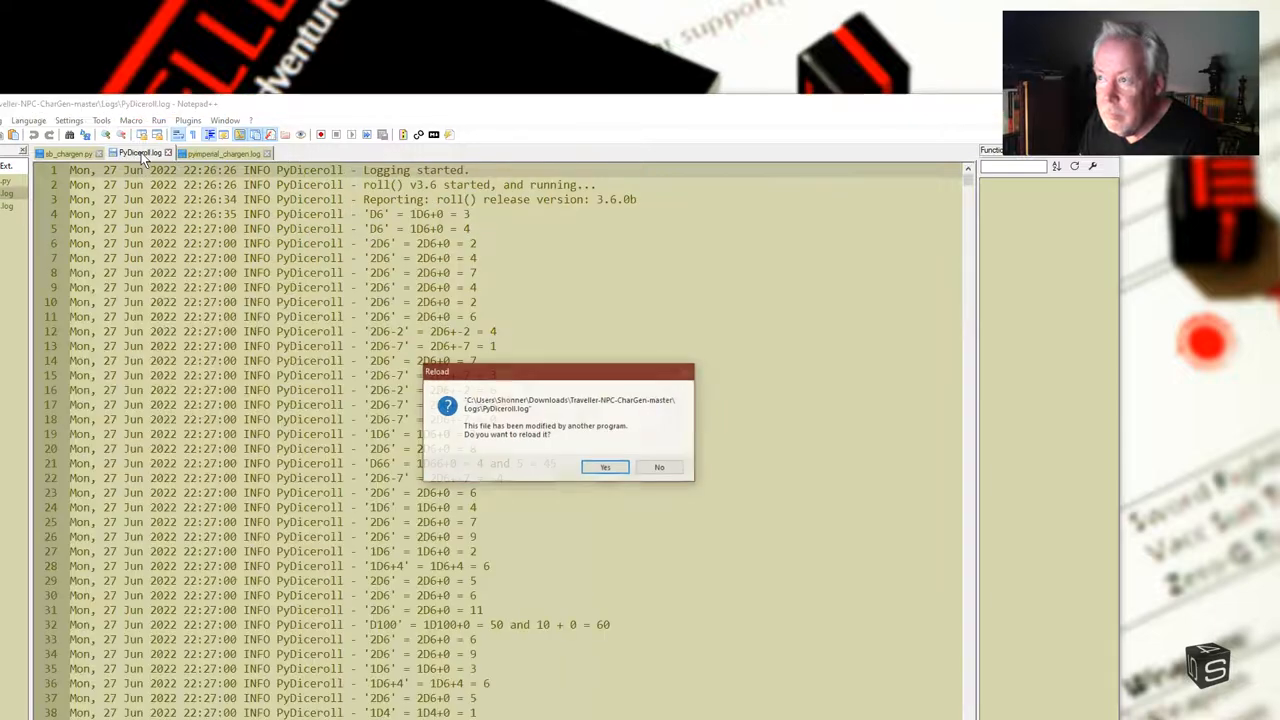
Step: Reload PyDiceroll.log to show its three lines ending with 3D6+5 = 8
click(604, 466)
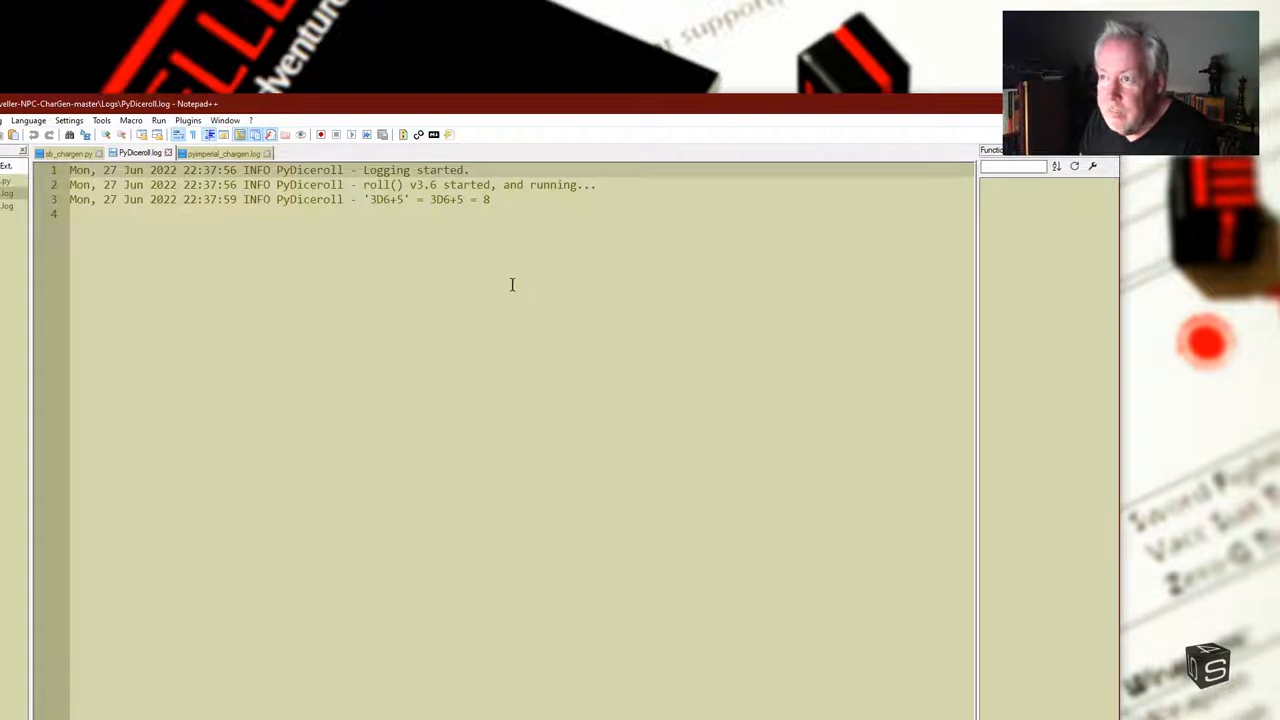
mouse_move(511, 358)
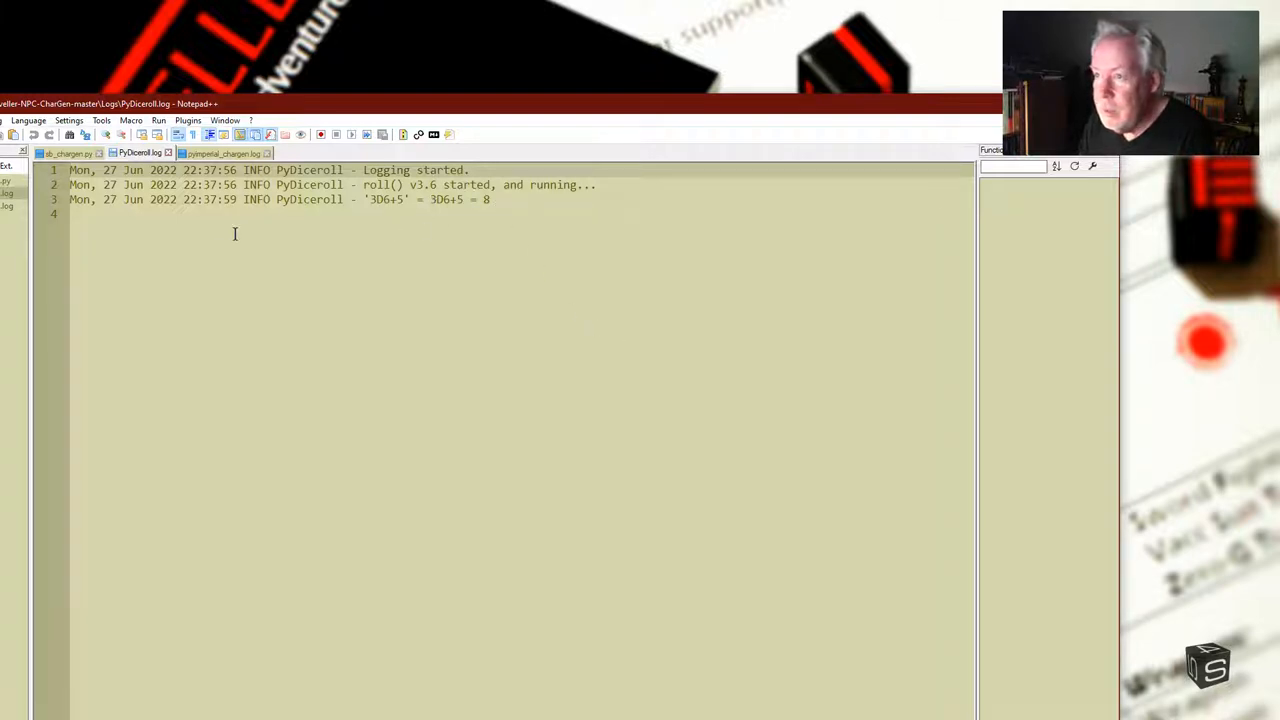
mouse_move(581, 262)
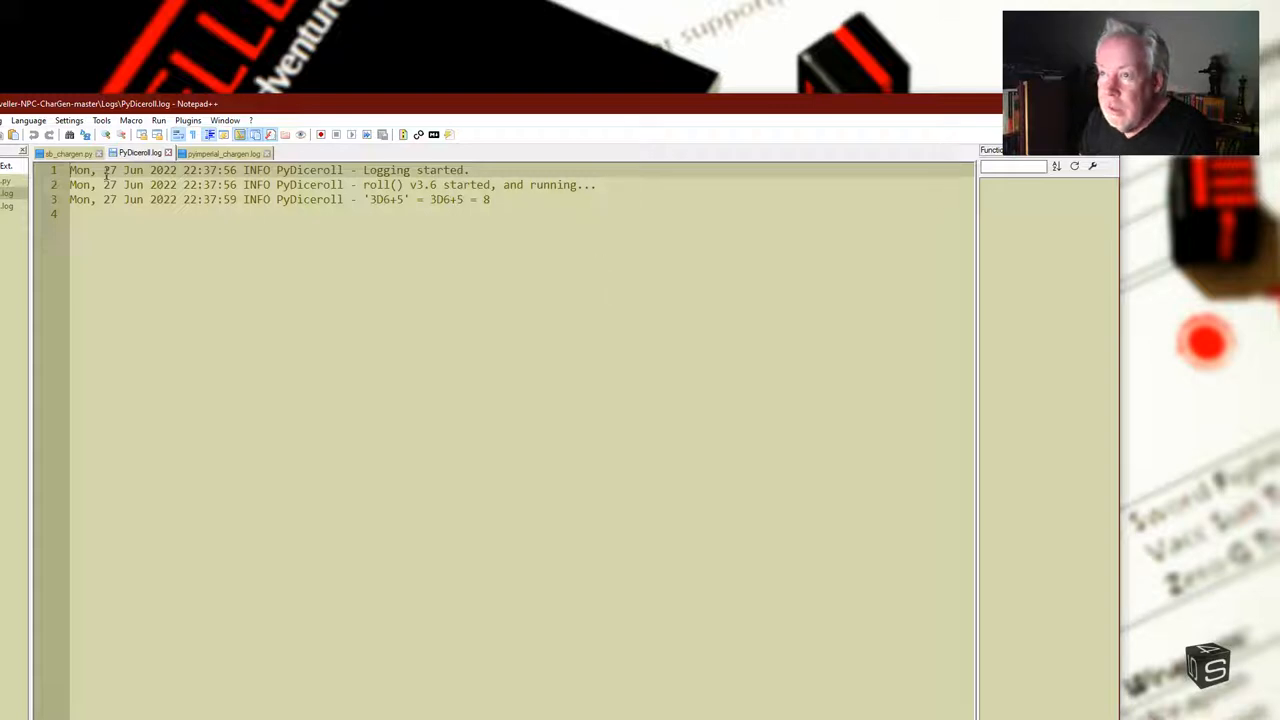
mouse_move(225, 153)
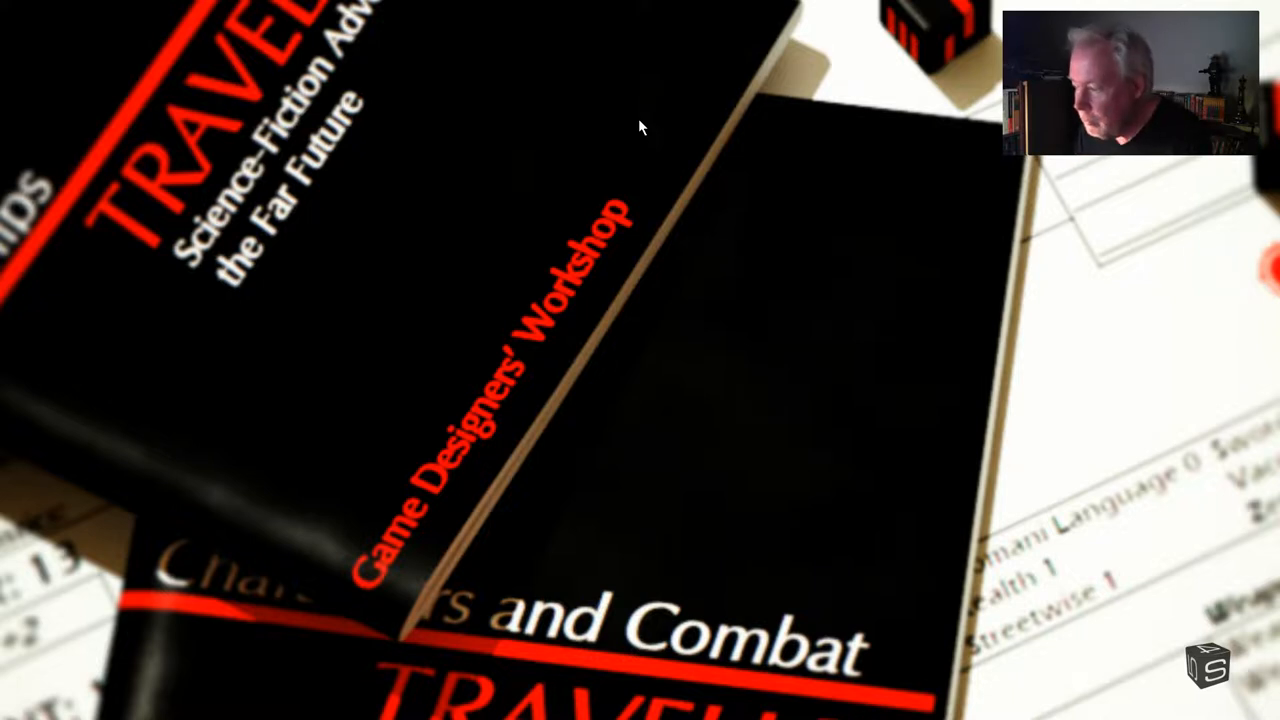
mouse_move(517, 325)
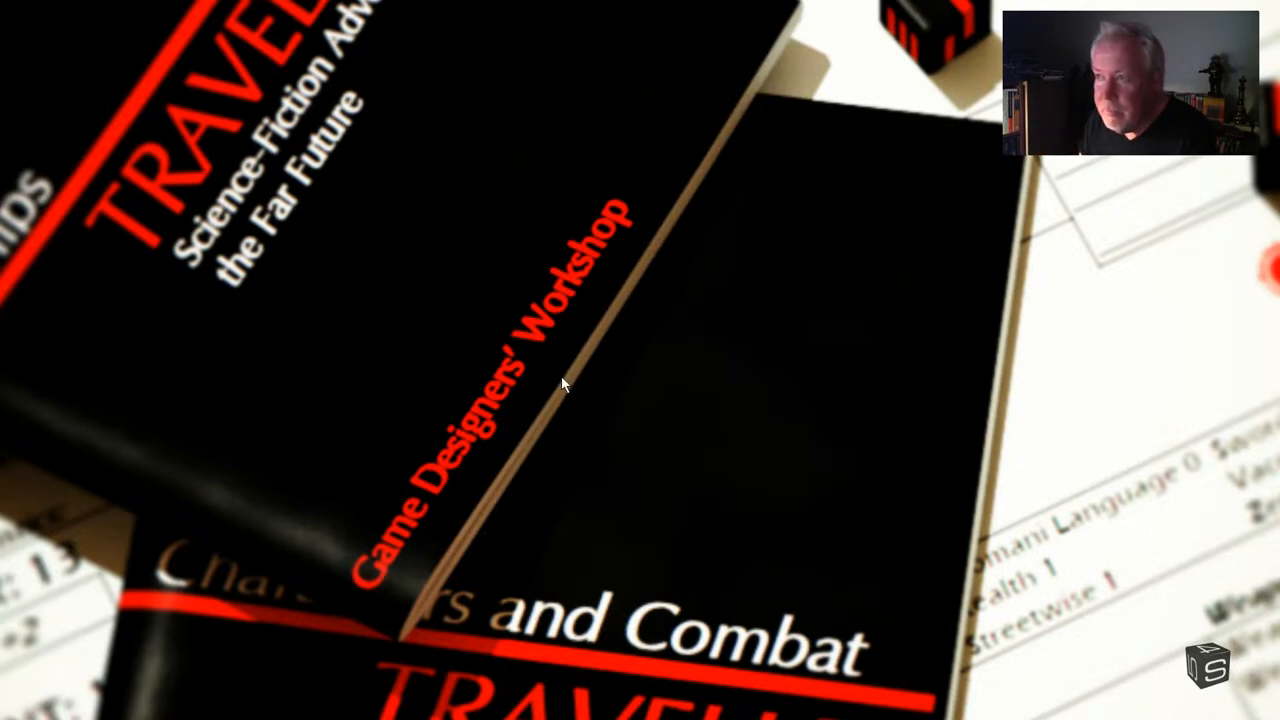
mouse_move(583, 318)
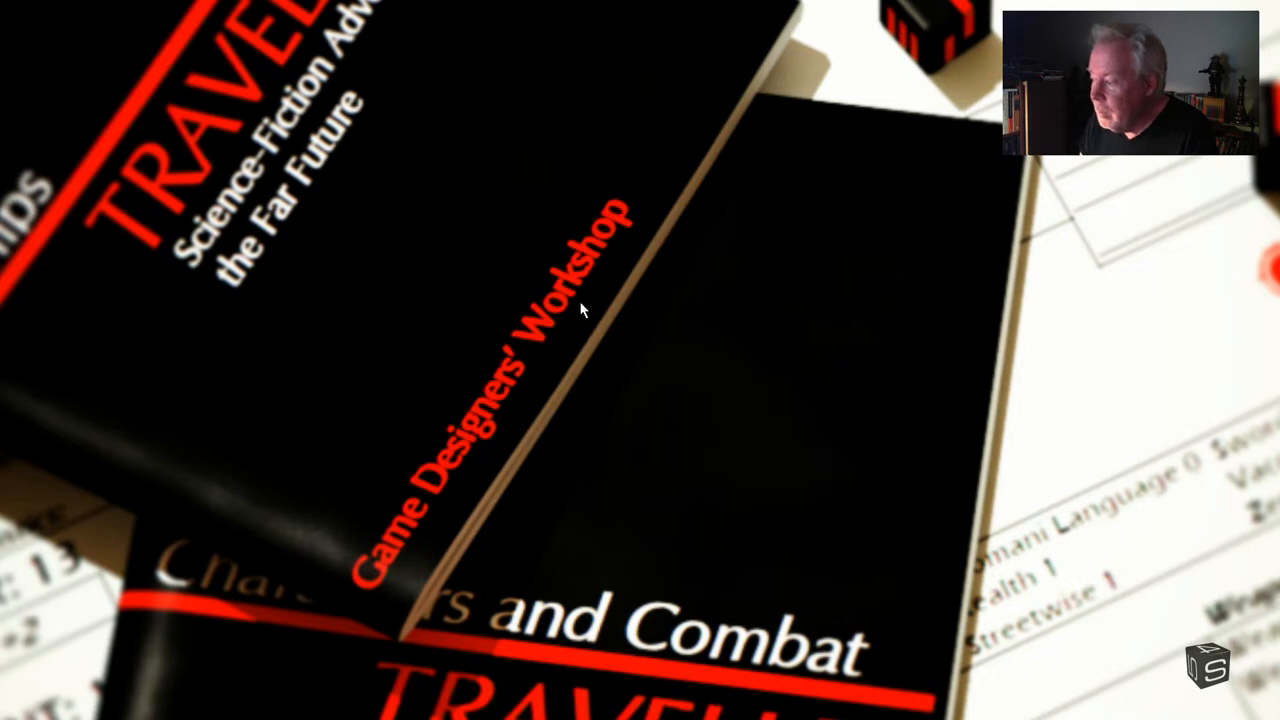
mouse_move(562, 318)
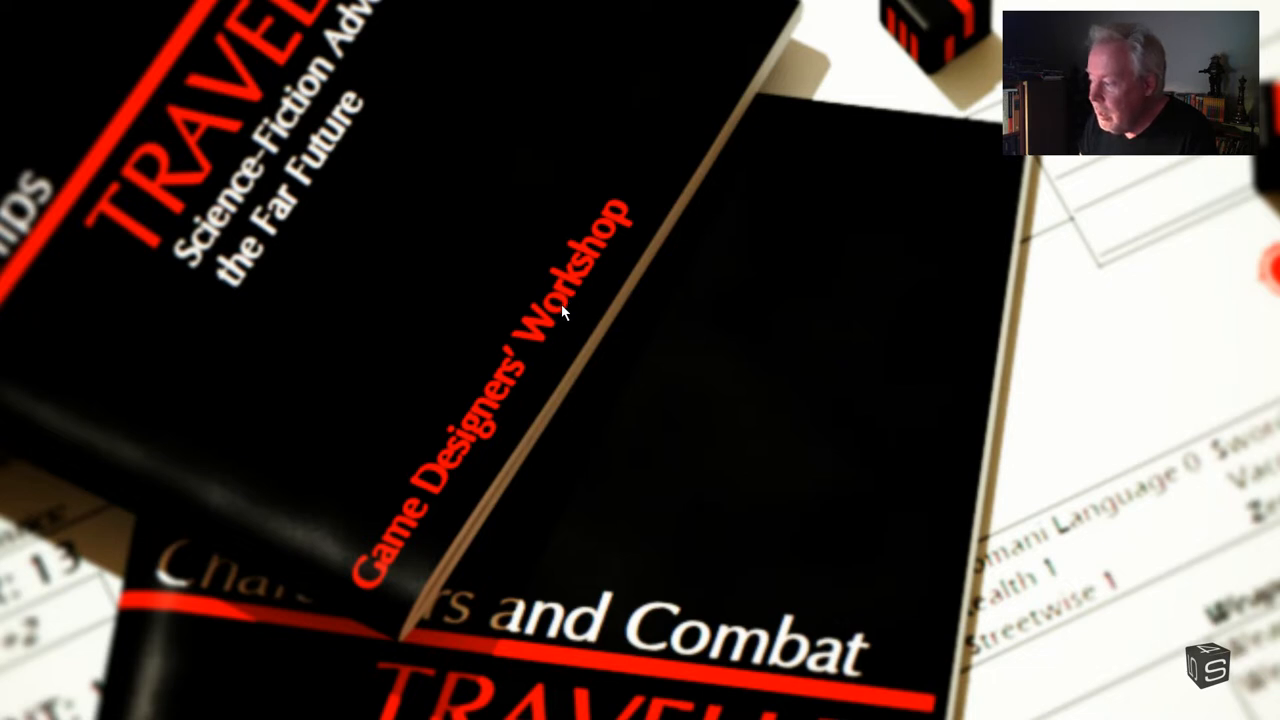